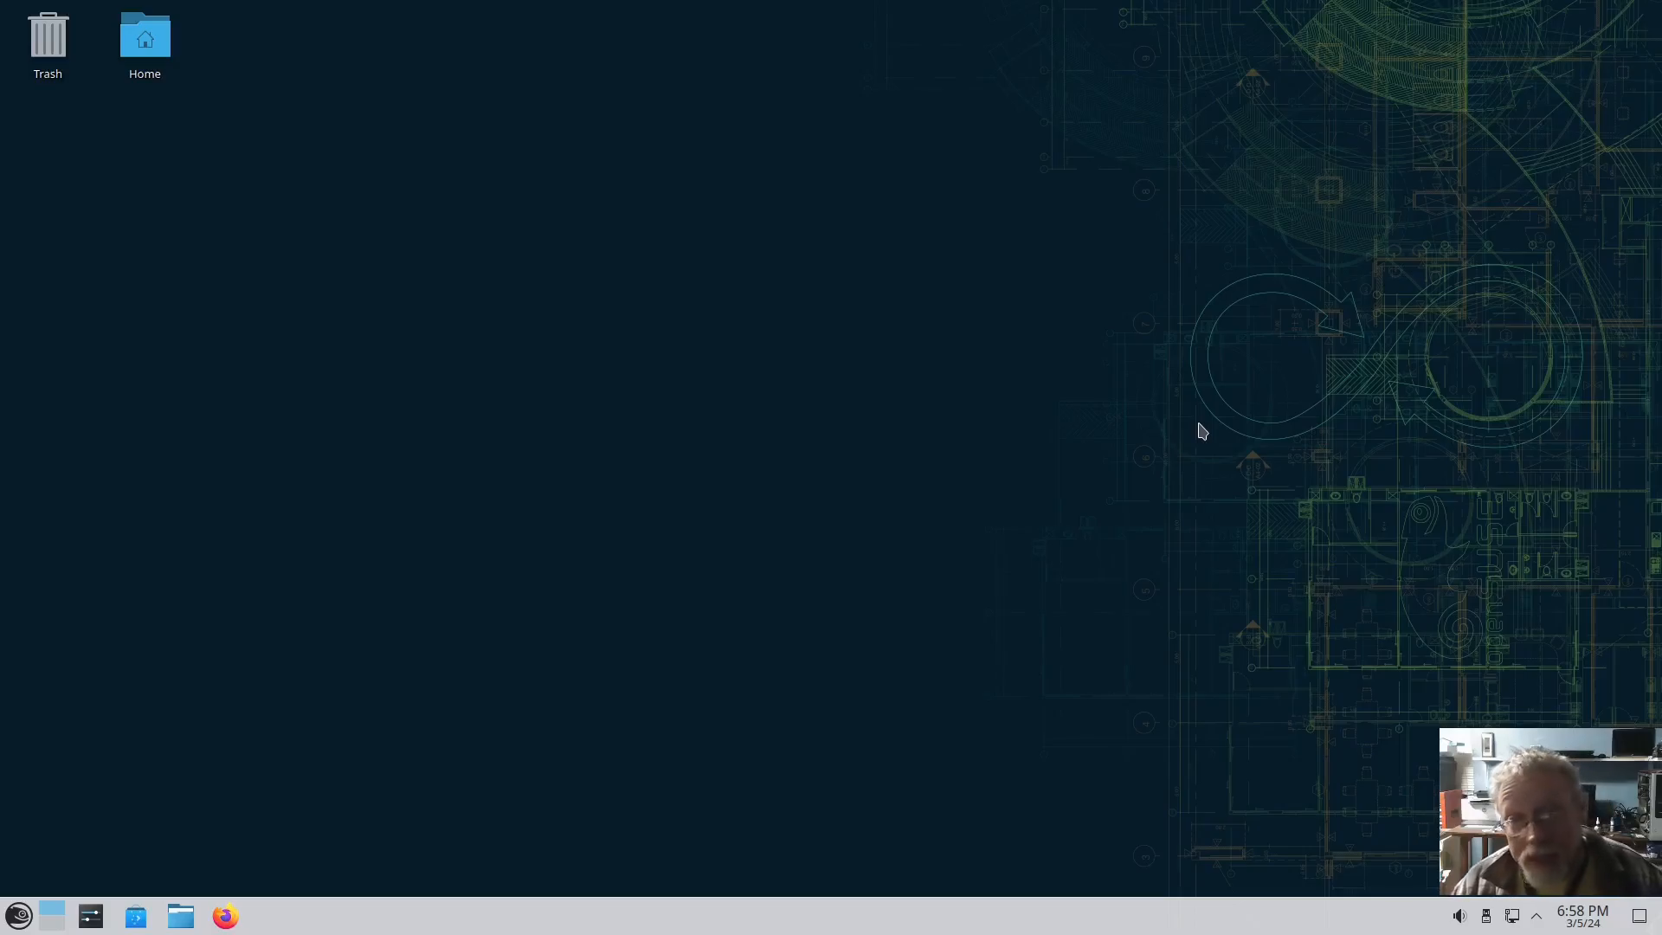
mouse_move(1122, 310)
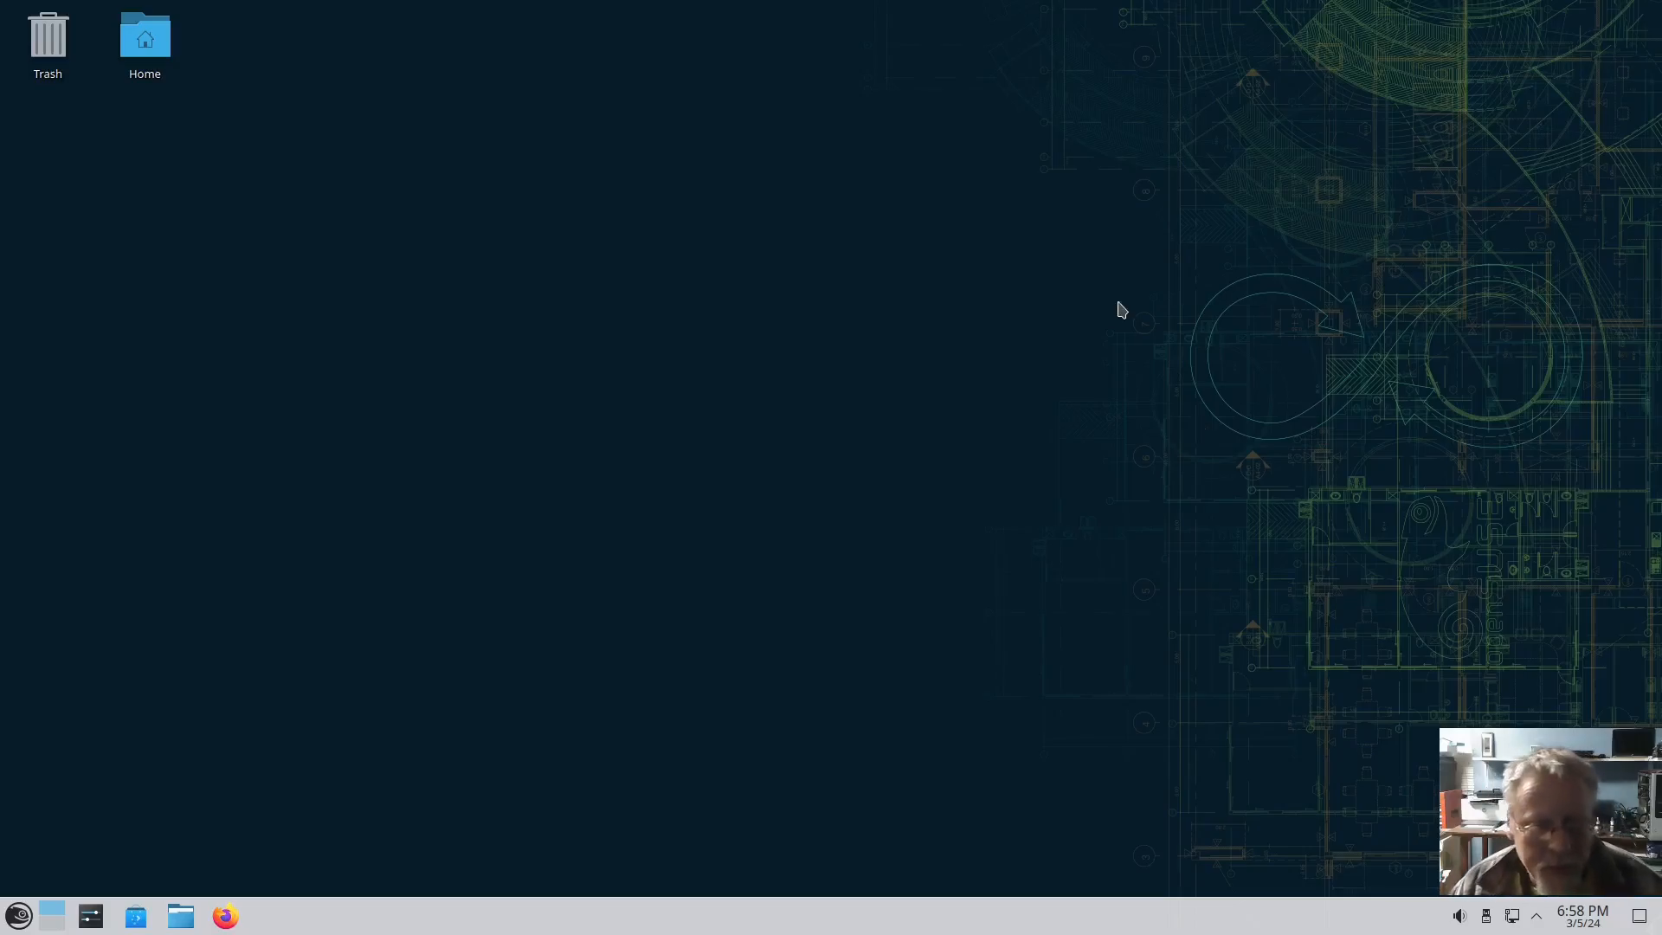
mouse_move(740, 476)
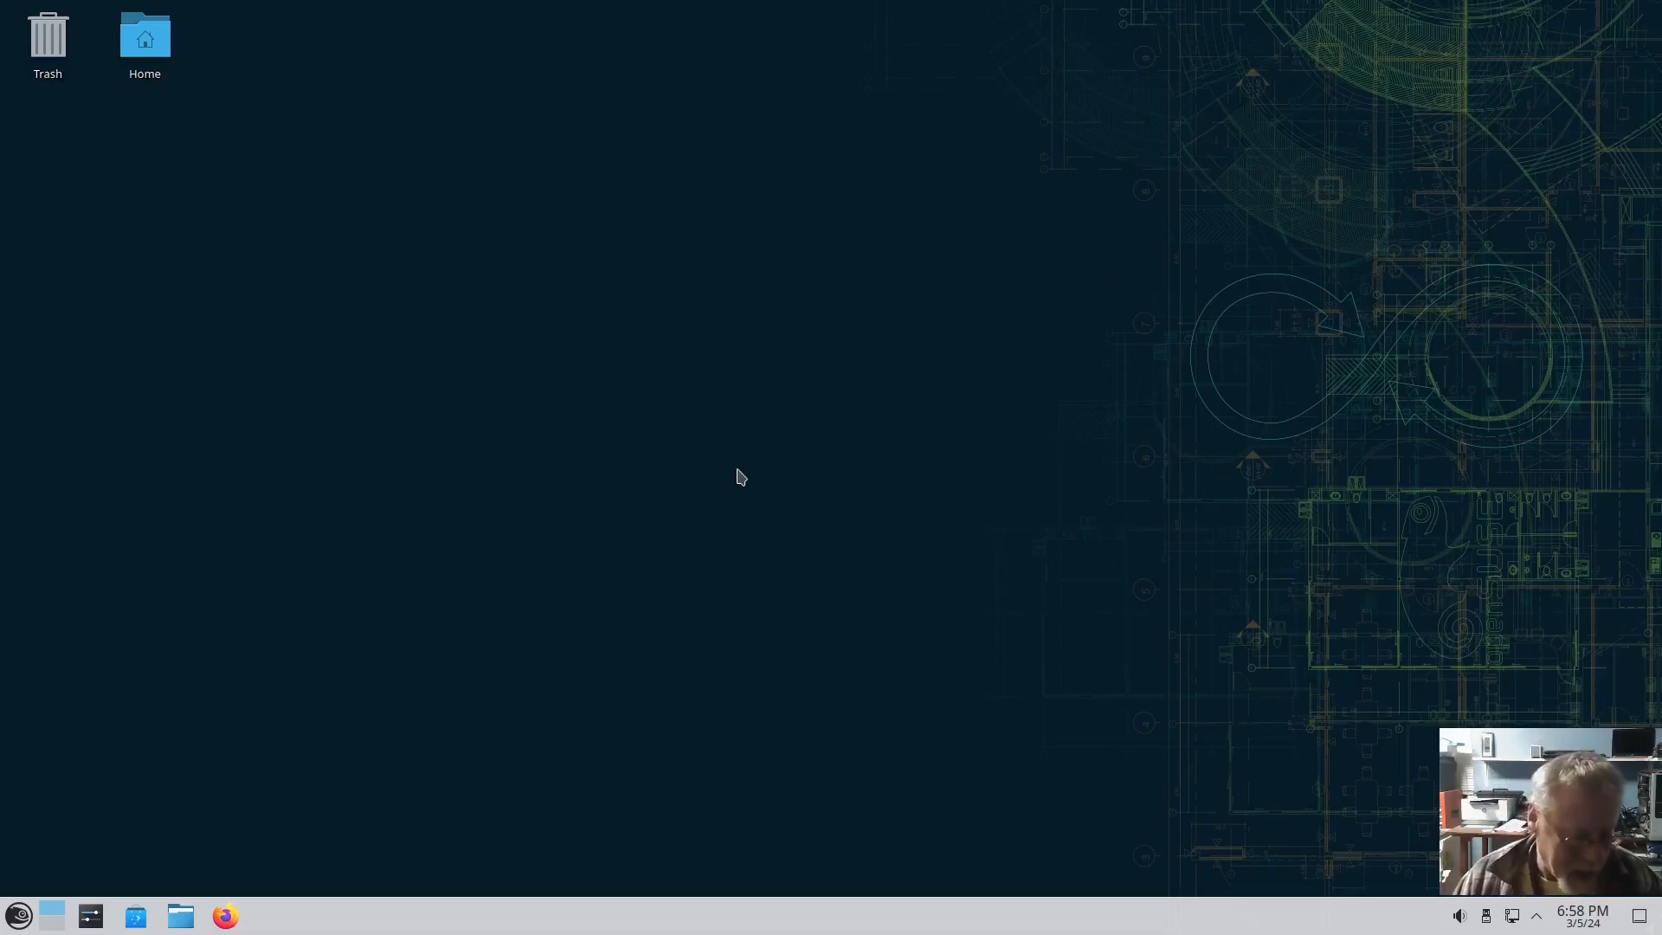
mouse_move(728, 455)
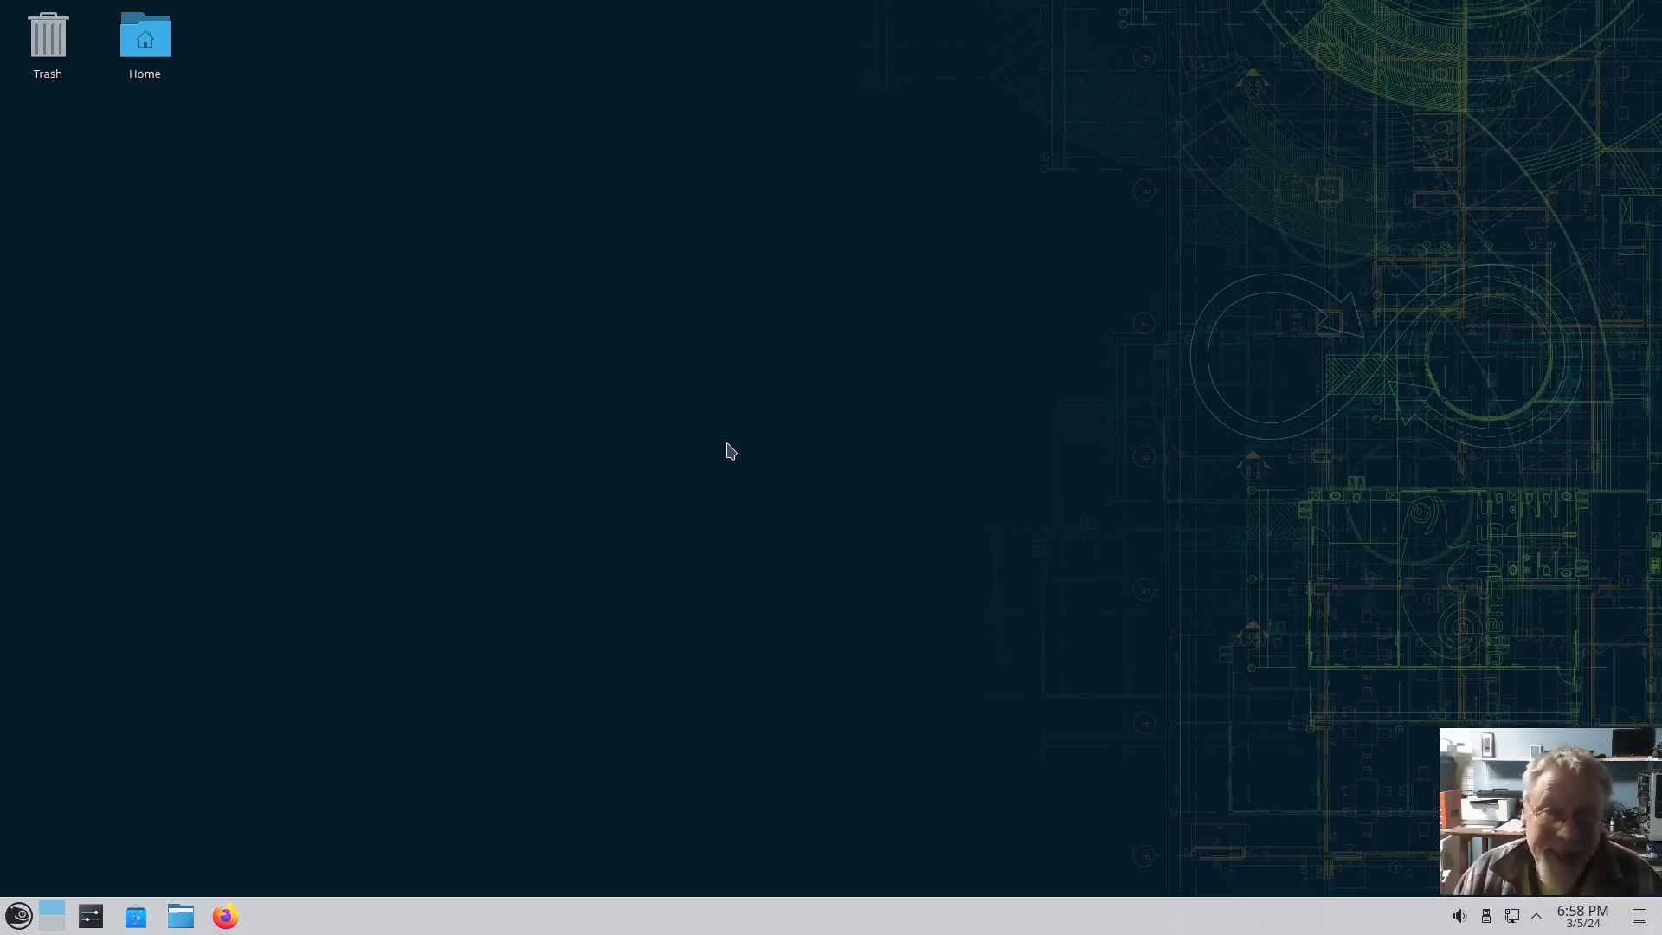
Show the launcher's System category listing Info Center, System Monitor and YaST tools.
click(17, 915)
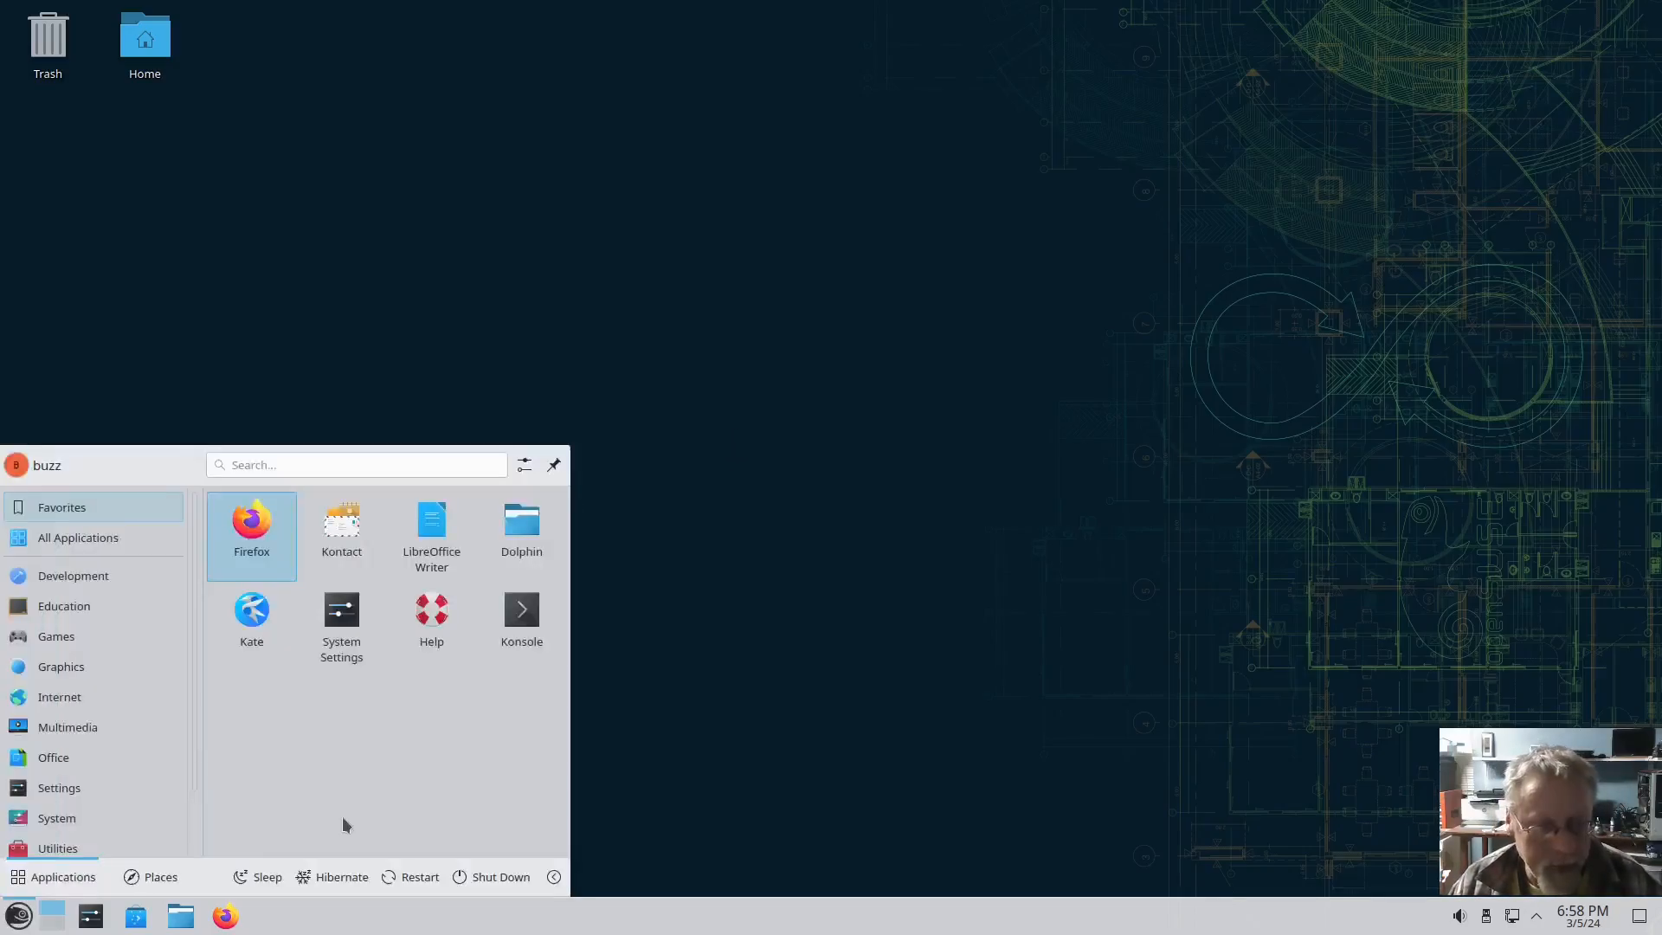
mouse_move(284, 779)
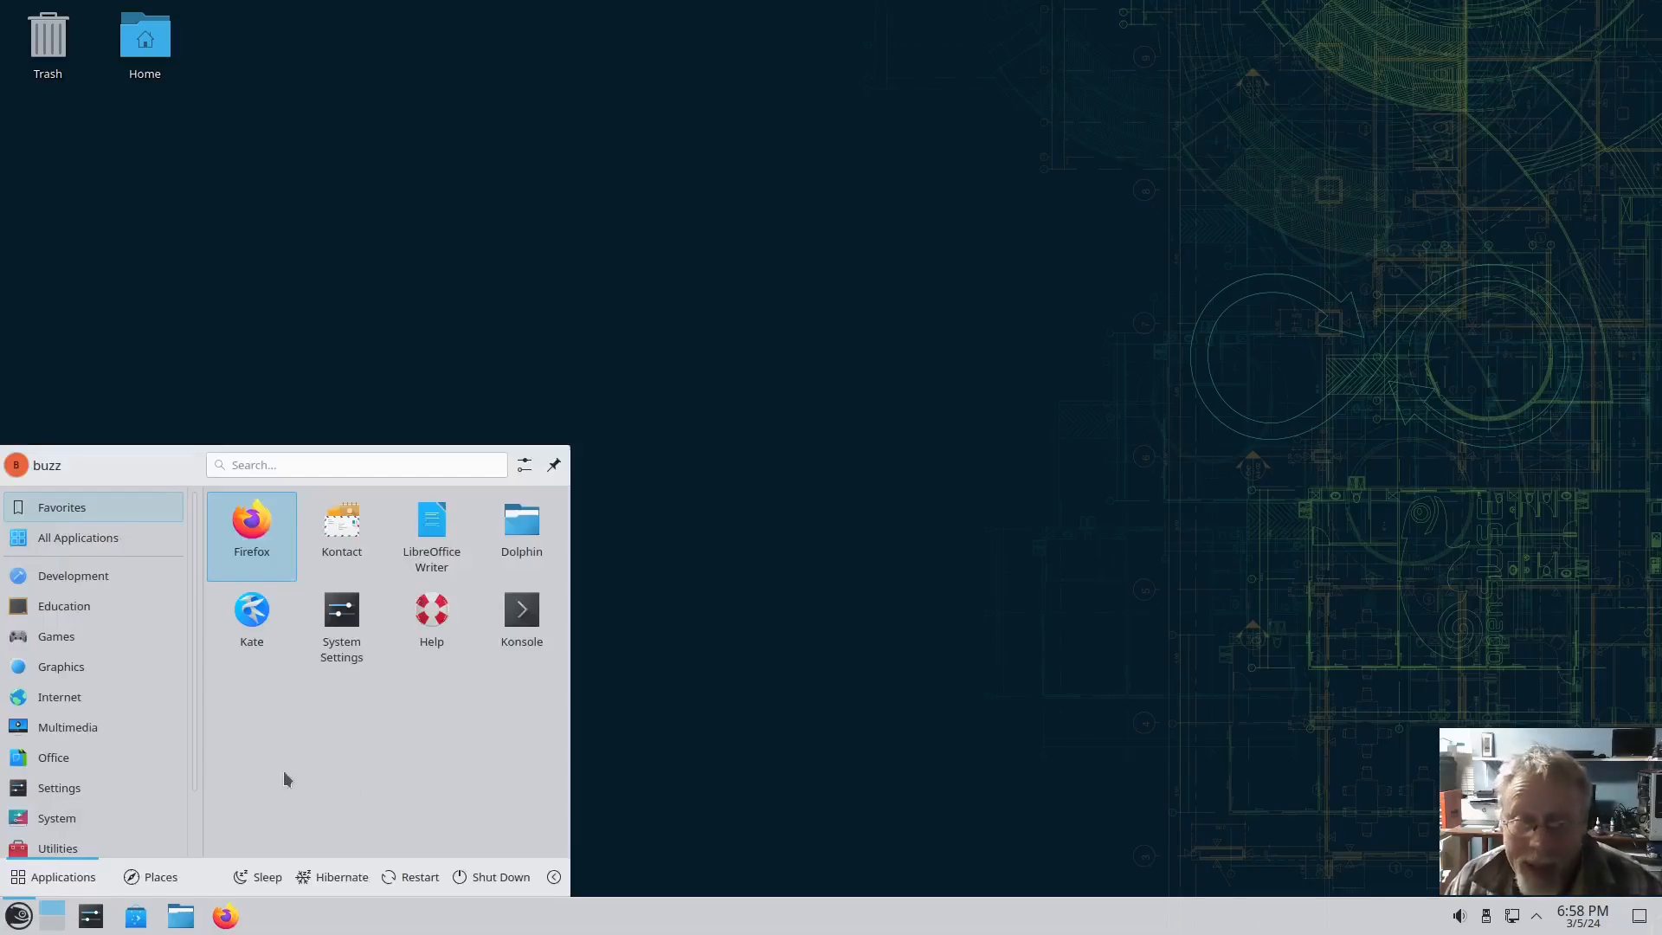
click(57, 746)
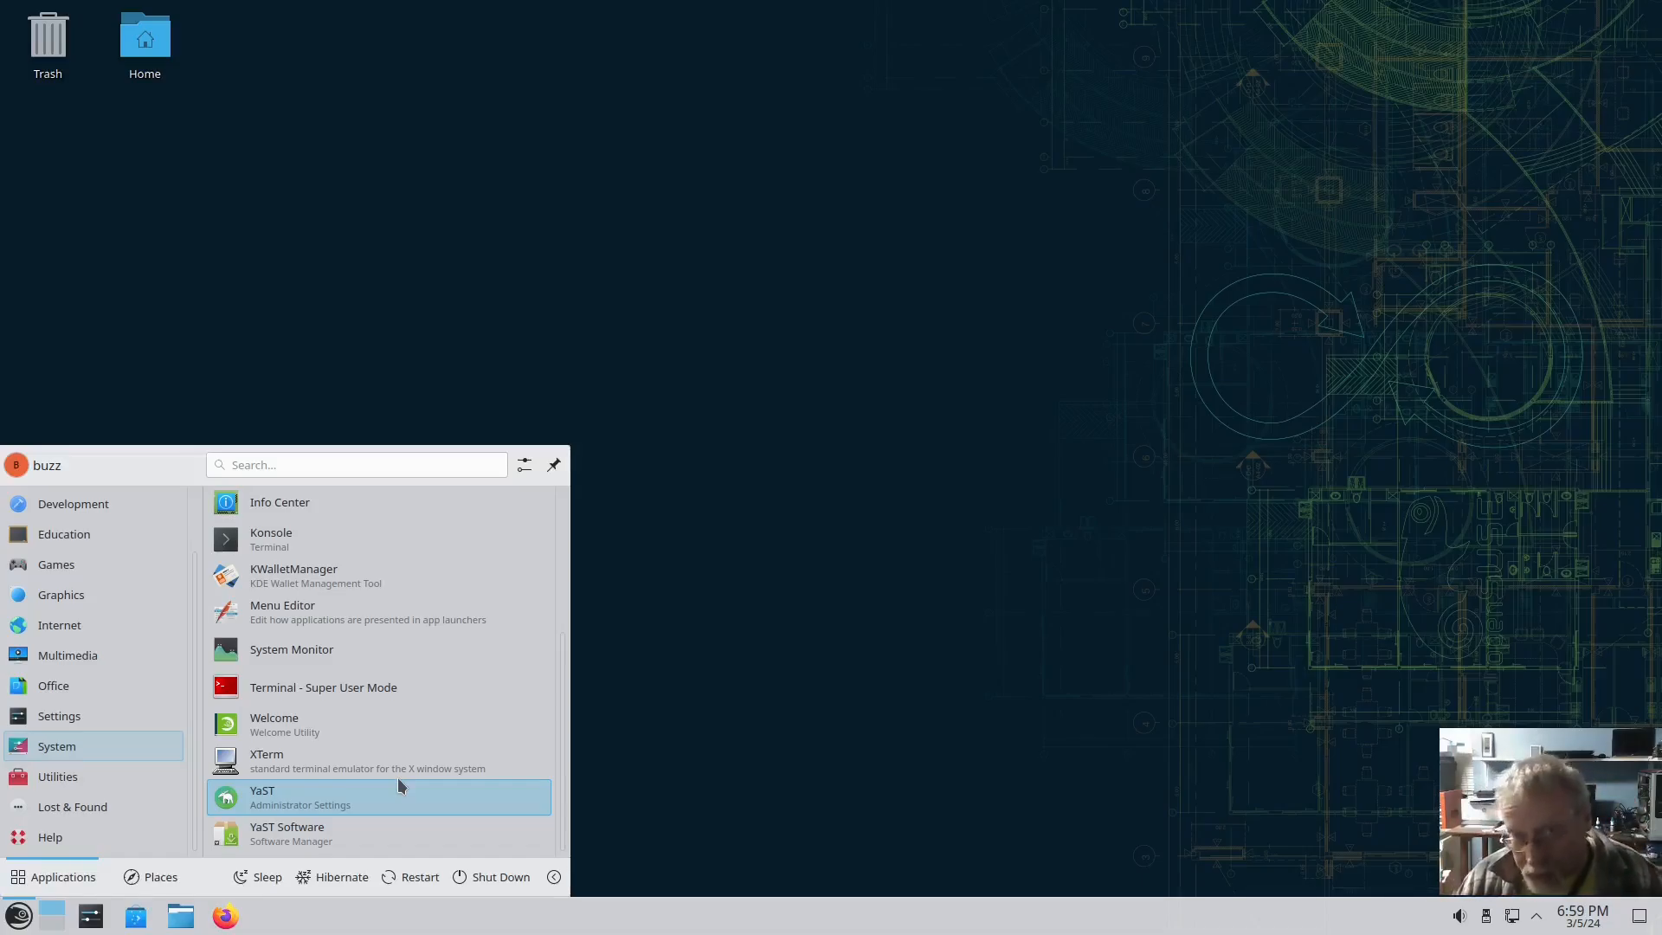
mouse_move(392, 761)
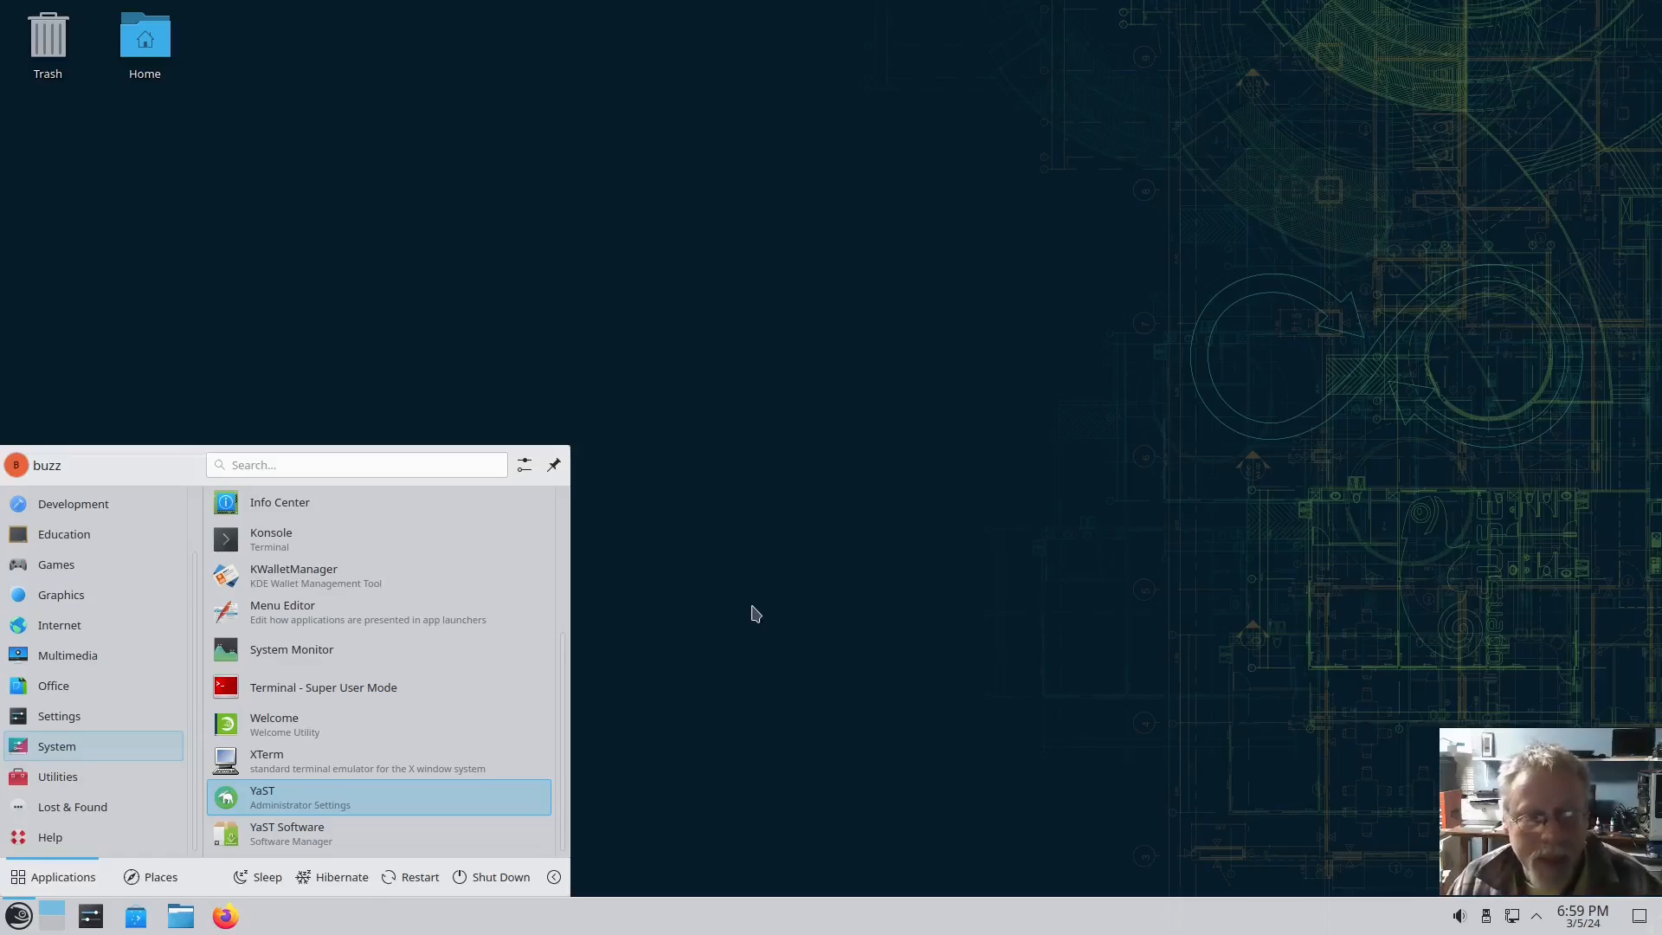
Launch YaST with the root password and maximize the Control Center window.
click(261, 797)
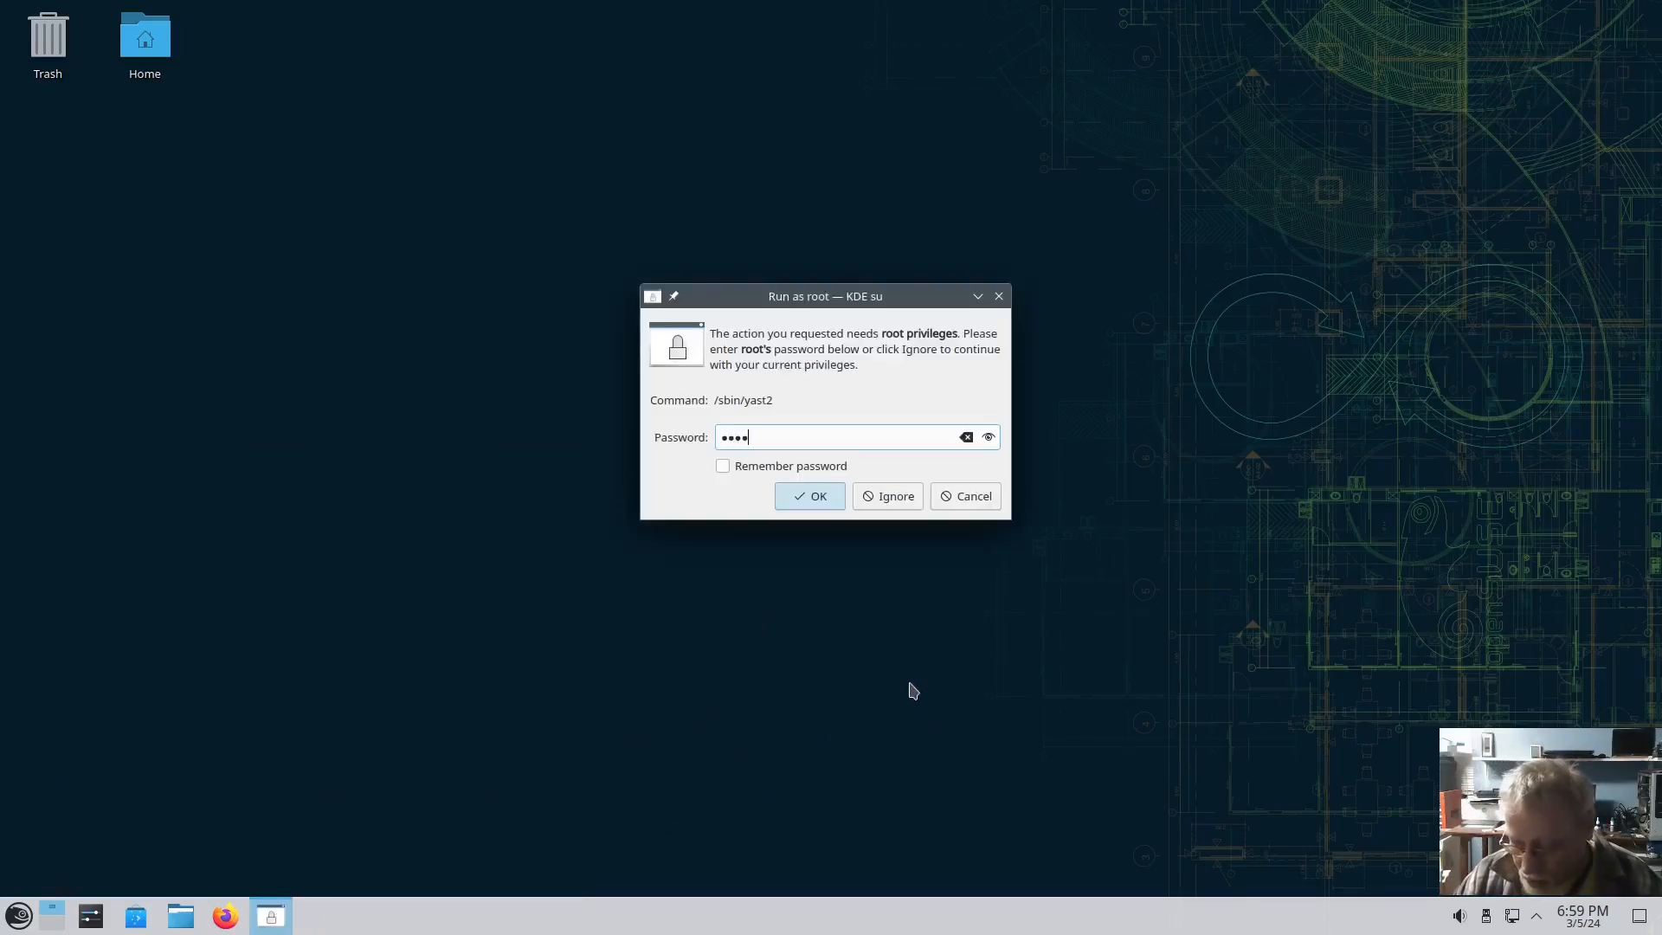
click(809, 495)
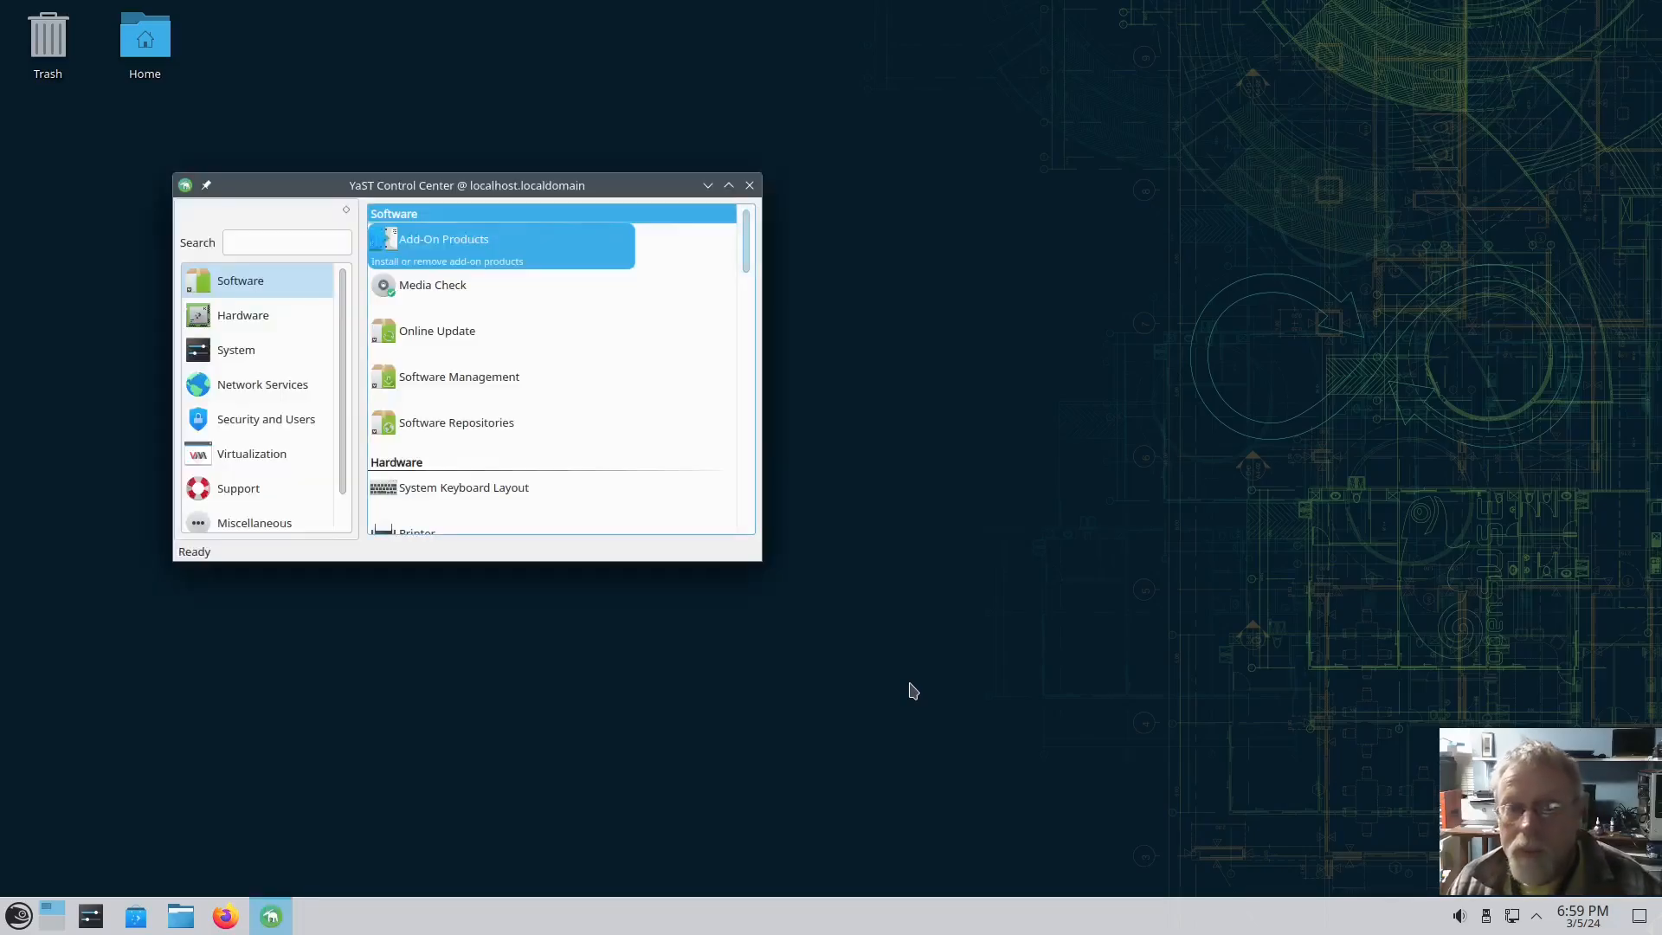
click(727, 185)
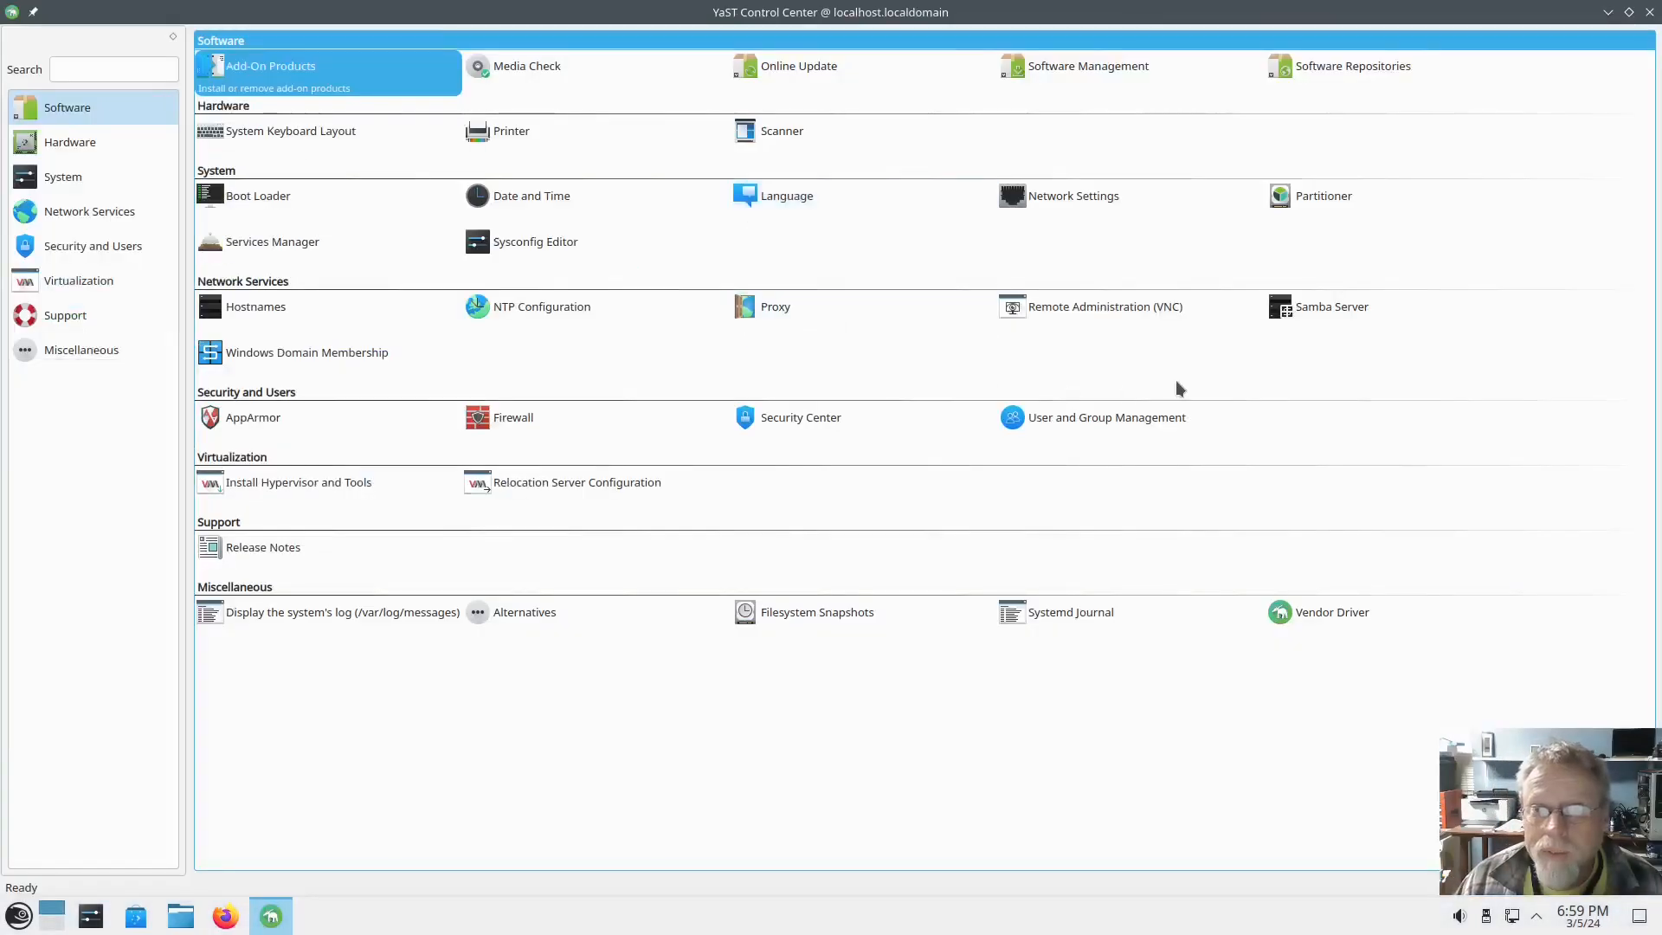
mouse_move(1514, 184)
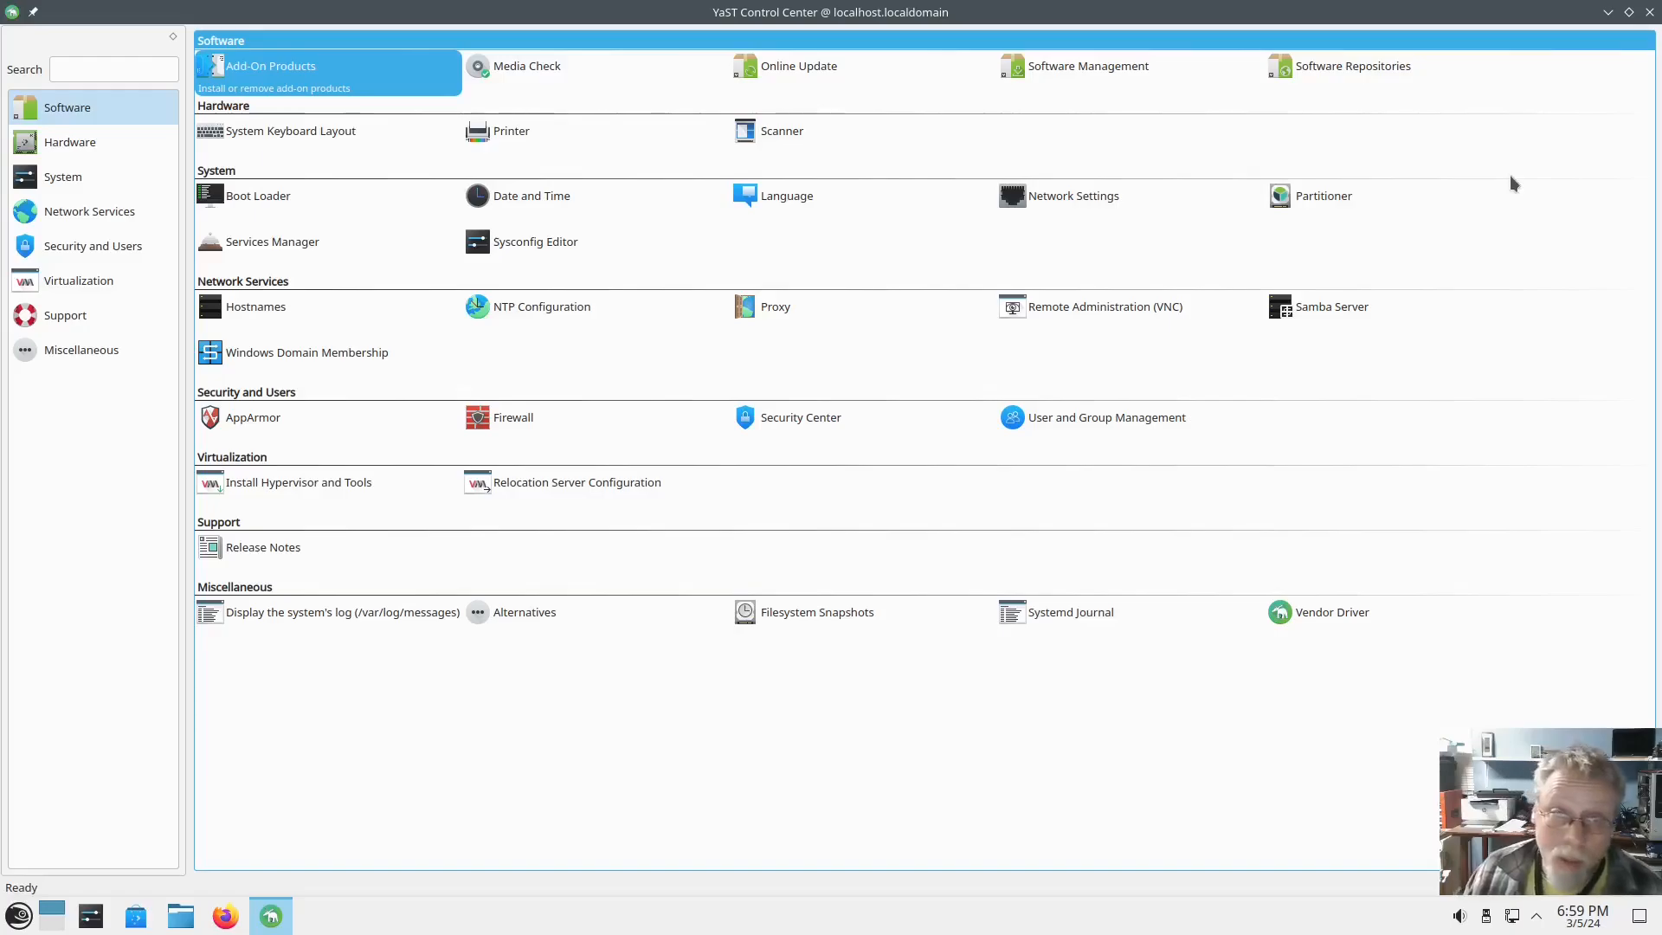
mouse_move(1495, 183)
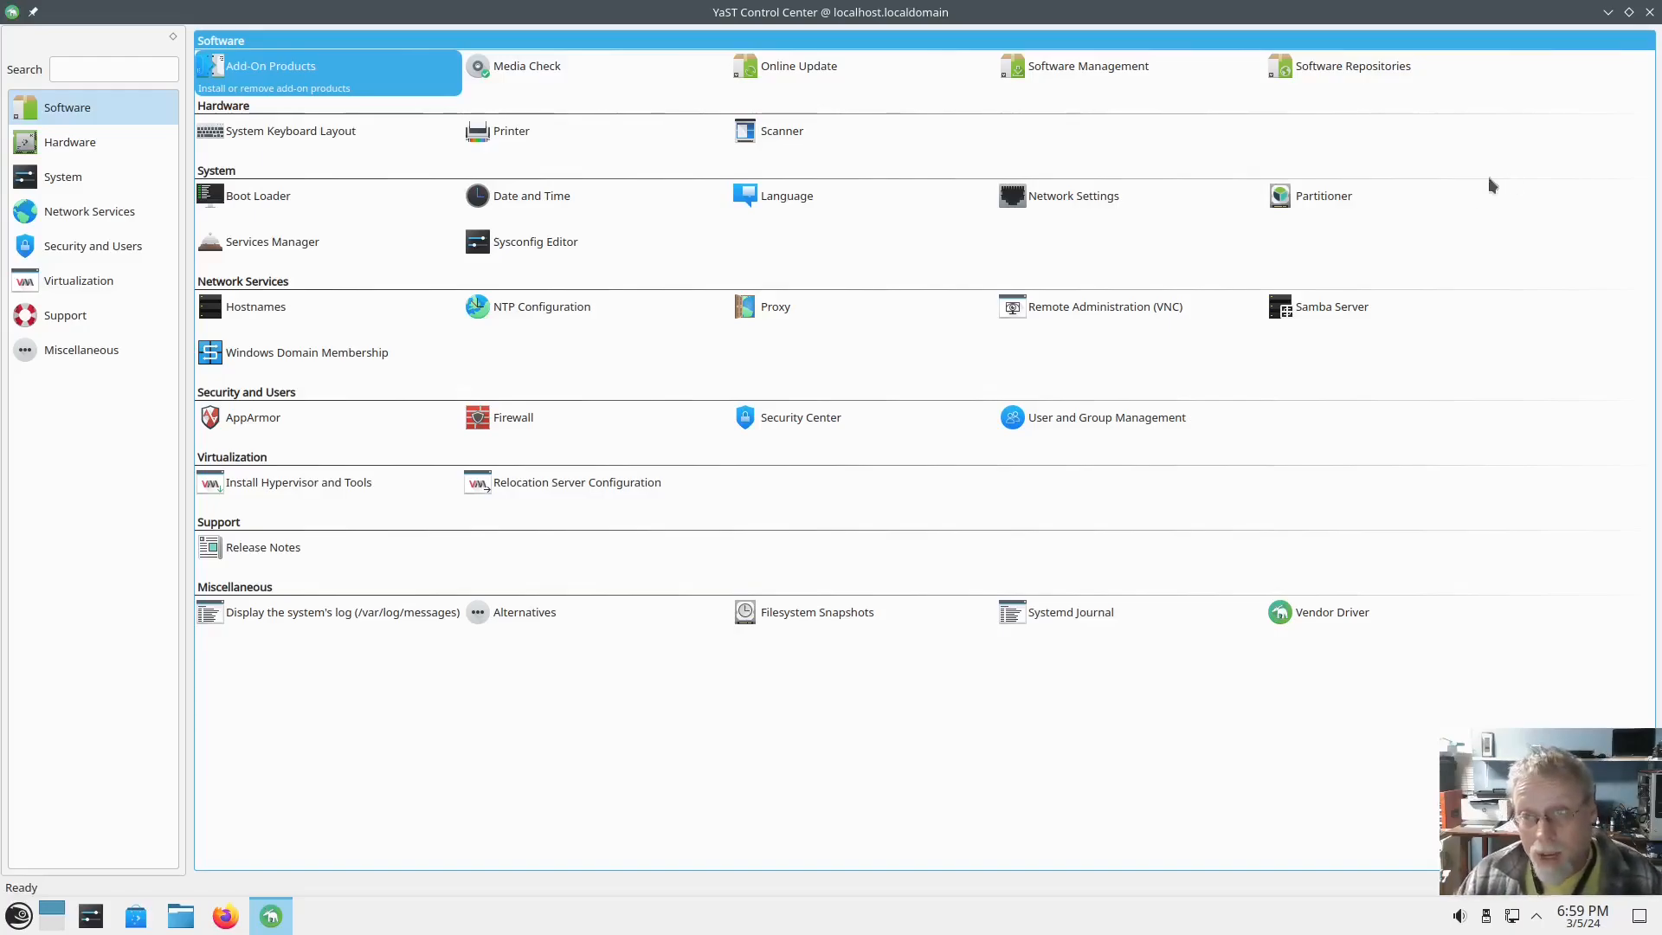
mouse_move(1087, 65)
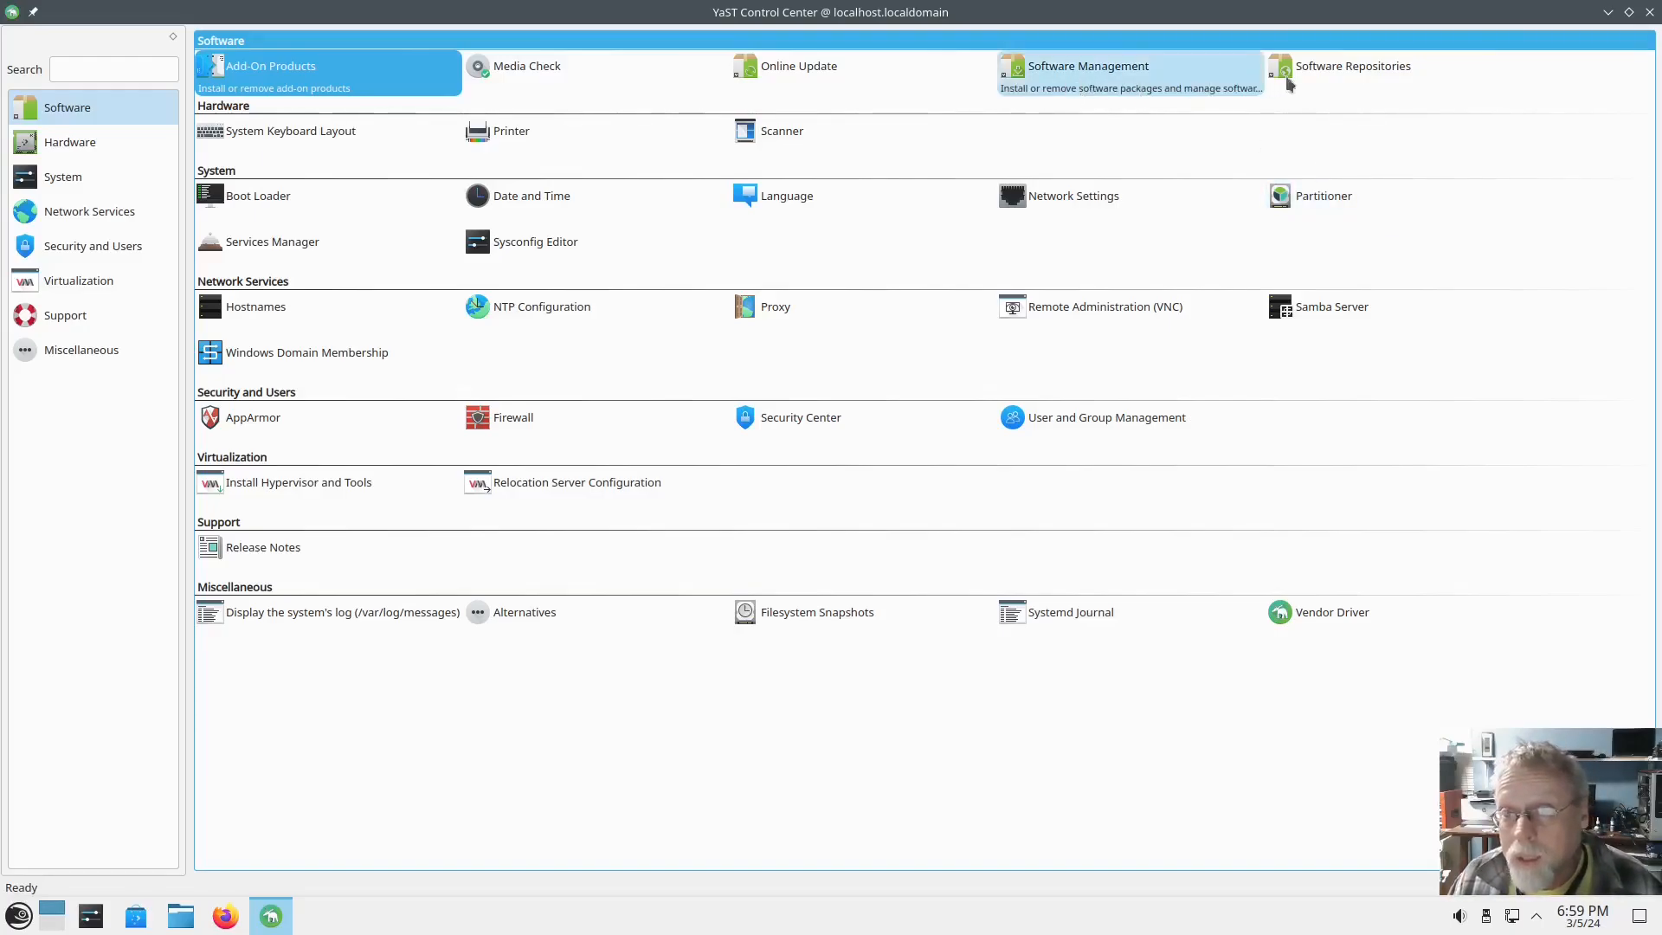
In Software Repositories, start adding from the Community Repositories list.
click(1351, 66)
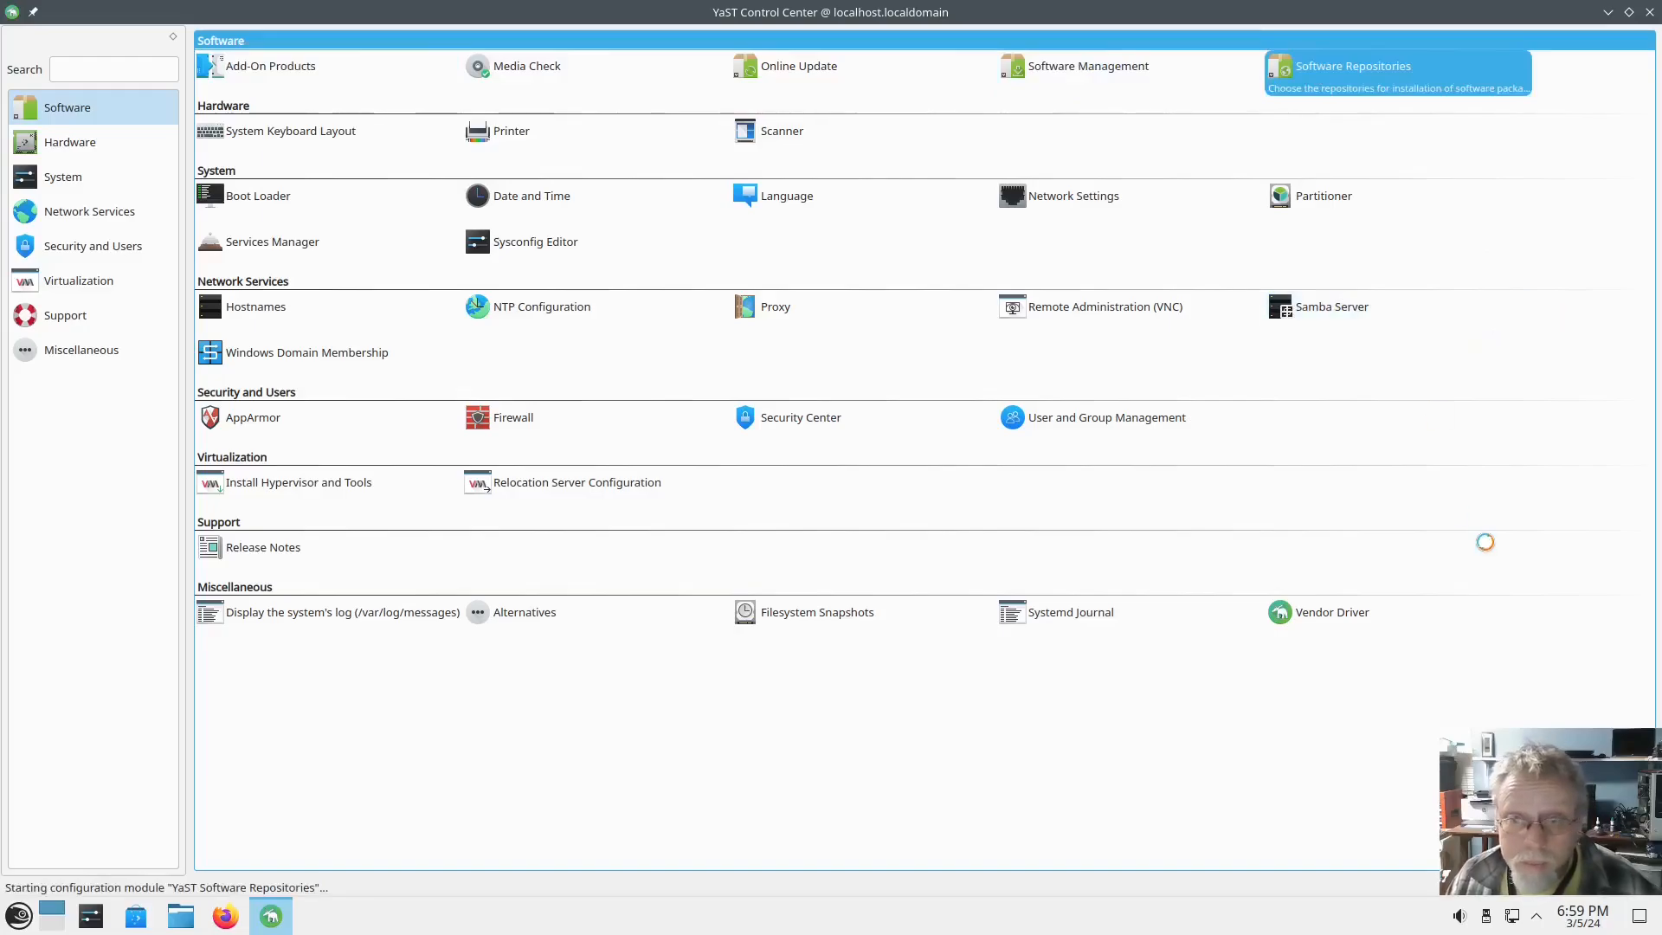
click(1352, 66)
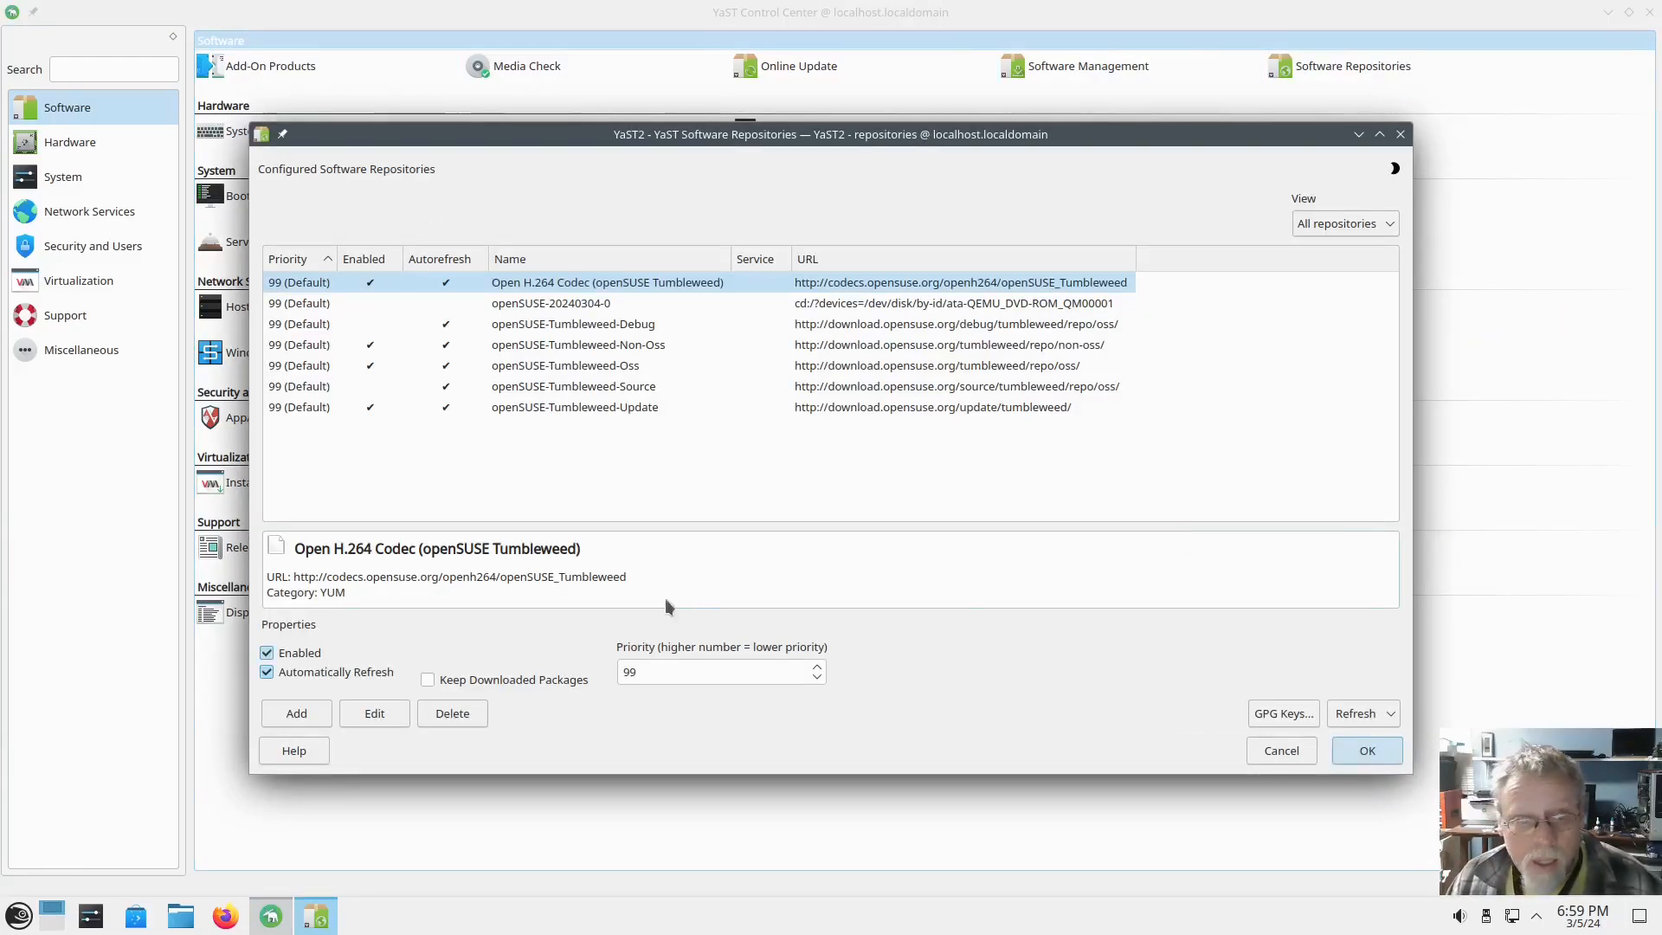
click(297, 712)
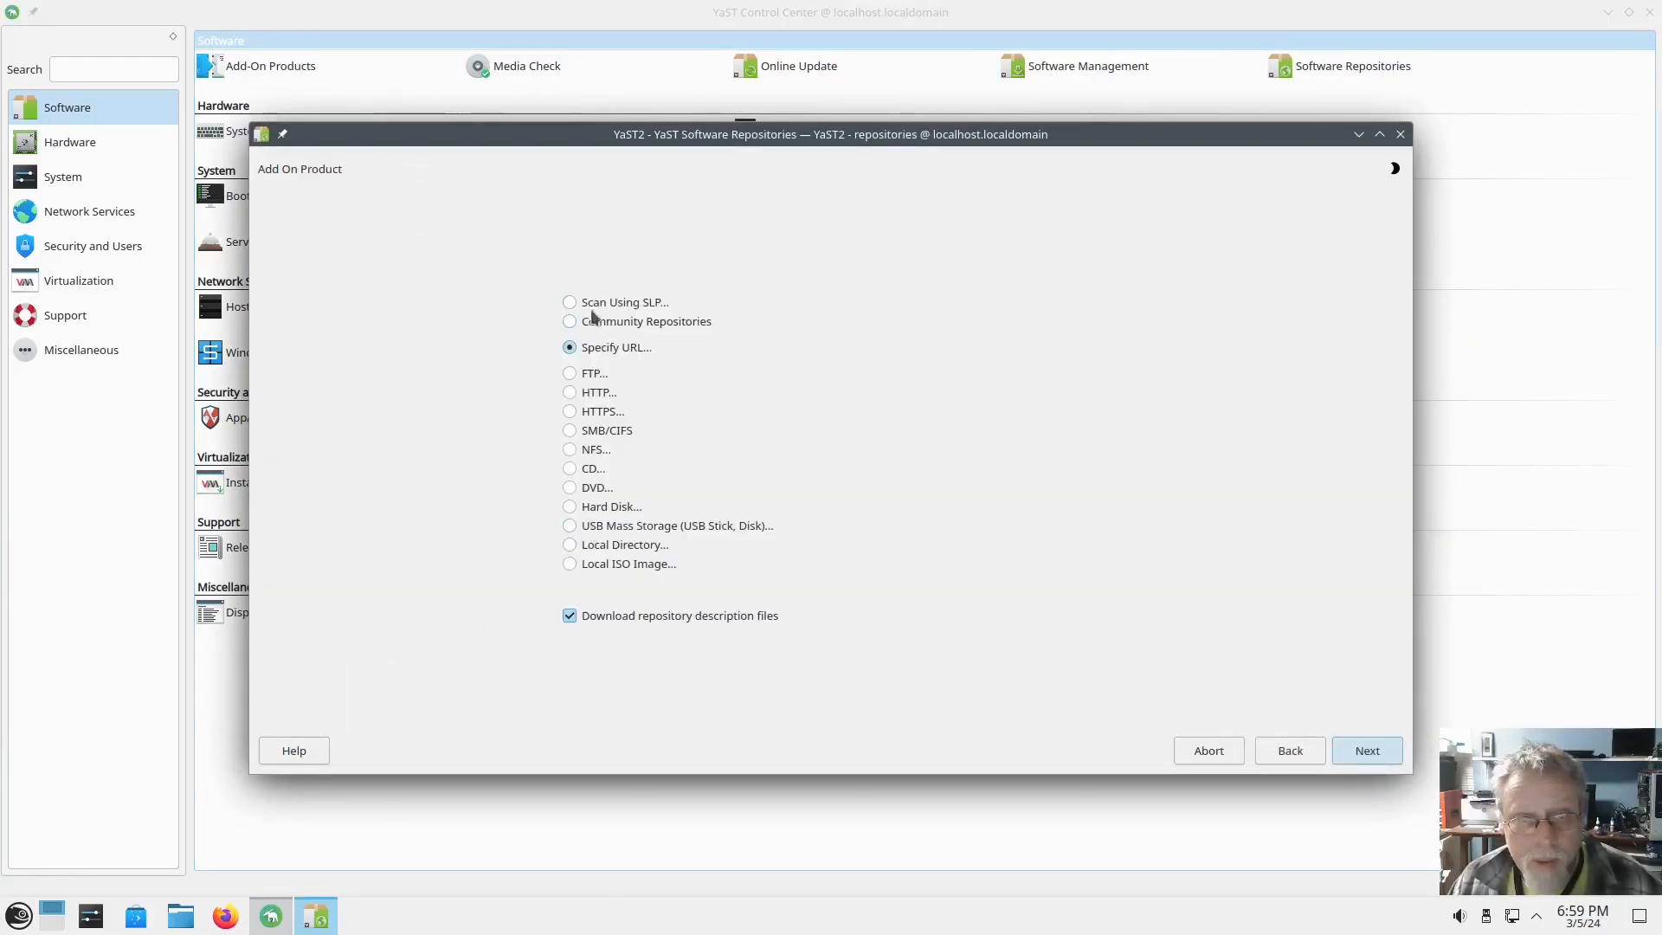
click(1366, 750)
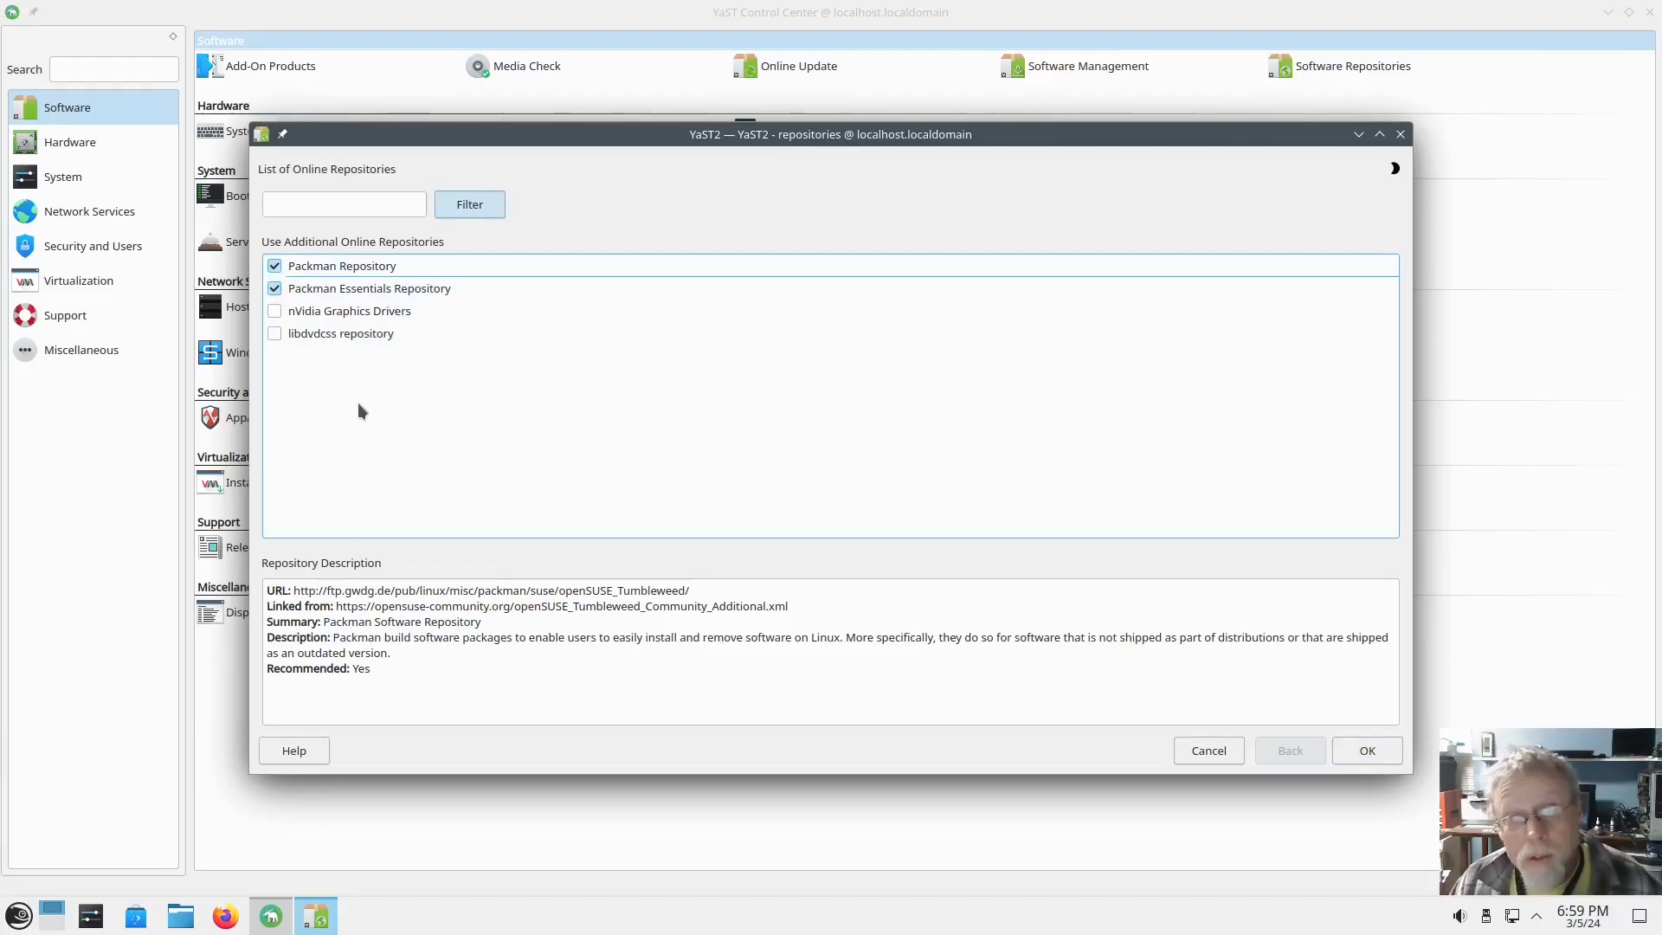
mouse_move(572, 403)
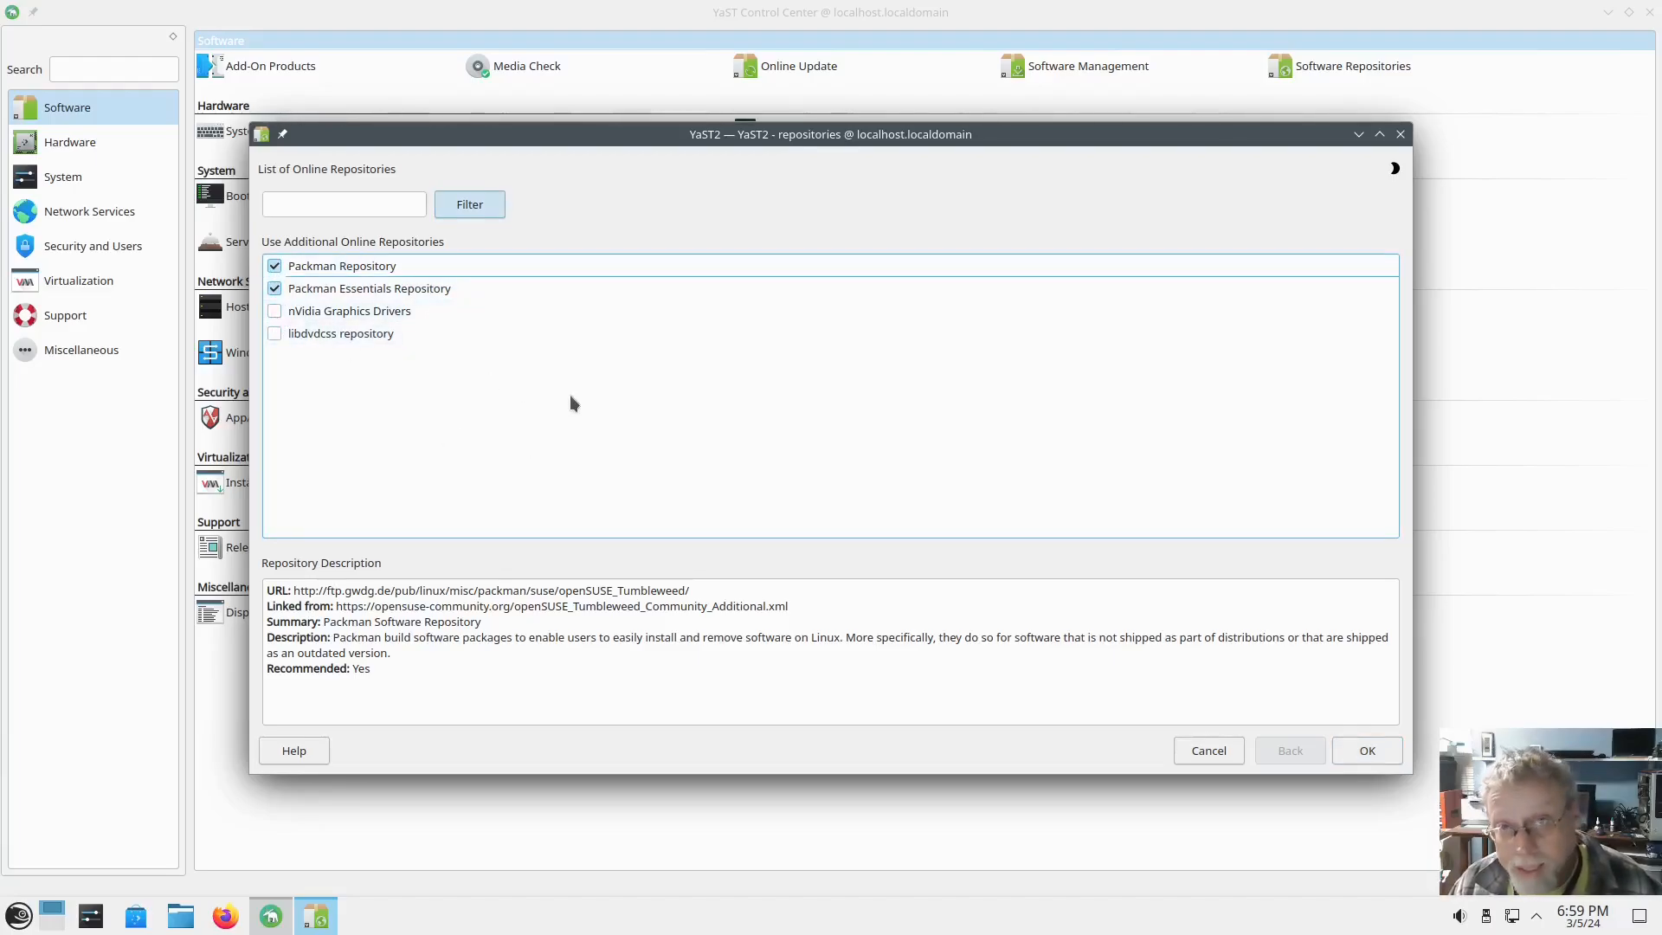
Add the Packman and Packman Essentials repositories and trust their GnuPG signing key.
click(340, 332)
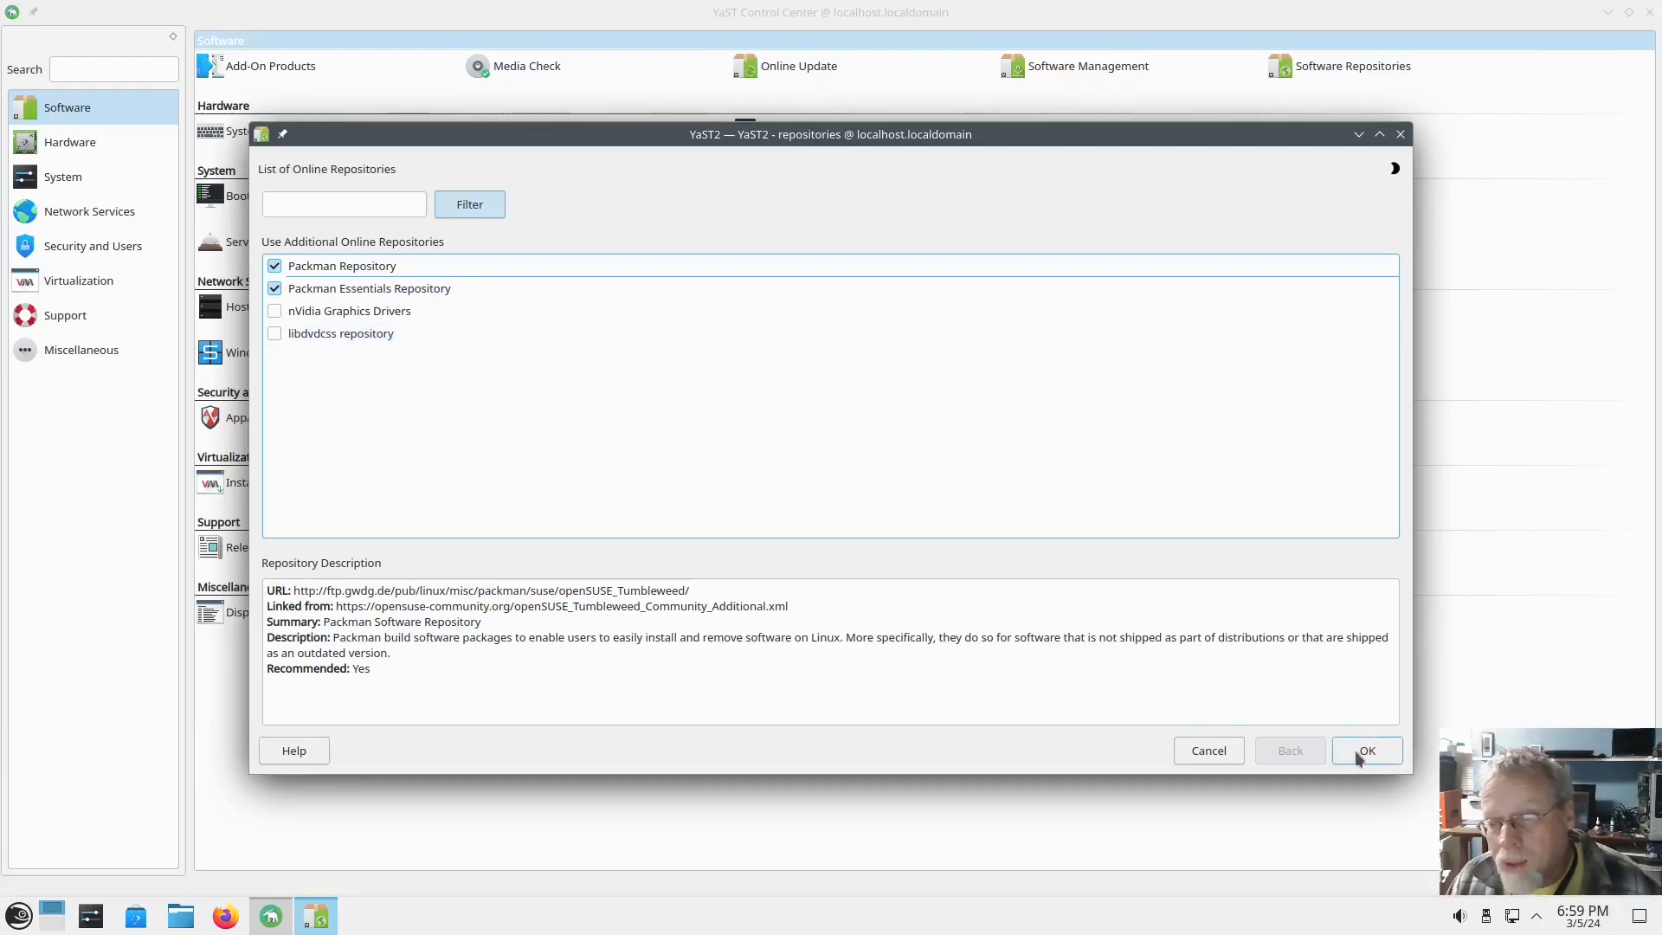
click(1366, 751)
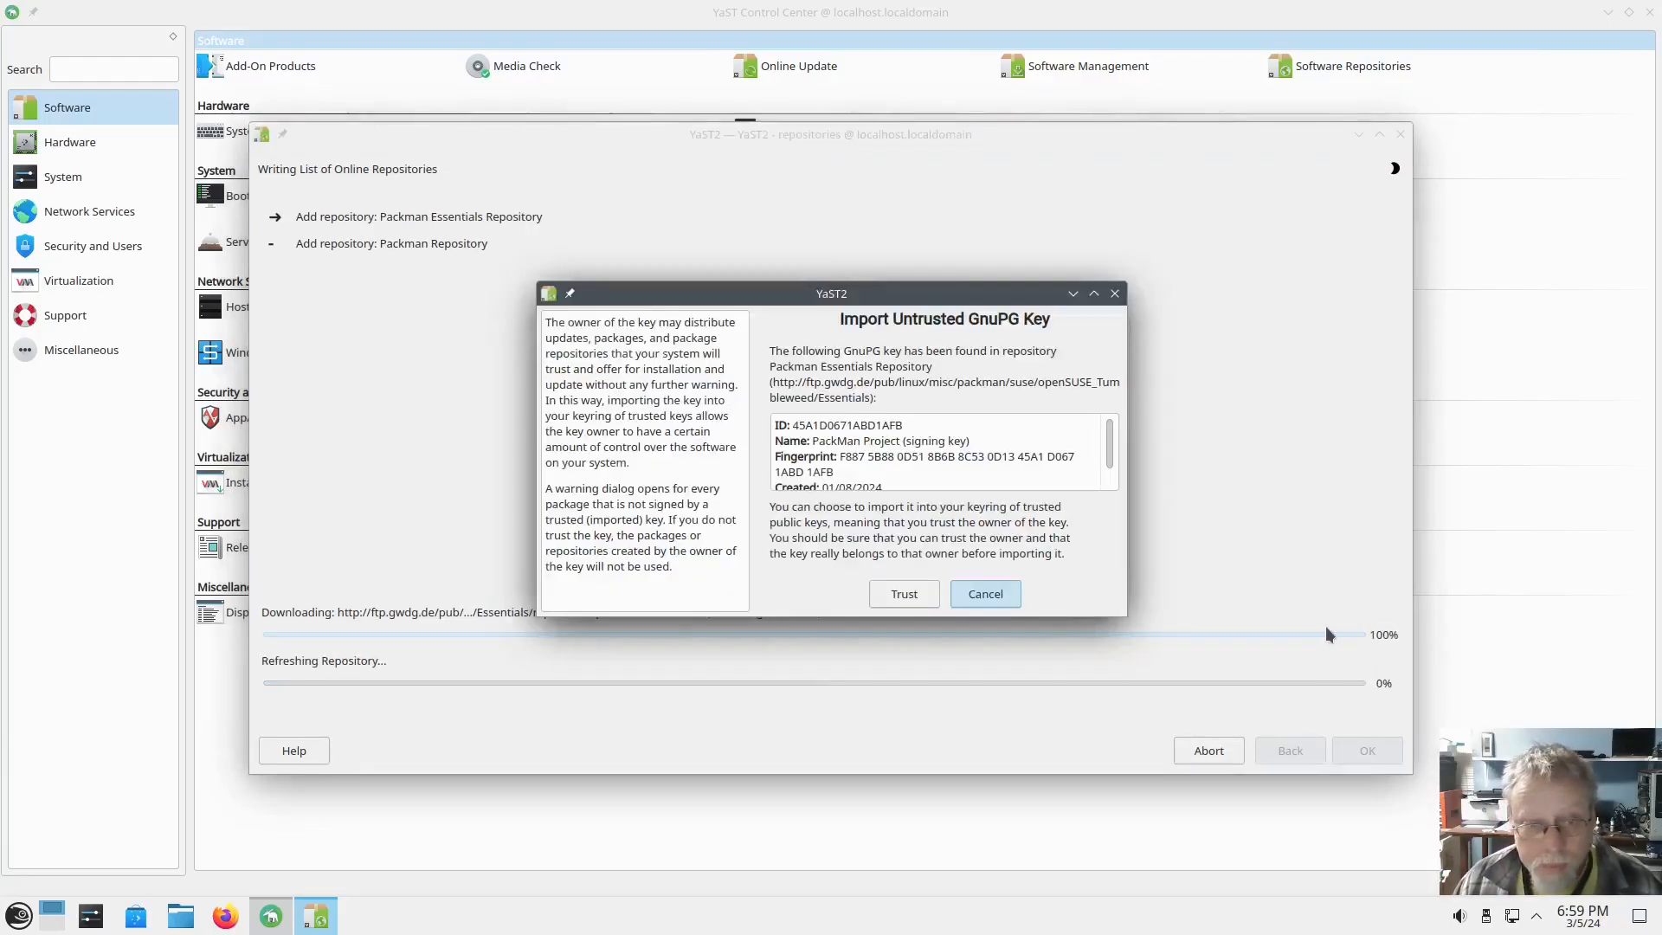
click(903, 594)
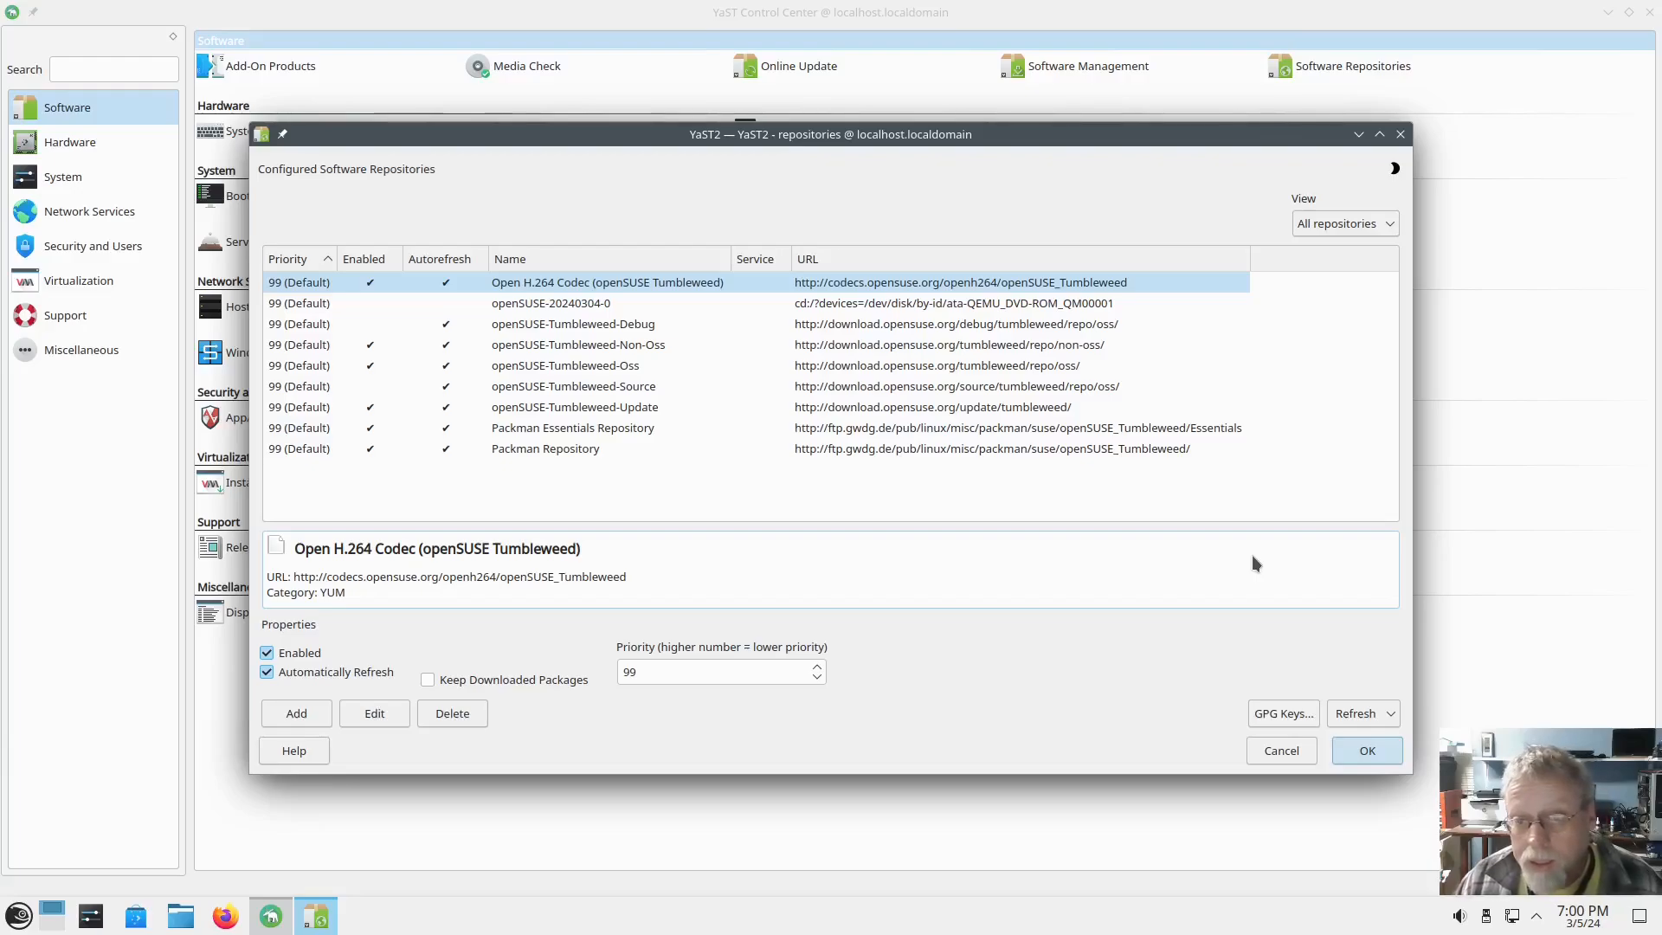
mouse_move(1252, 627)
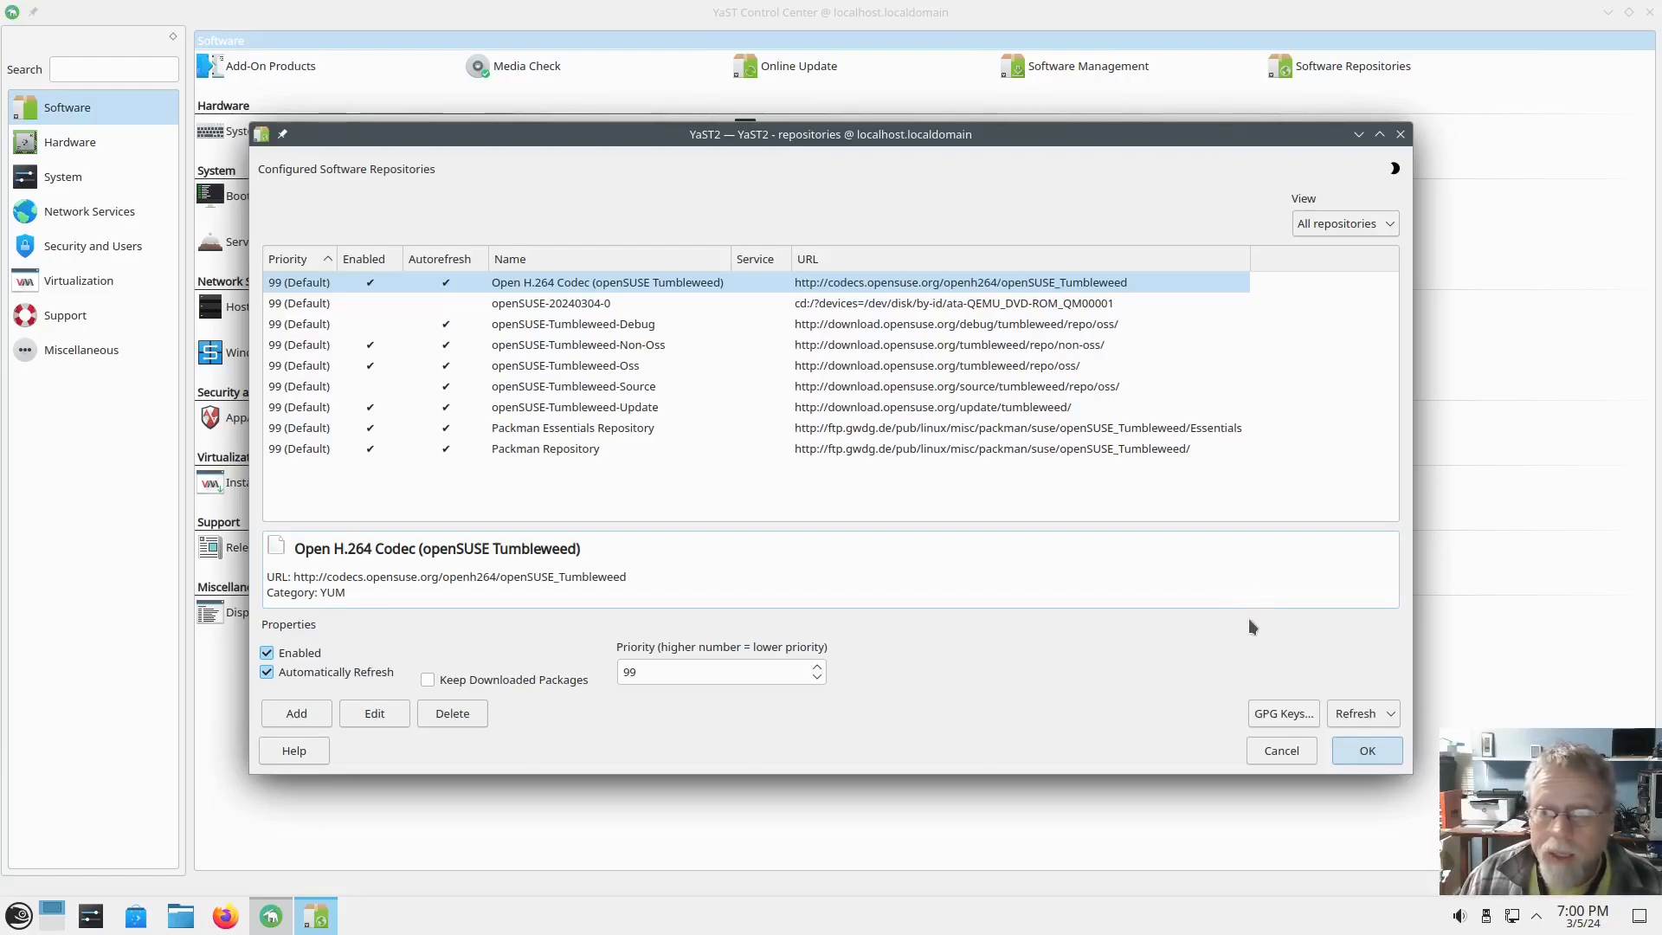
mouse_move(1133, 706)
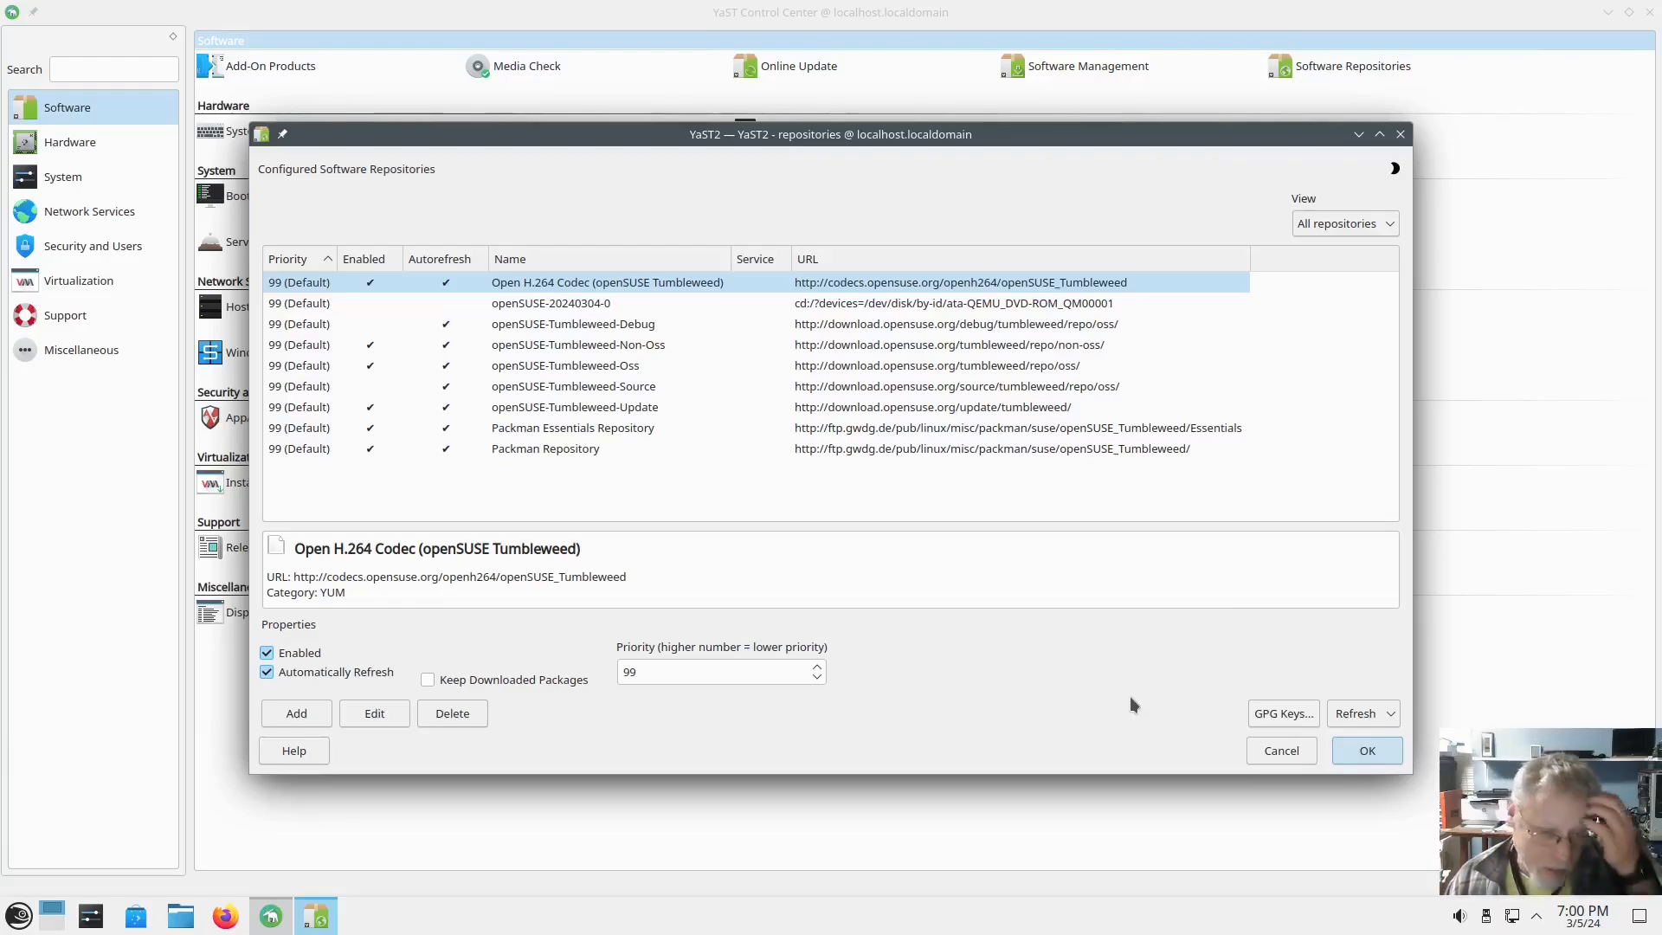
mouse_move(1129, 704)
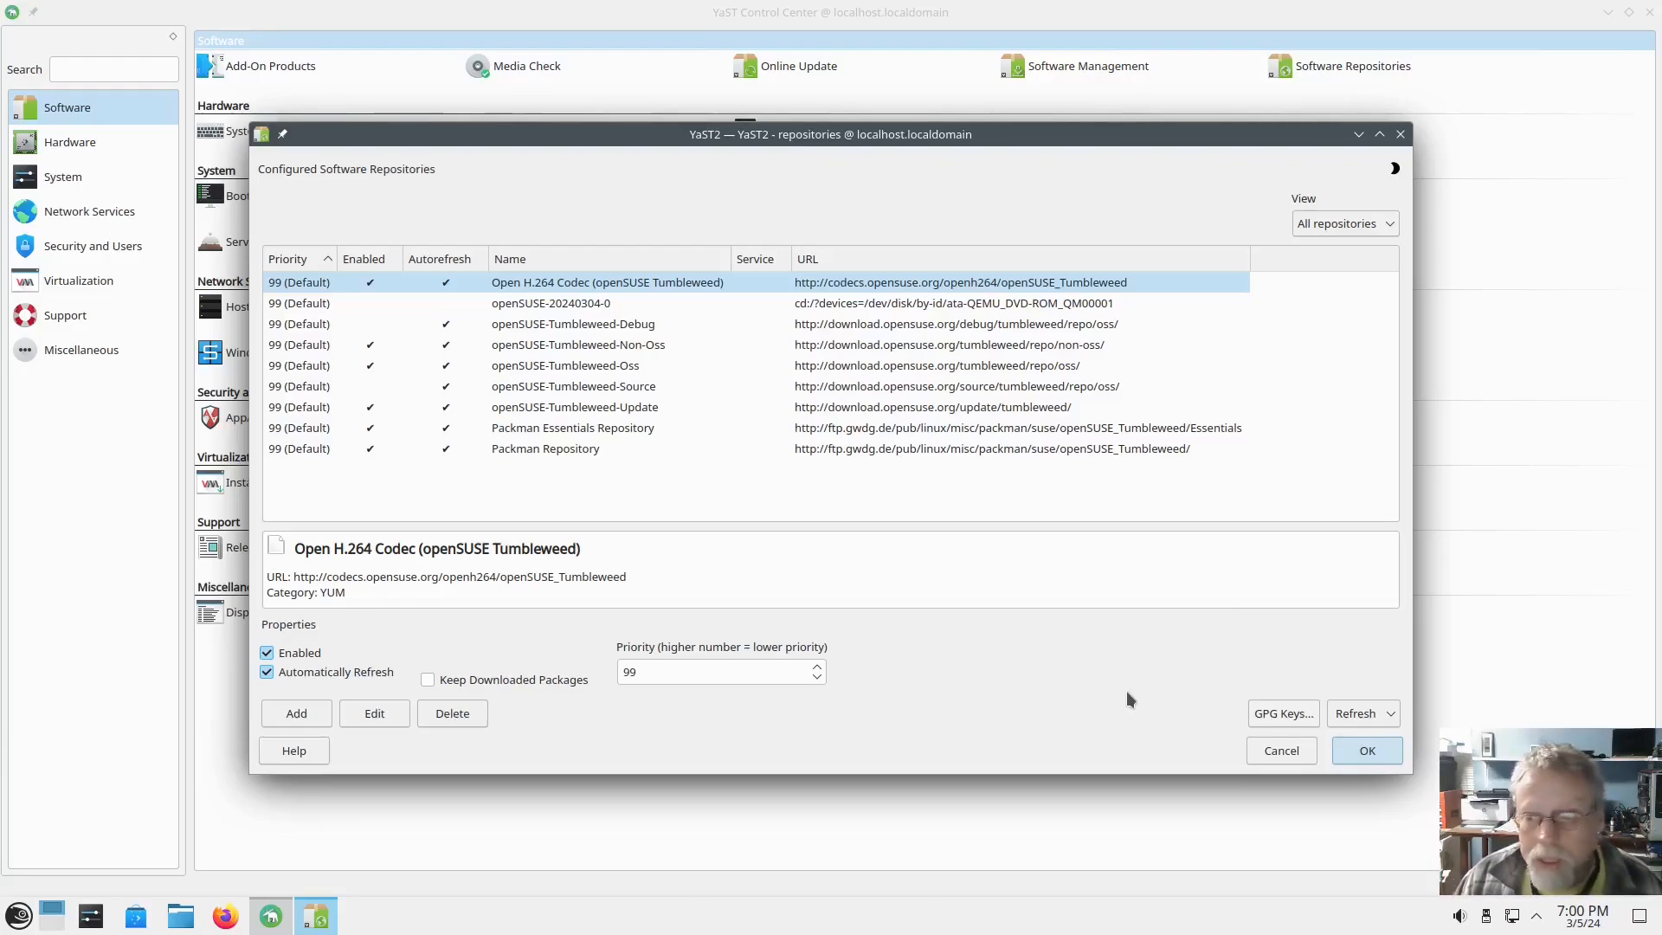
Save the repository list, then close Online Update since no patches are needed.
click(1366, 750)
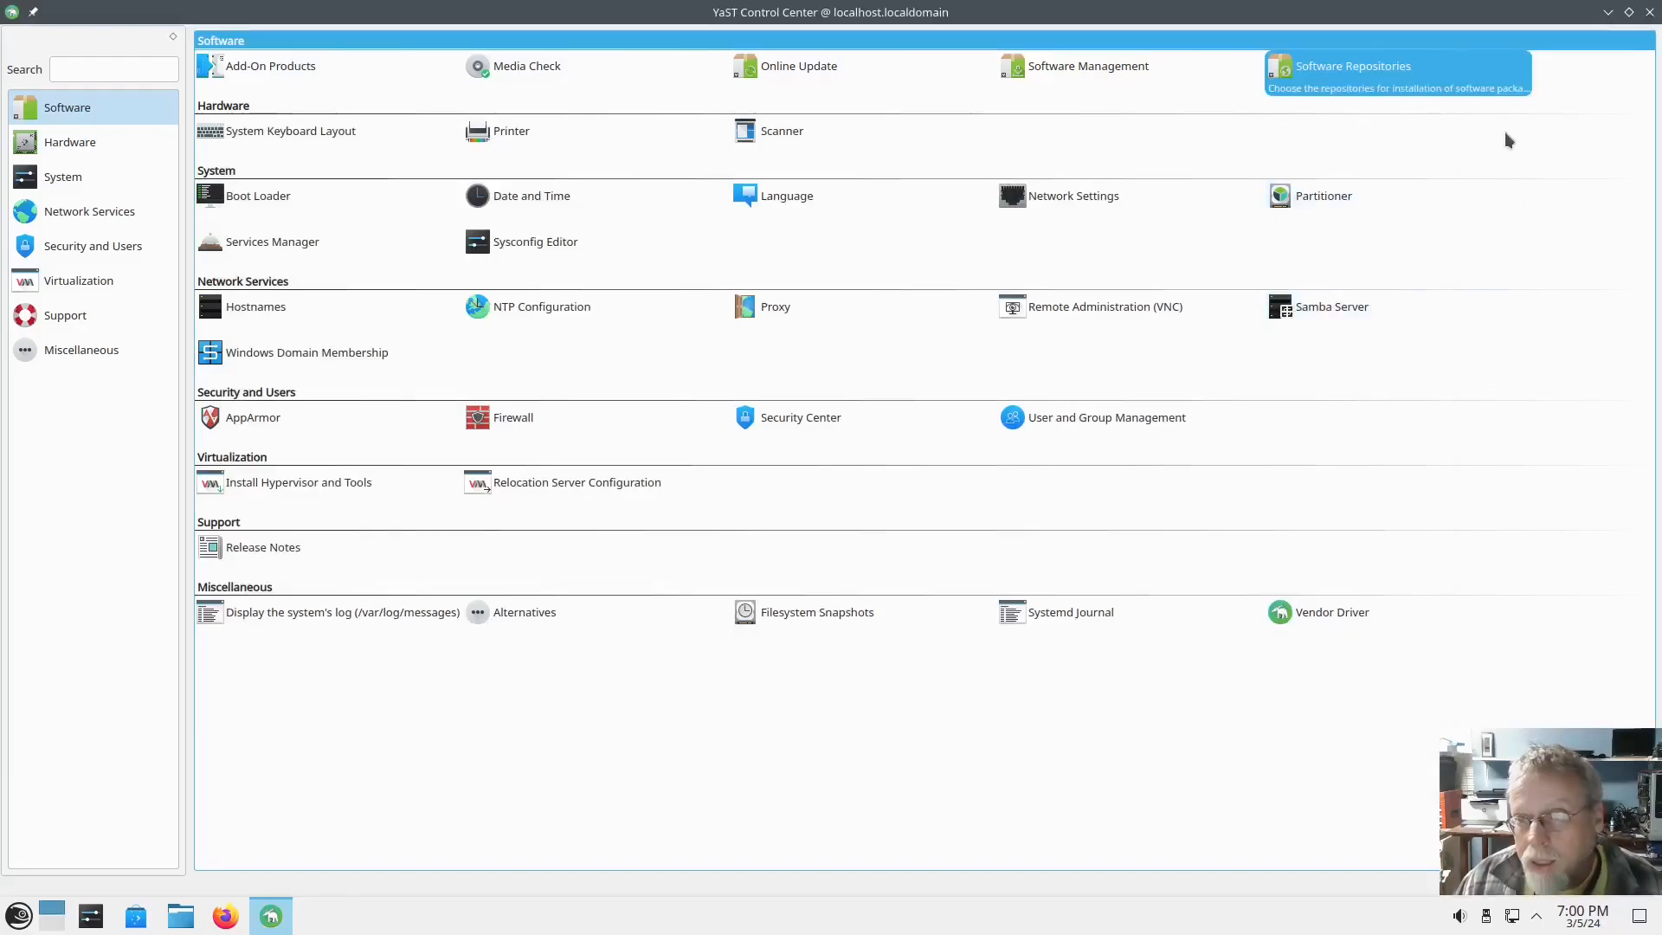
mouse_move(798, 66)
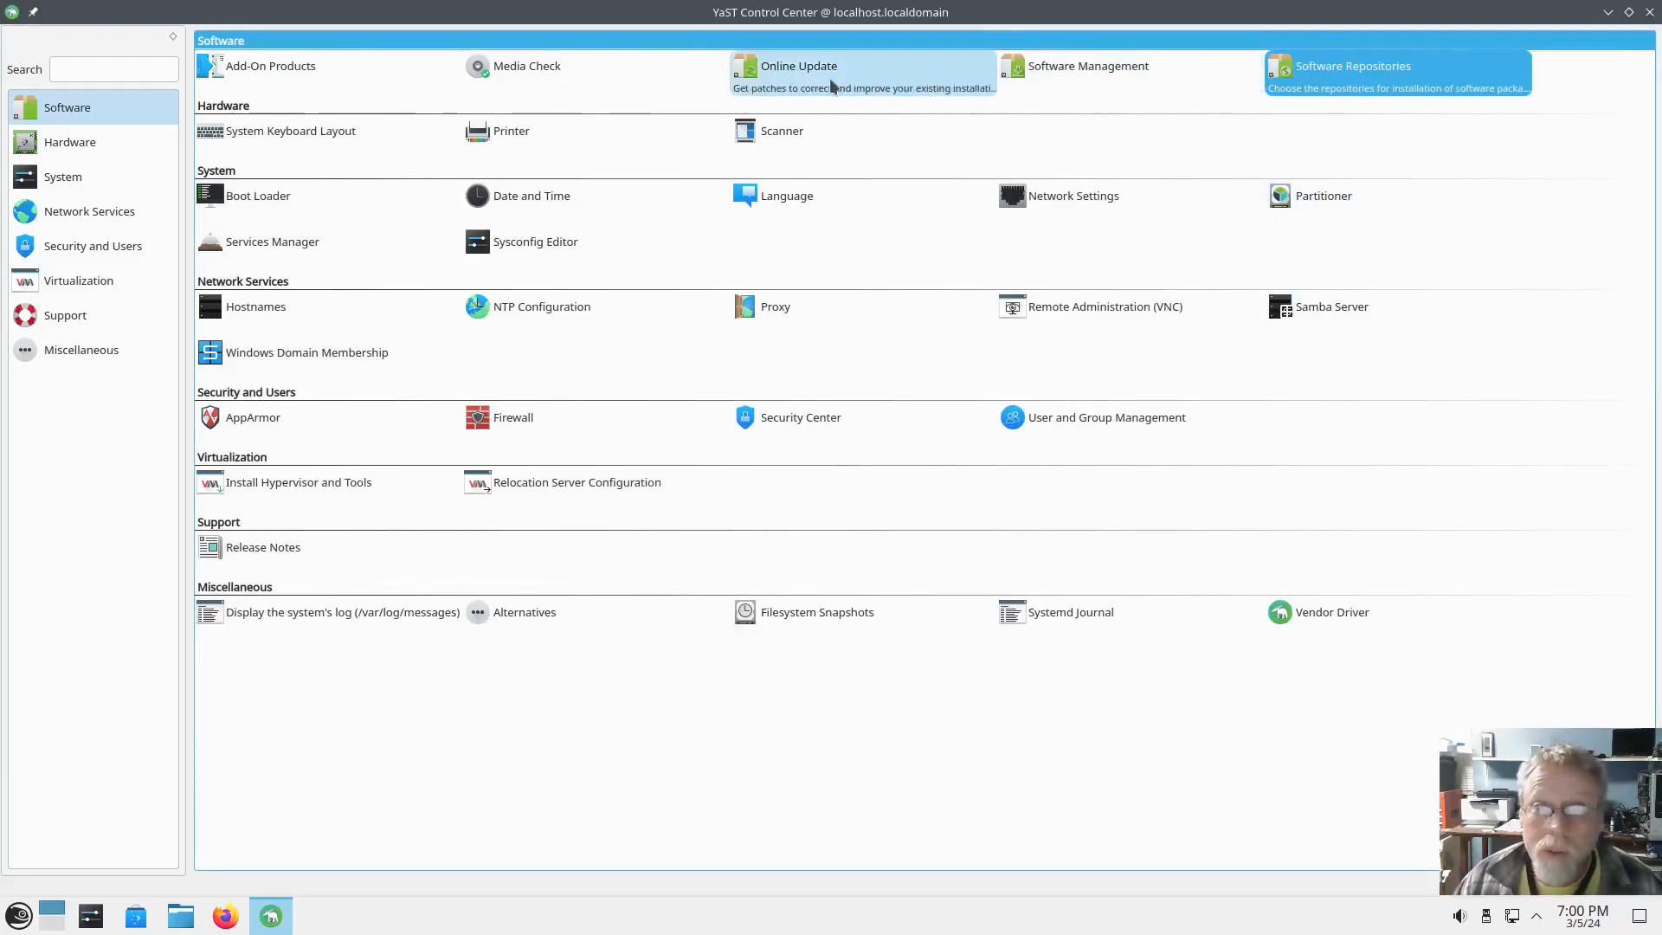
click(798, 66)
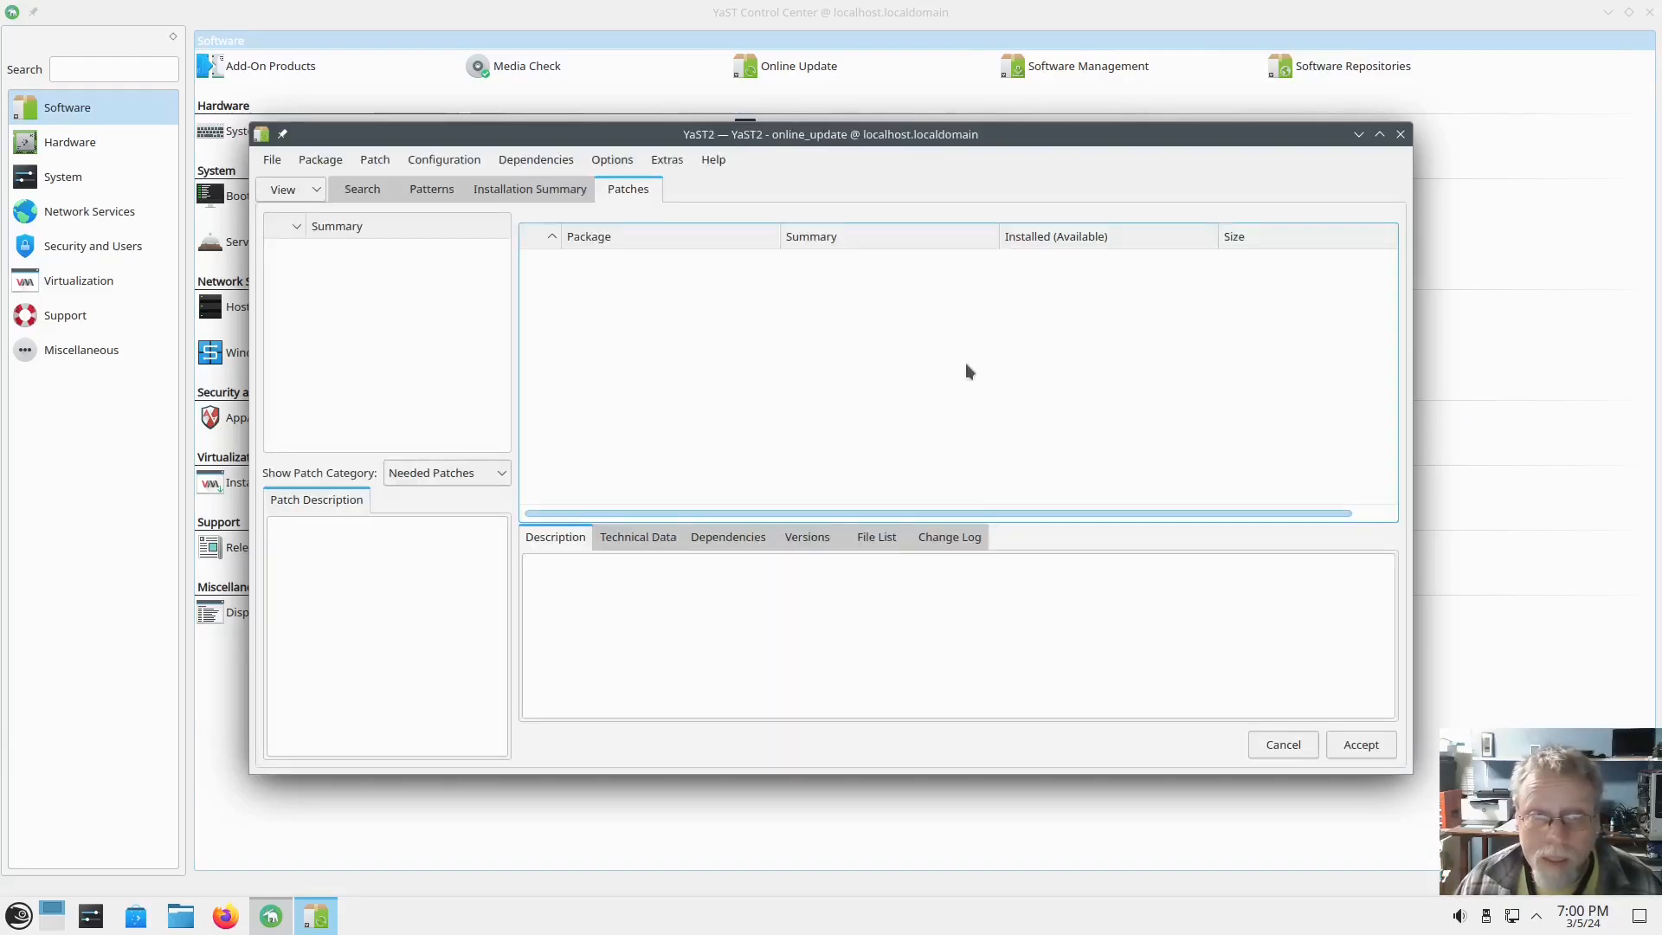
mouse_move(1136, 368)
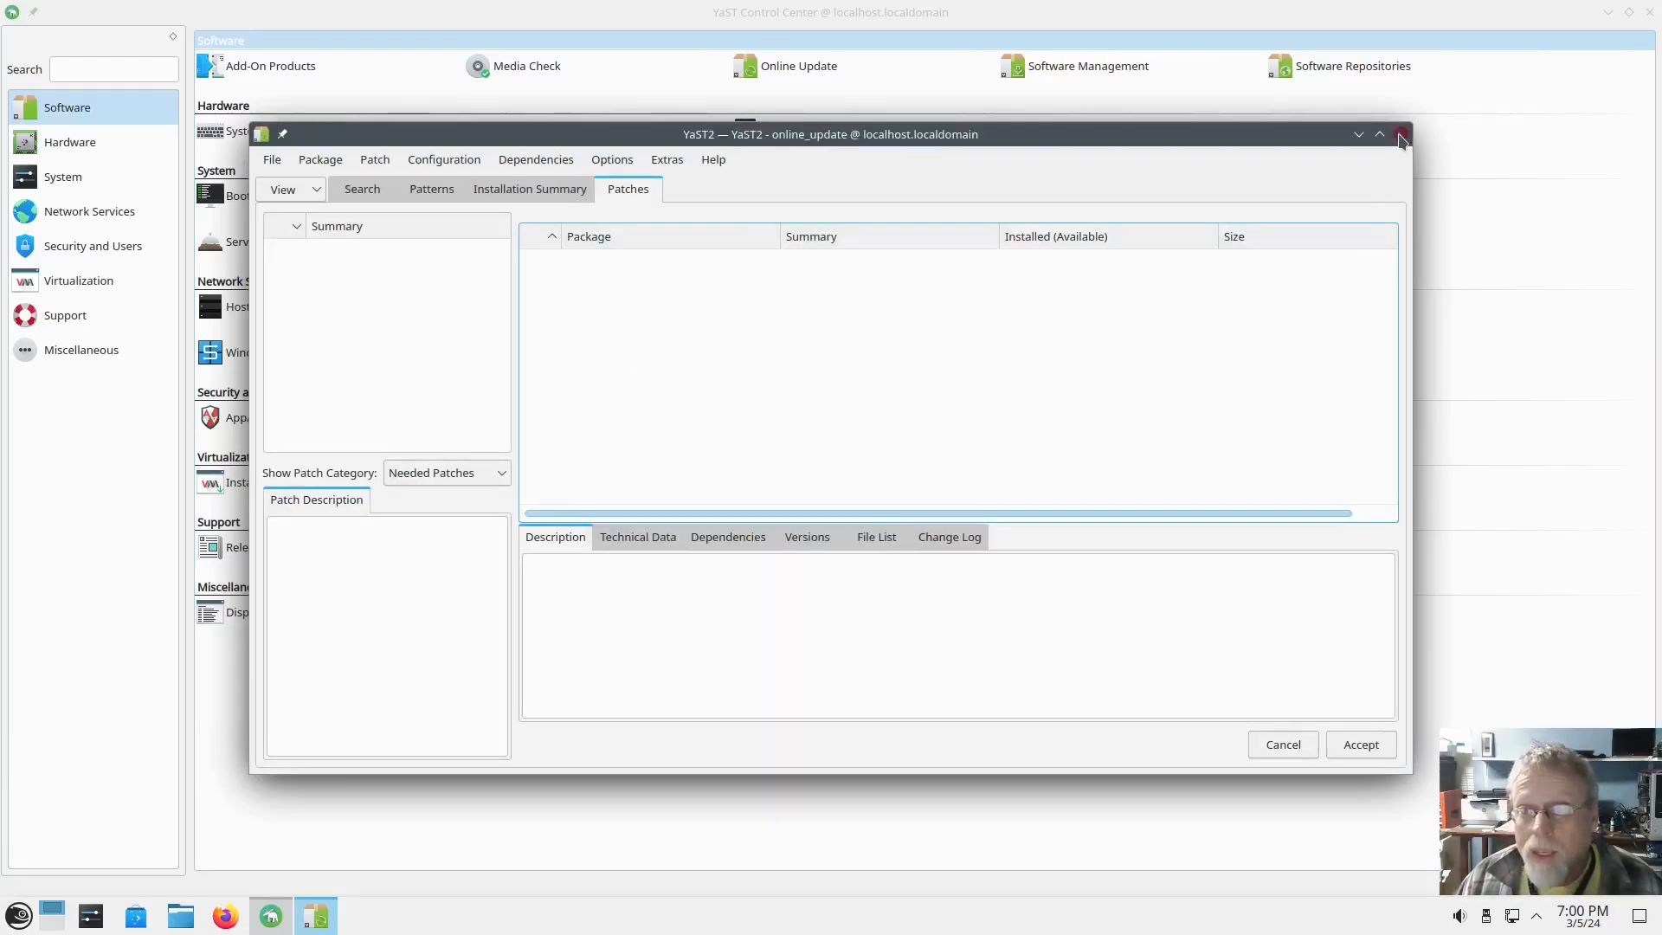
click(1399, 133)
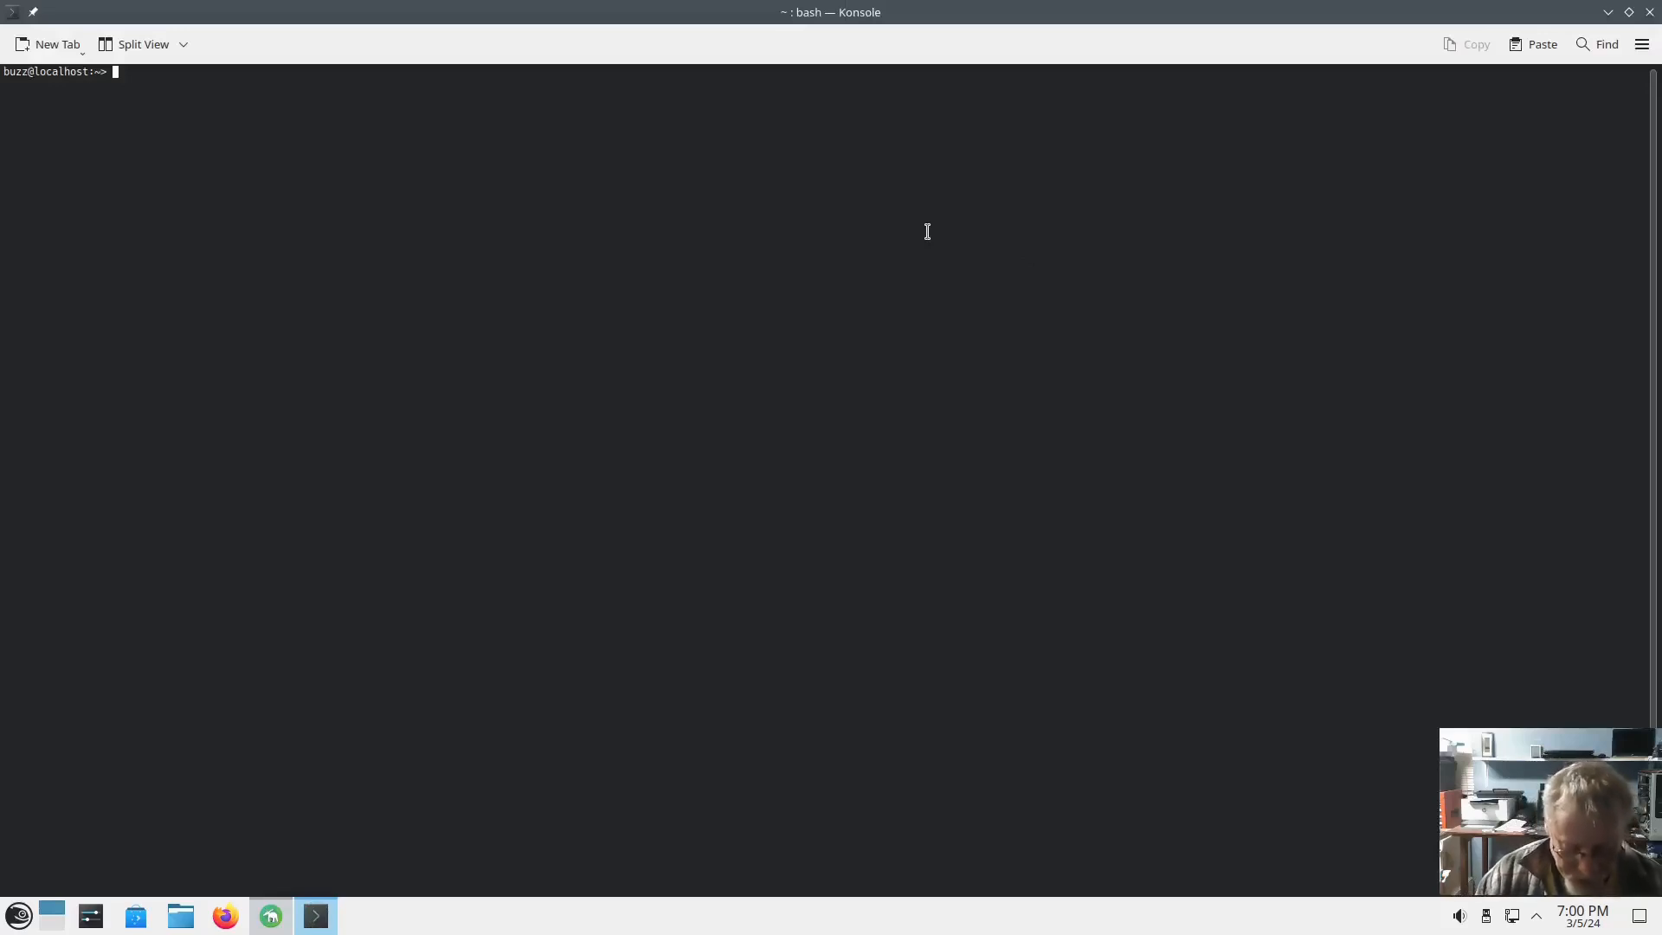
Run sudo zypper inr and confirm with y to install the 27 recommended packages.
text(sudo zypper inr)
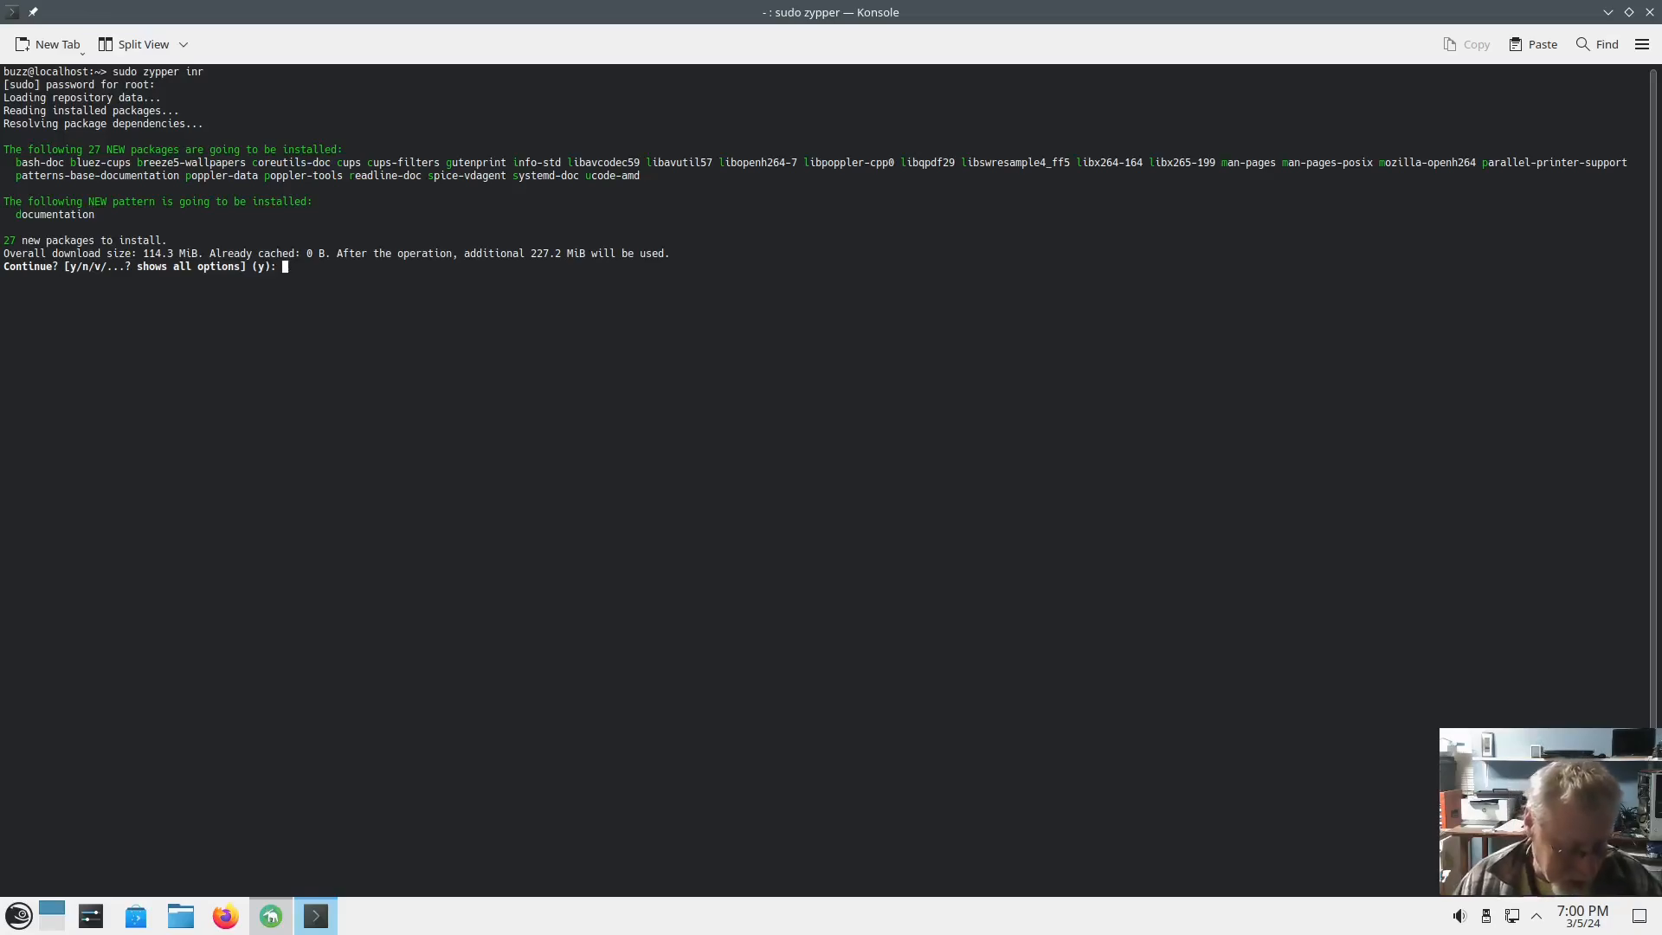
text(y)
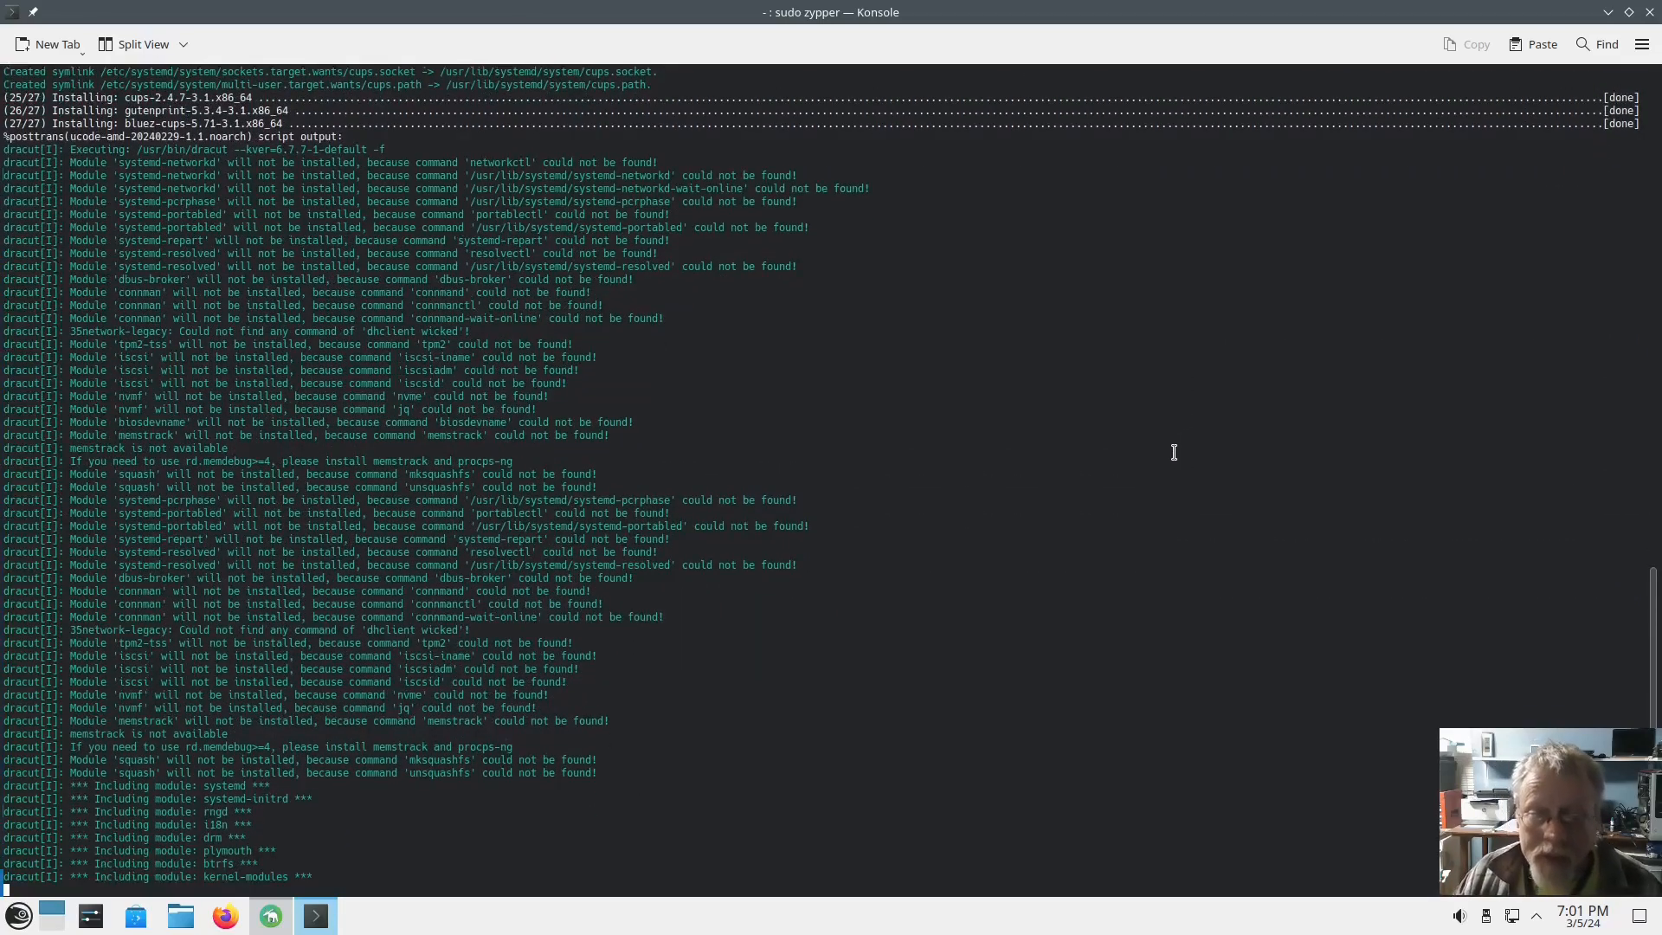
scroll(down, 3)
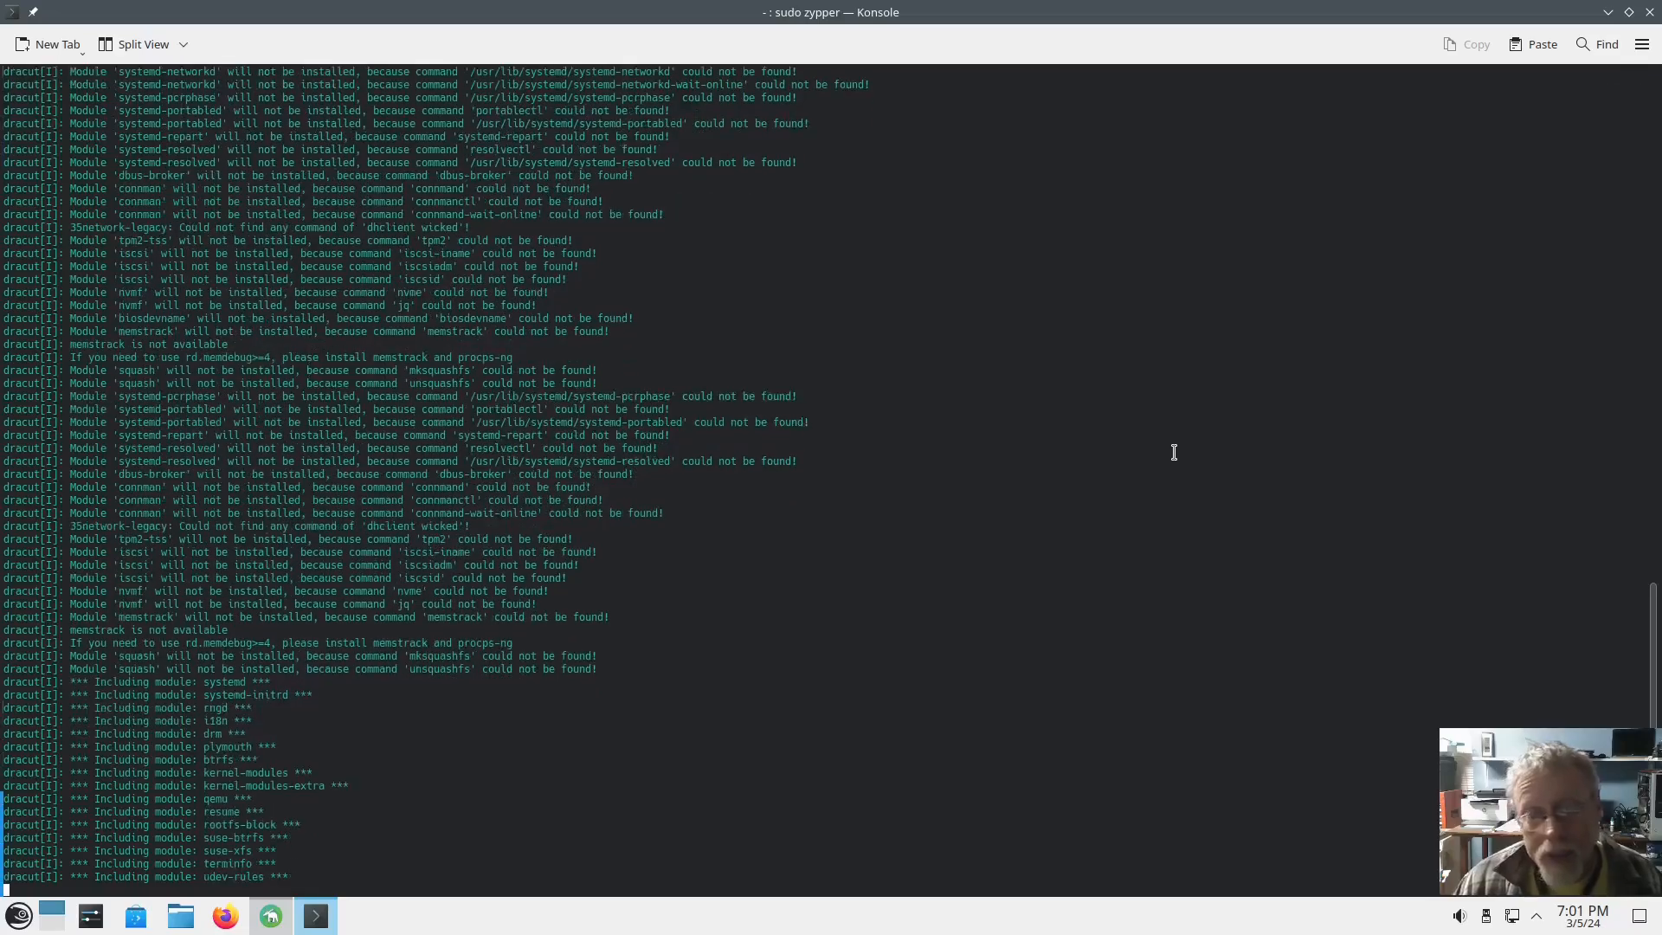
scroll(down, 3)
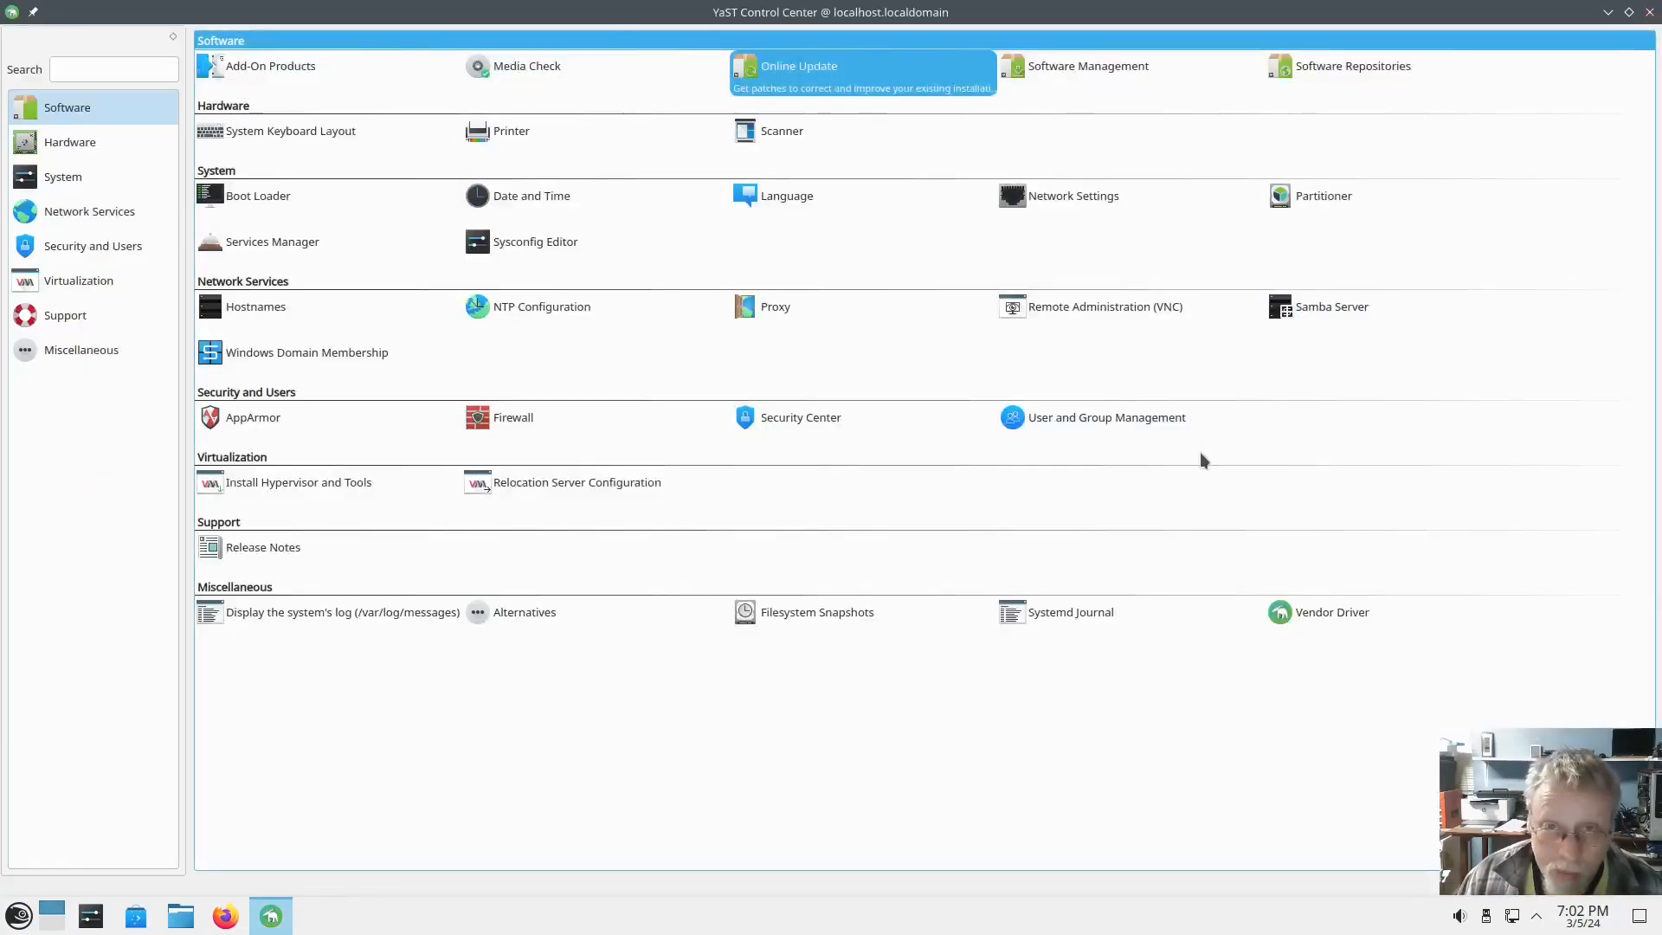
mouse_move(1520, 491)
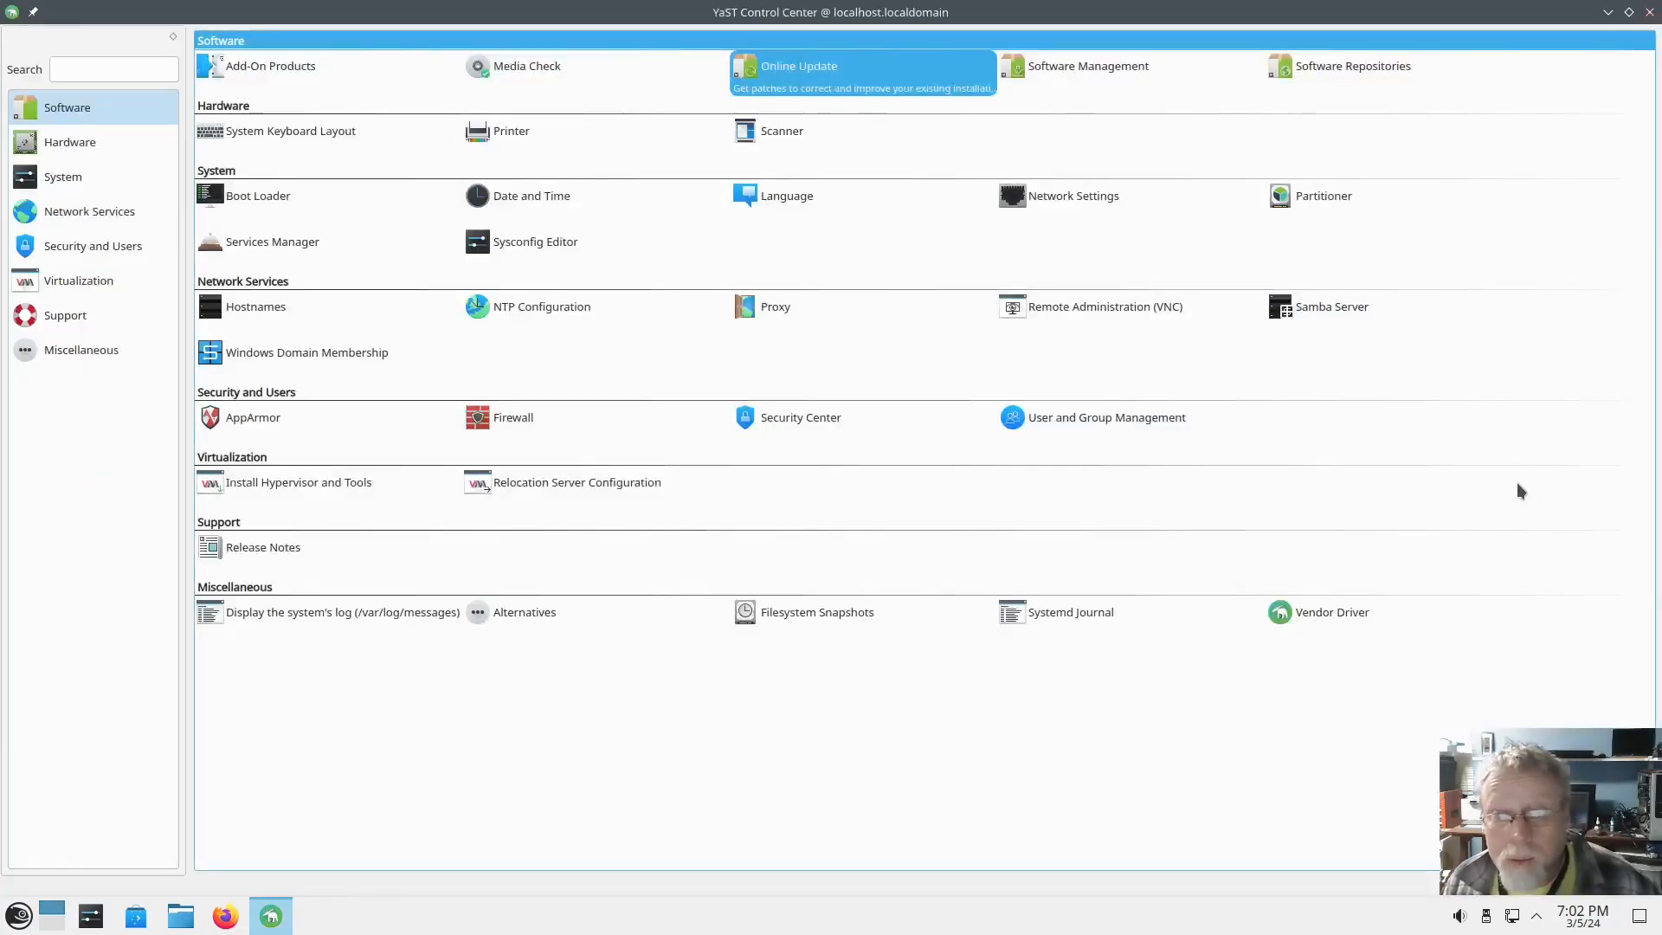
mouse_move(1502, 256)
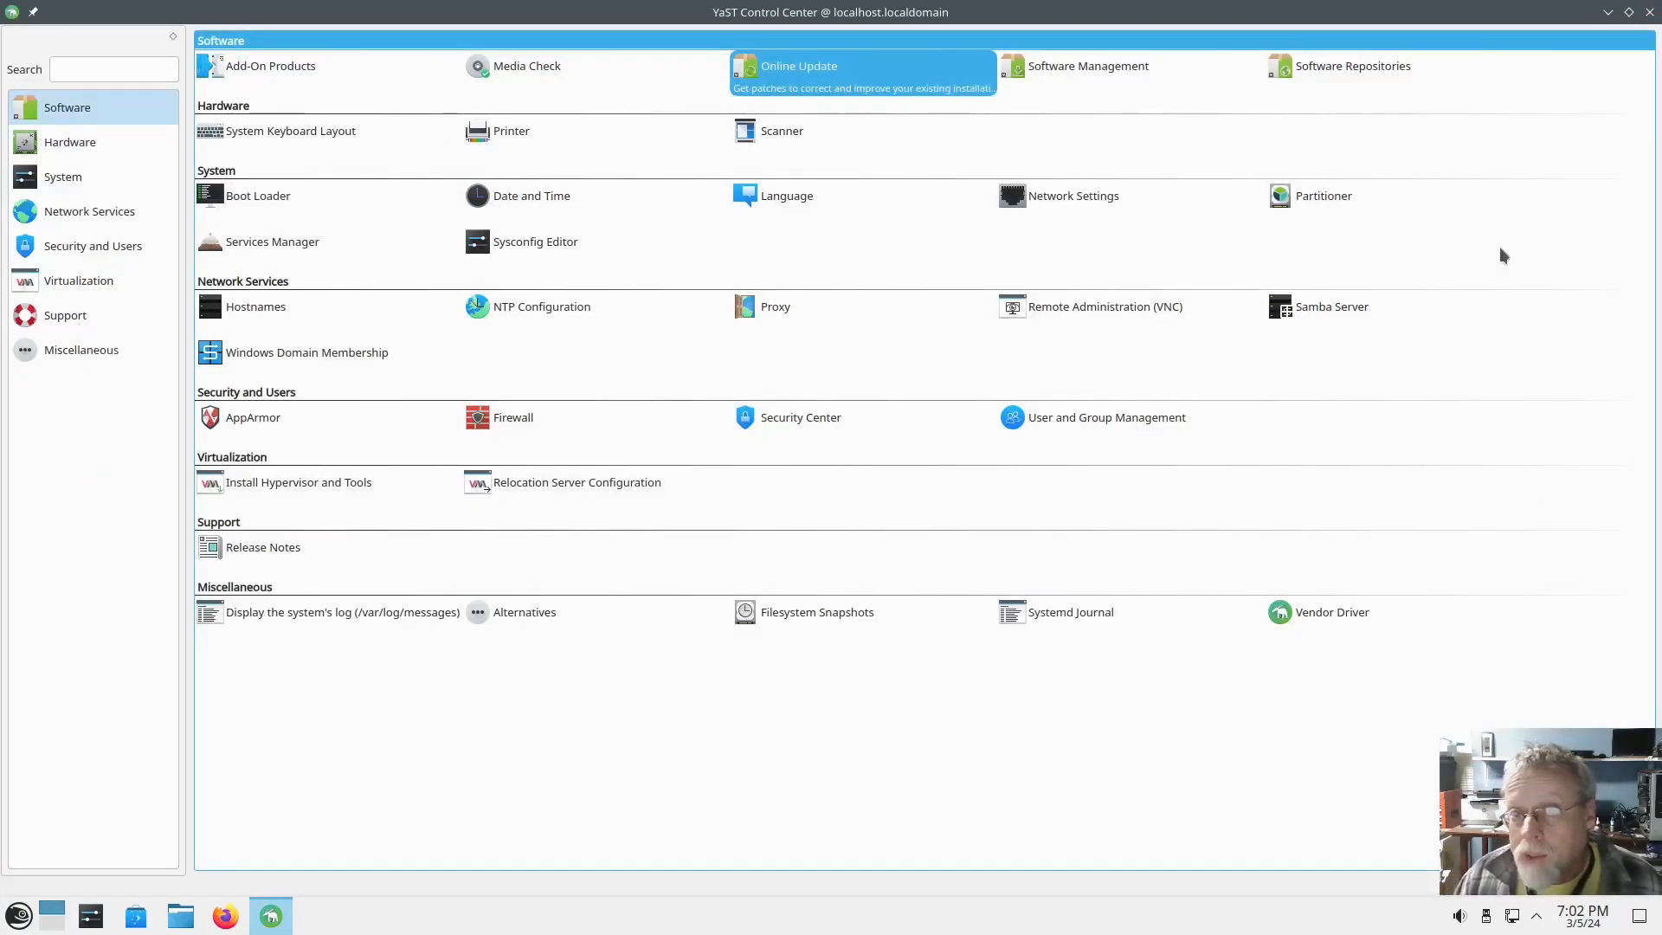
mouse_move(1449, 265)
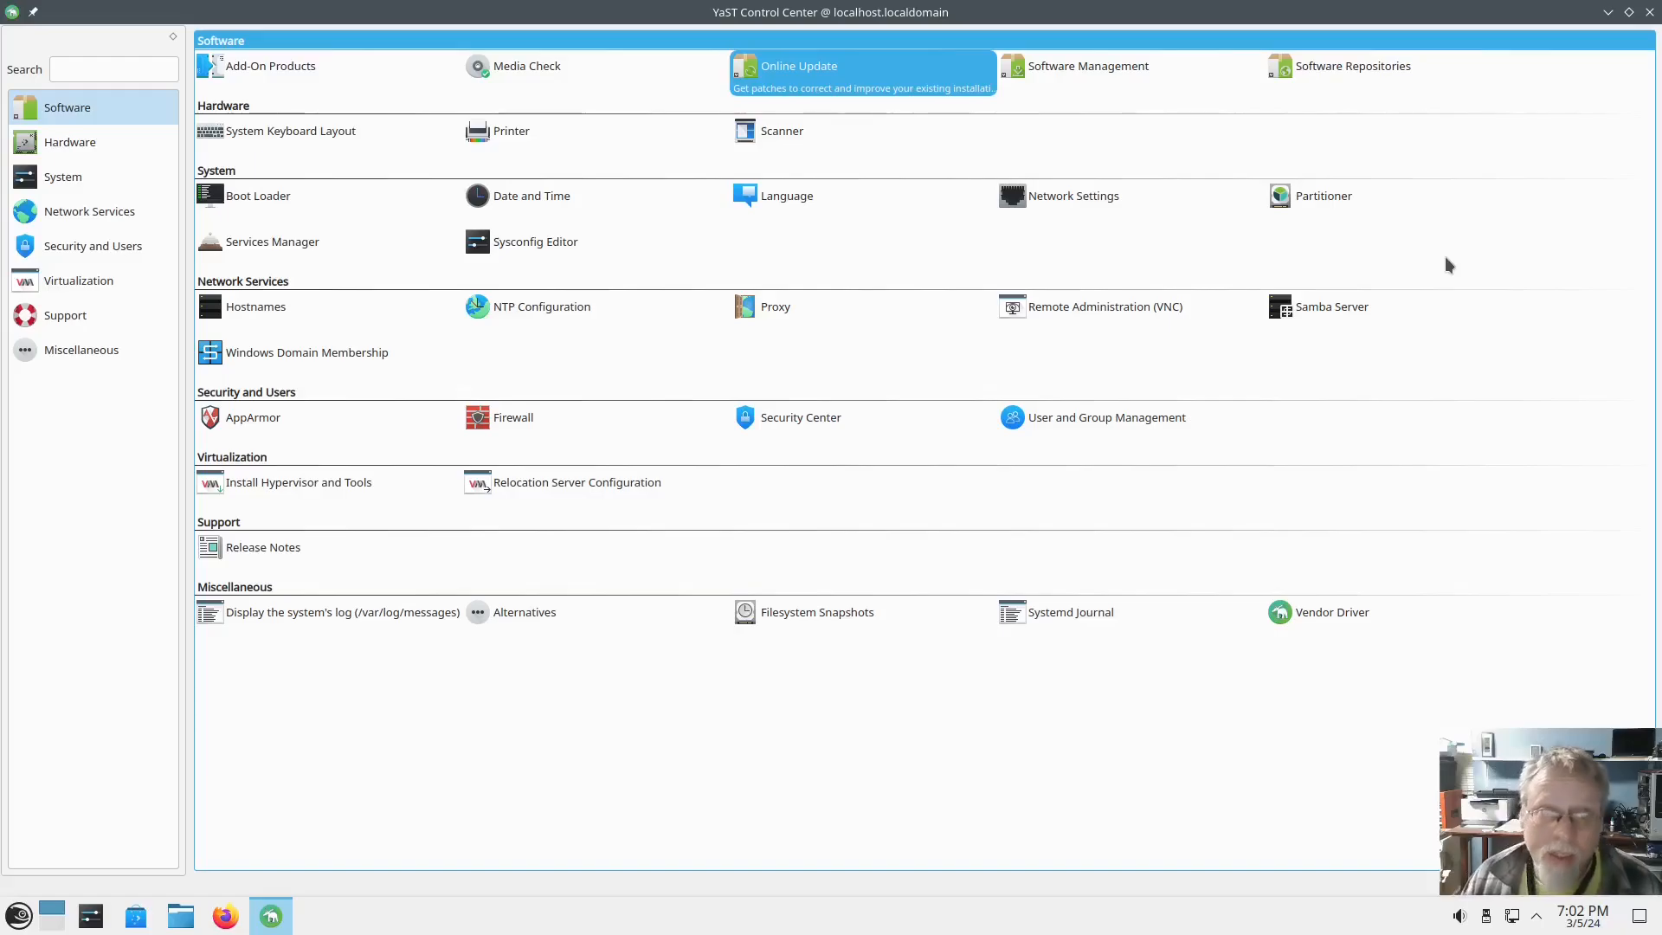
mouse_move(549, 357)
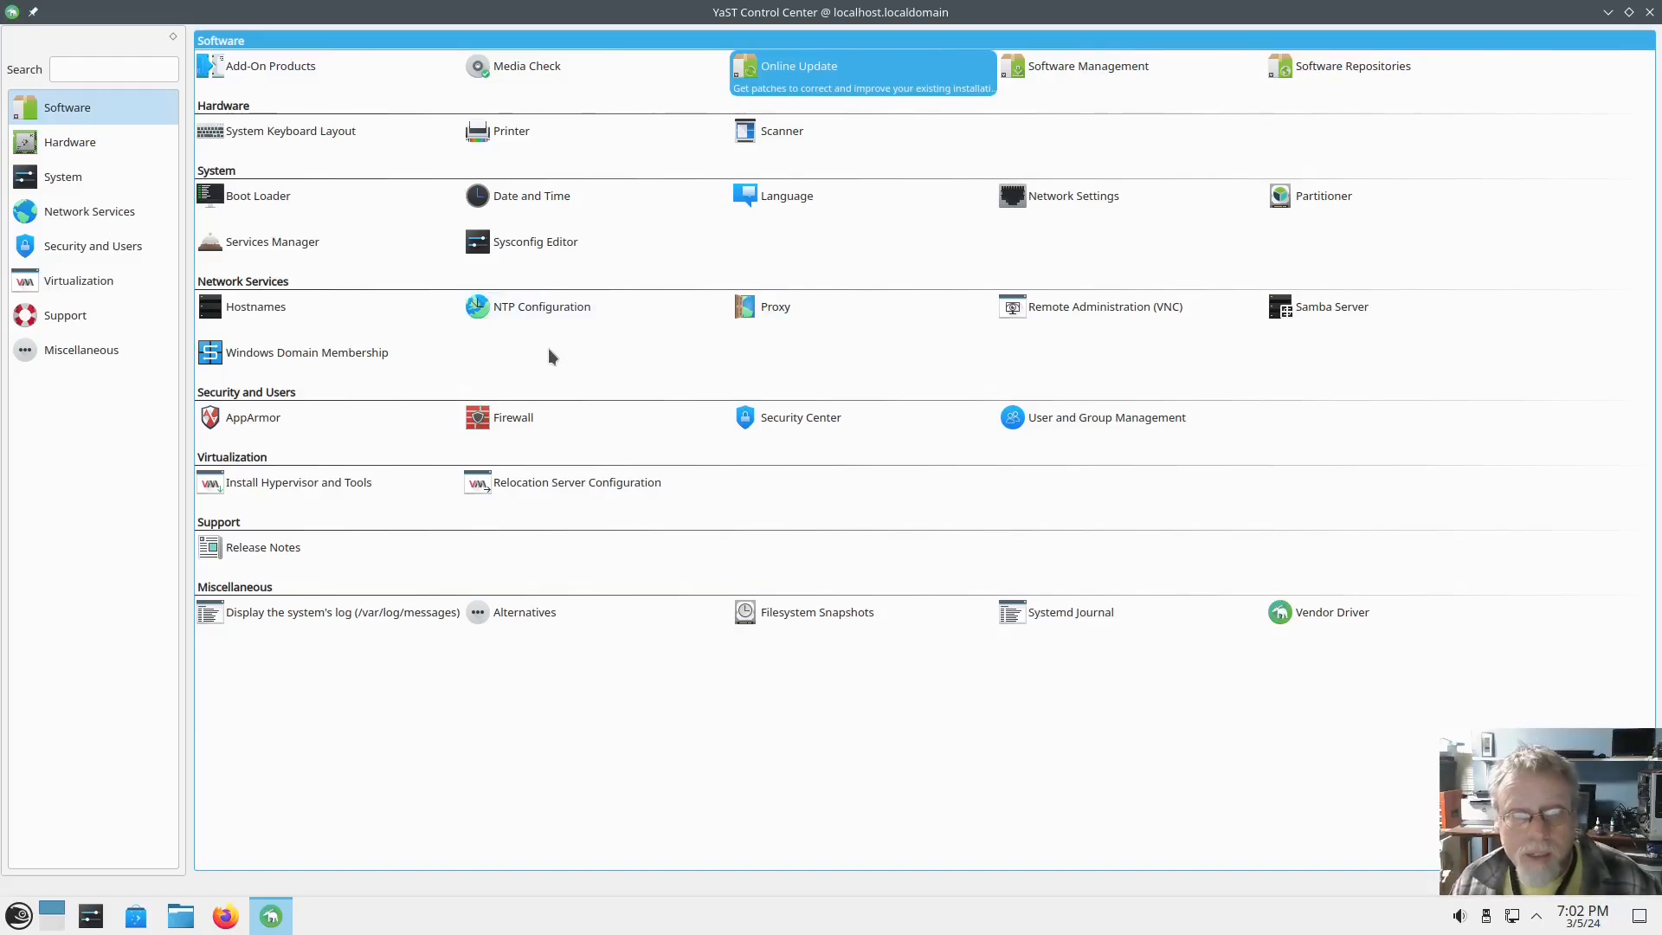
mouse_move(585, 363)
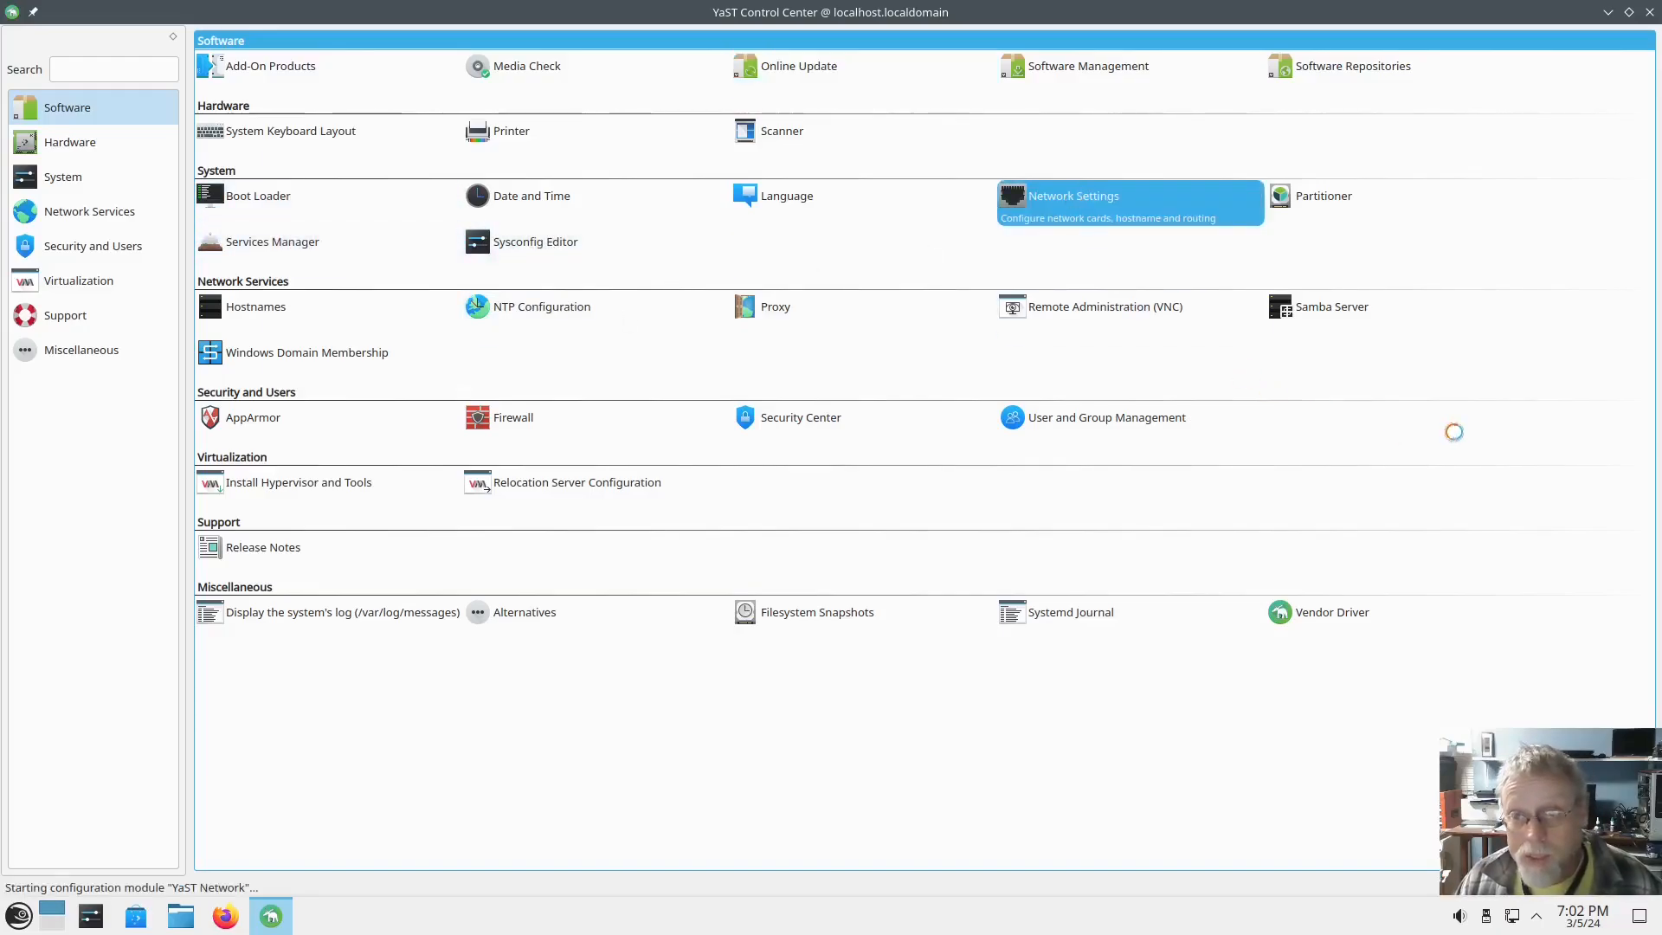
Enter Network Settings past the NetworkManager warning and show Hostname/DNS.
click(1072, 197)
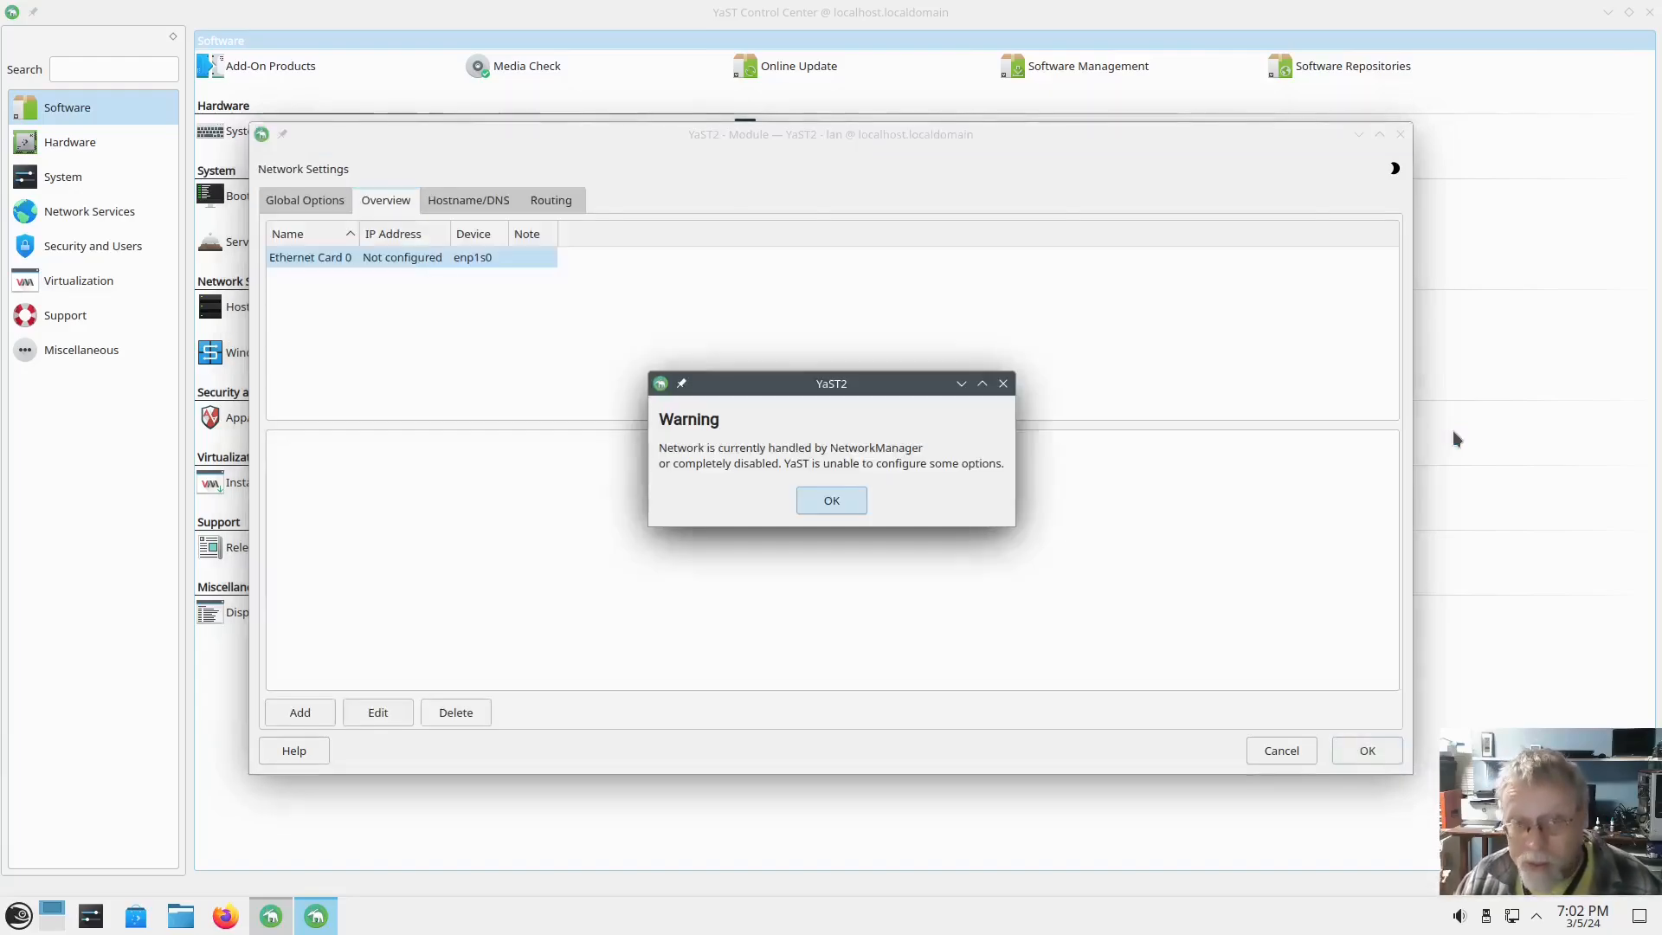
click(831, 499)
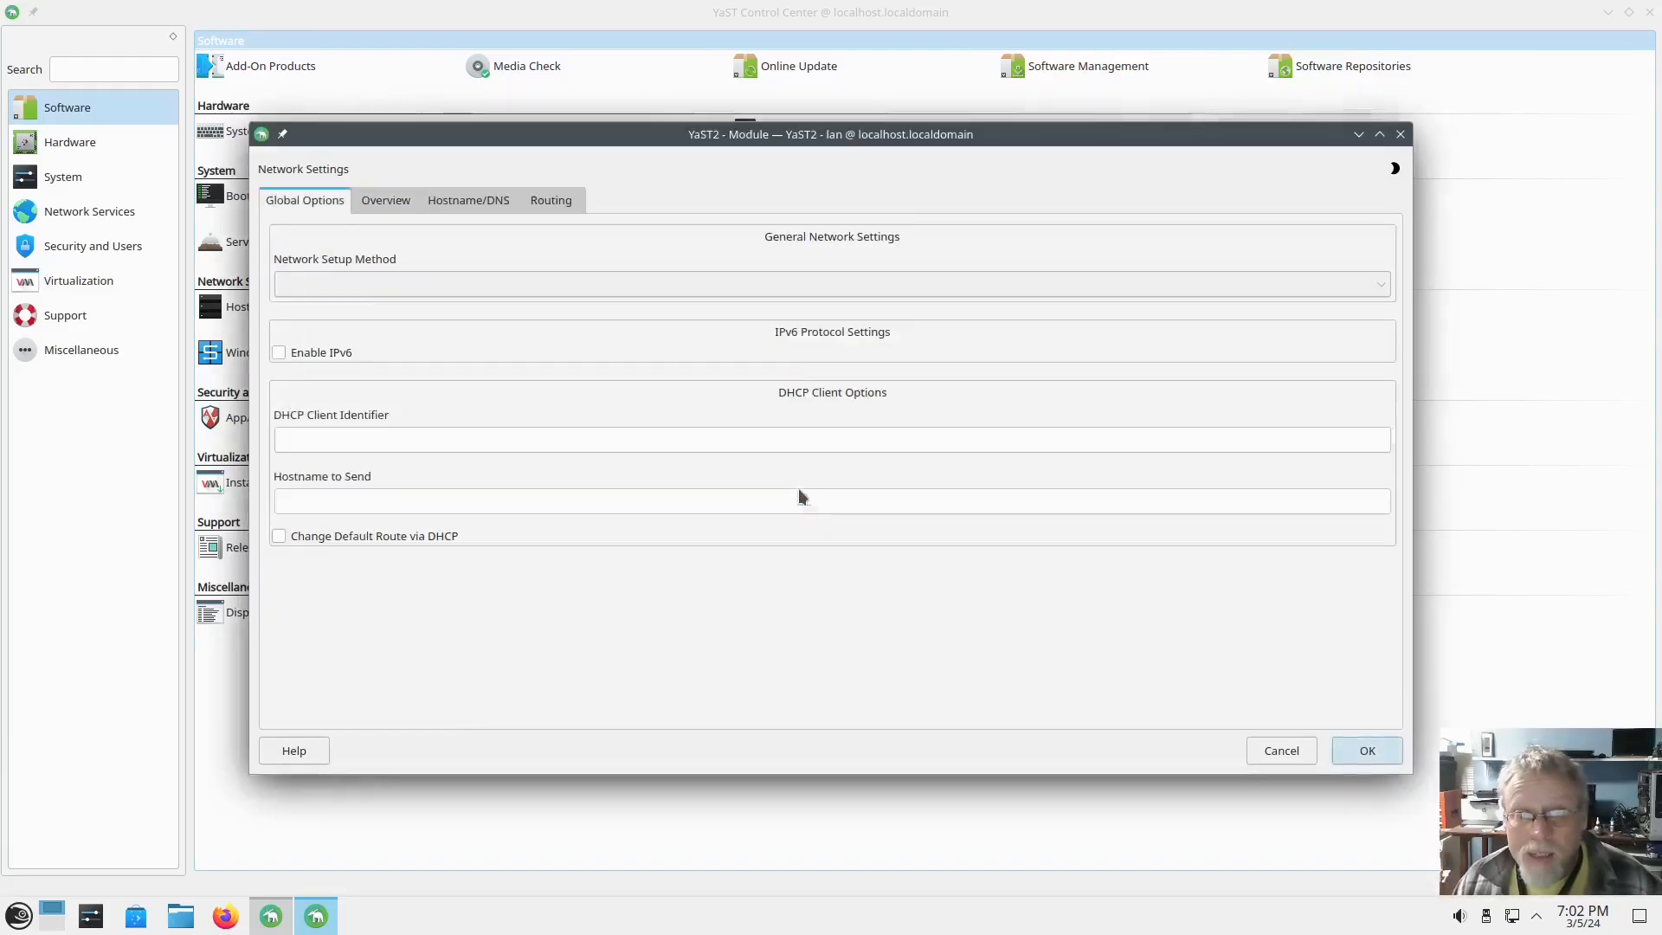
click(468, 200)
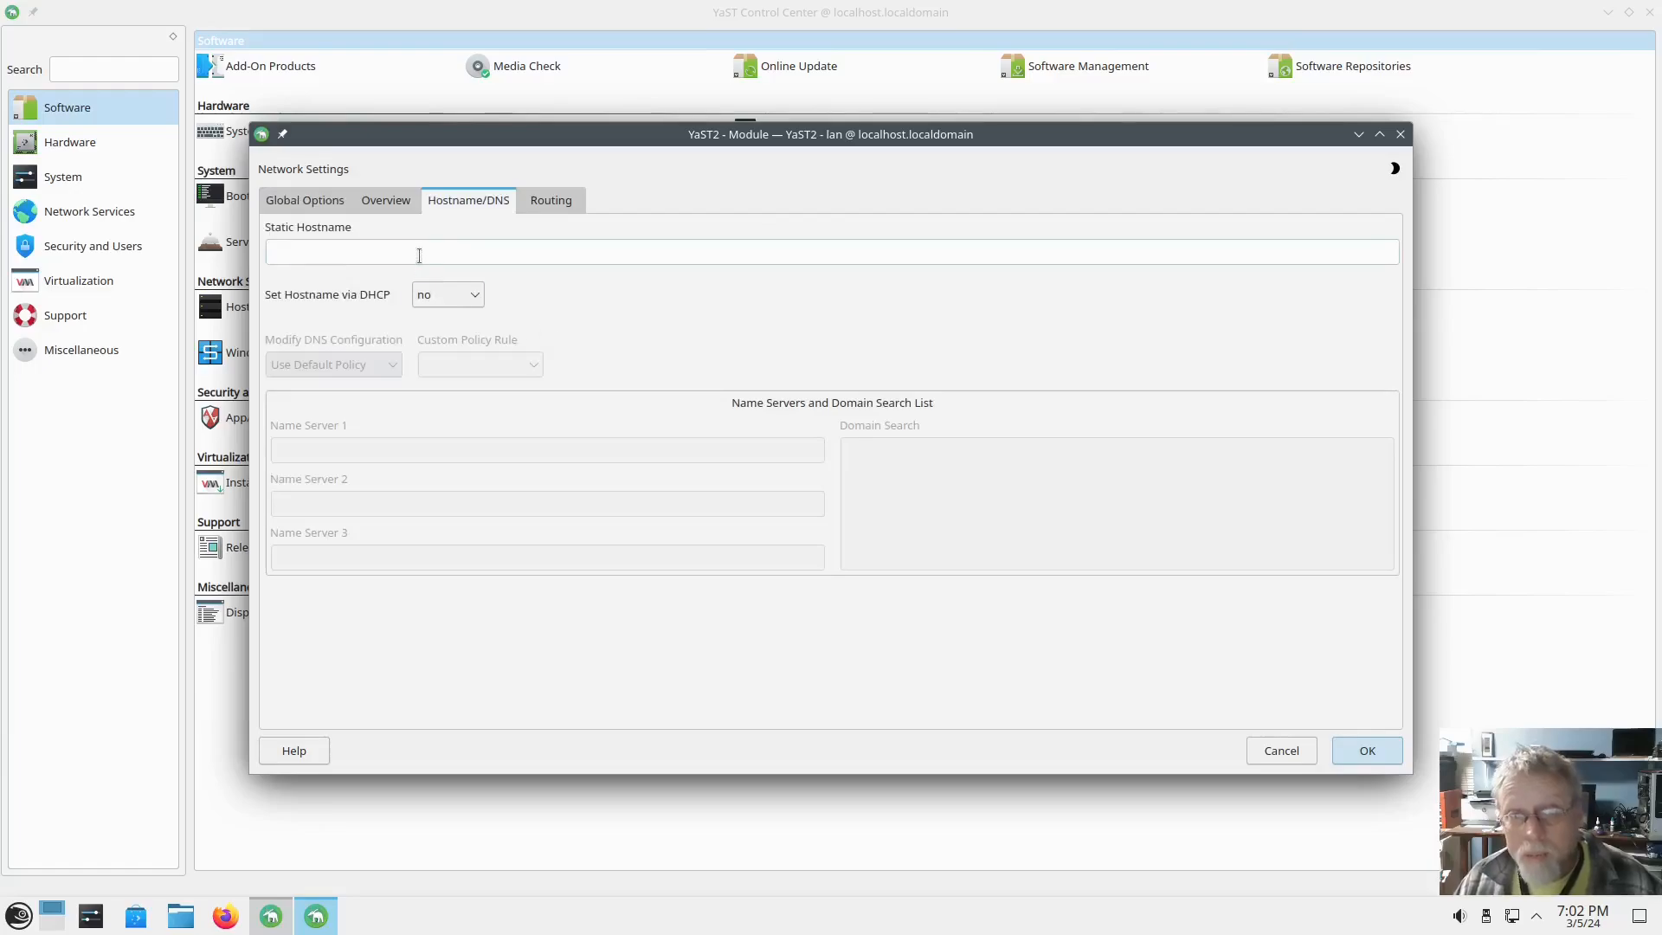
mouse_move(425, 274)
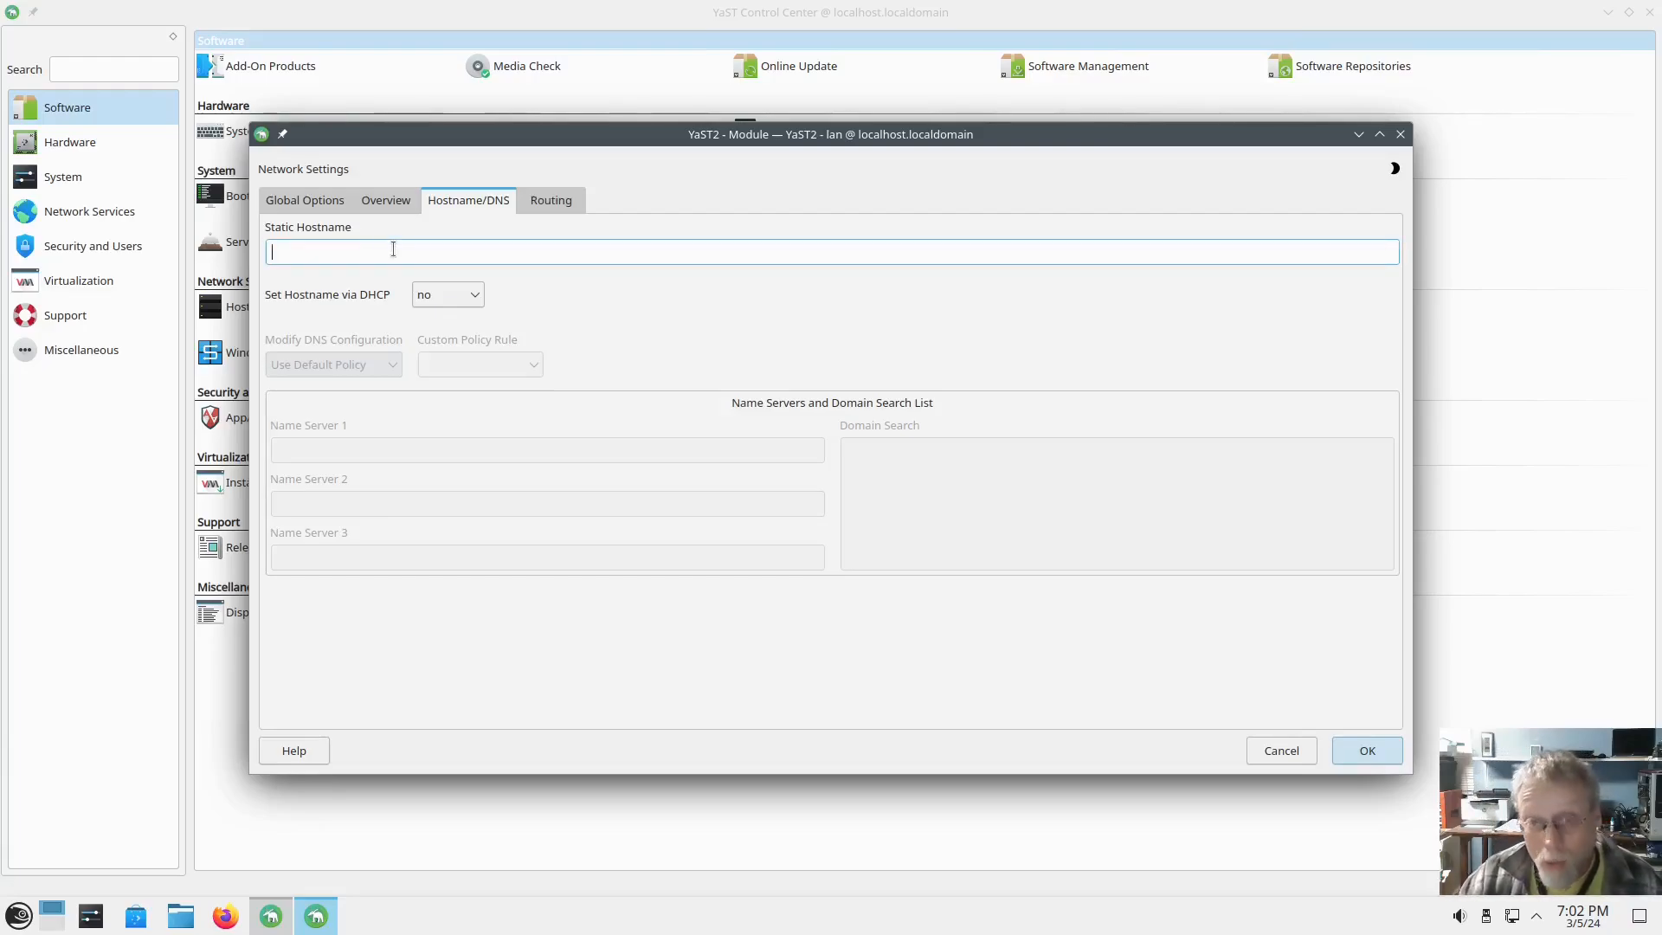
Set the static hostname to MyPC and save the network settings.
text(My)
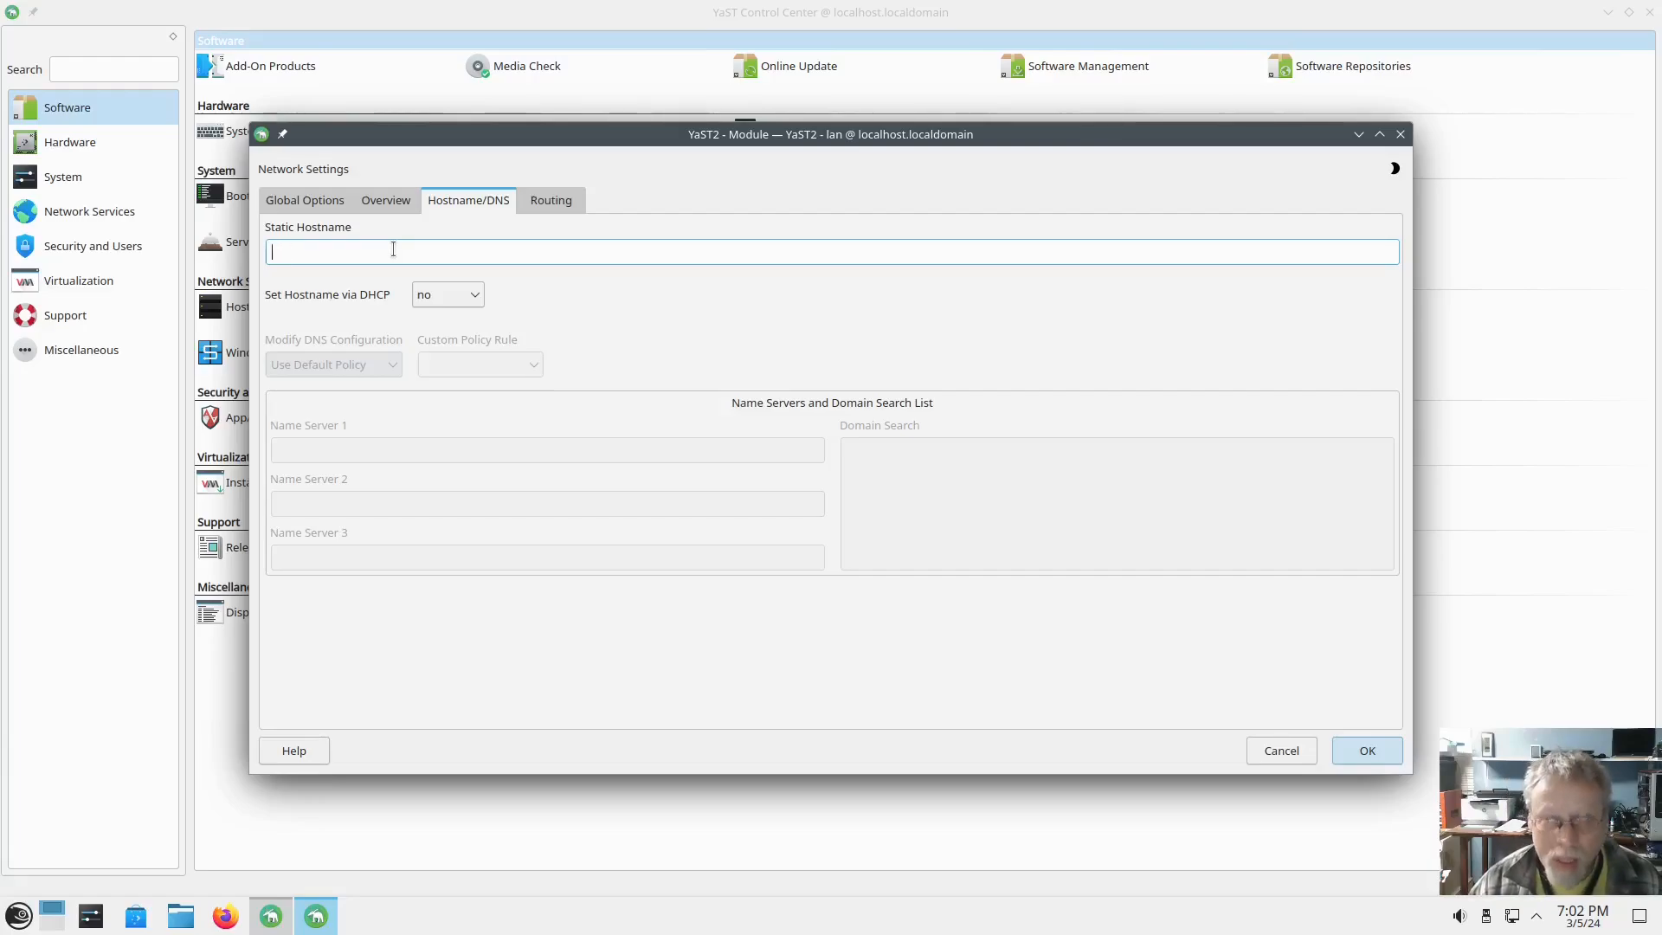
text(My)
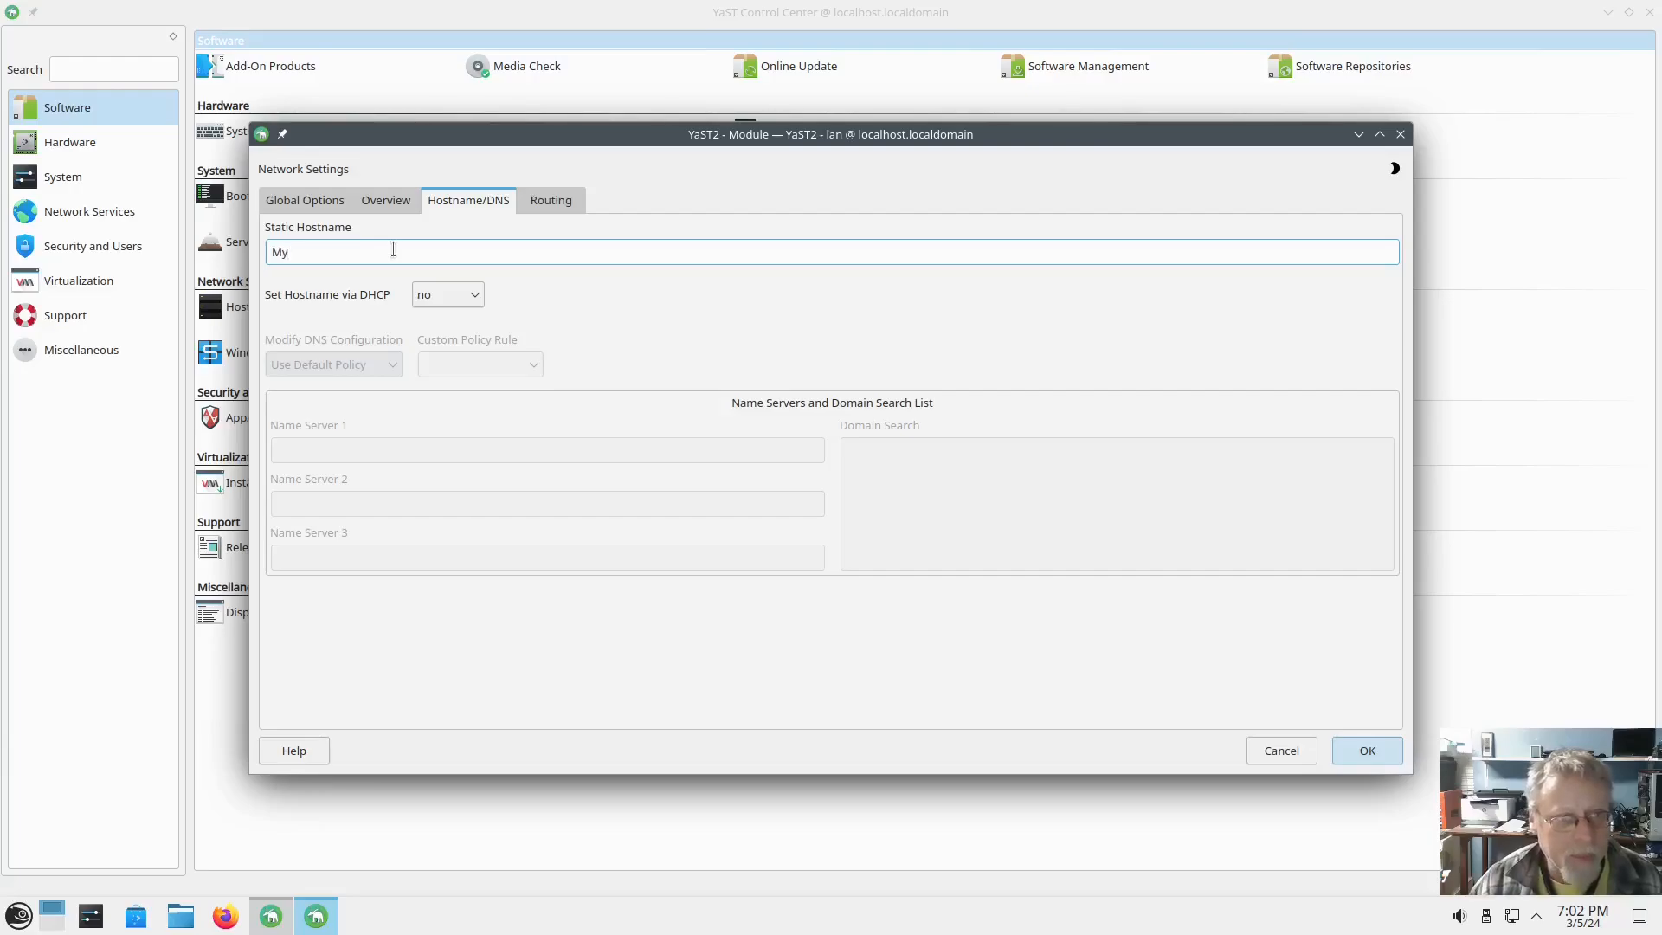
text(PC)
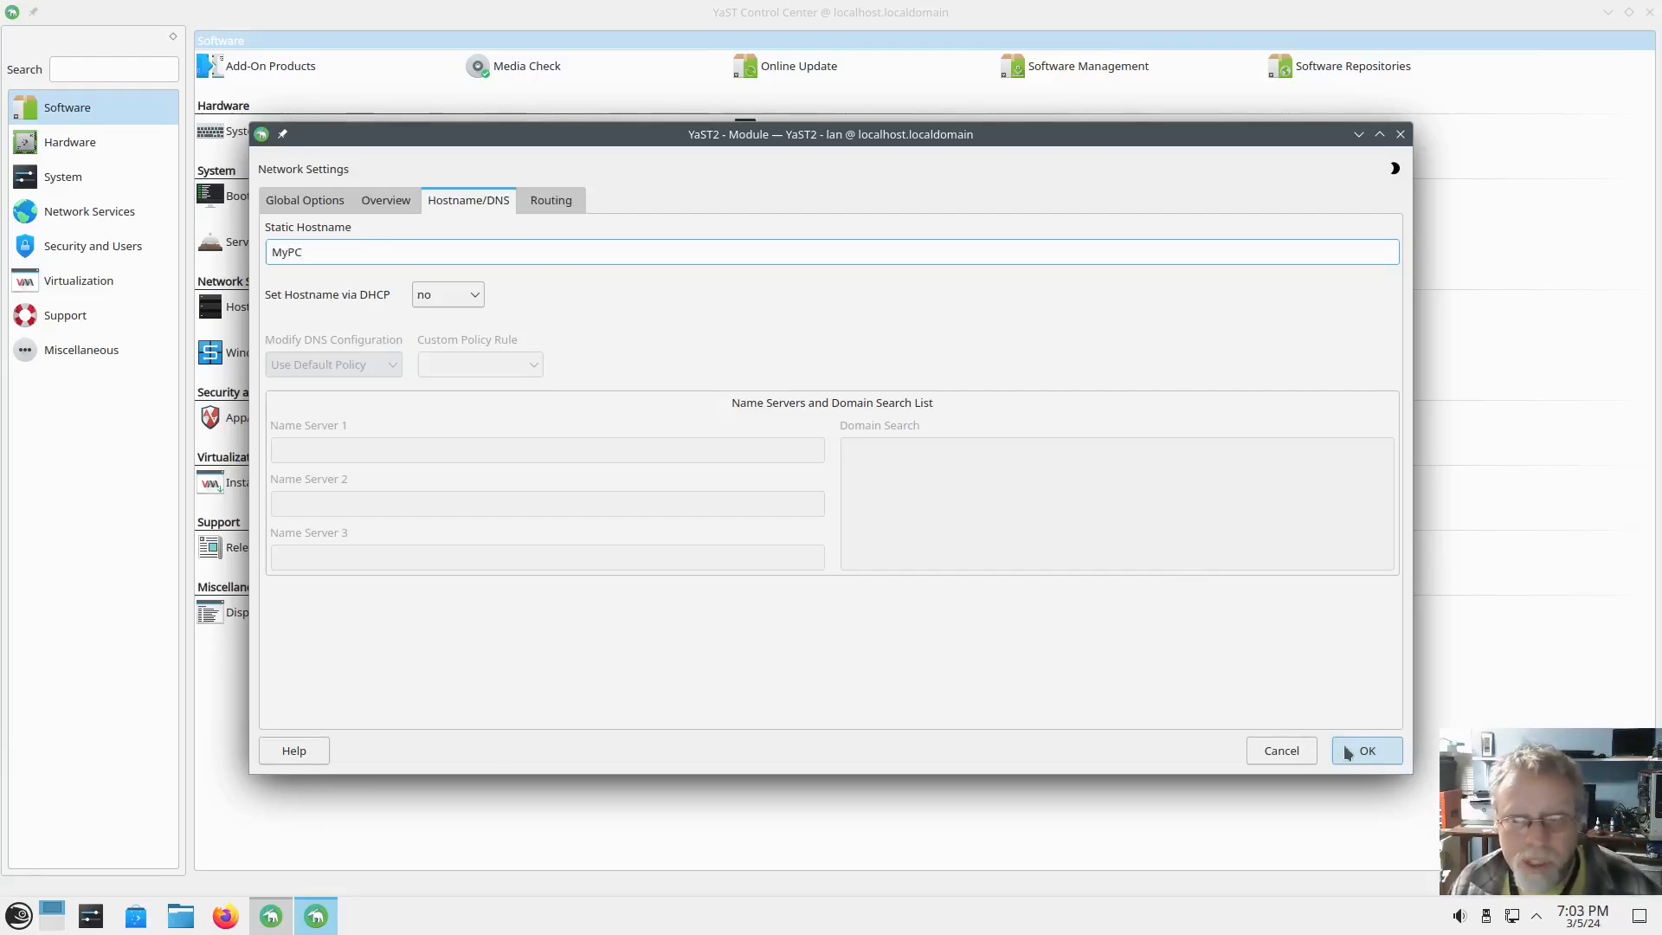
click(1366, 750)
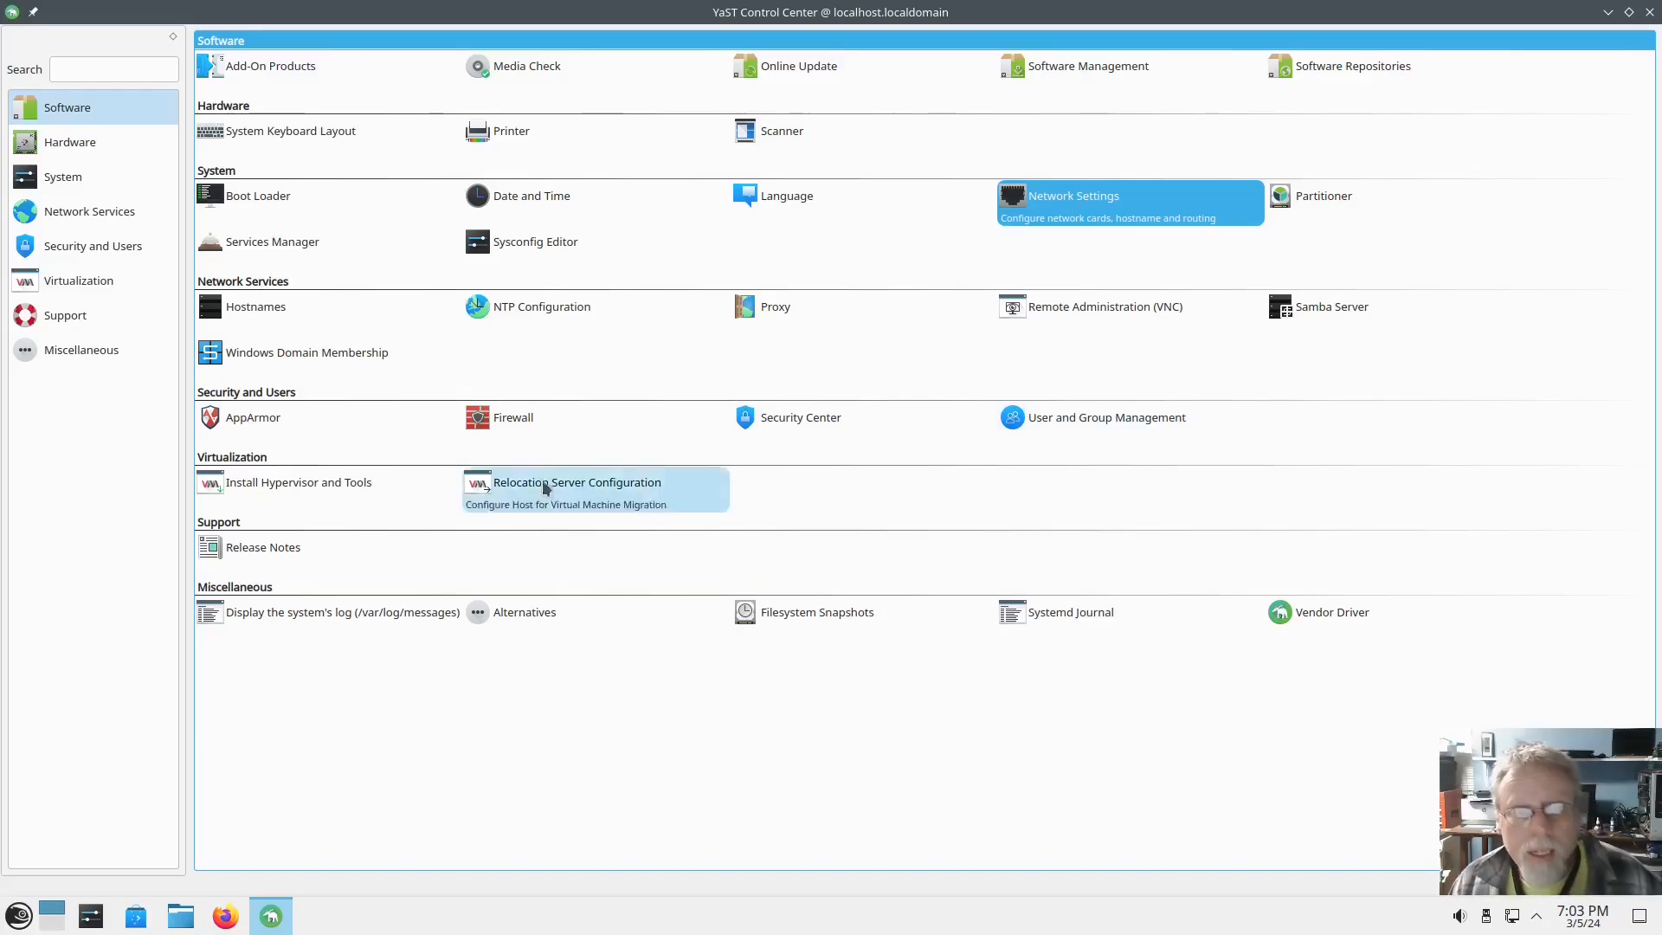
Launch the Firewall module and view the after-writing action choices on Start-Up.
click(513, 417)
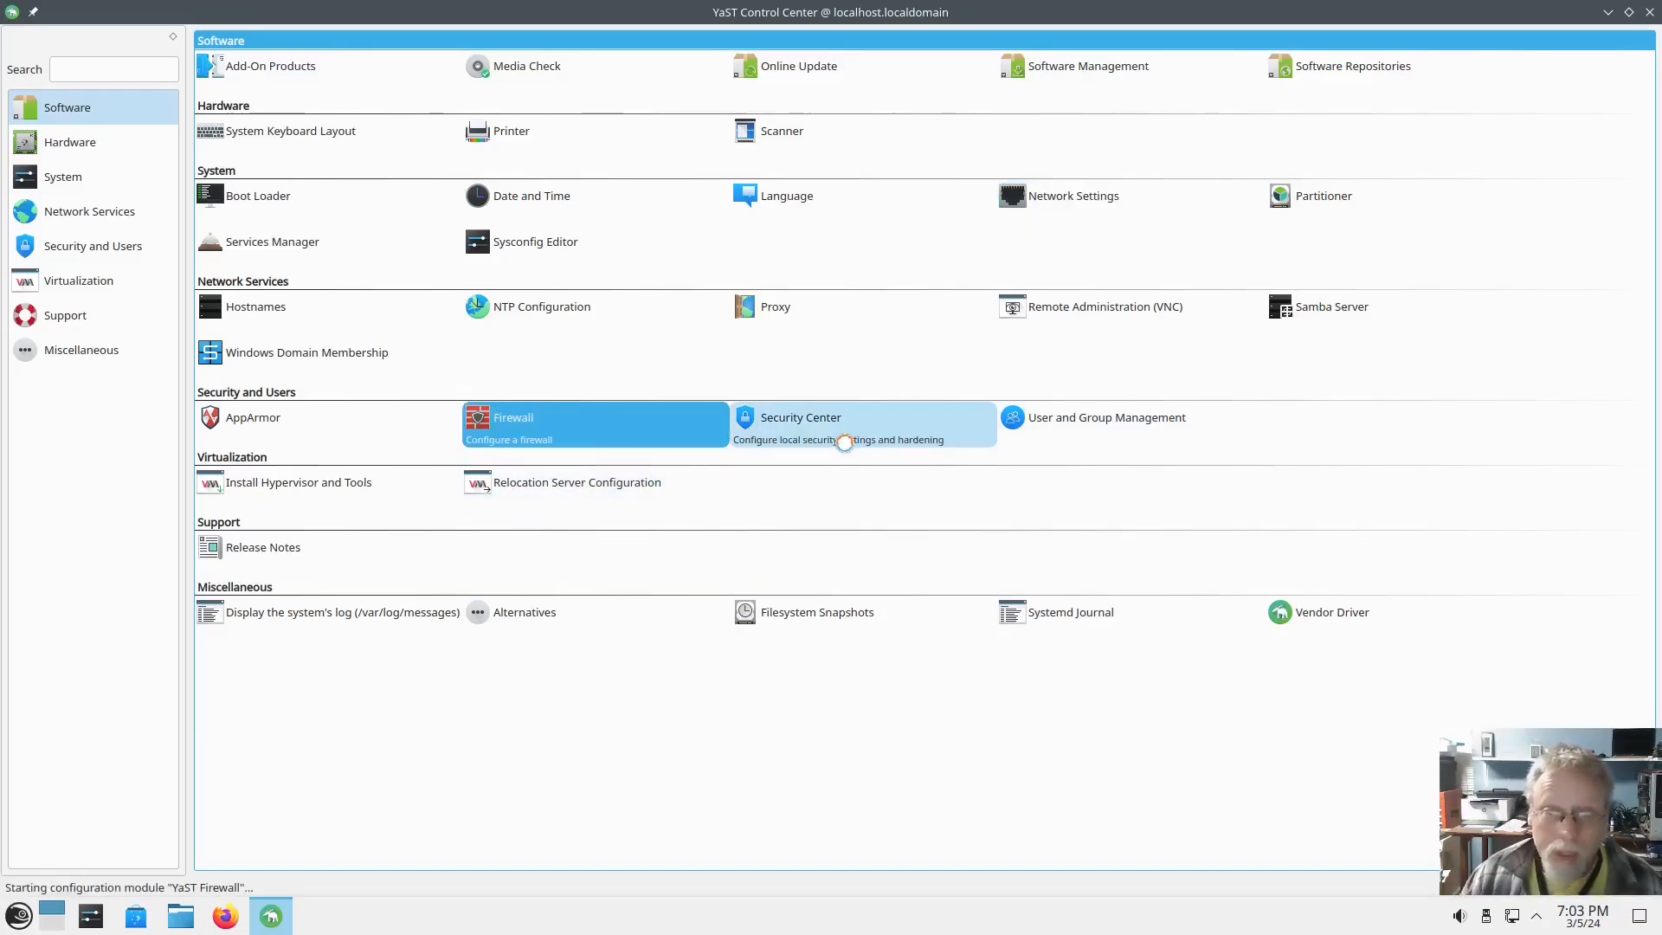
click(512, 416)
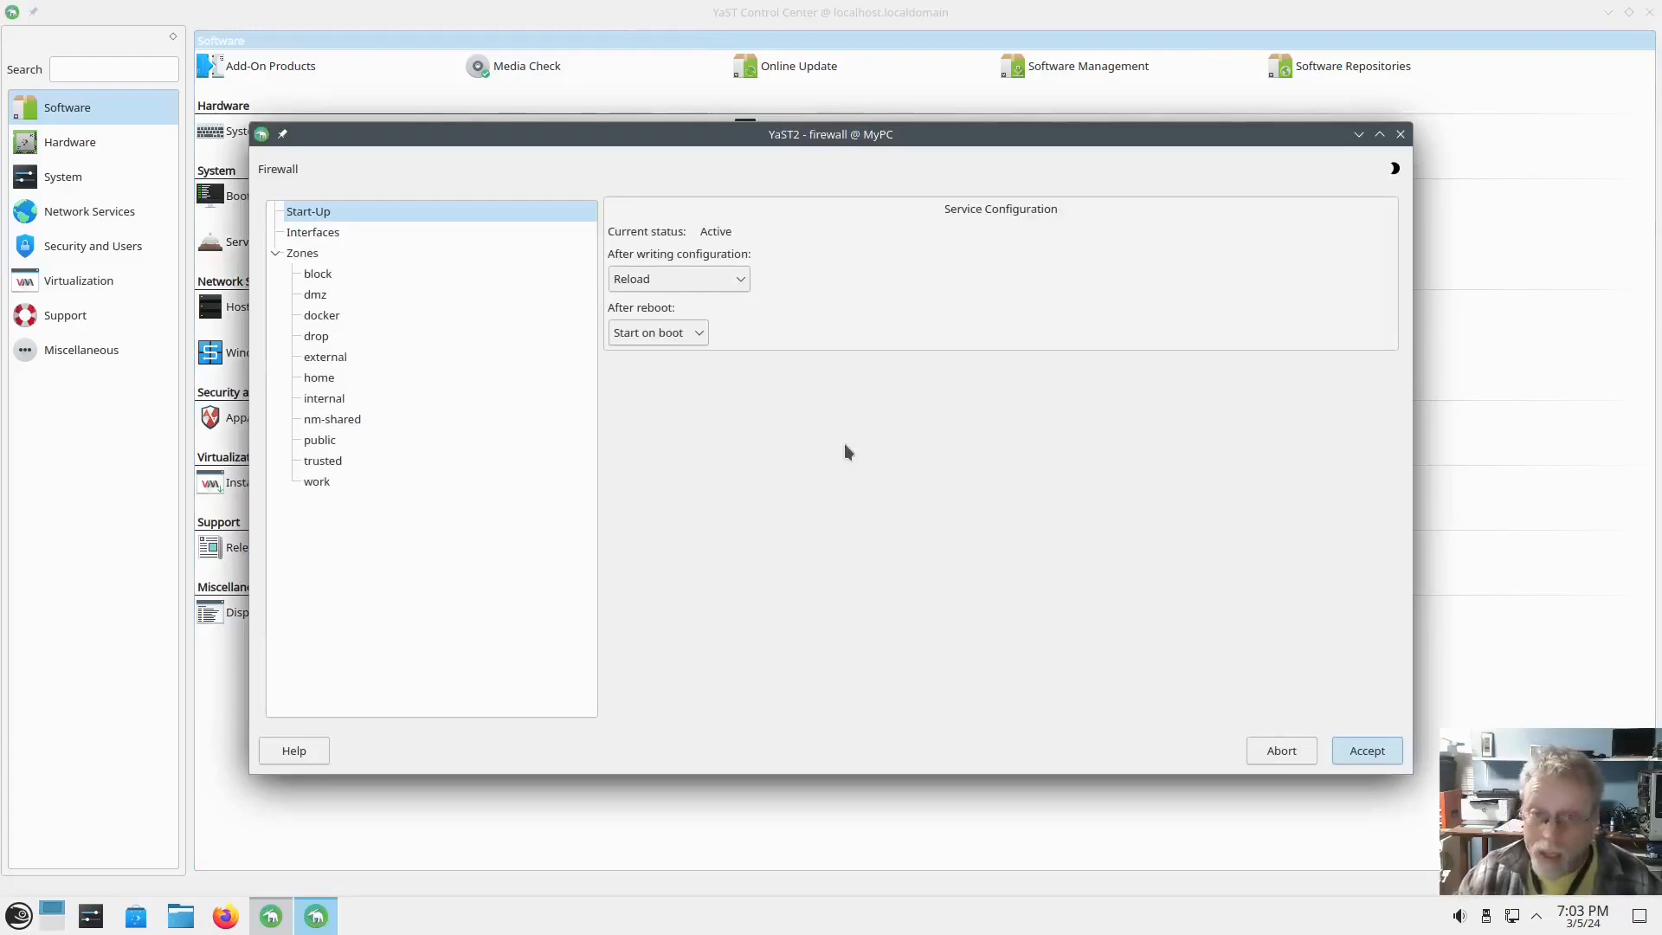
mouse_move(954, 473)
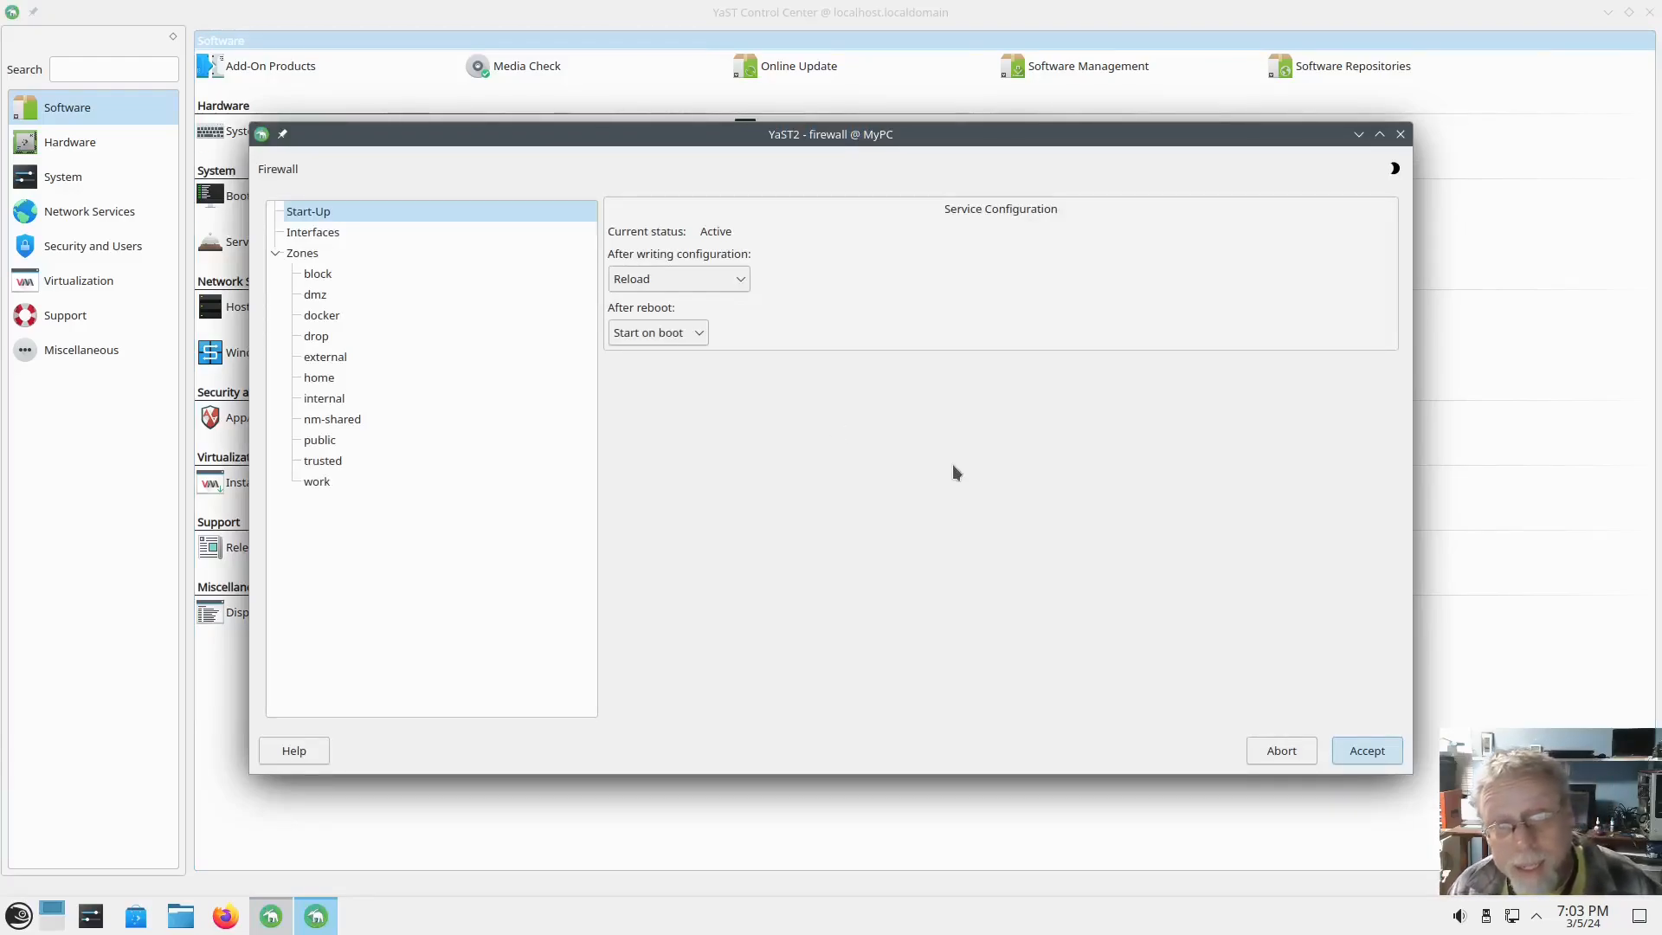
mouse_move(948, 486)
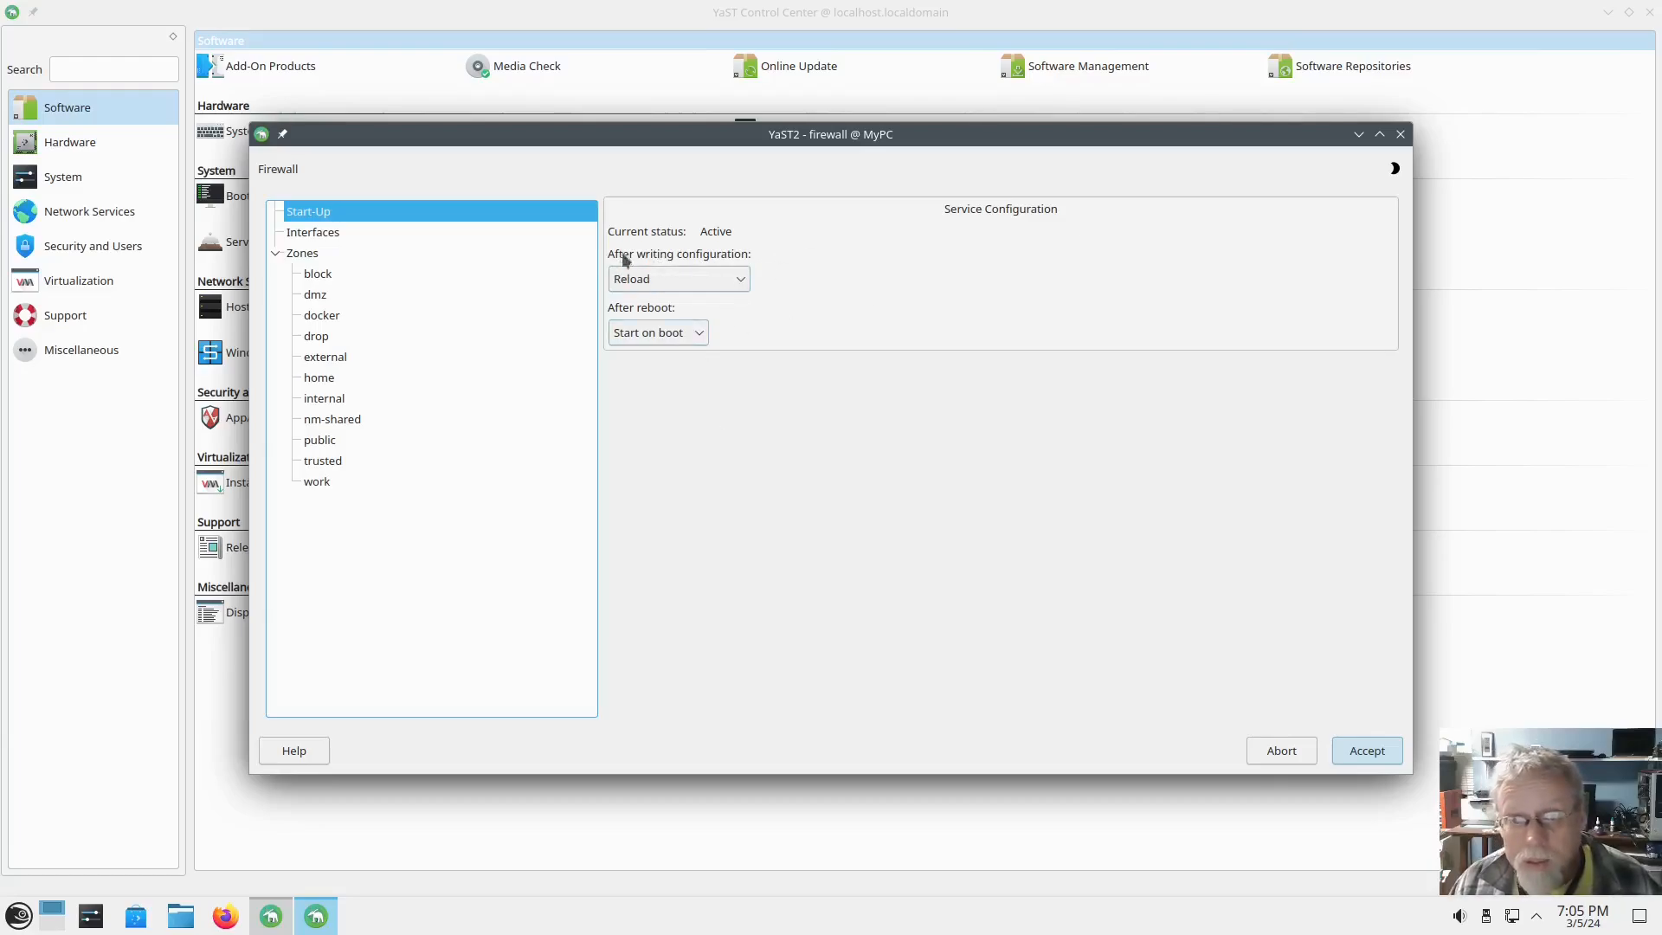
mouse_move(631, 249)
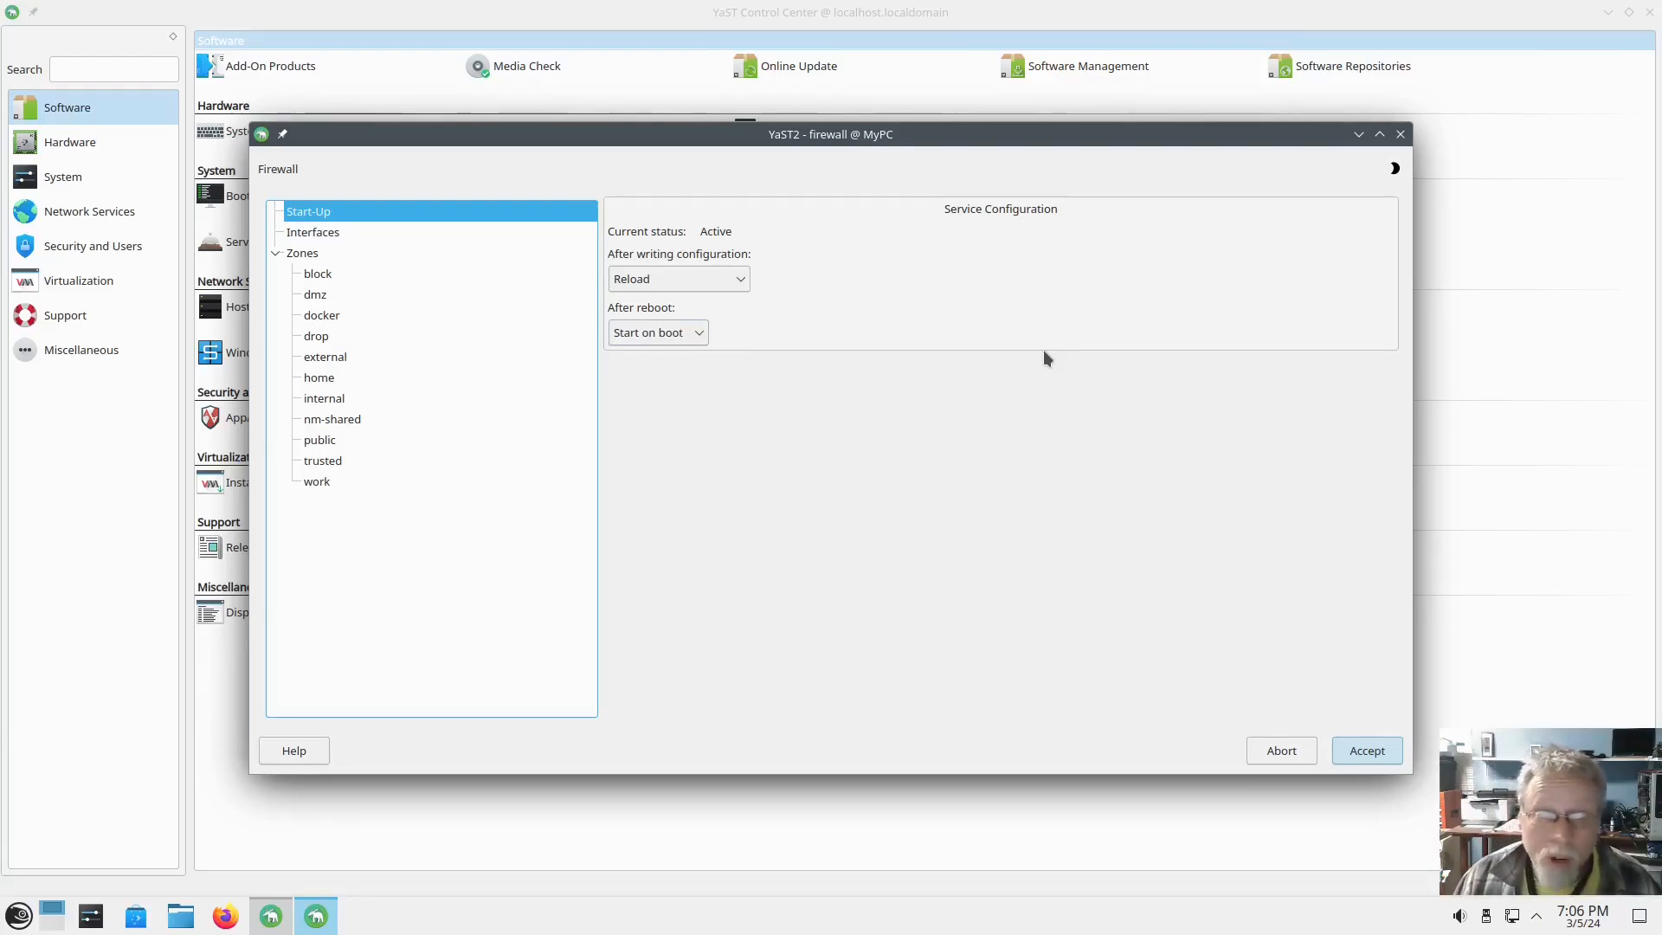
mouse_move(864, 384)
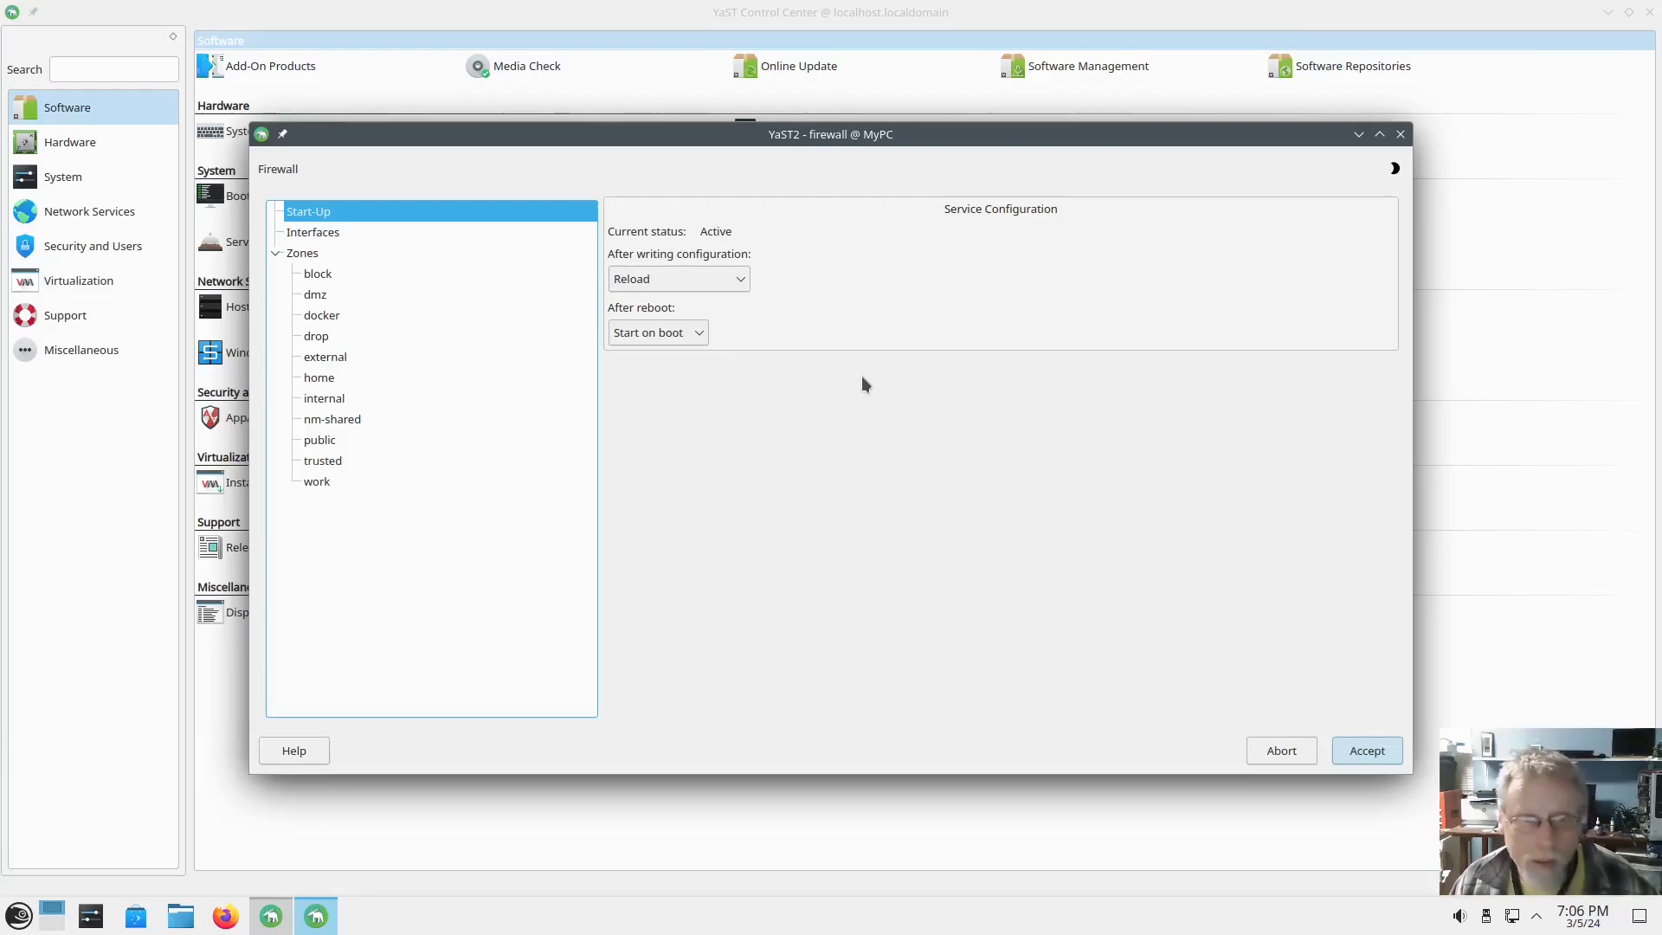
click(678, 278)
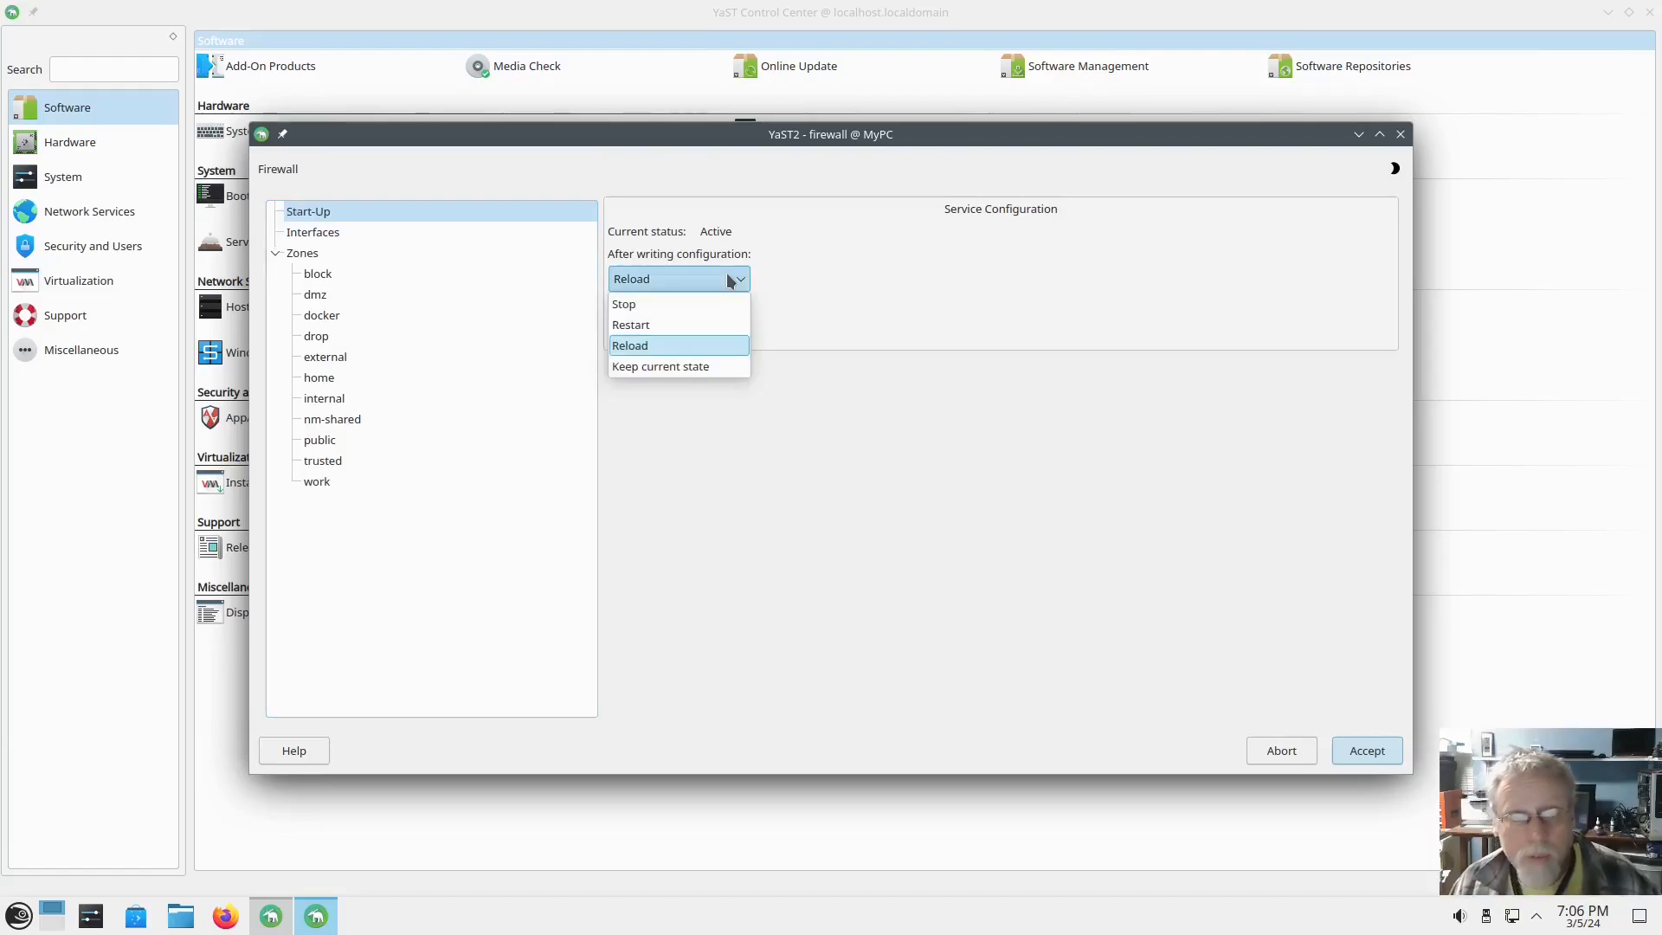
mouse_move(625, 304)
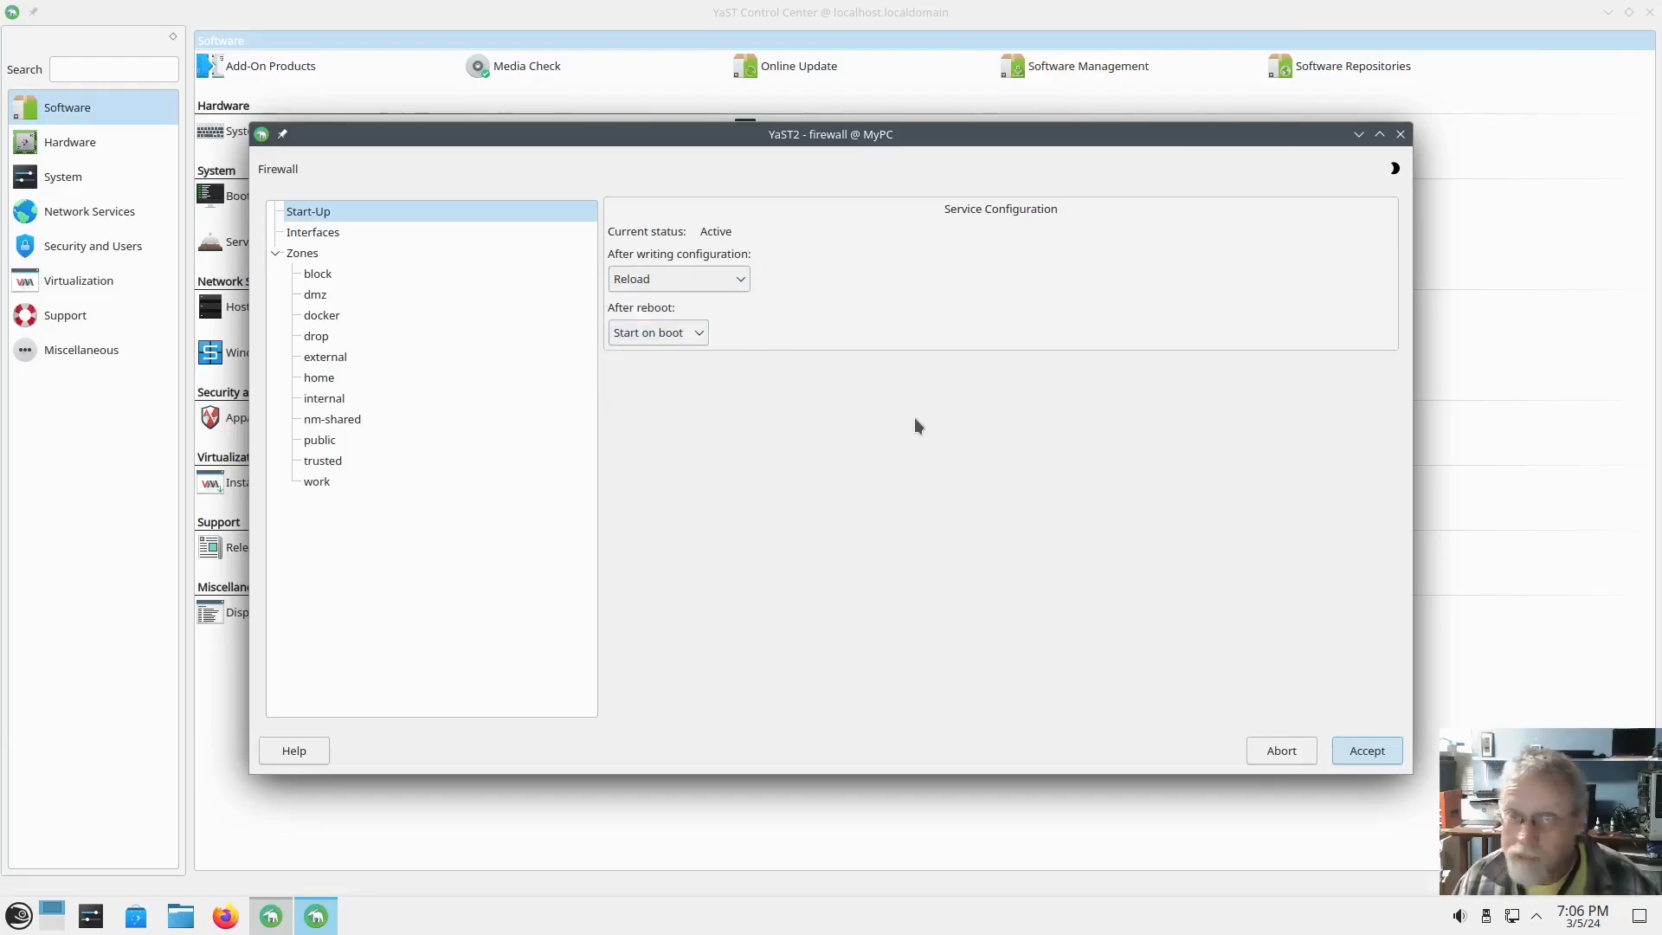
mouse_move(919, 424)
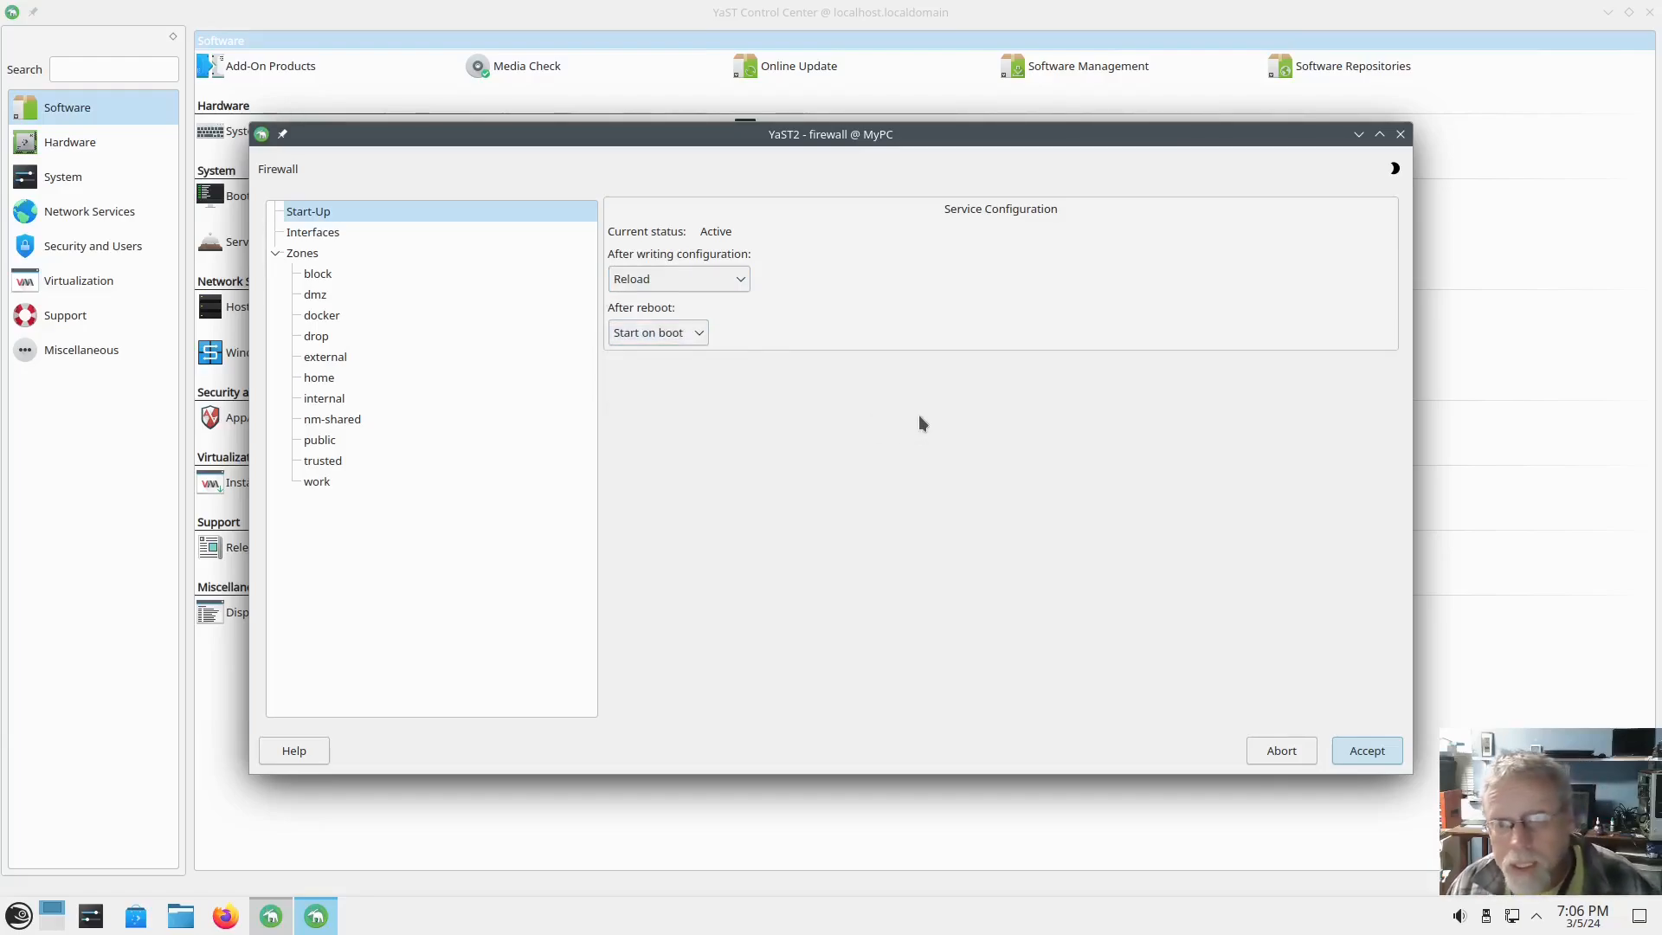
mouse_move(866, 349)
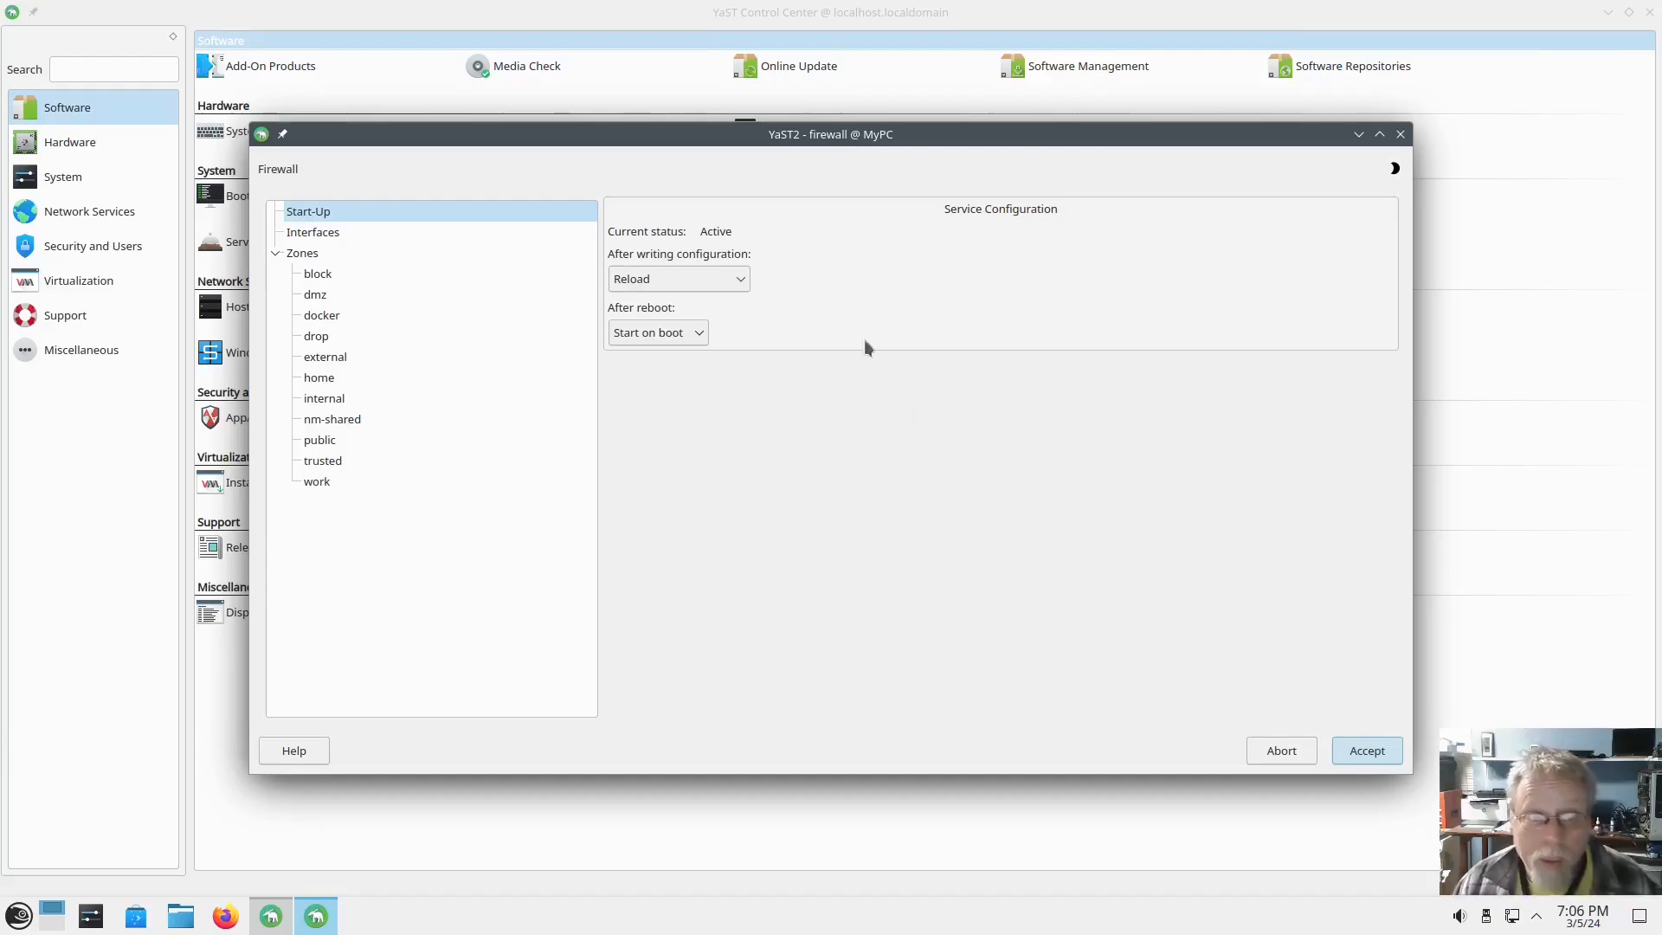
Reassign the docker0 interface from the docker zone to the home zone.
click(313, 231)
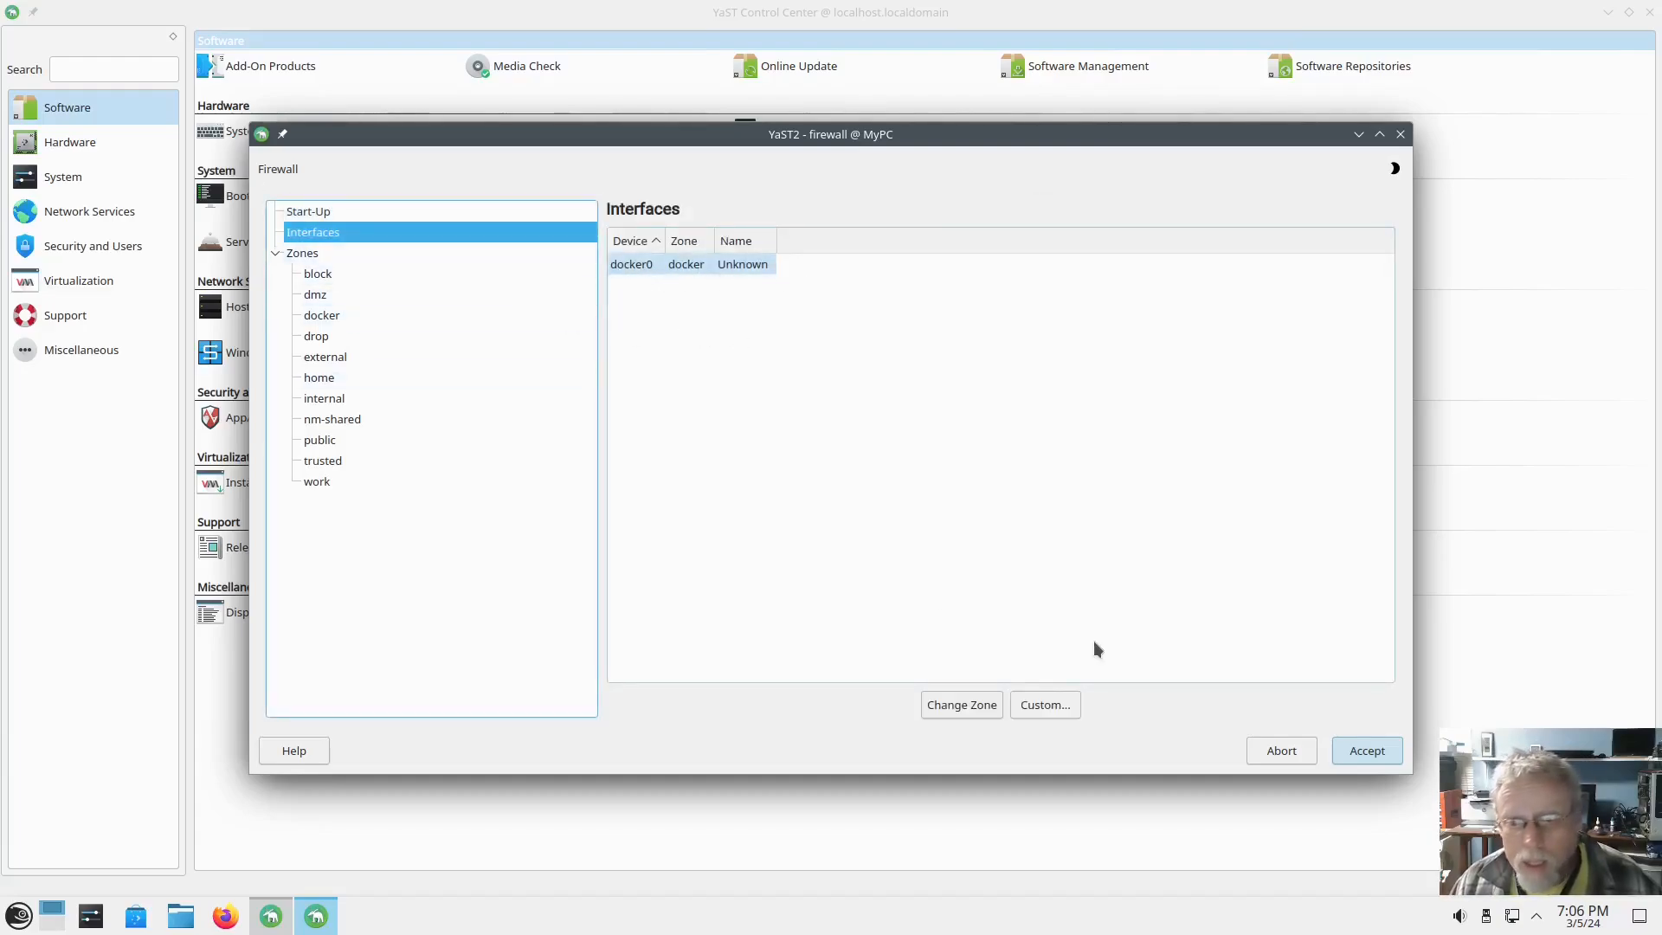
click(960, 704)
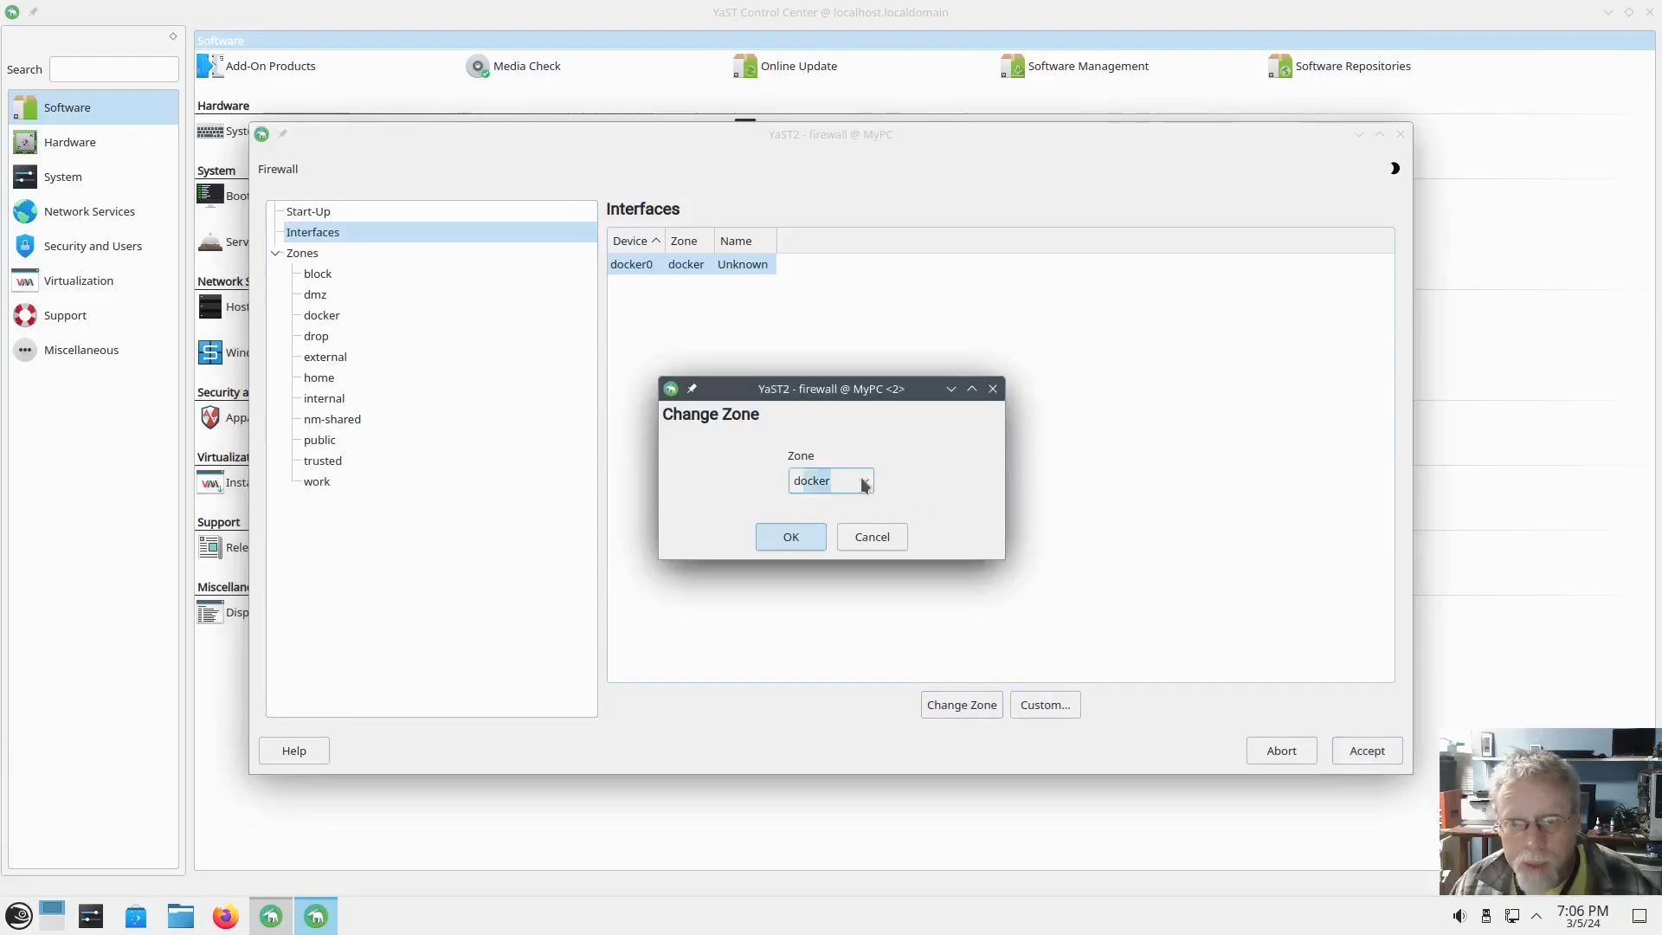
click(830, 481)
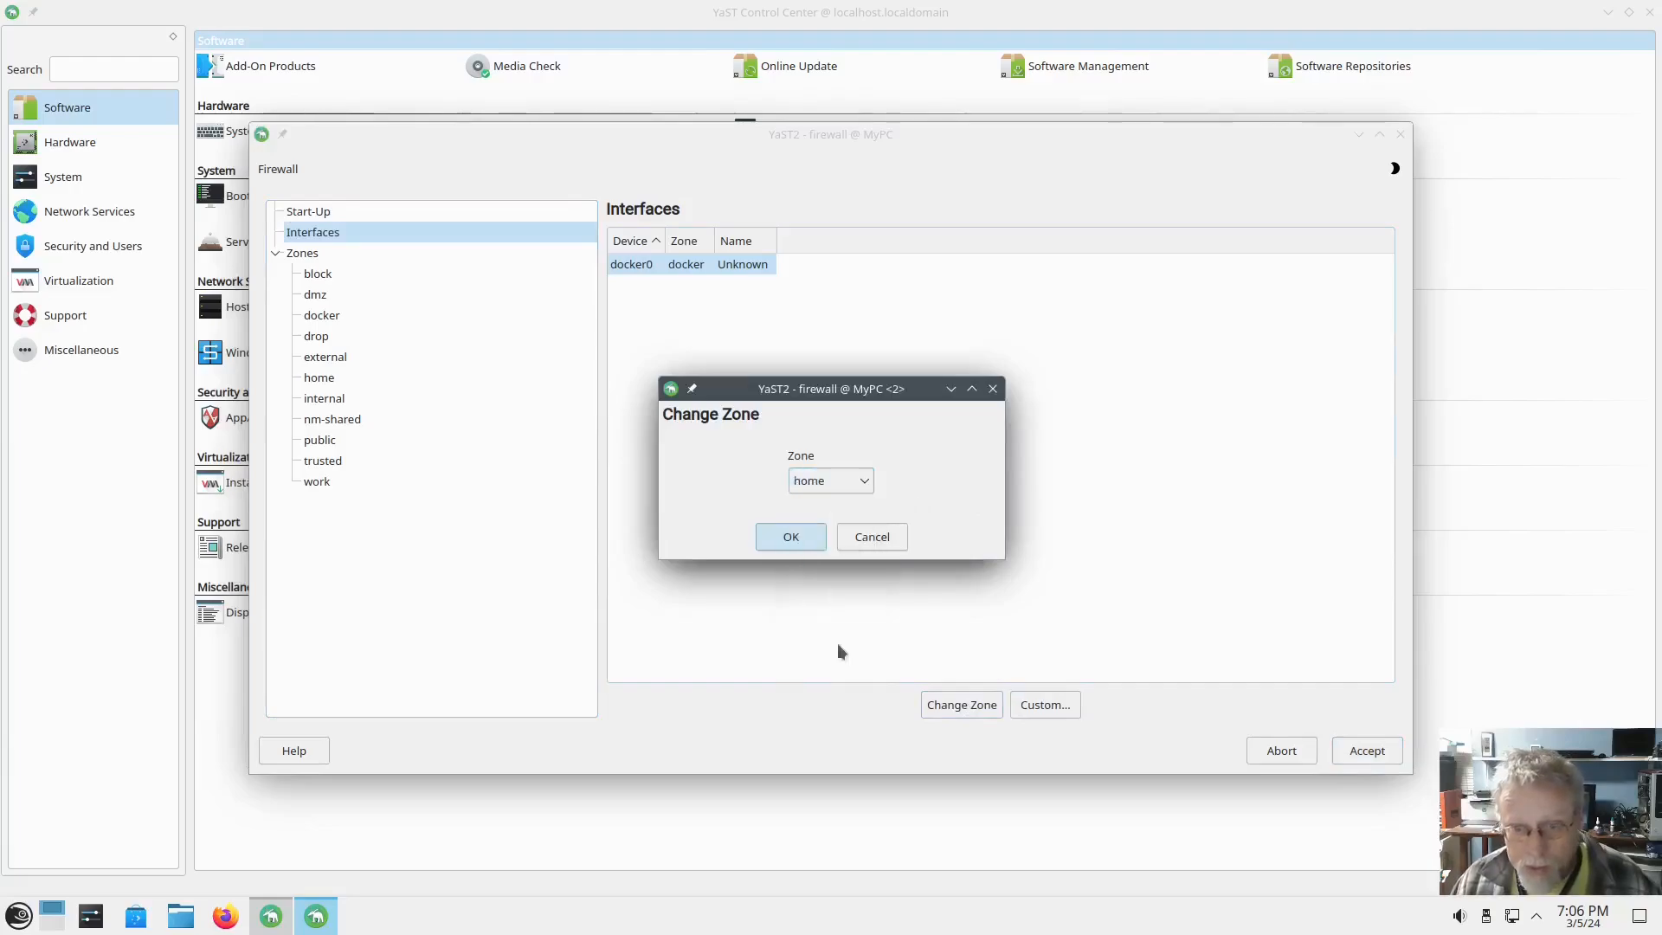
click(790, 537)
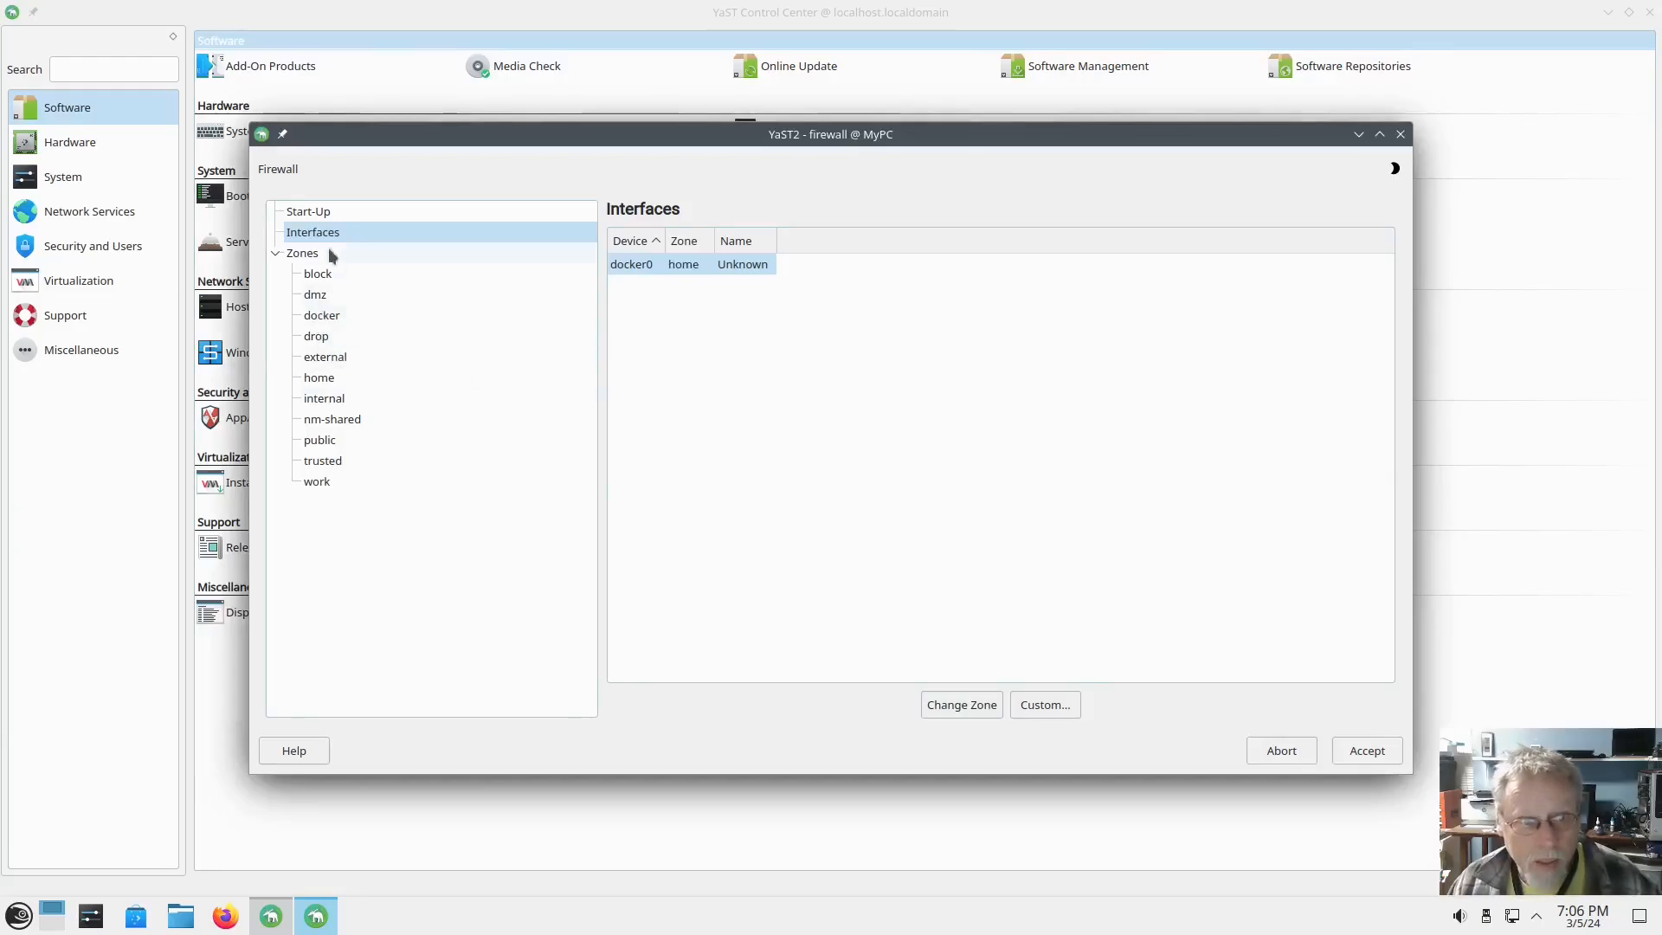
Add kdeconnect to the home zone's allowed services and accept the firewall changes.
click(317, 377)
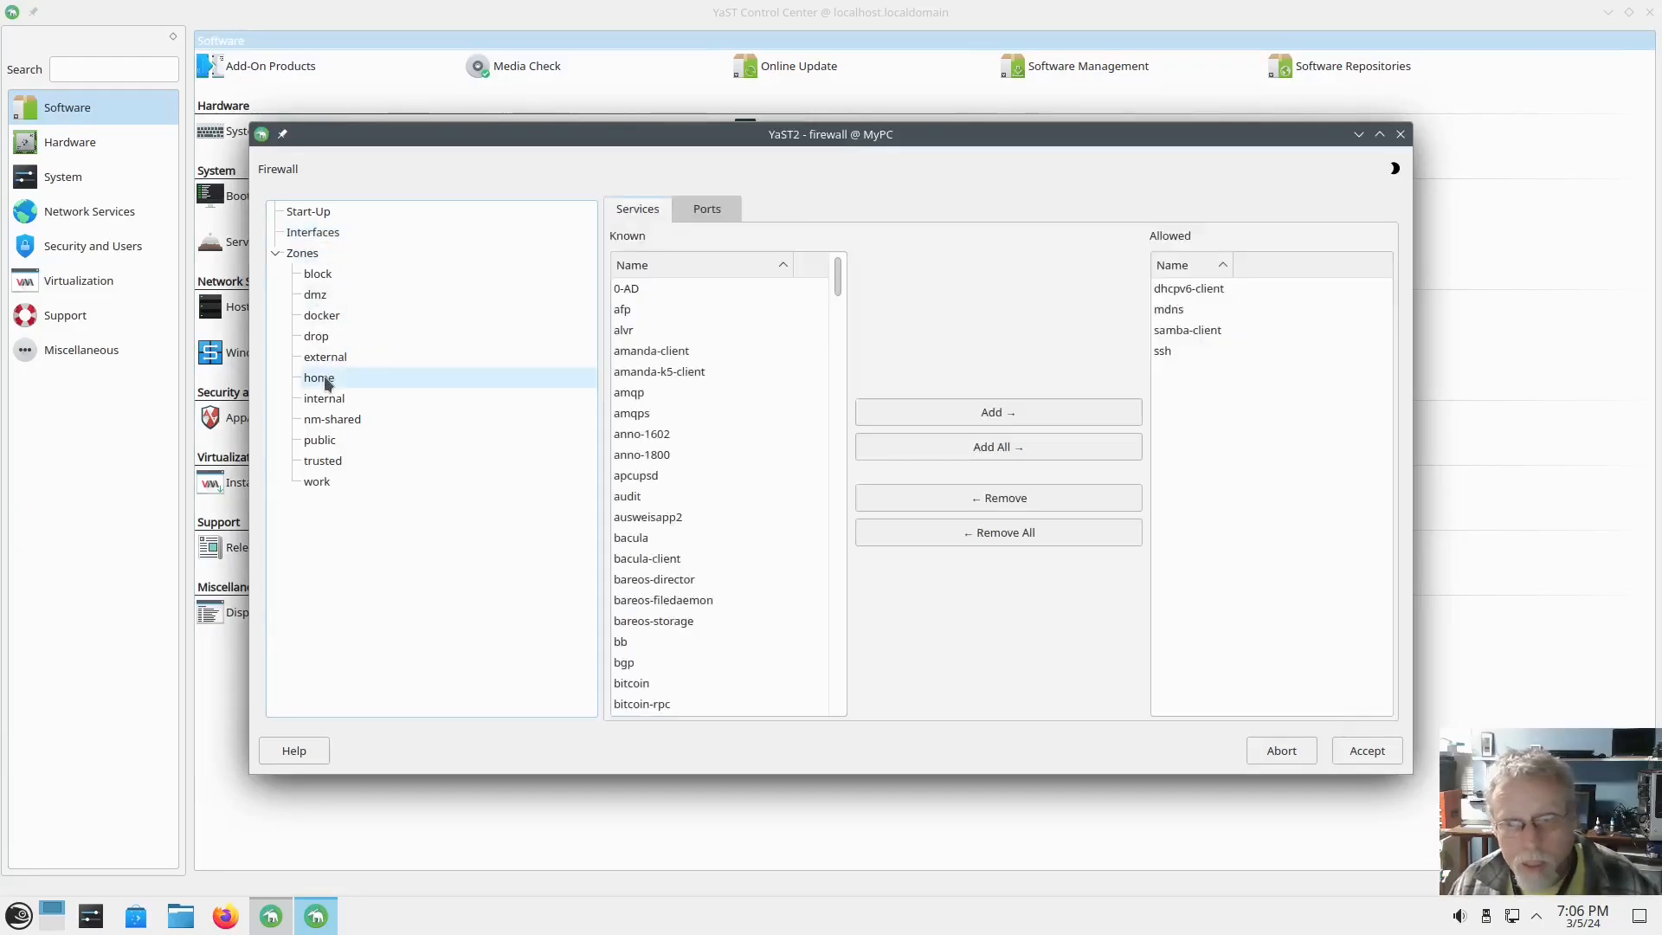
click(320, 377)
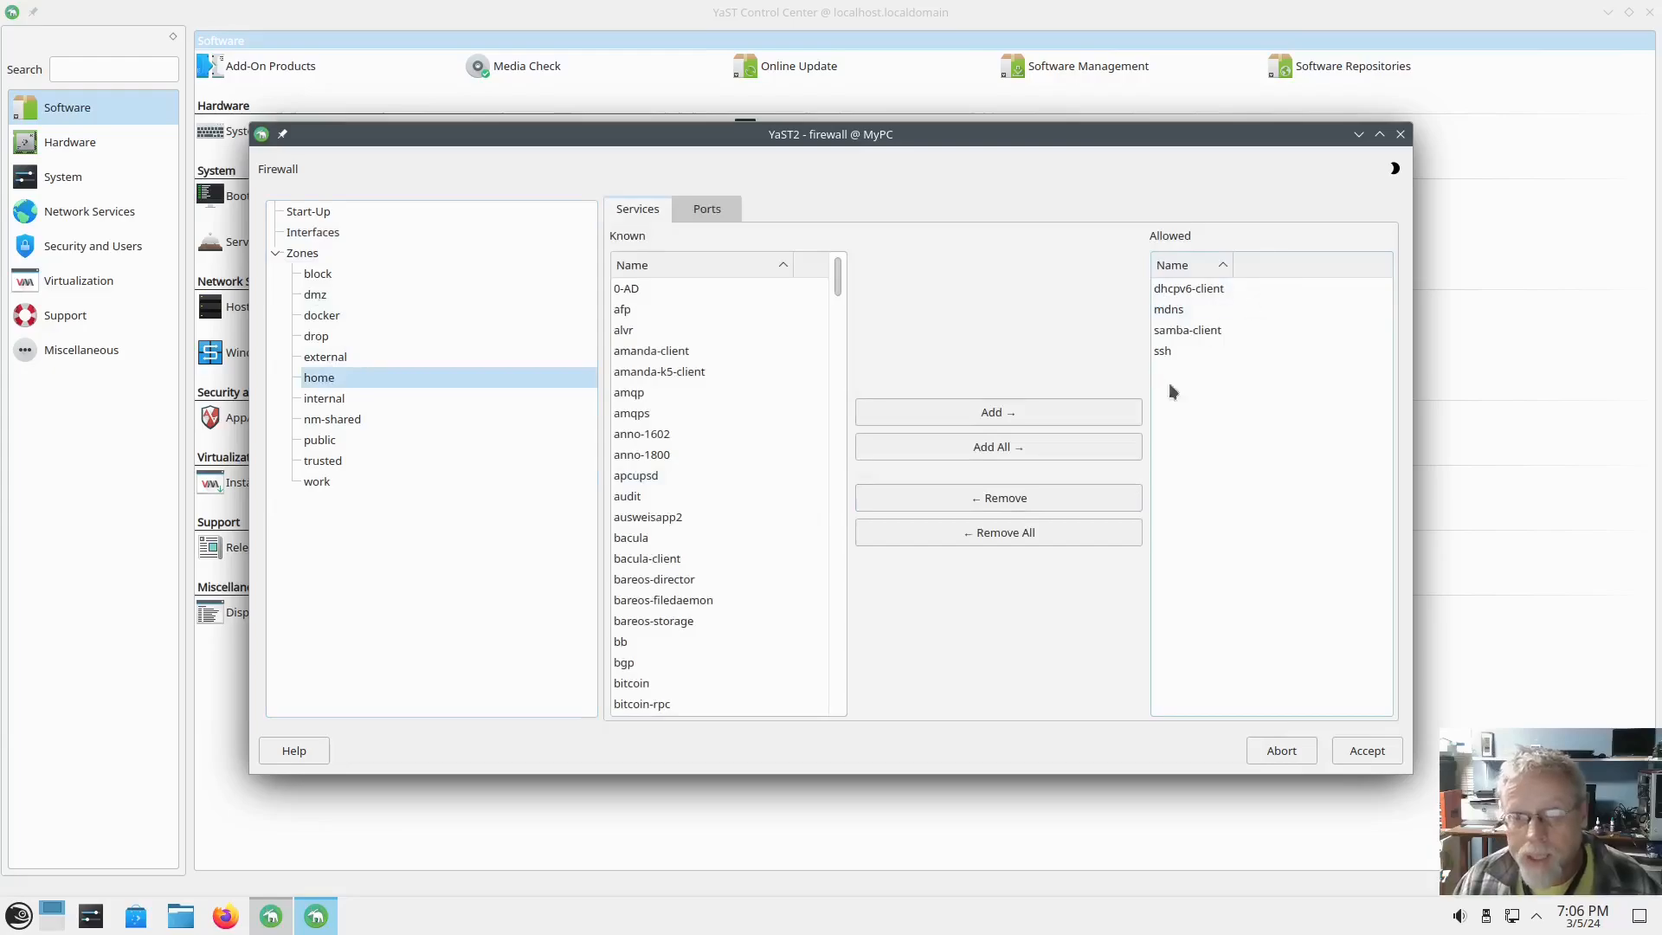
click(1169, 309)
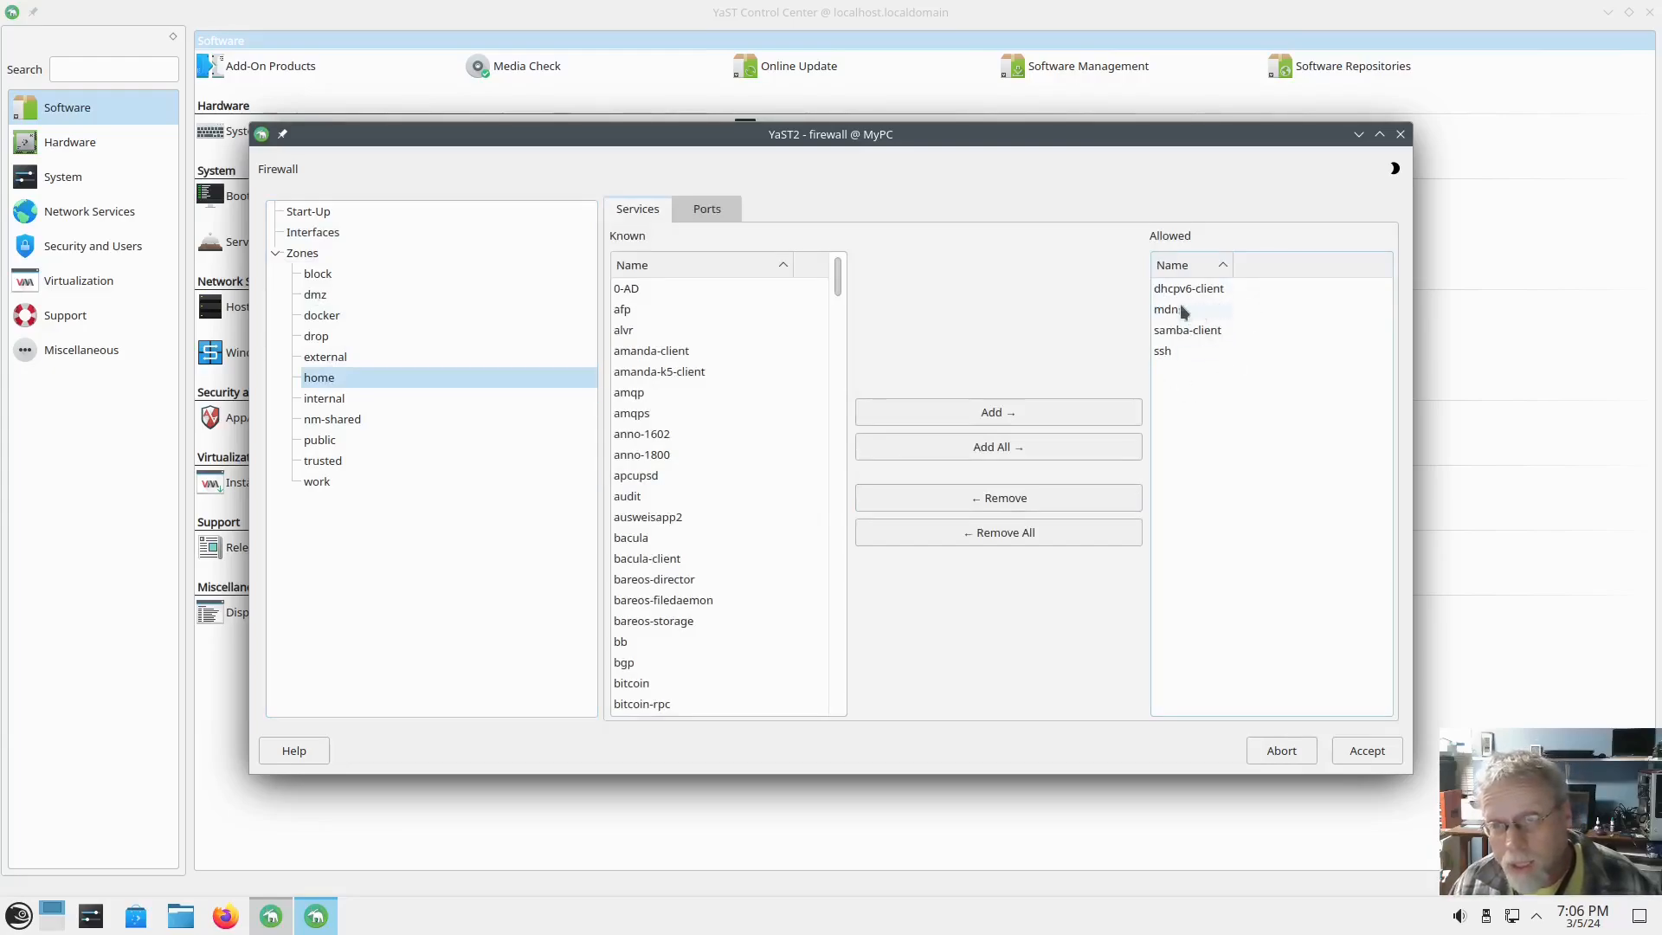
mouse_move(1204, 313)
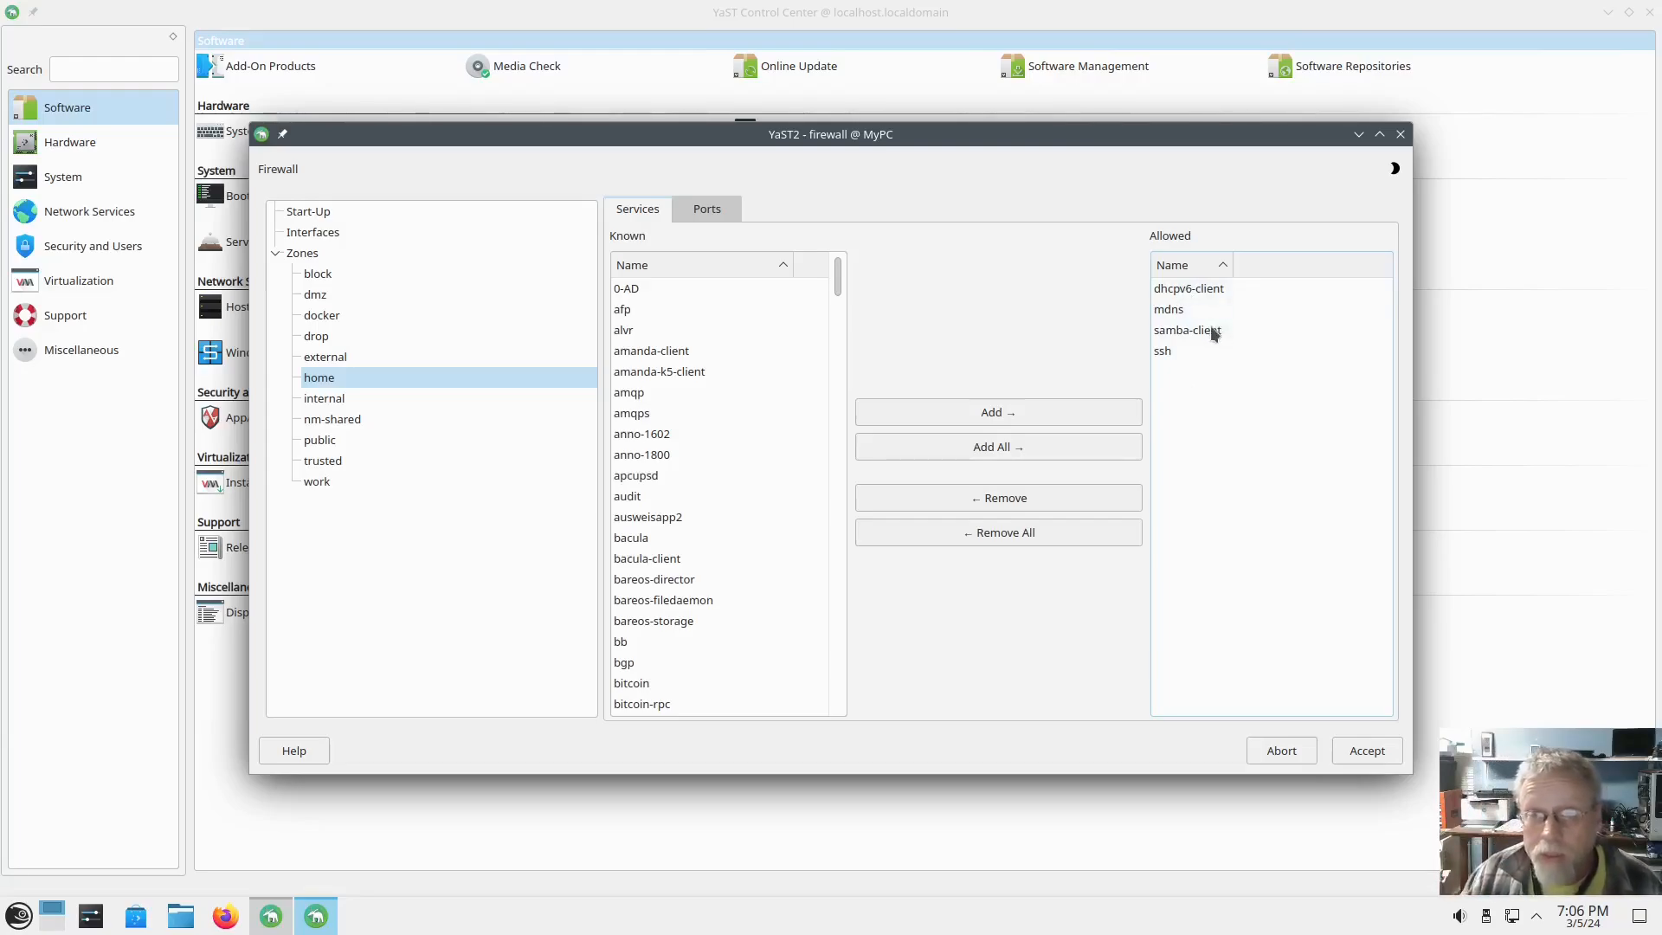
mouse_move(1226, 337)
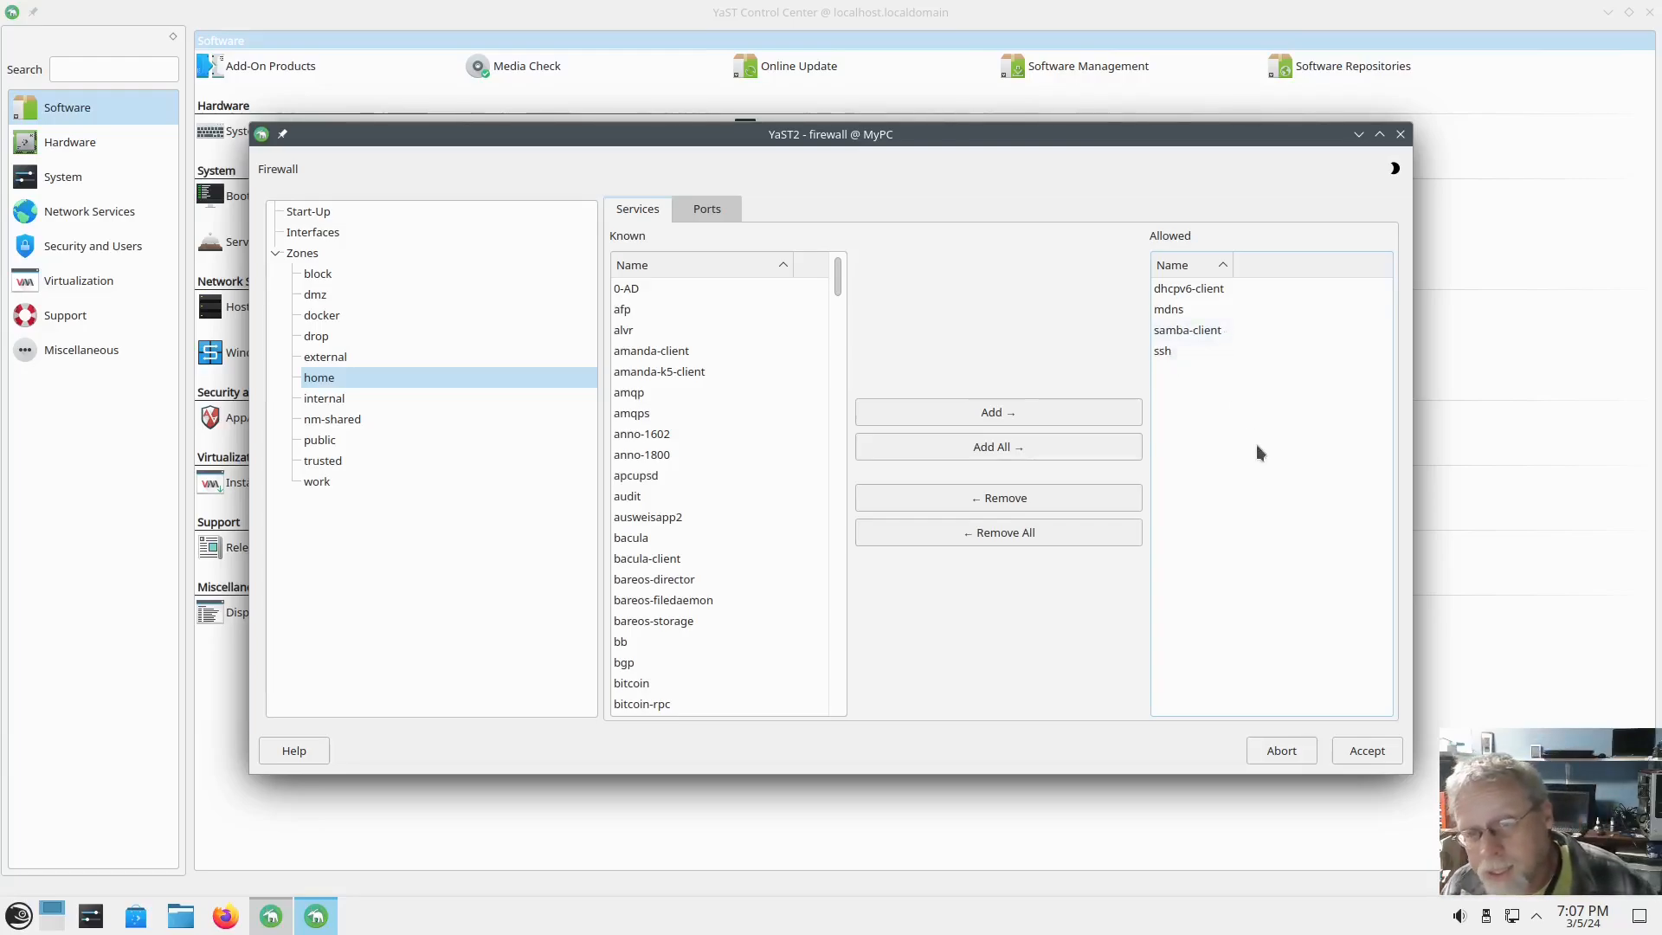
mouse_move(1011, 321)
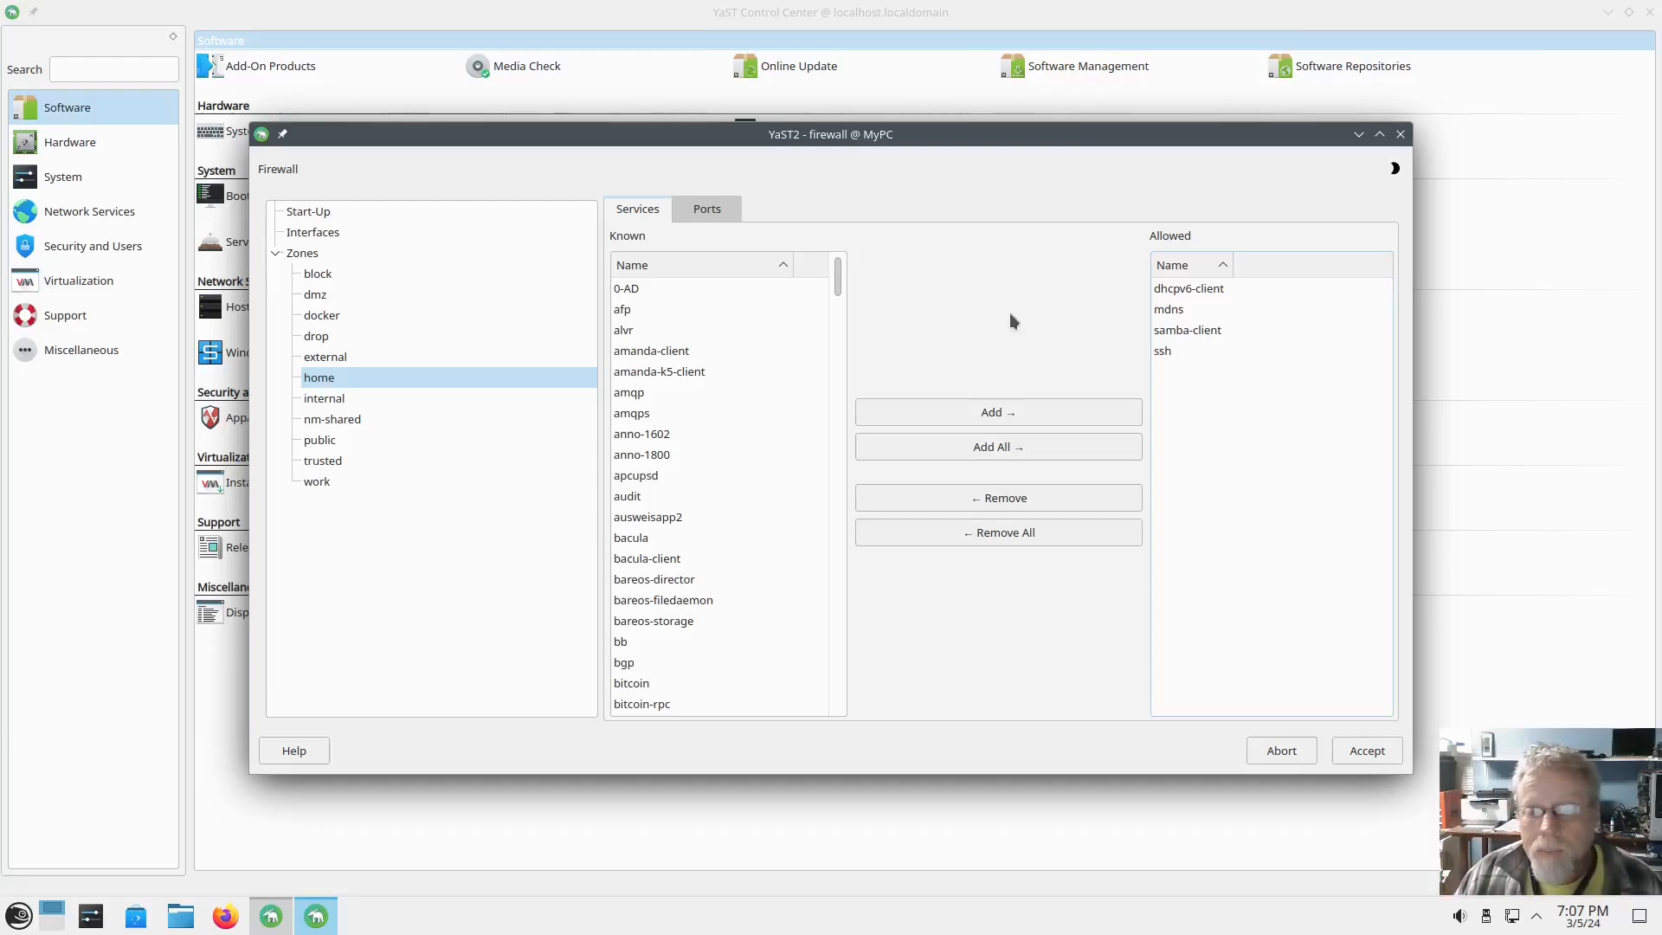
mouse_move(1007, 323)
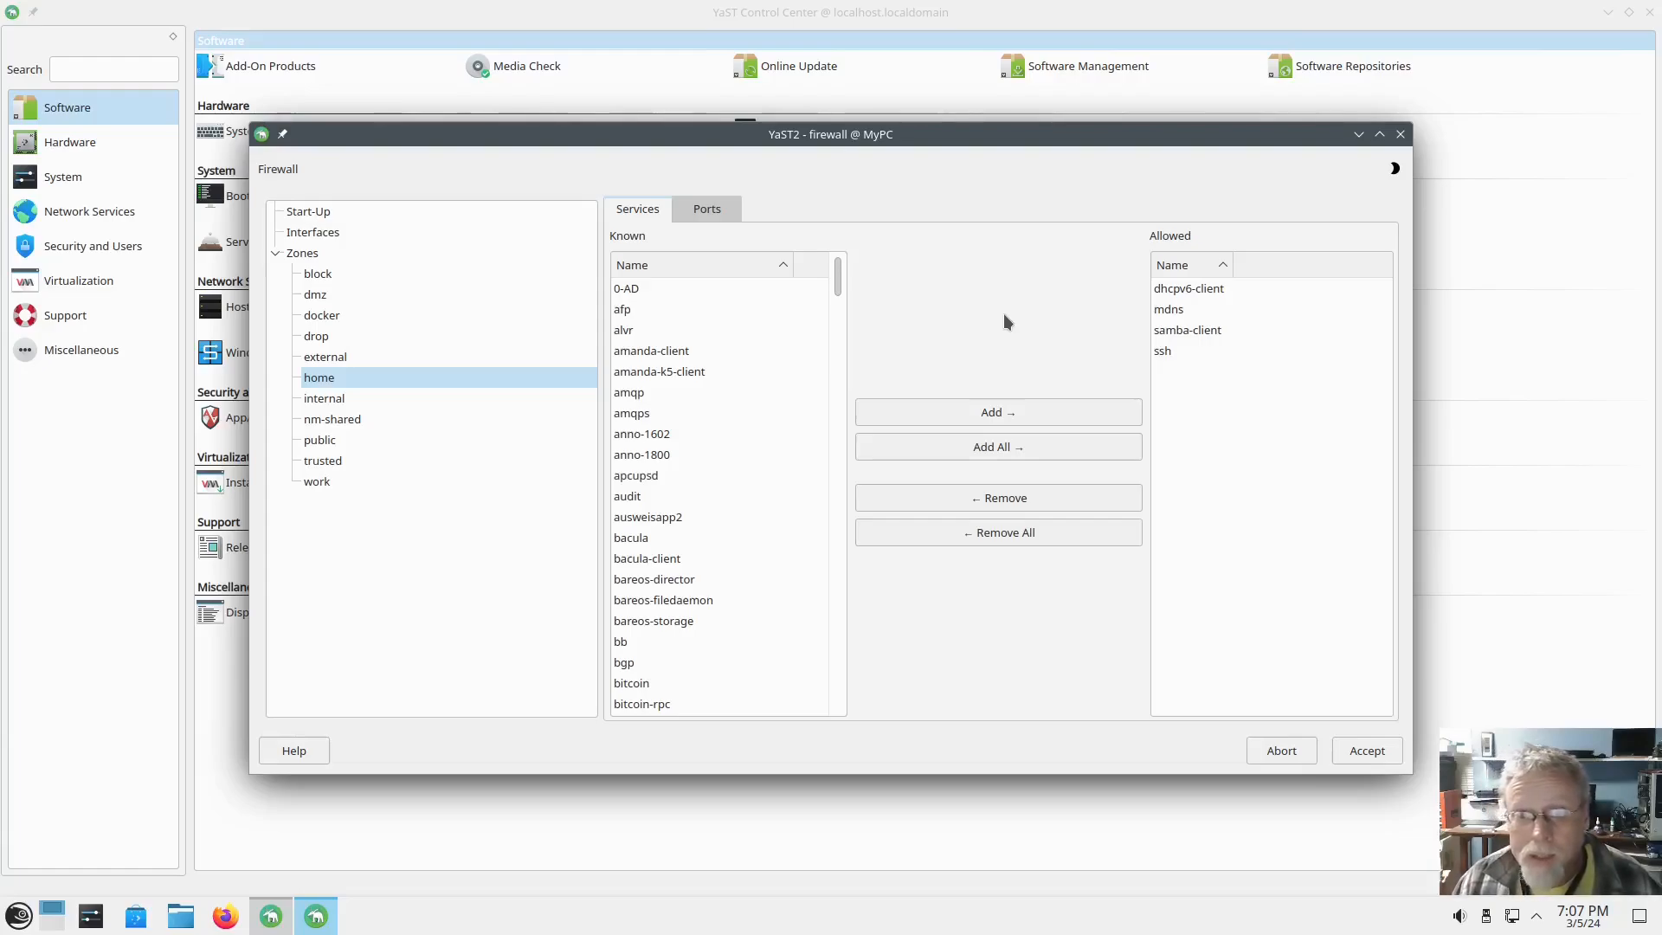
scroll(down, 3)
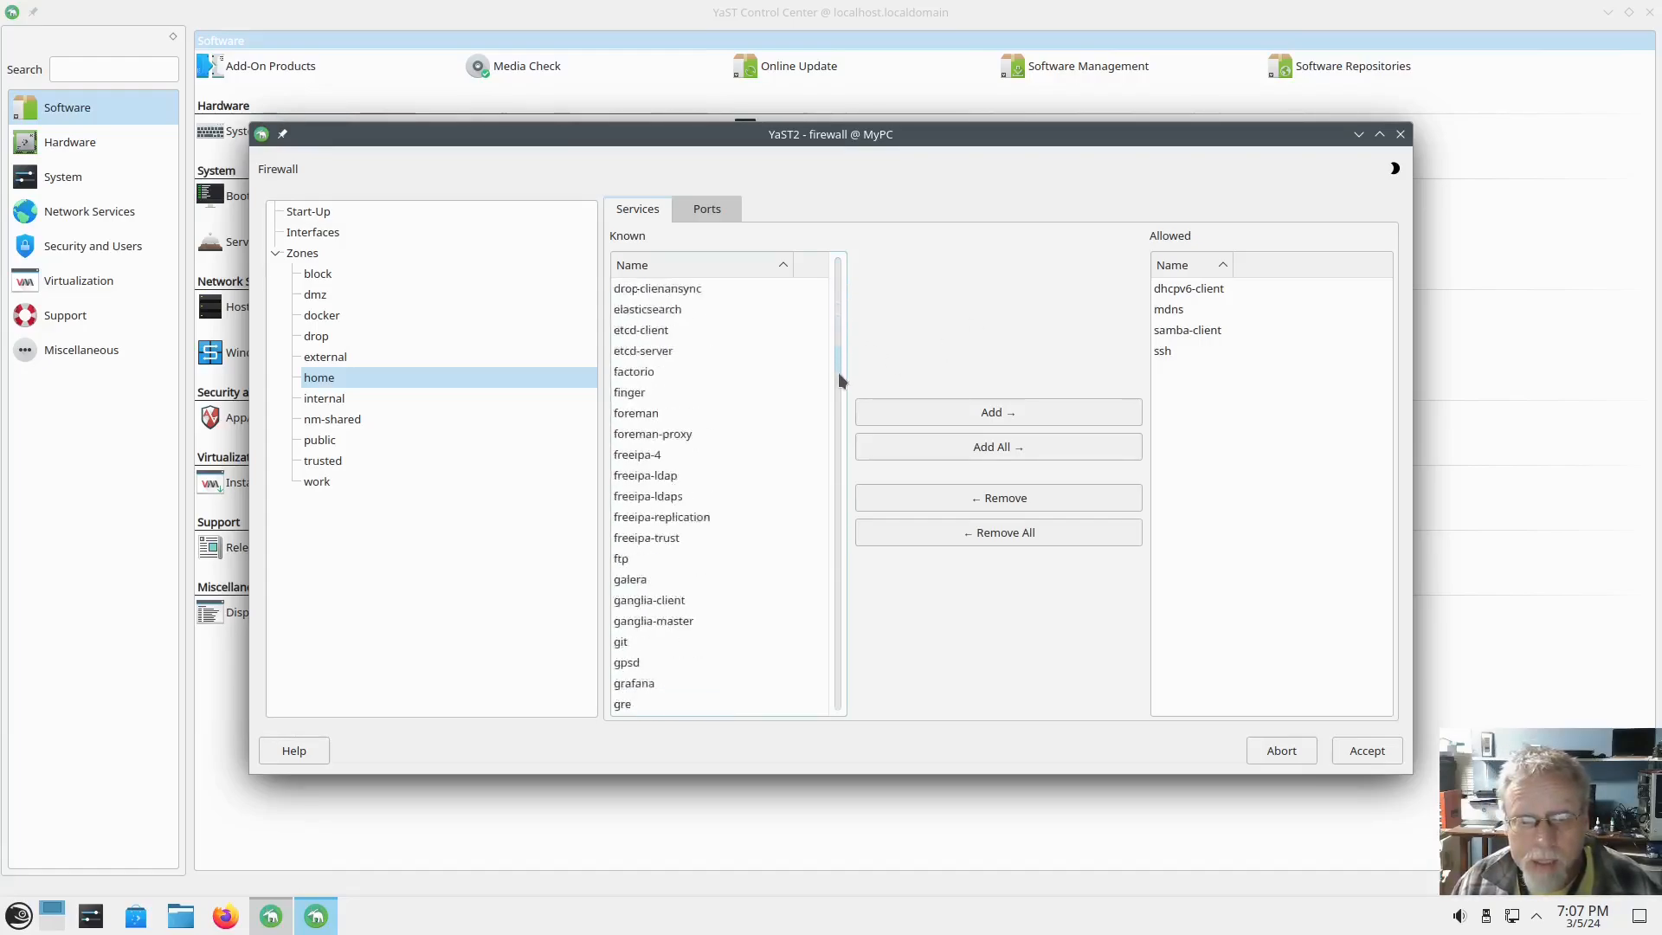
scroll(down, 3)
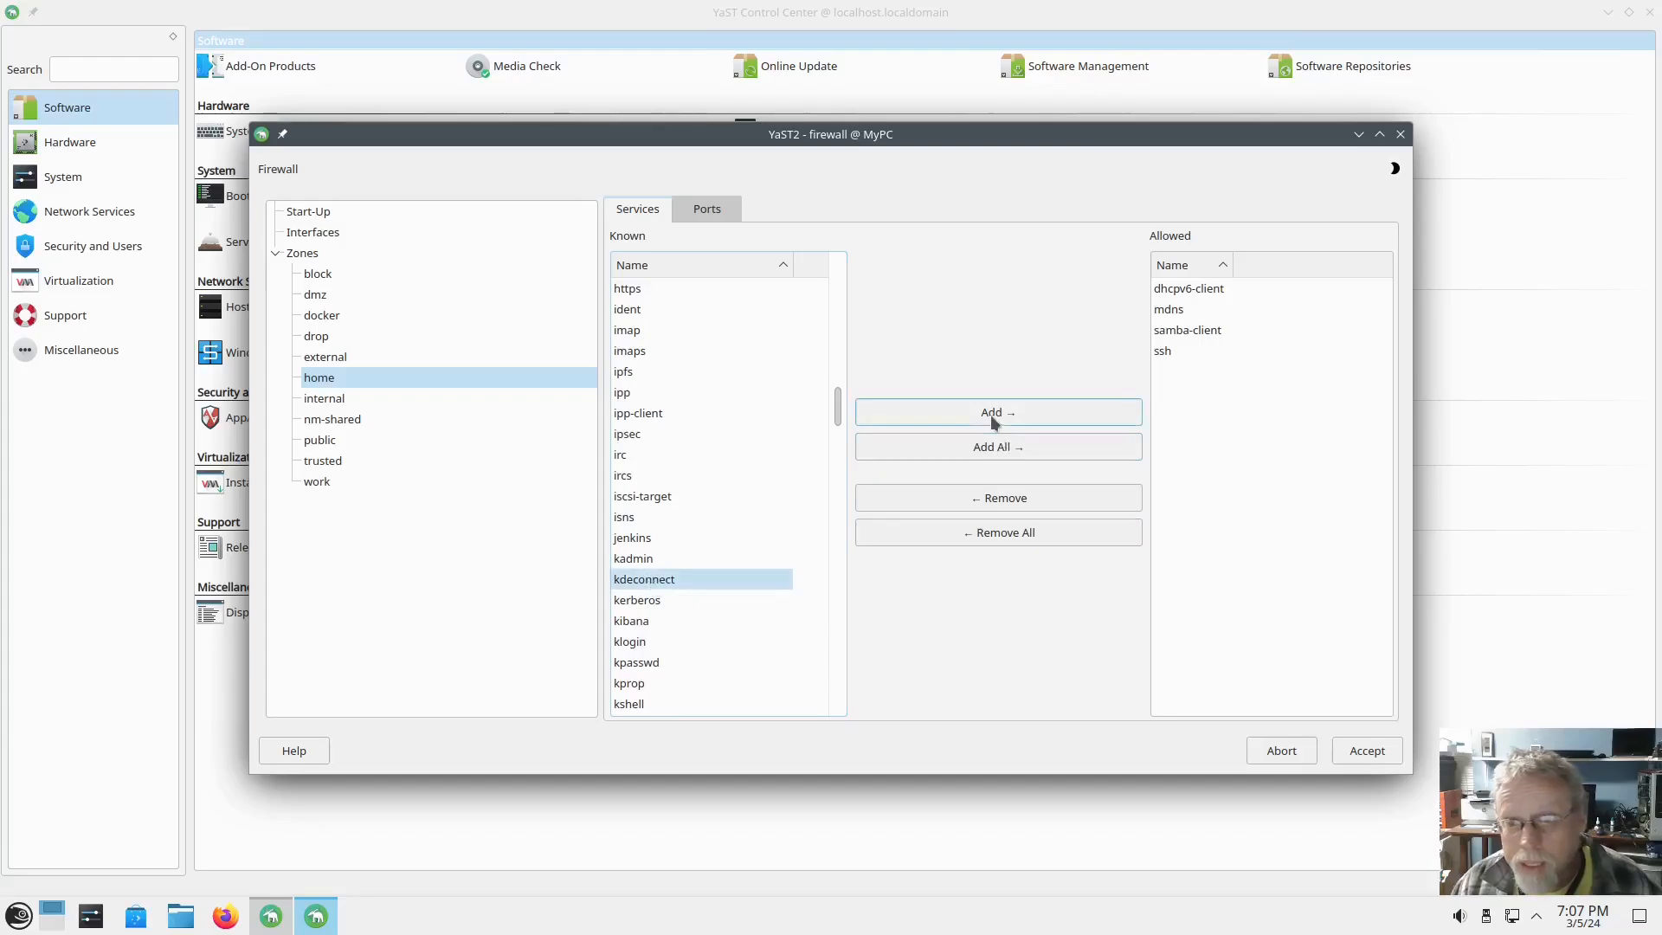
click(996, 412)
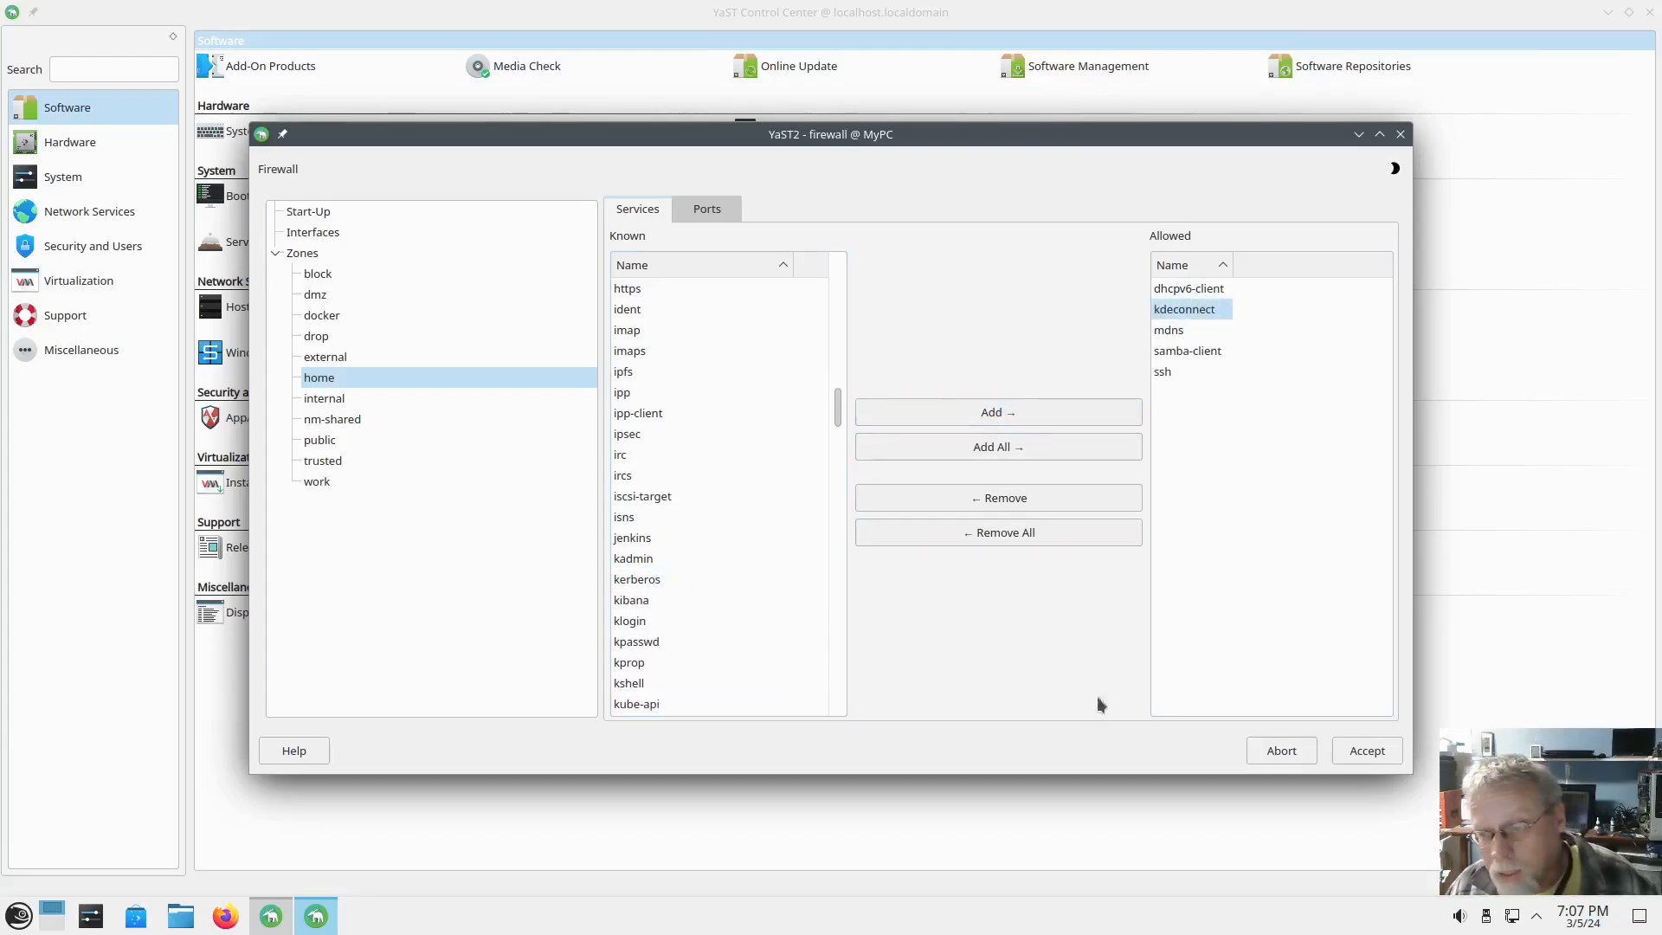
click(1280, 751)
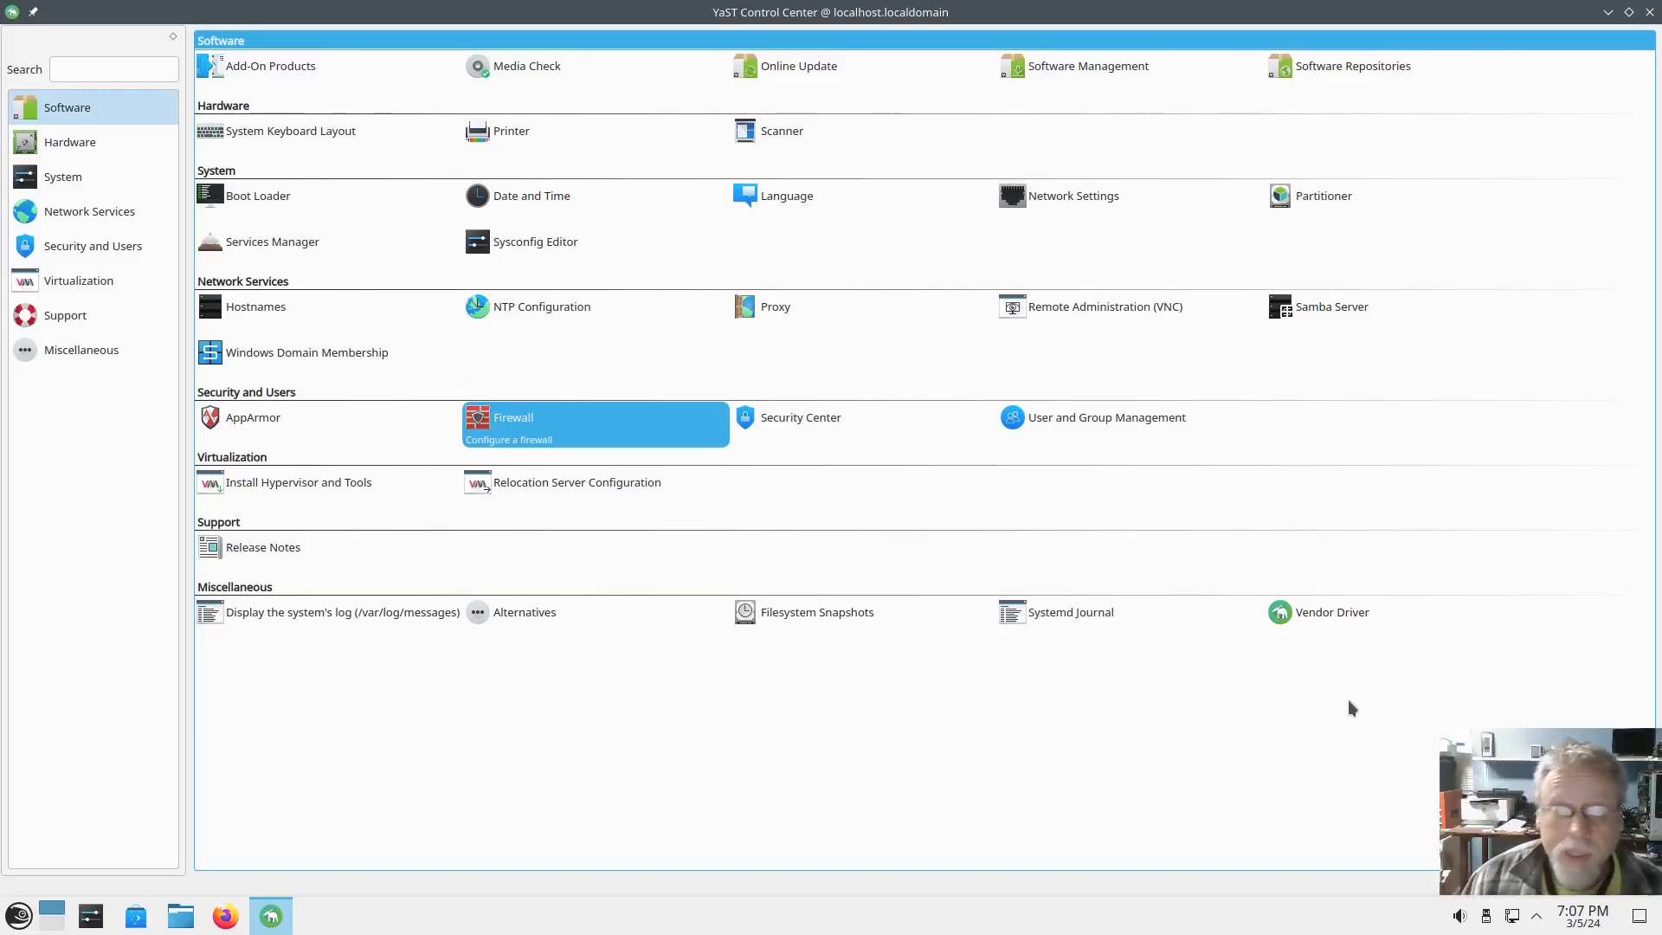
mouse_move(1332, 612)
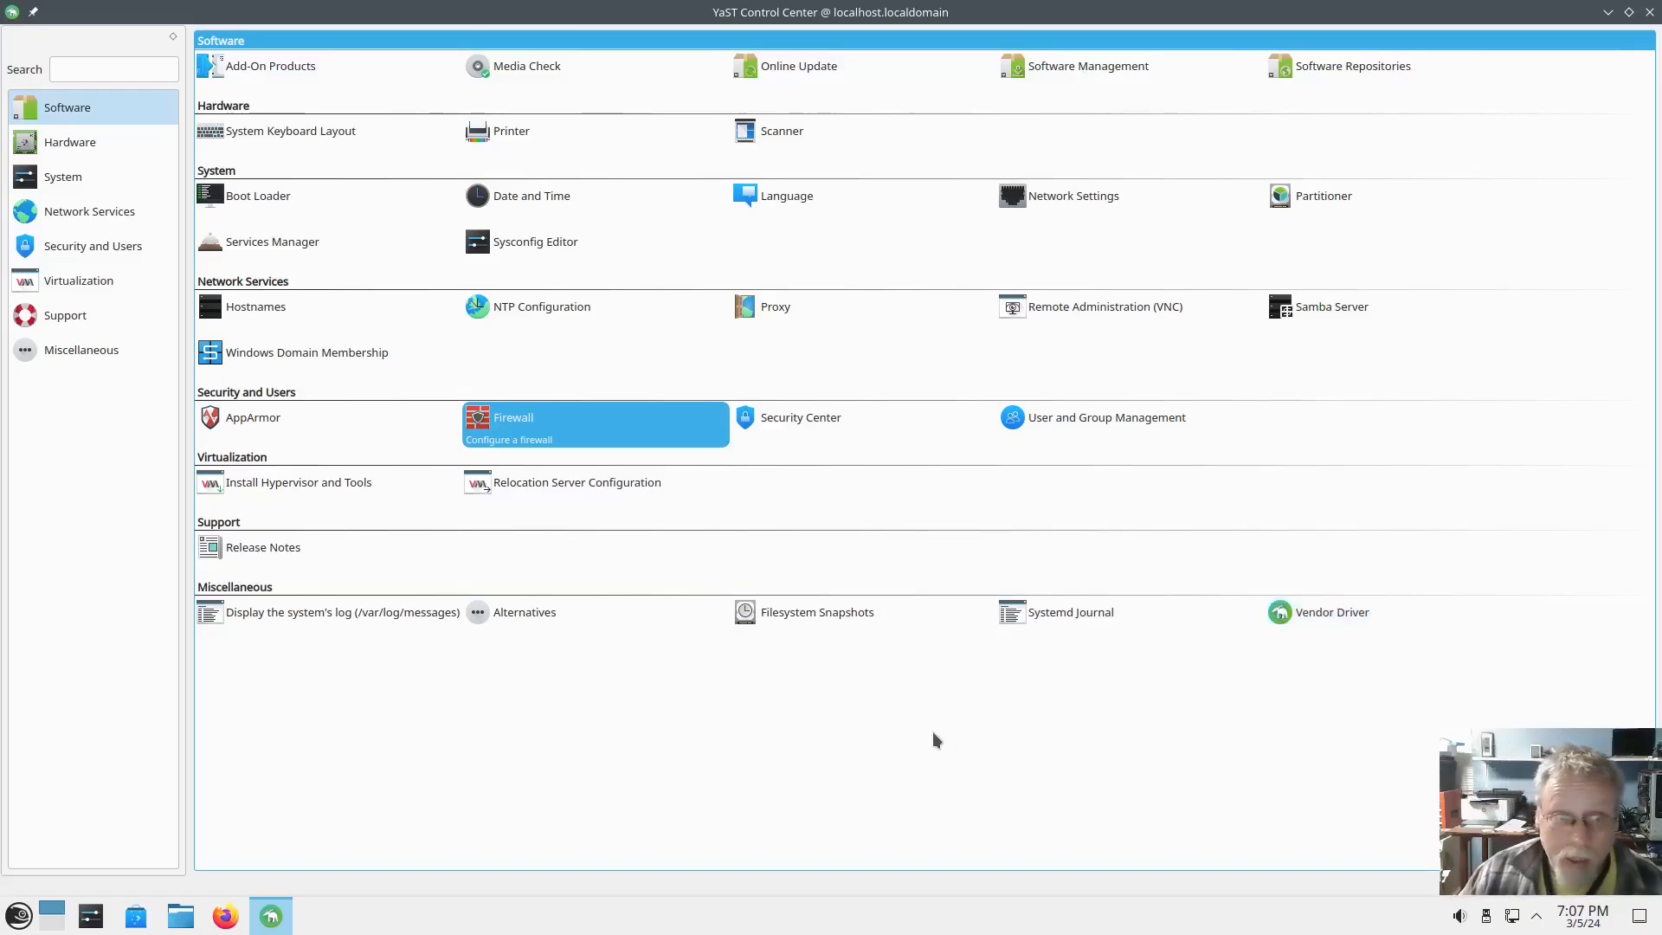
mouse_move(954, 738)
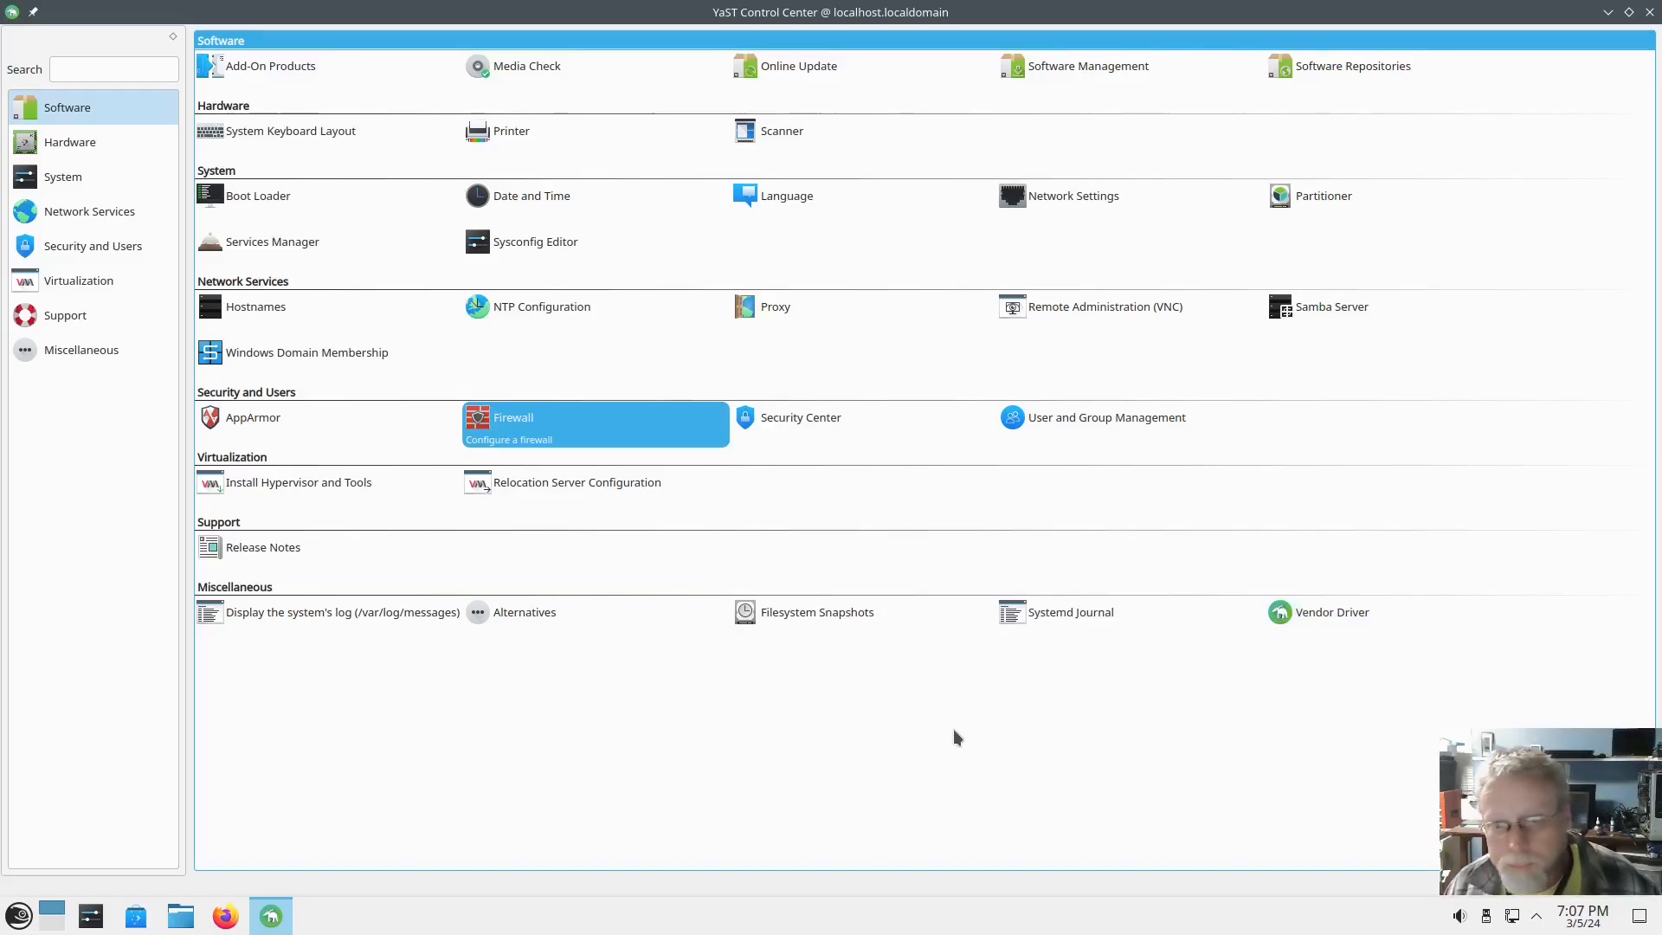
mouse_move(1502, 424)
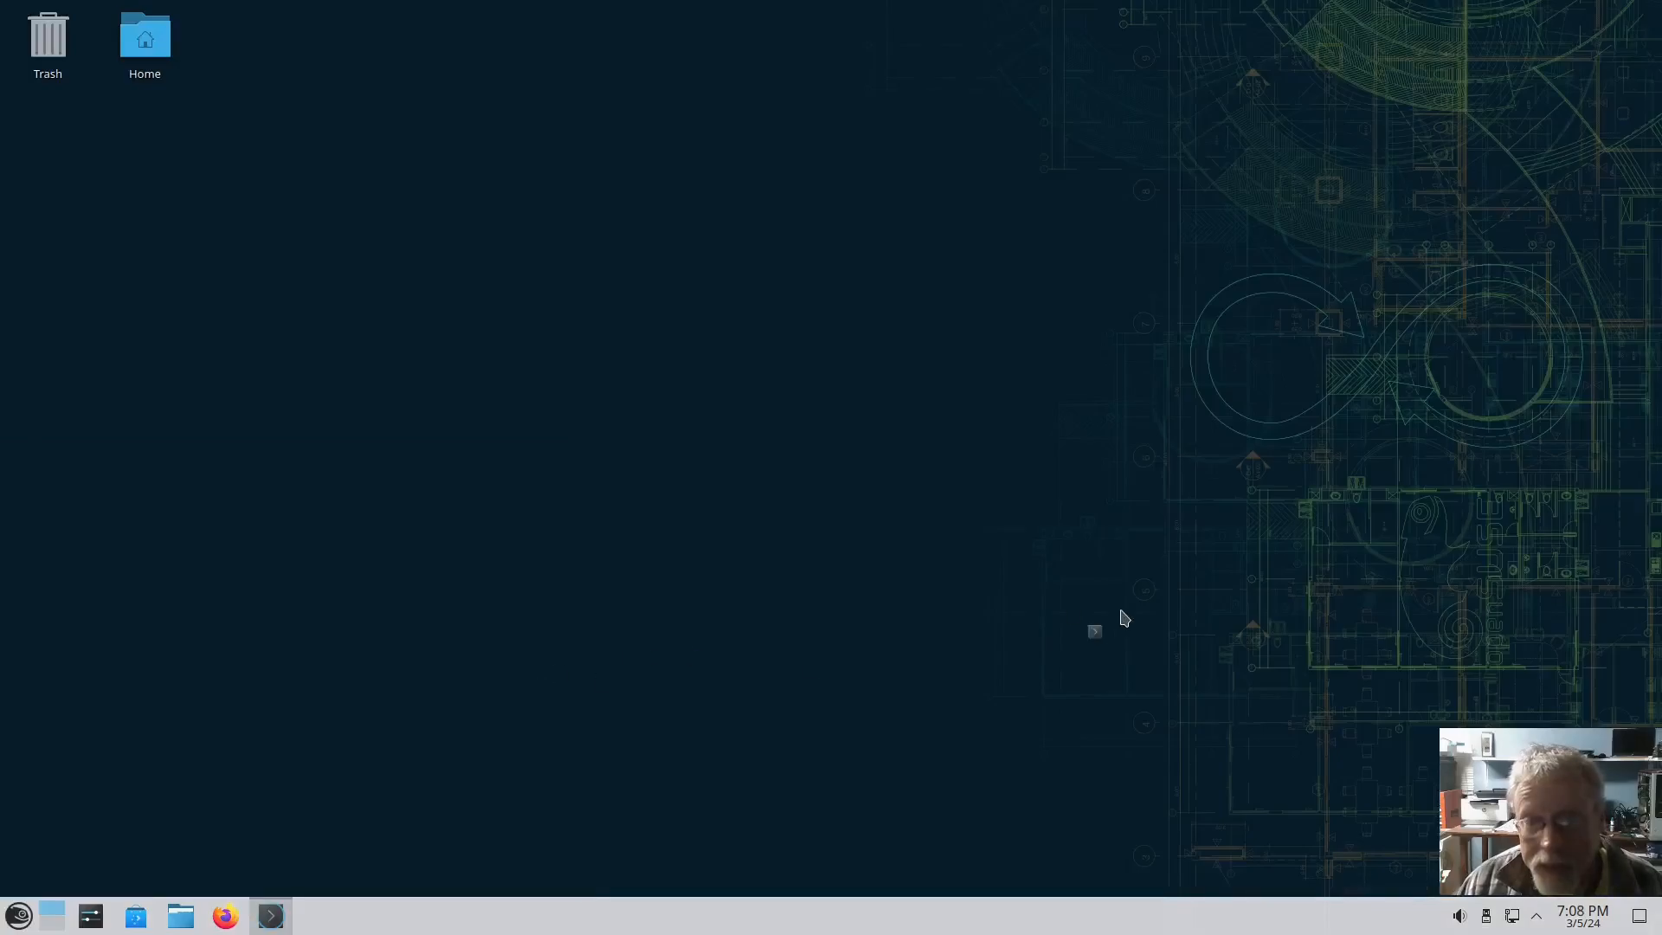
In Konsole run sudo zypper in opi and confirm to install it with its 42 dependencies.
click(269, 915)
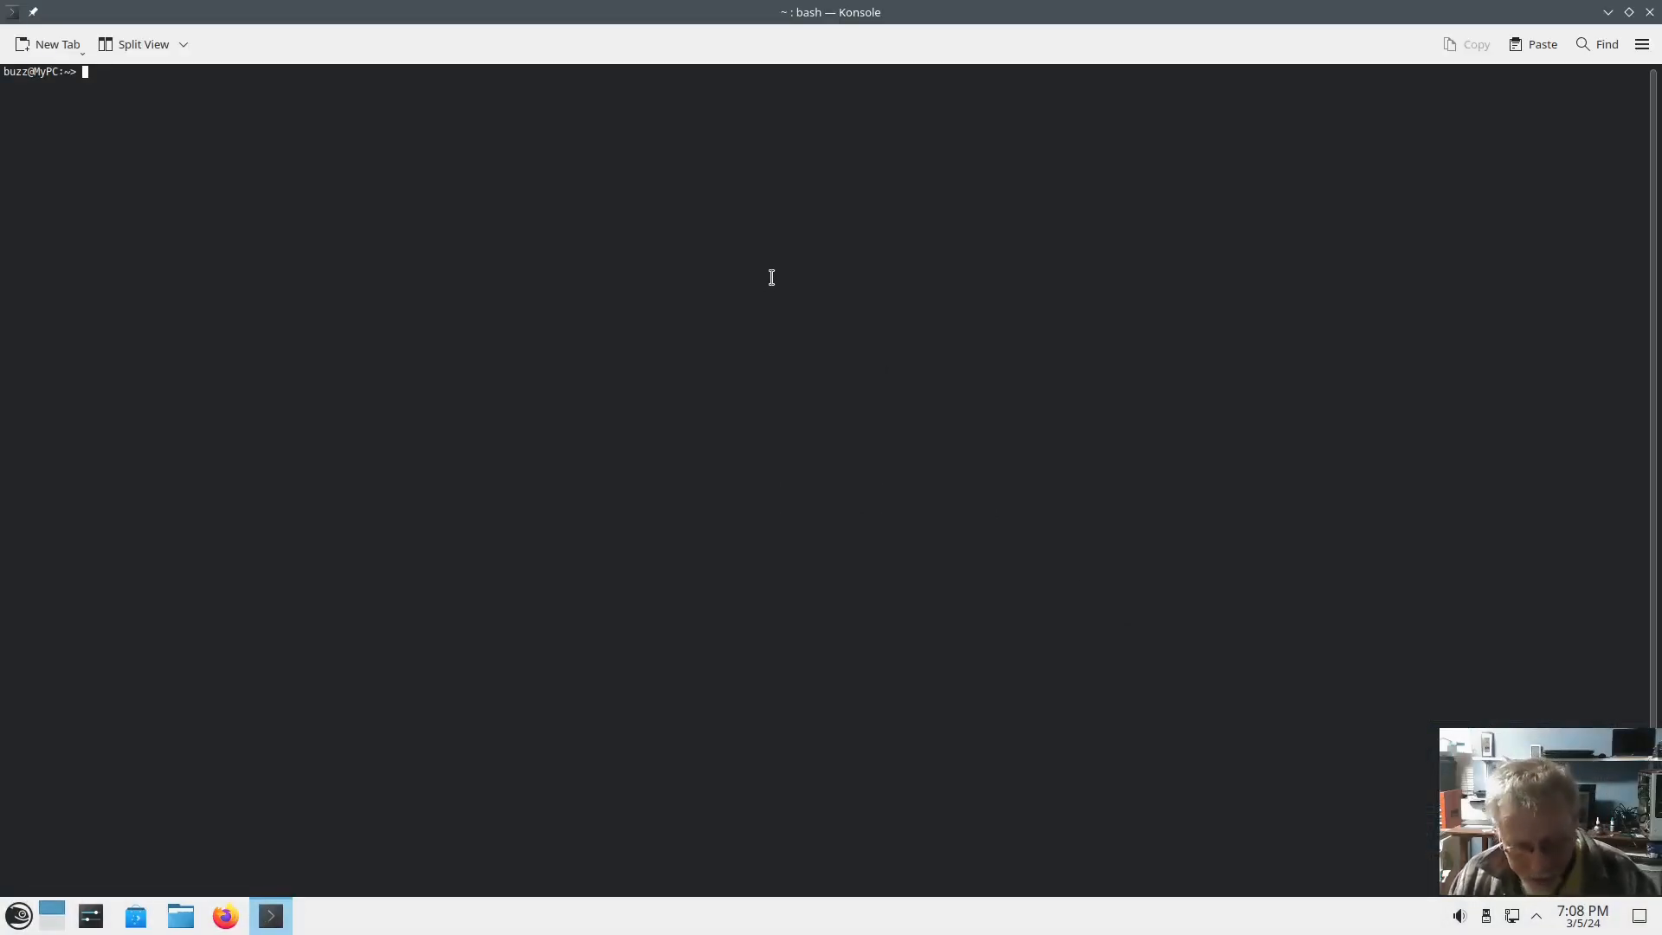
text(sud)
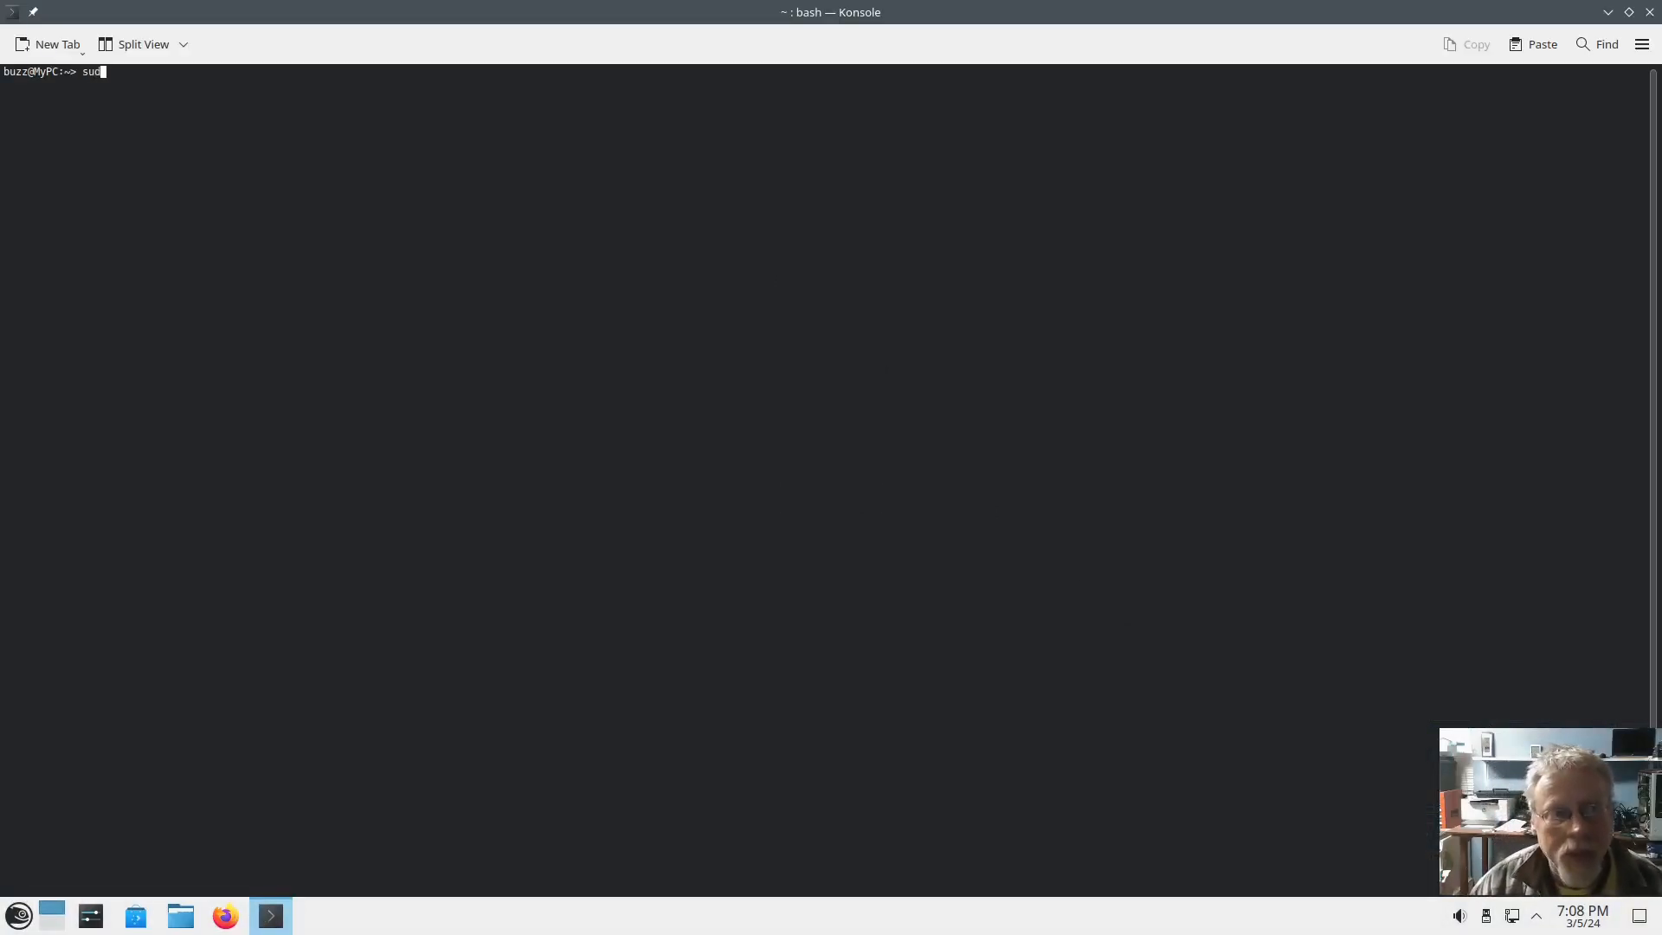
text(zypper)
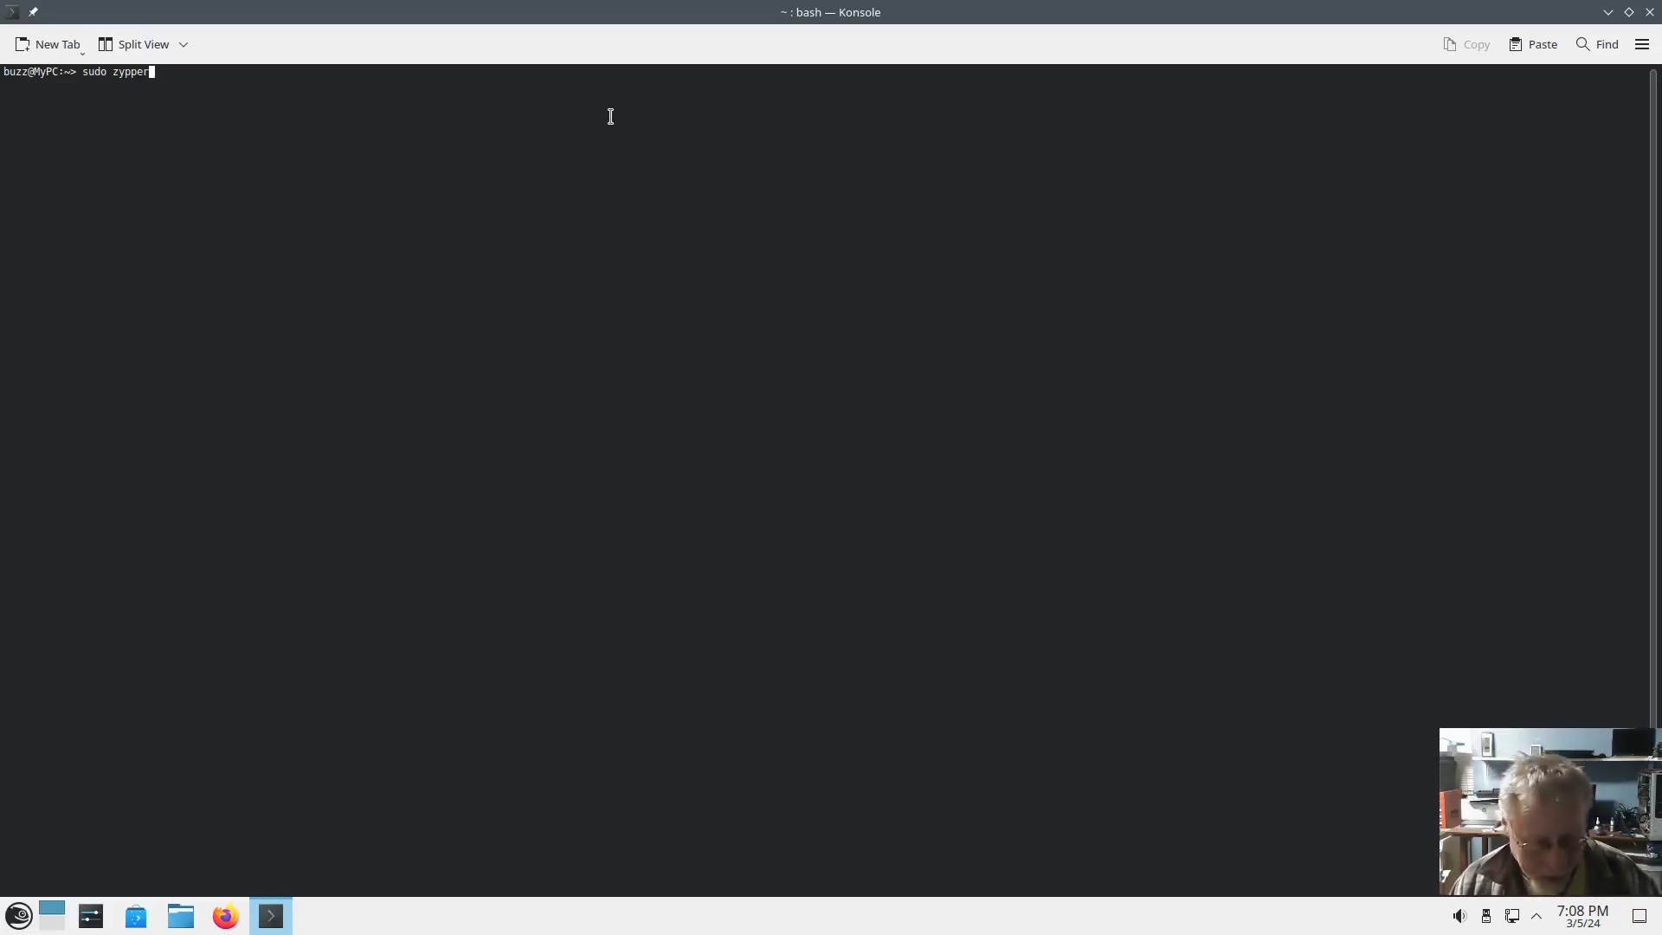
text(in)
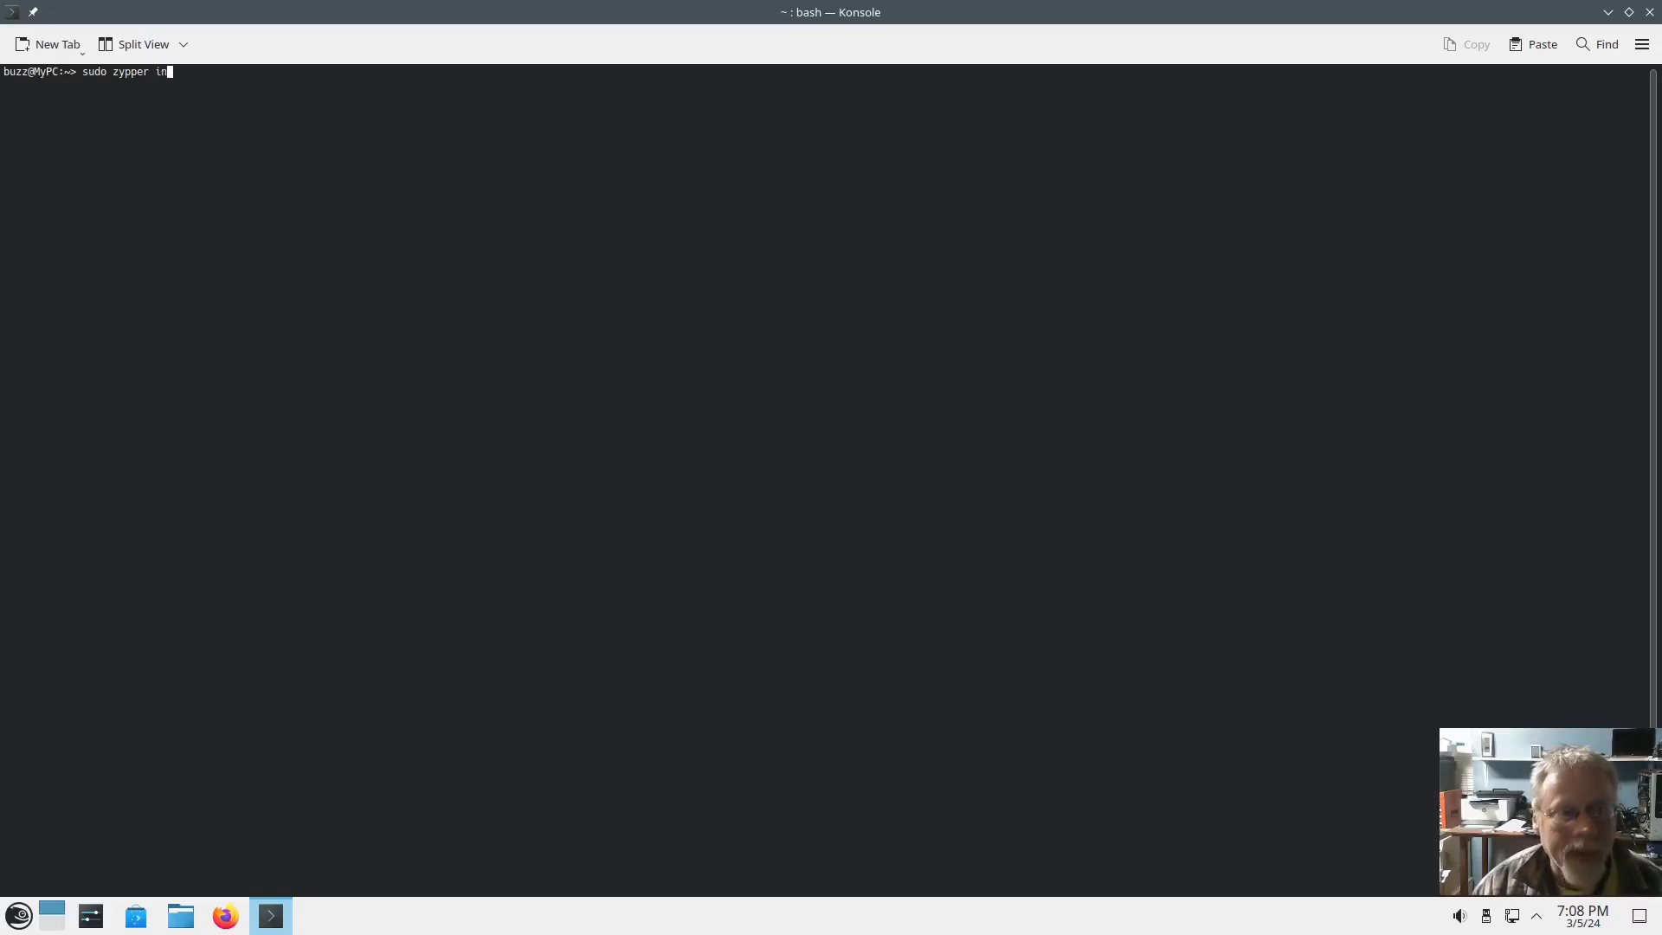
text(opi)
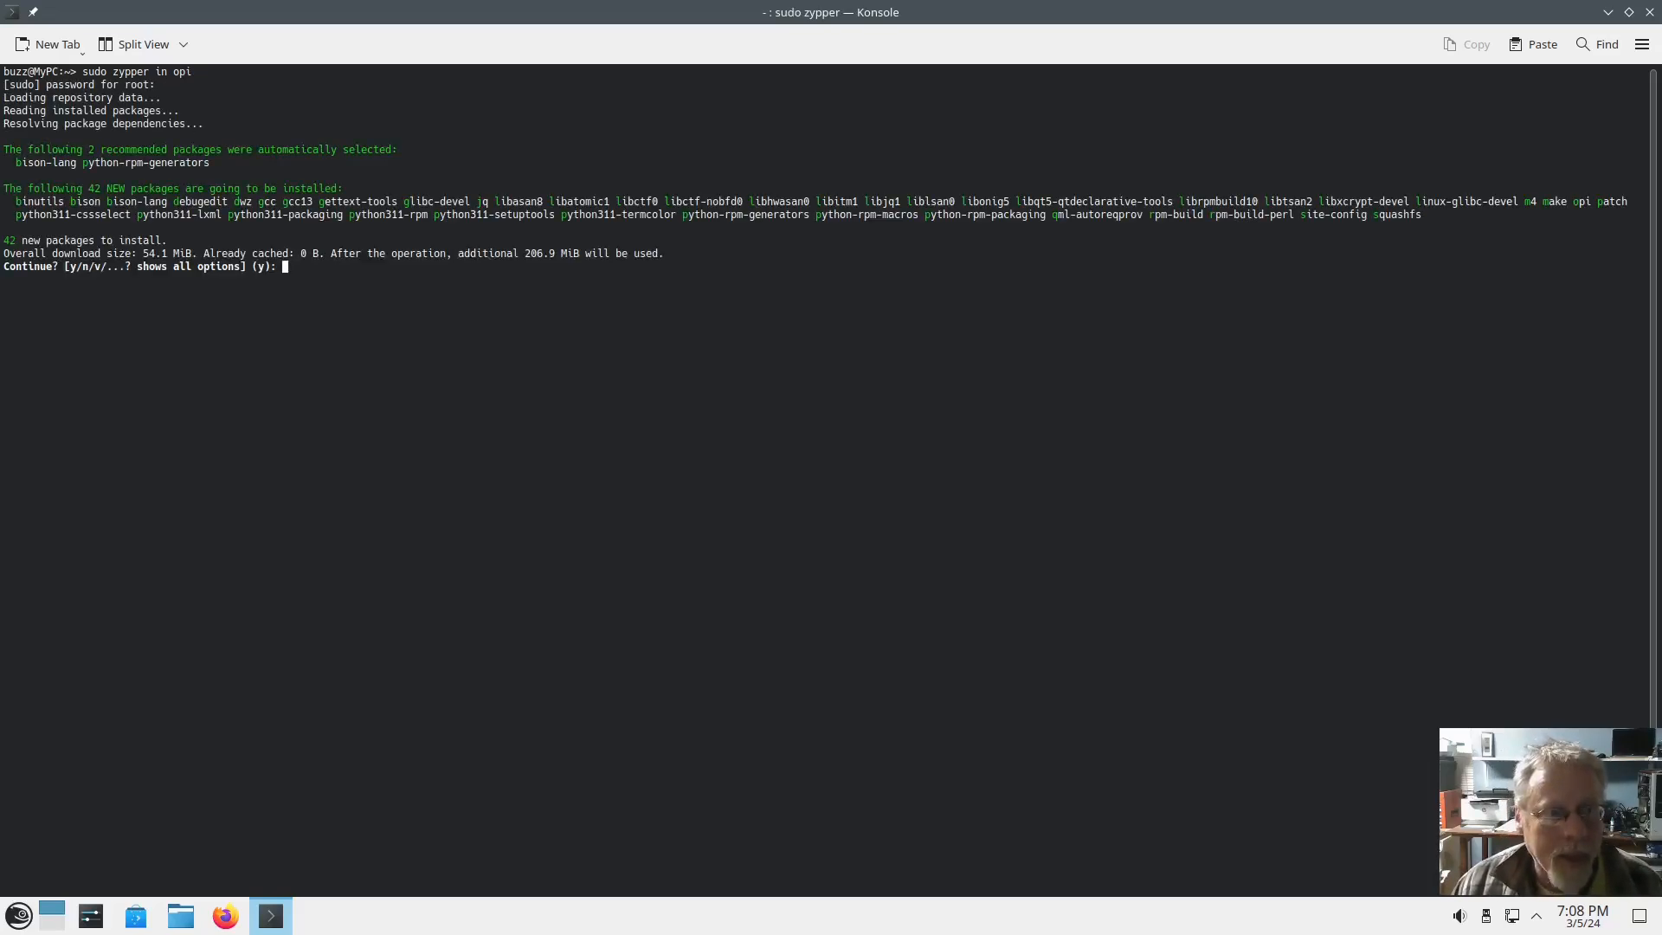
text(y)
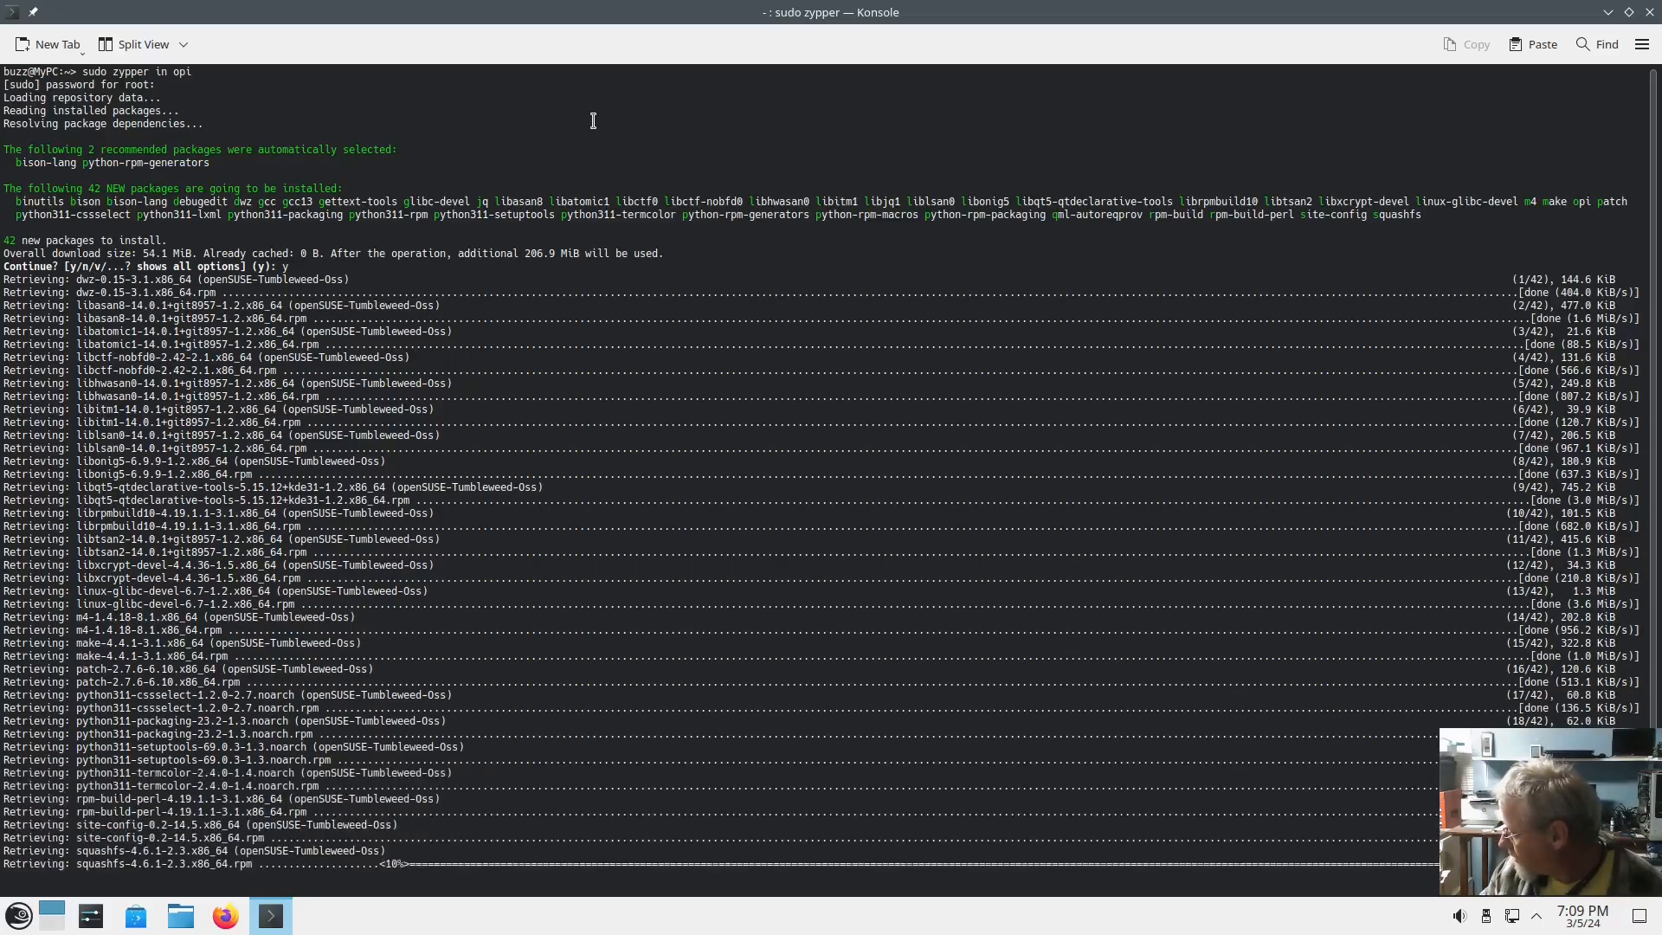
scroll(down, 3)
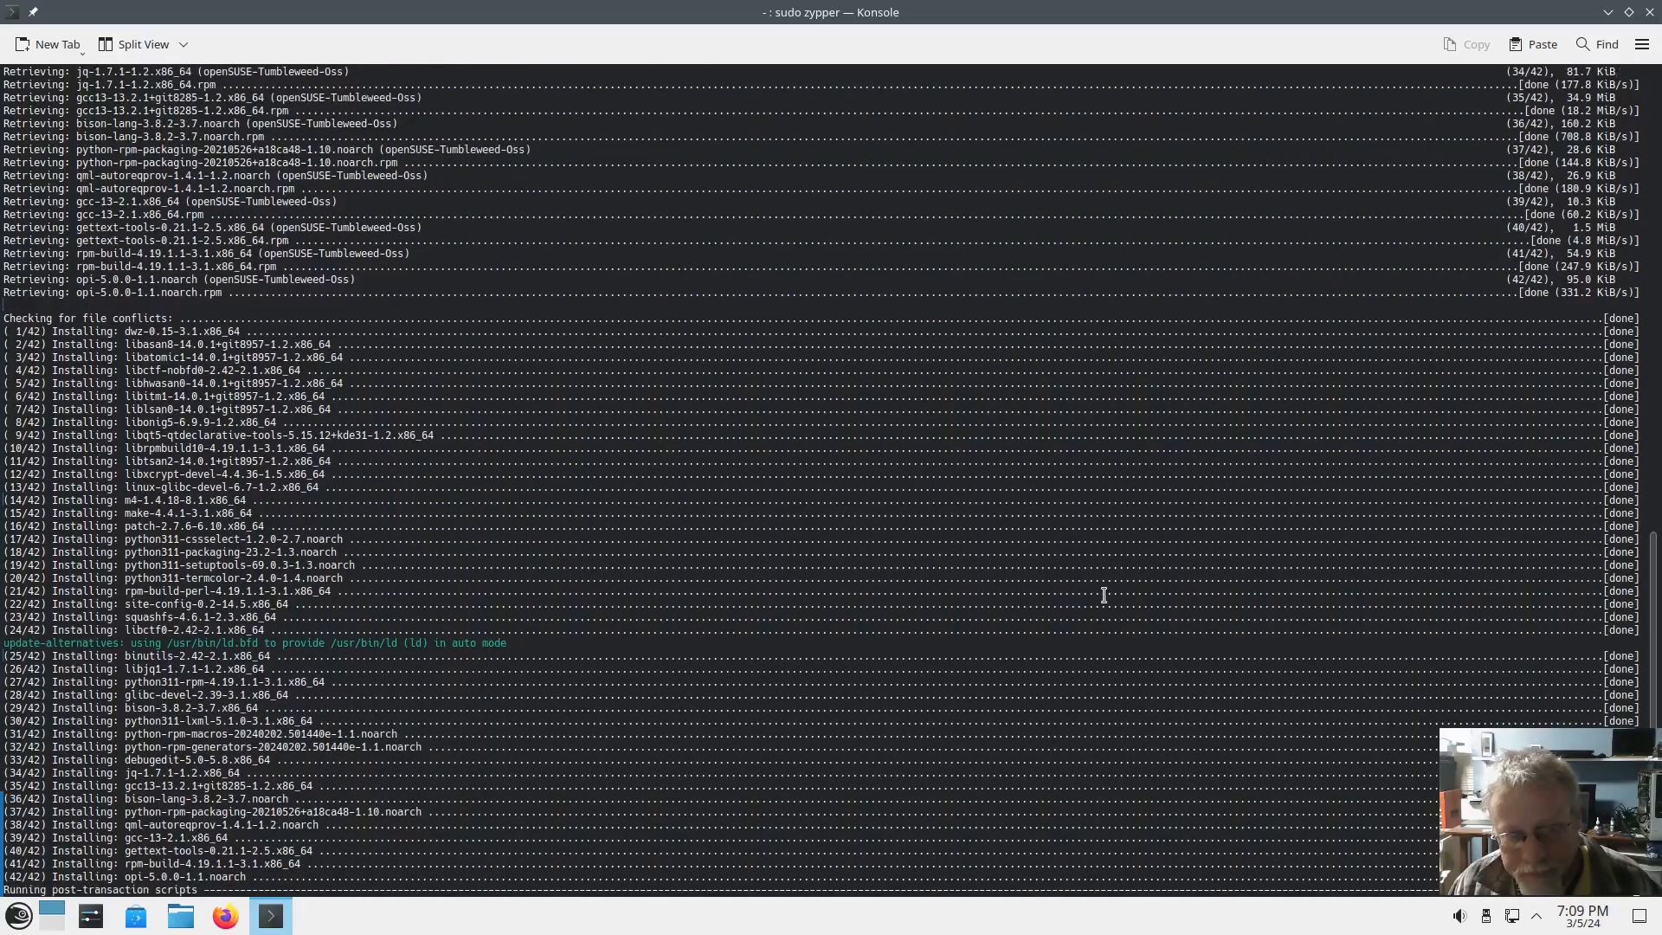
mouse_move(1100, 595)
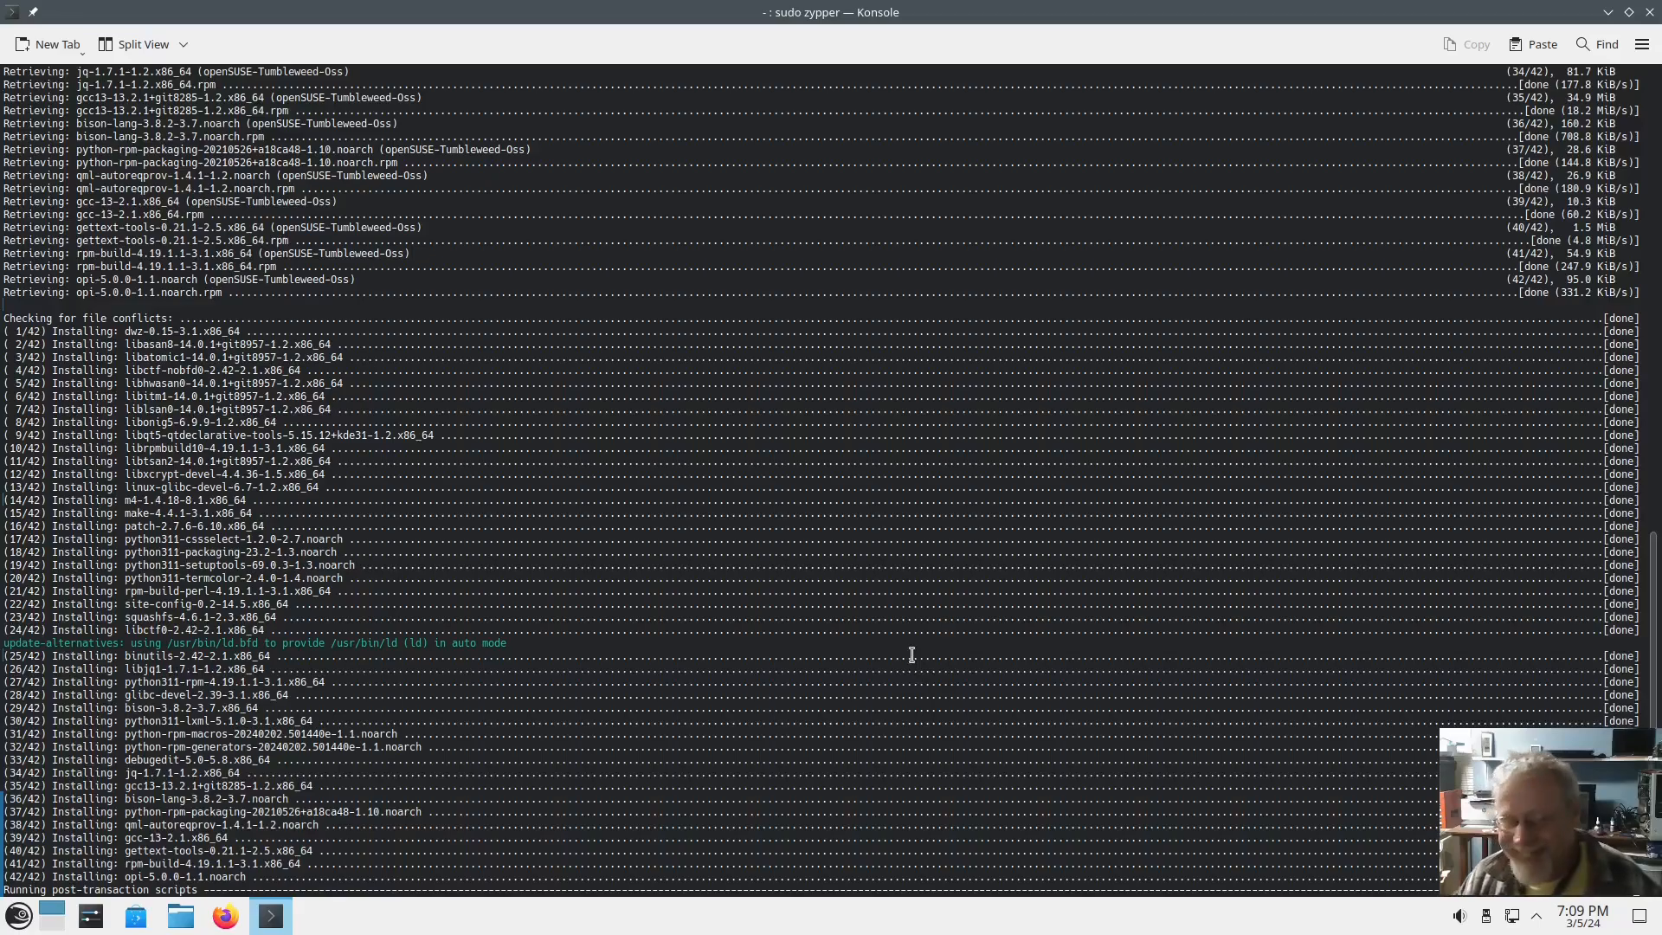
mouse_move(1043, 728)
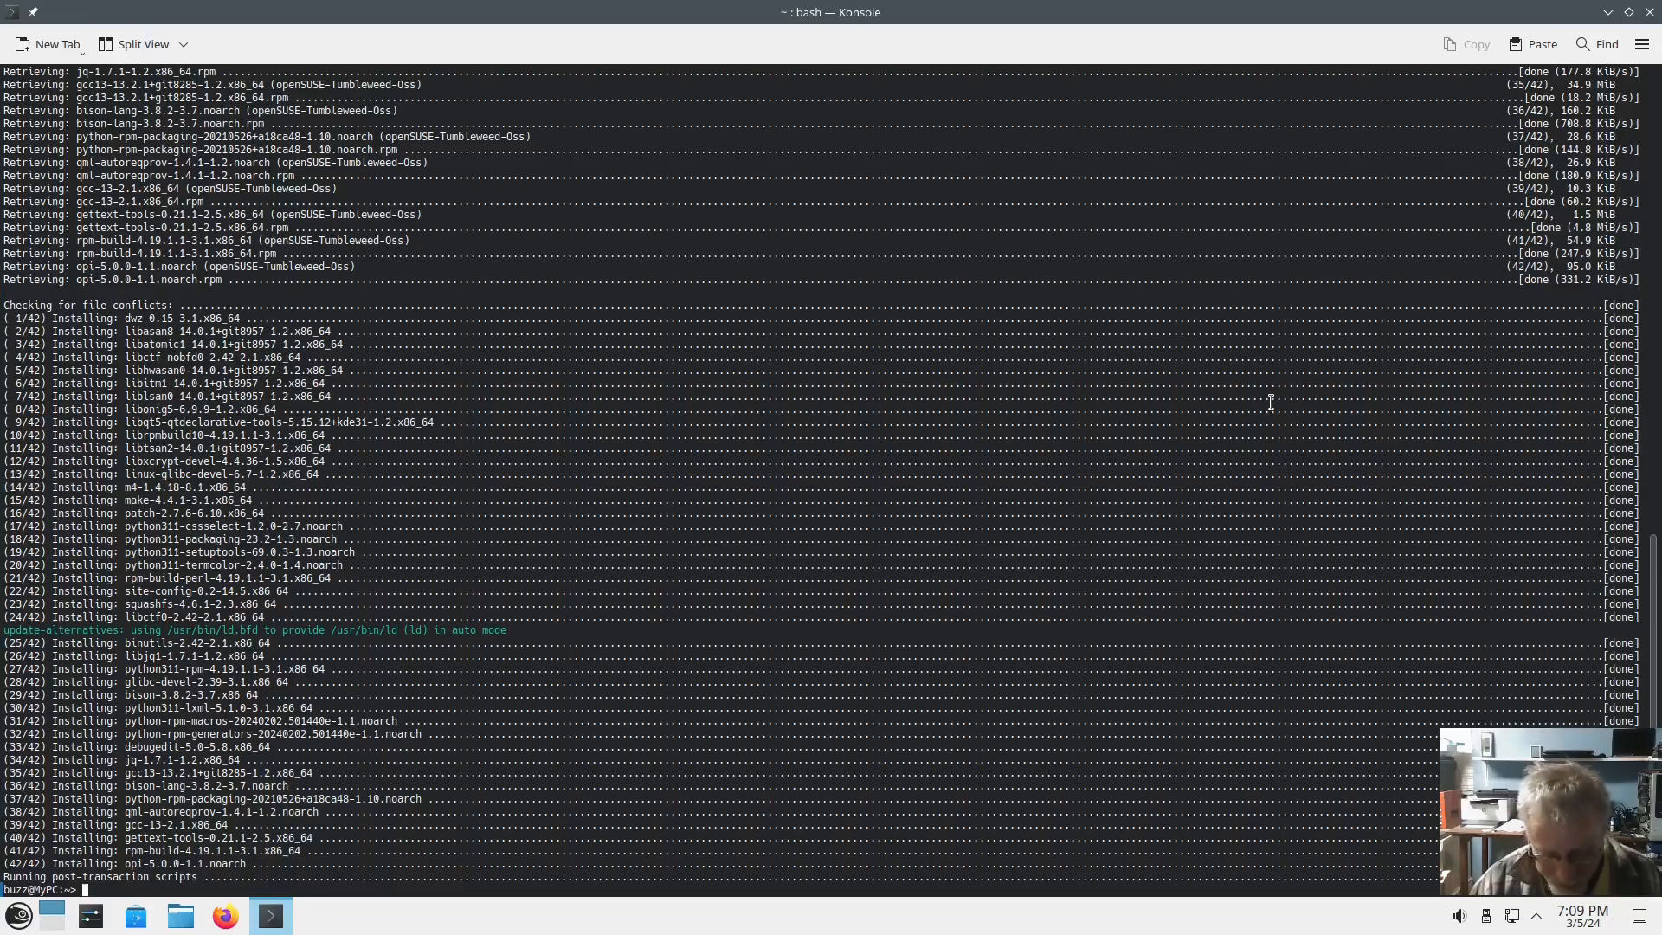
Run sudo opi codecs, agree to add the Packman repository and choose mirror 1.
text(sudo opit)
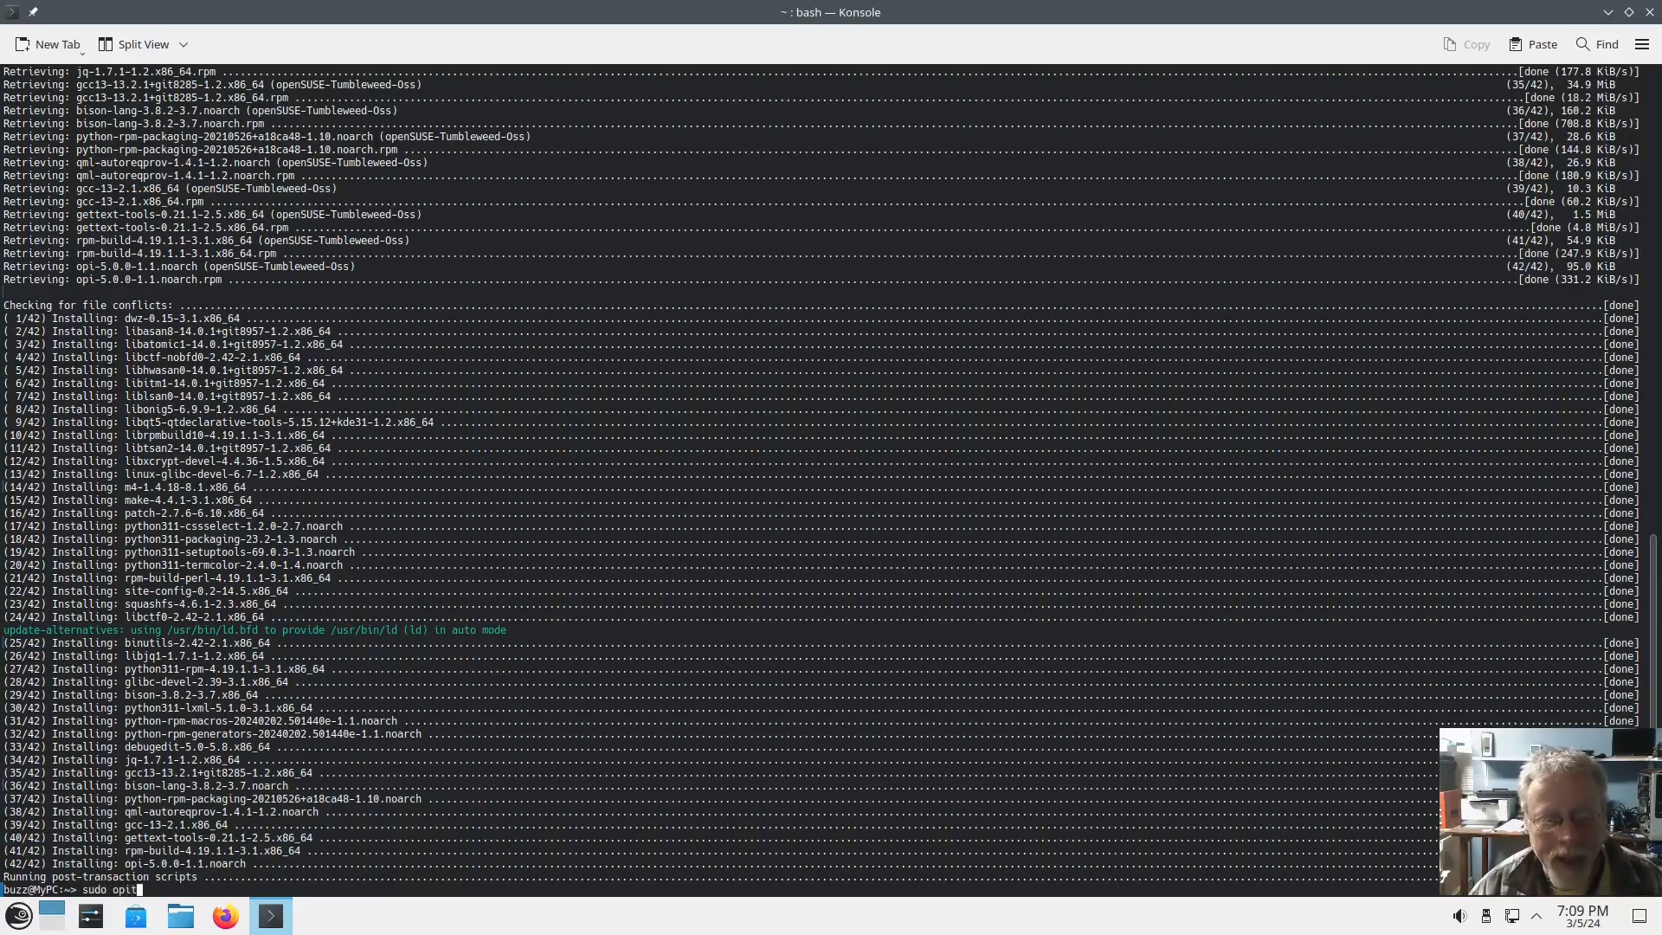
text(codecs)
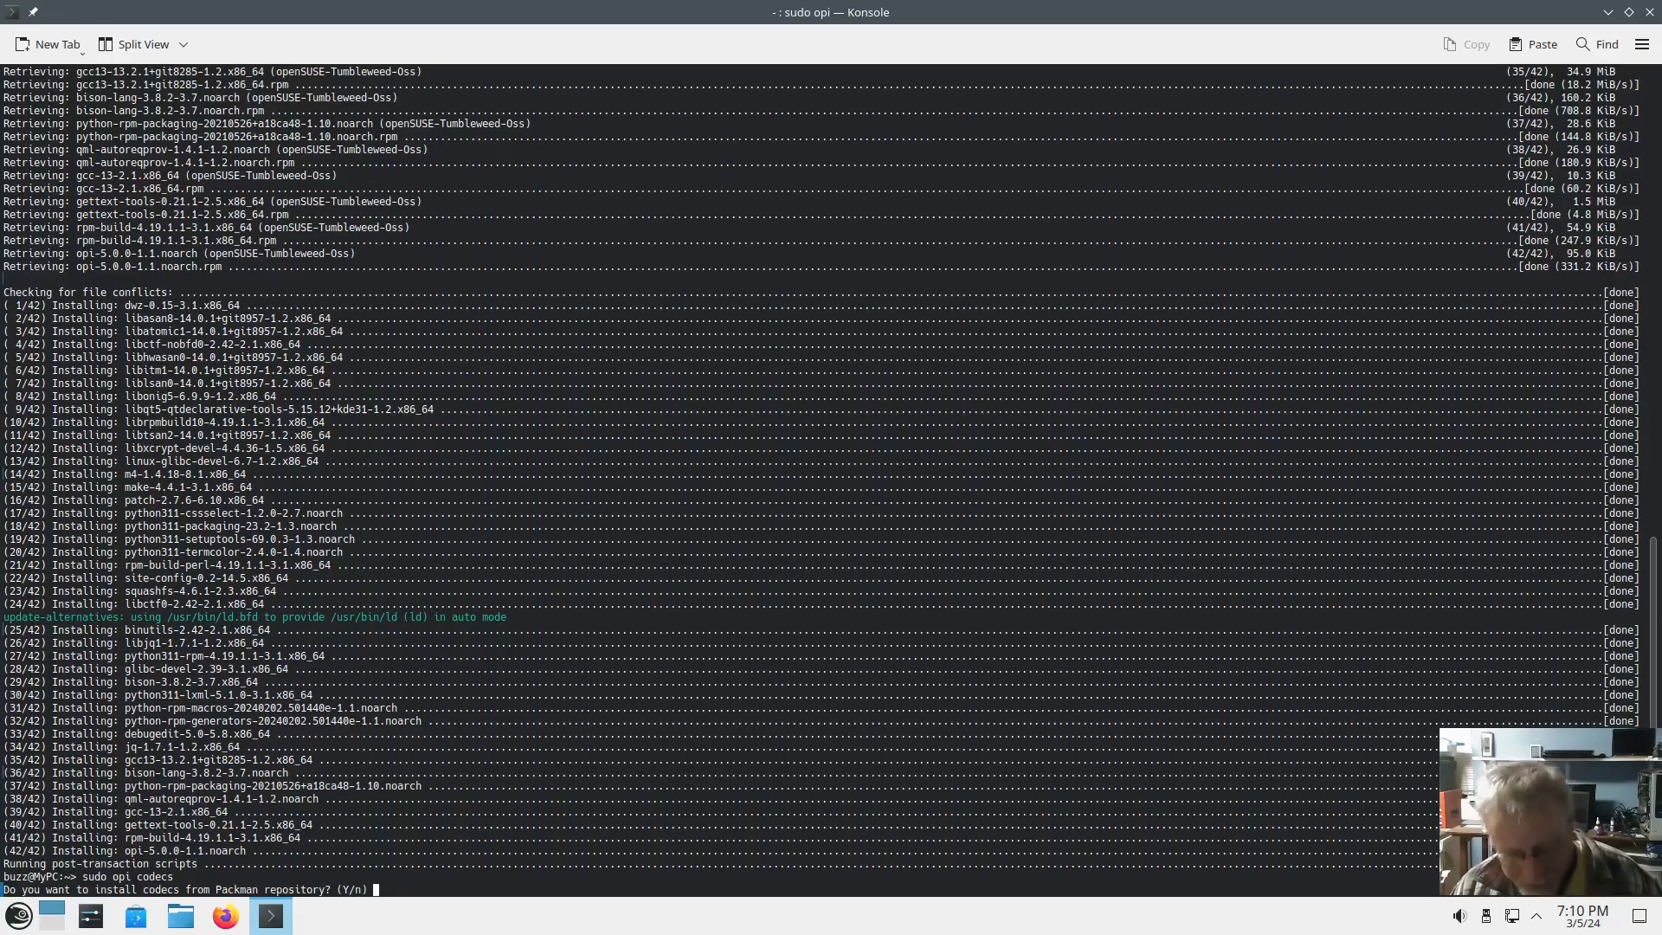
text(y)
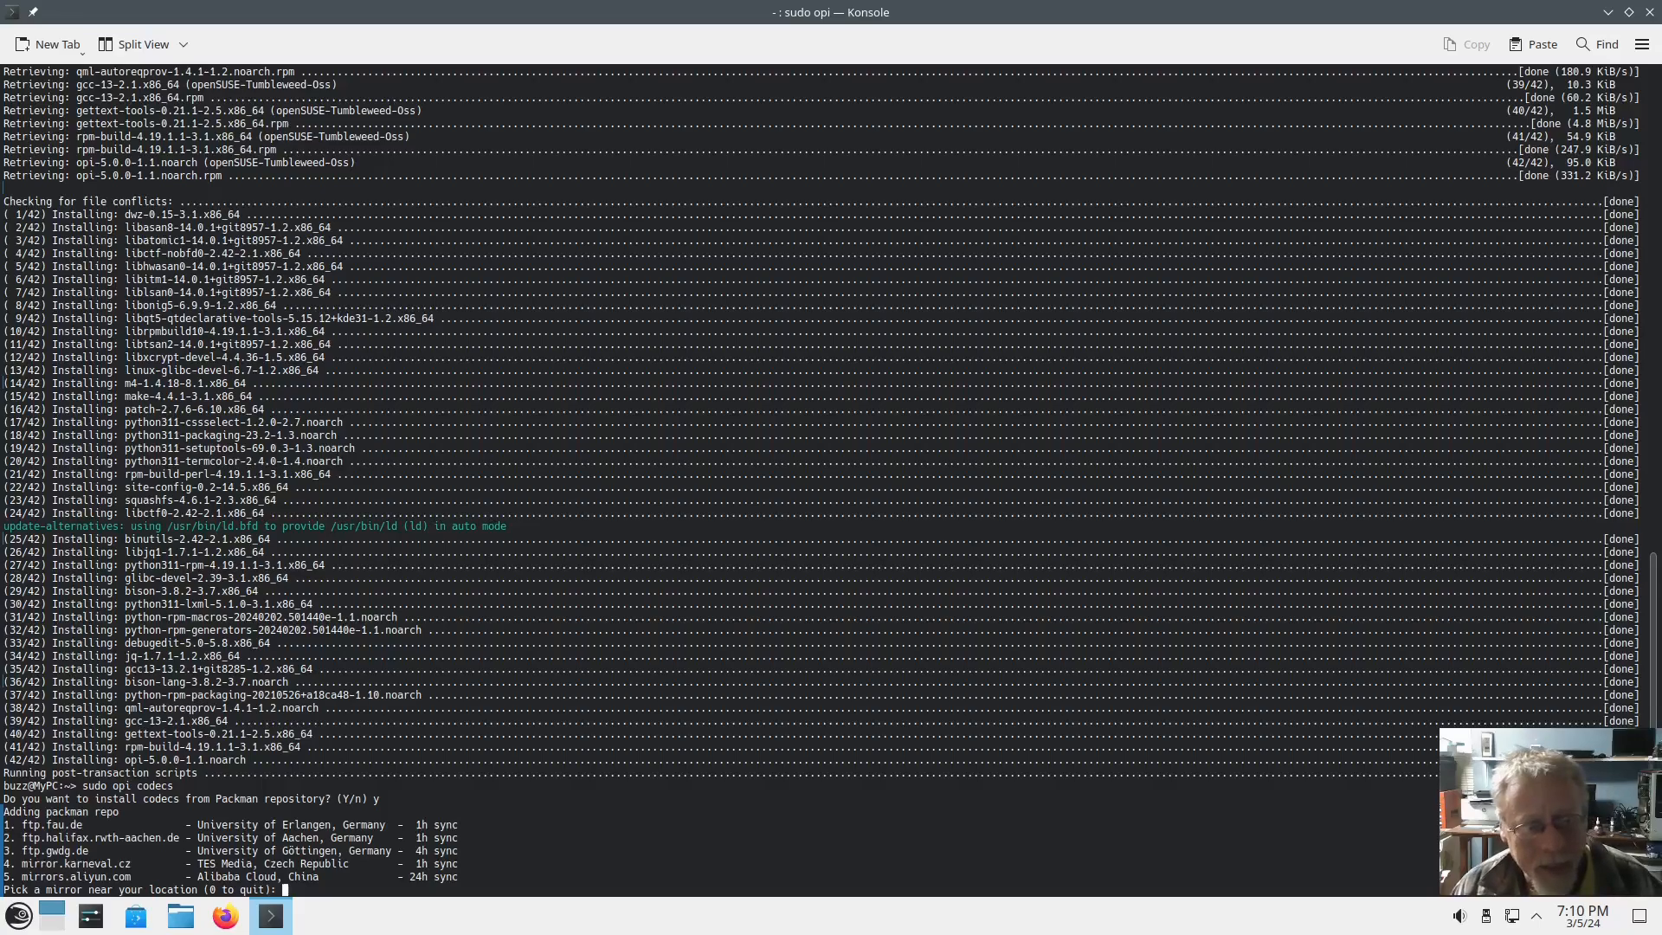
text(1)
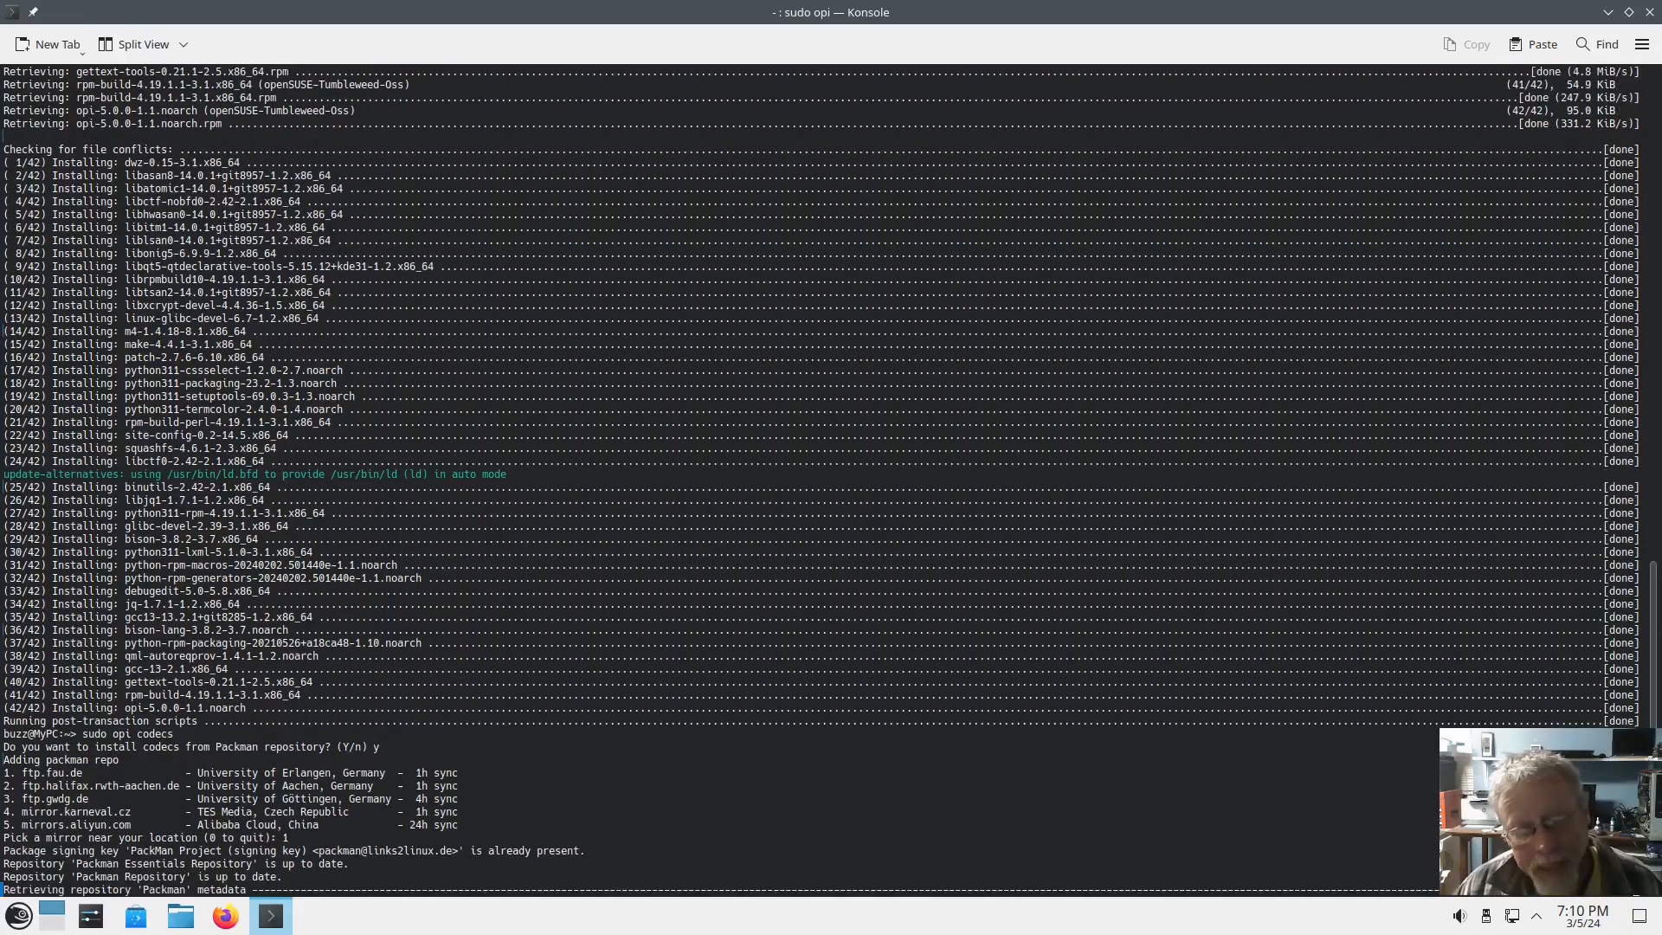
Accept the vendor change so the 41 multimedia packages upgrade to Packman versions.
scroll(down, 3)
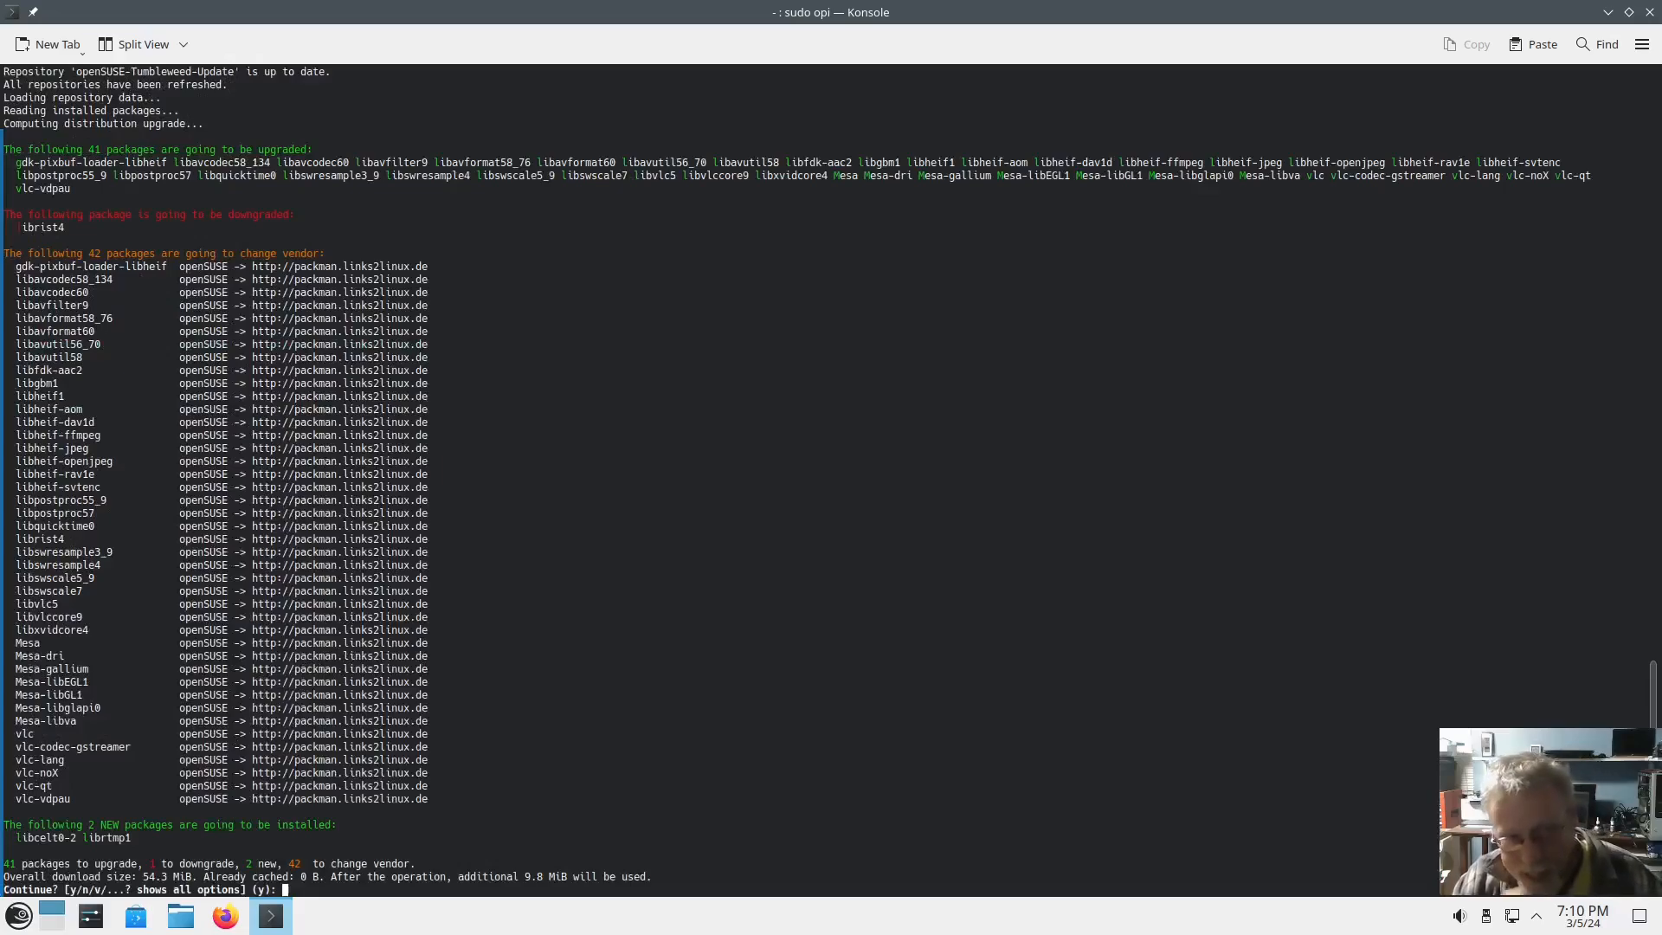
text(y)
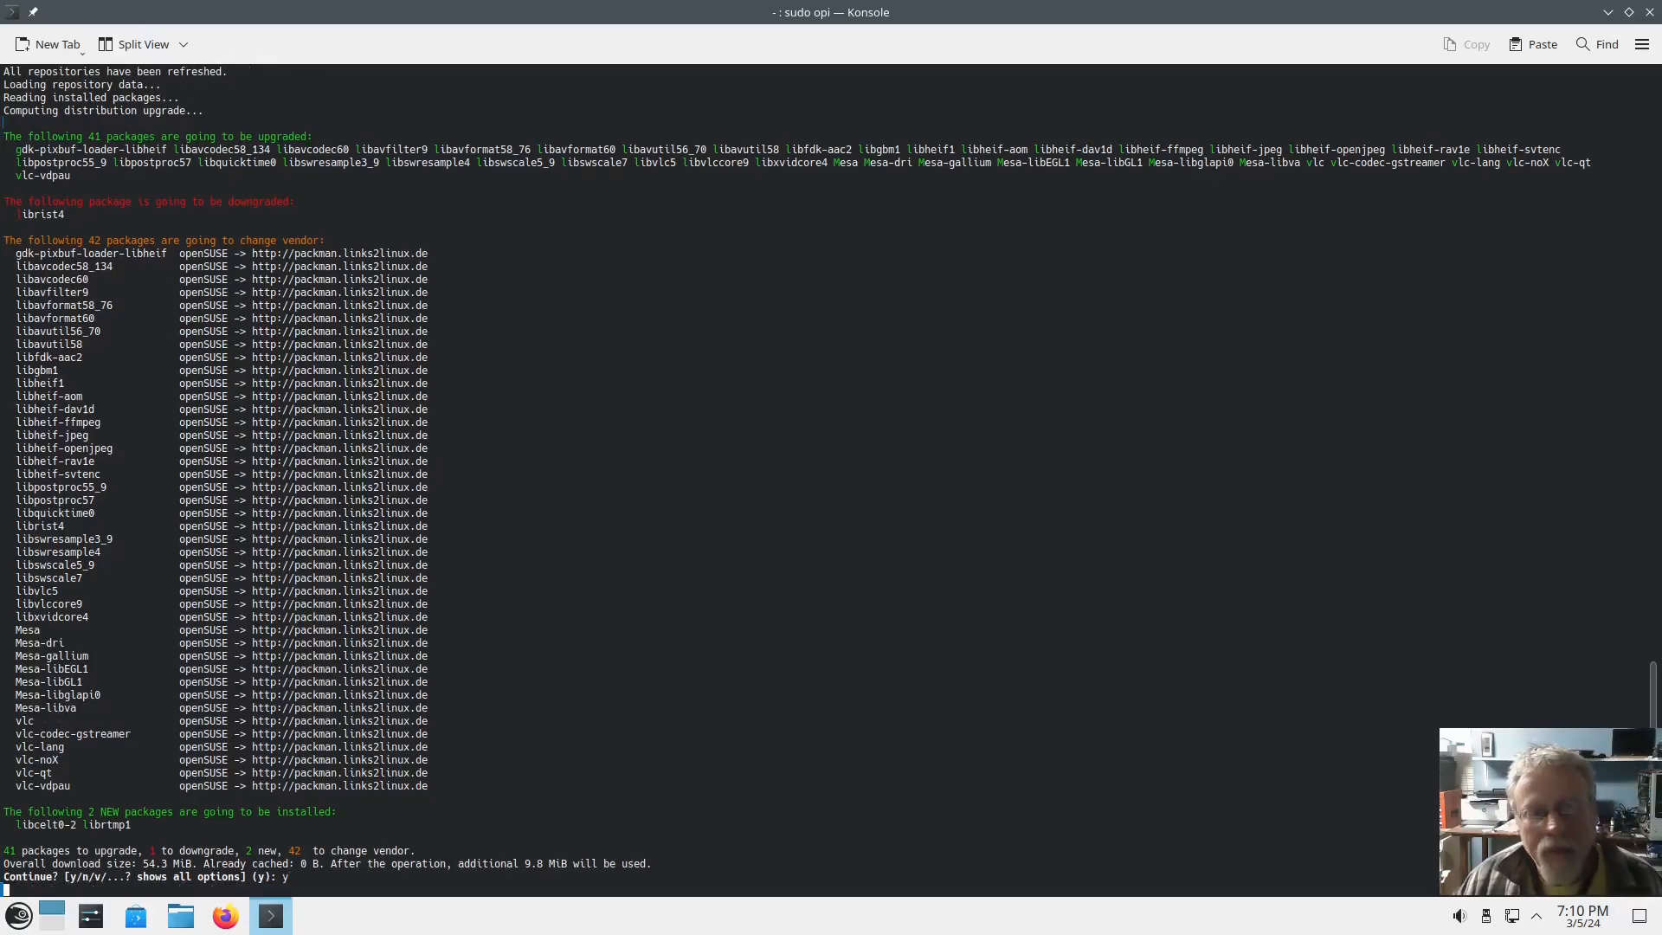
key(Return)
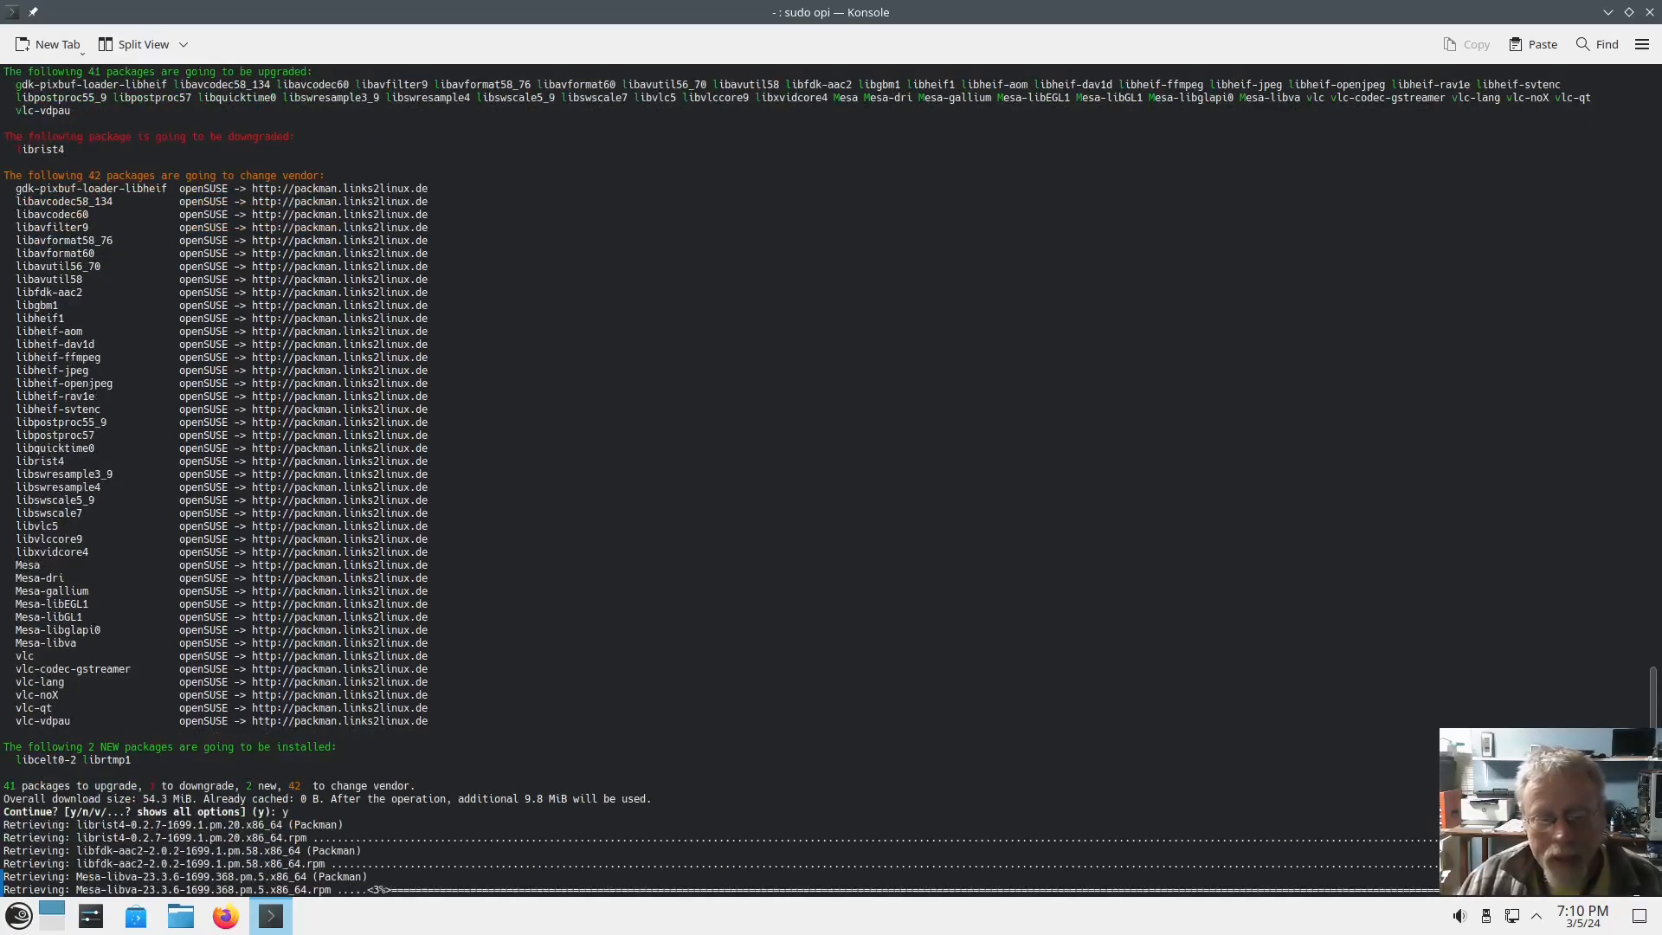
scroll(down, 3)
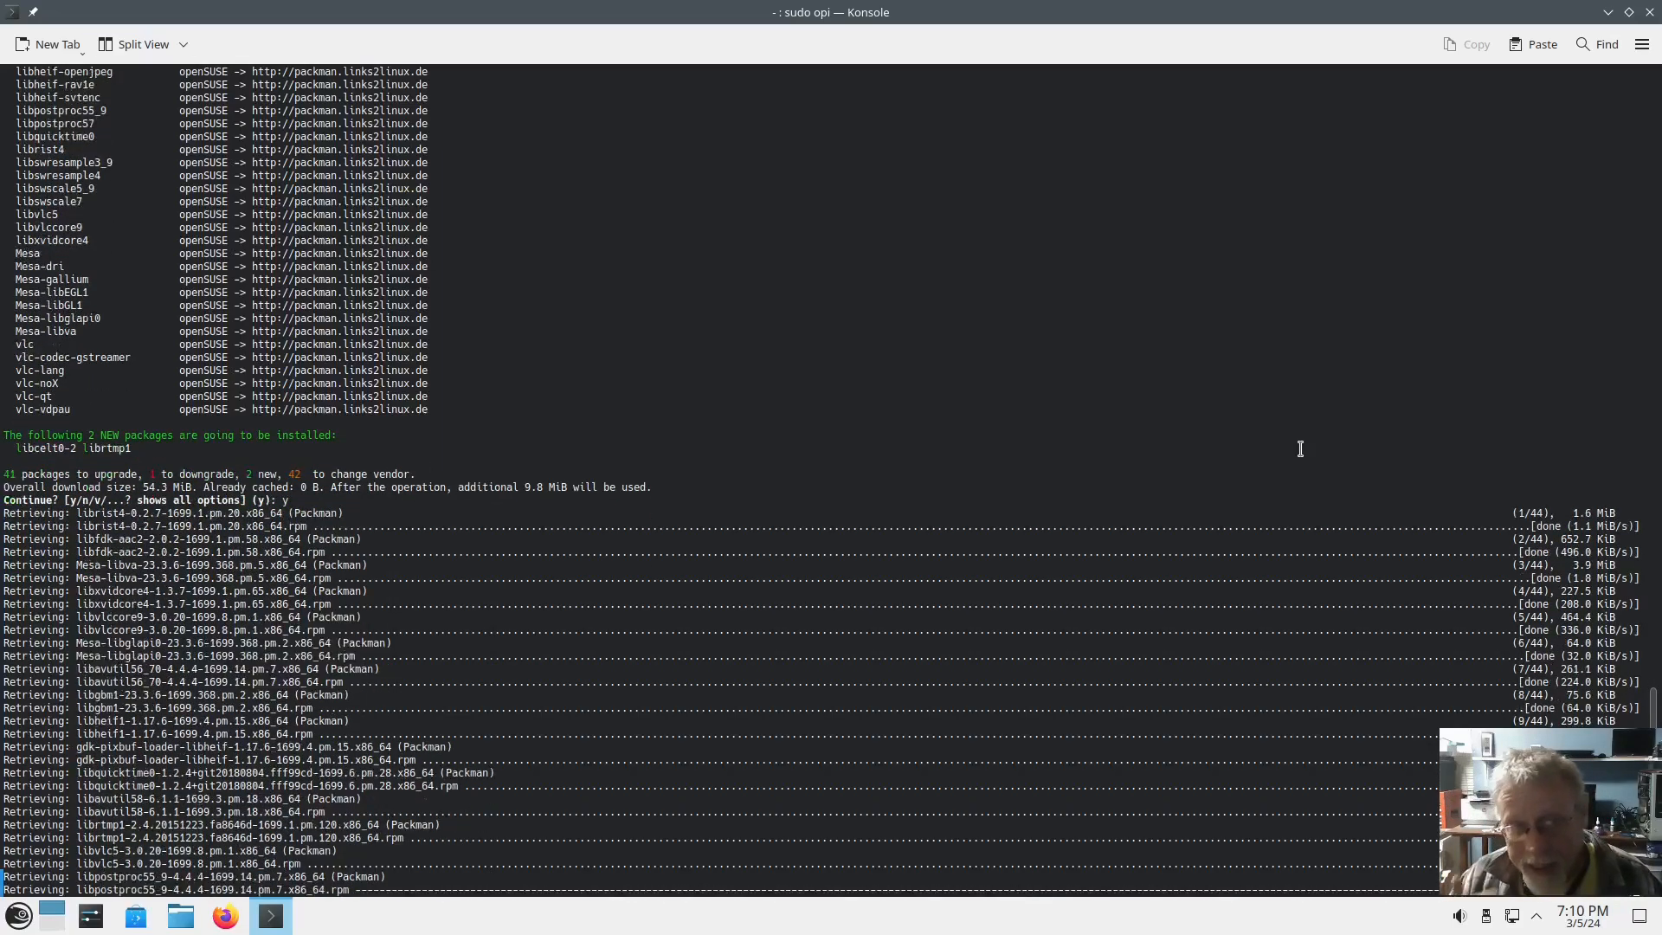
scroll(down, 3)
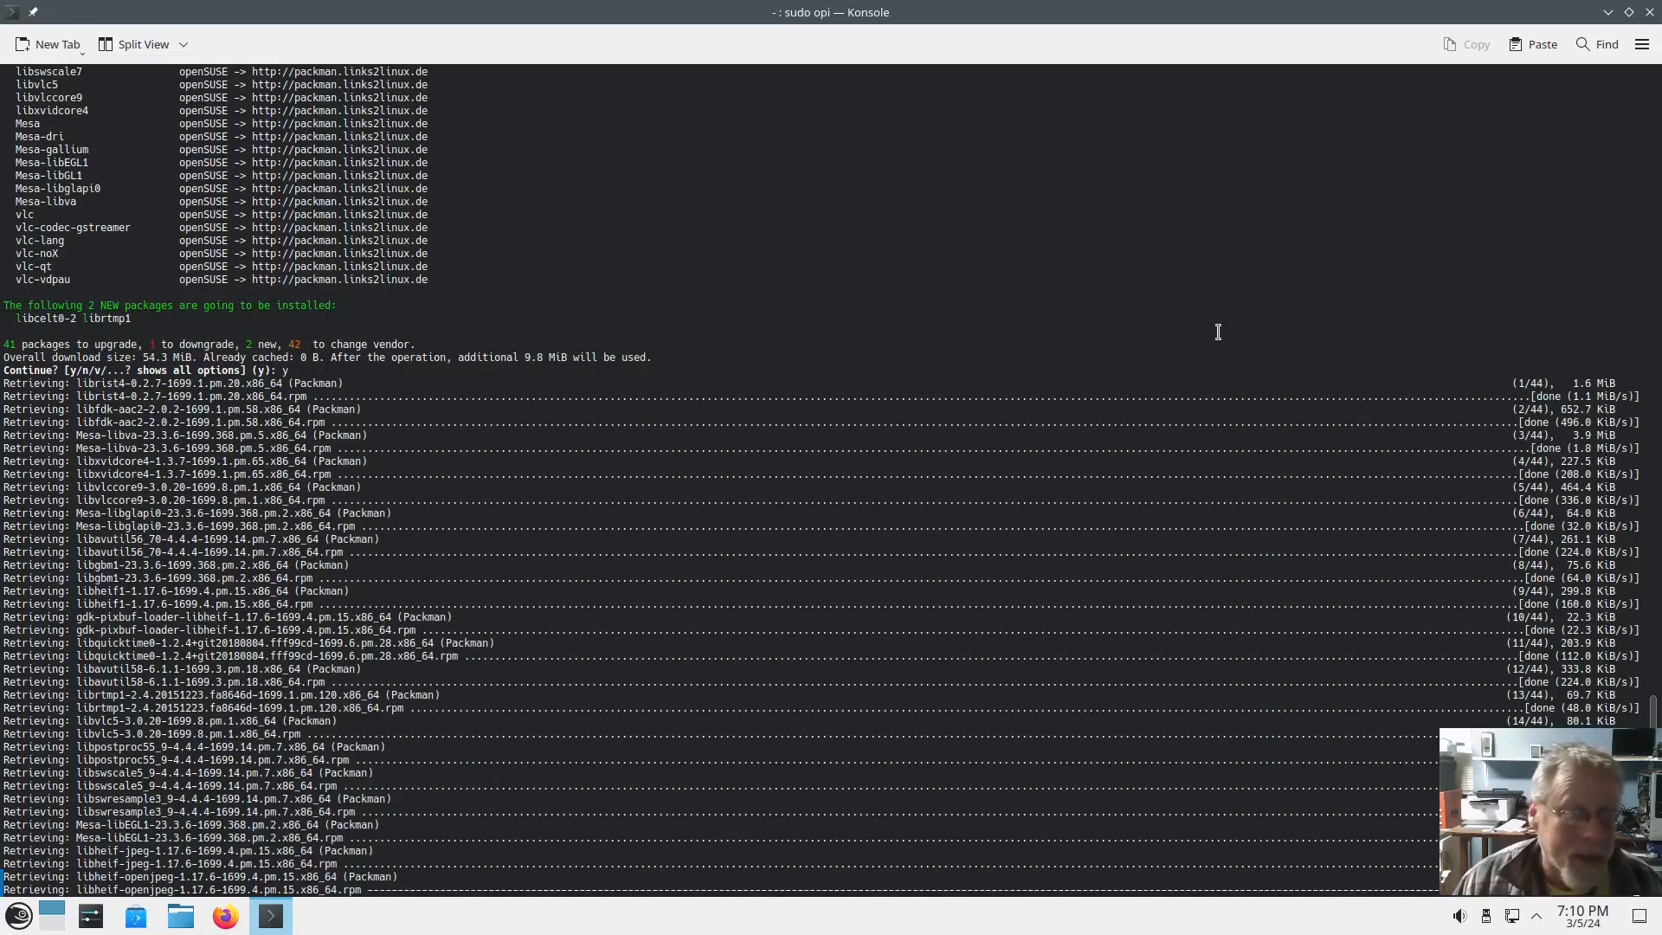
scroll(down, 3)
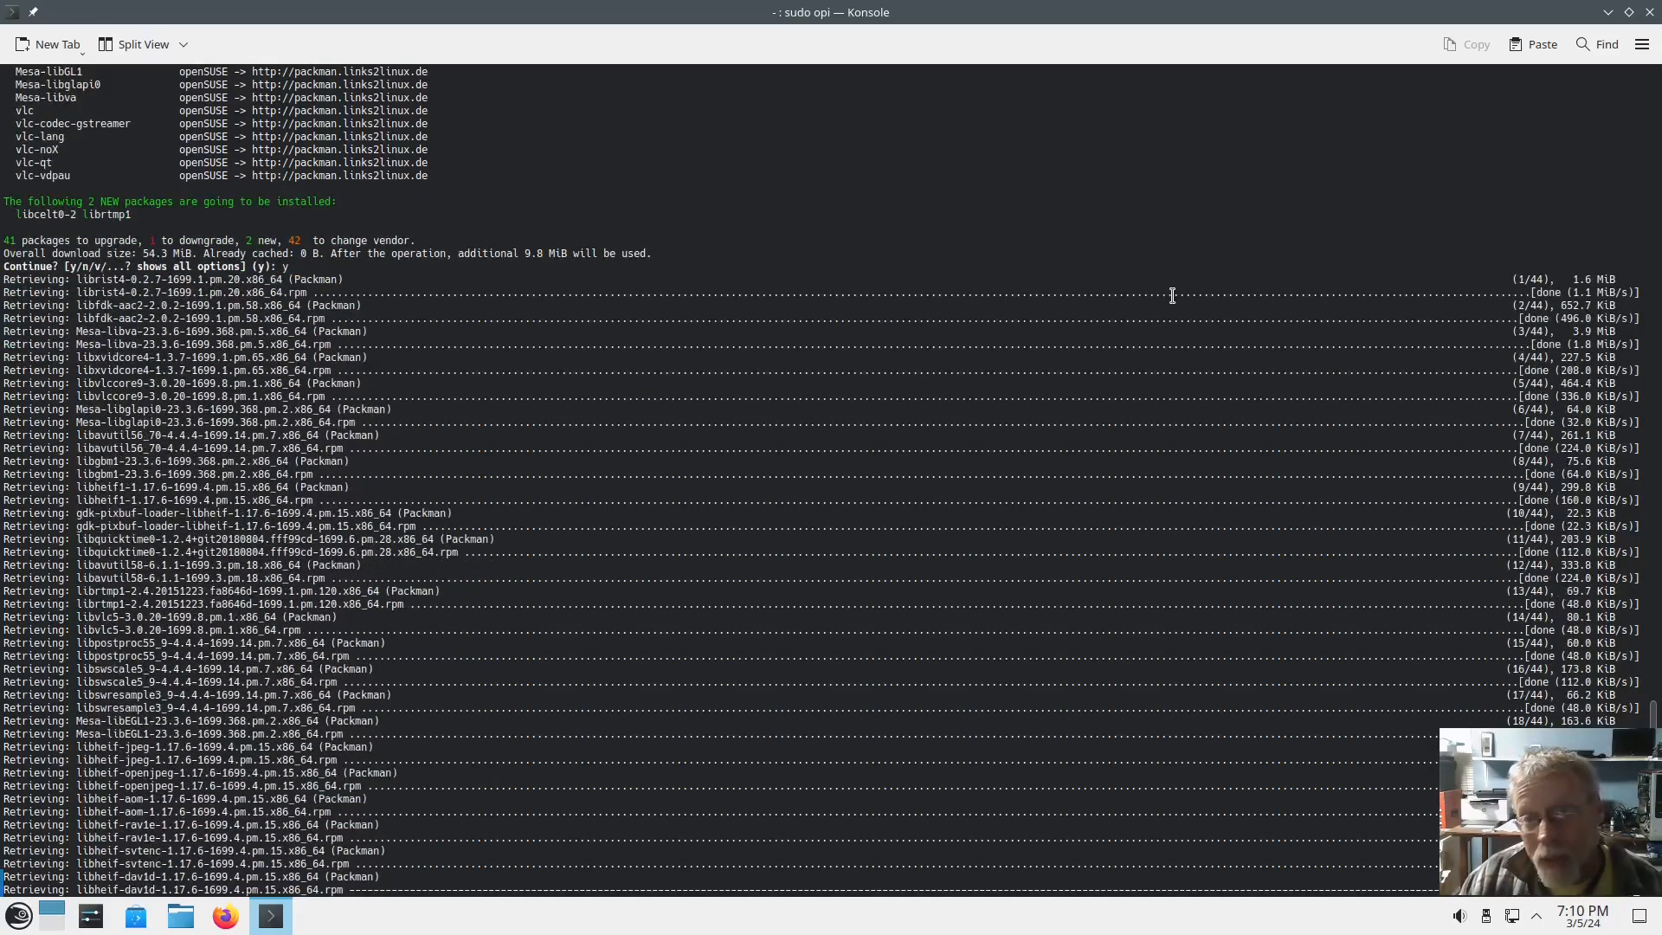
scroll(down, 3)
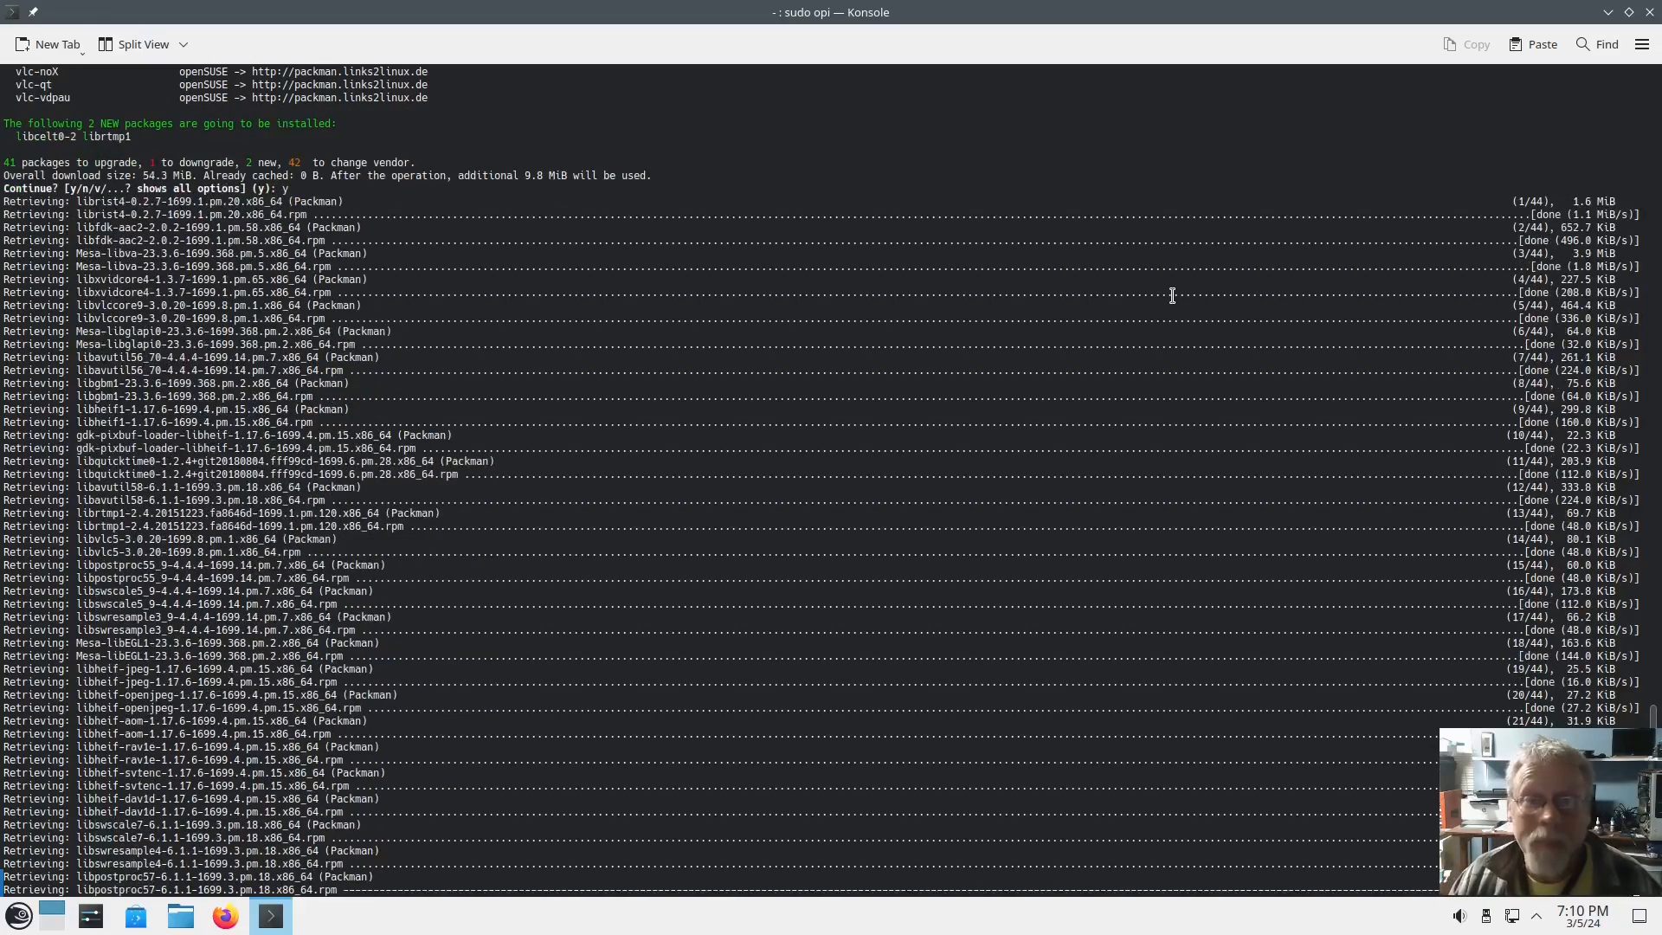
scroll(down, 3)
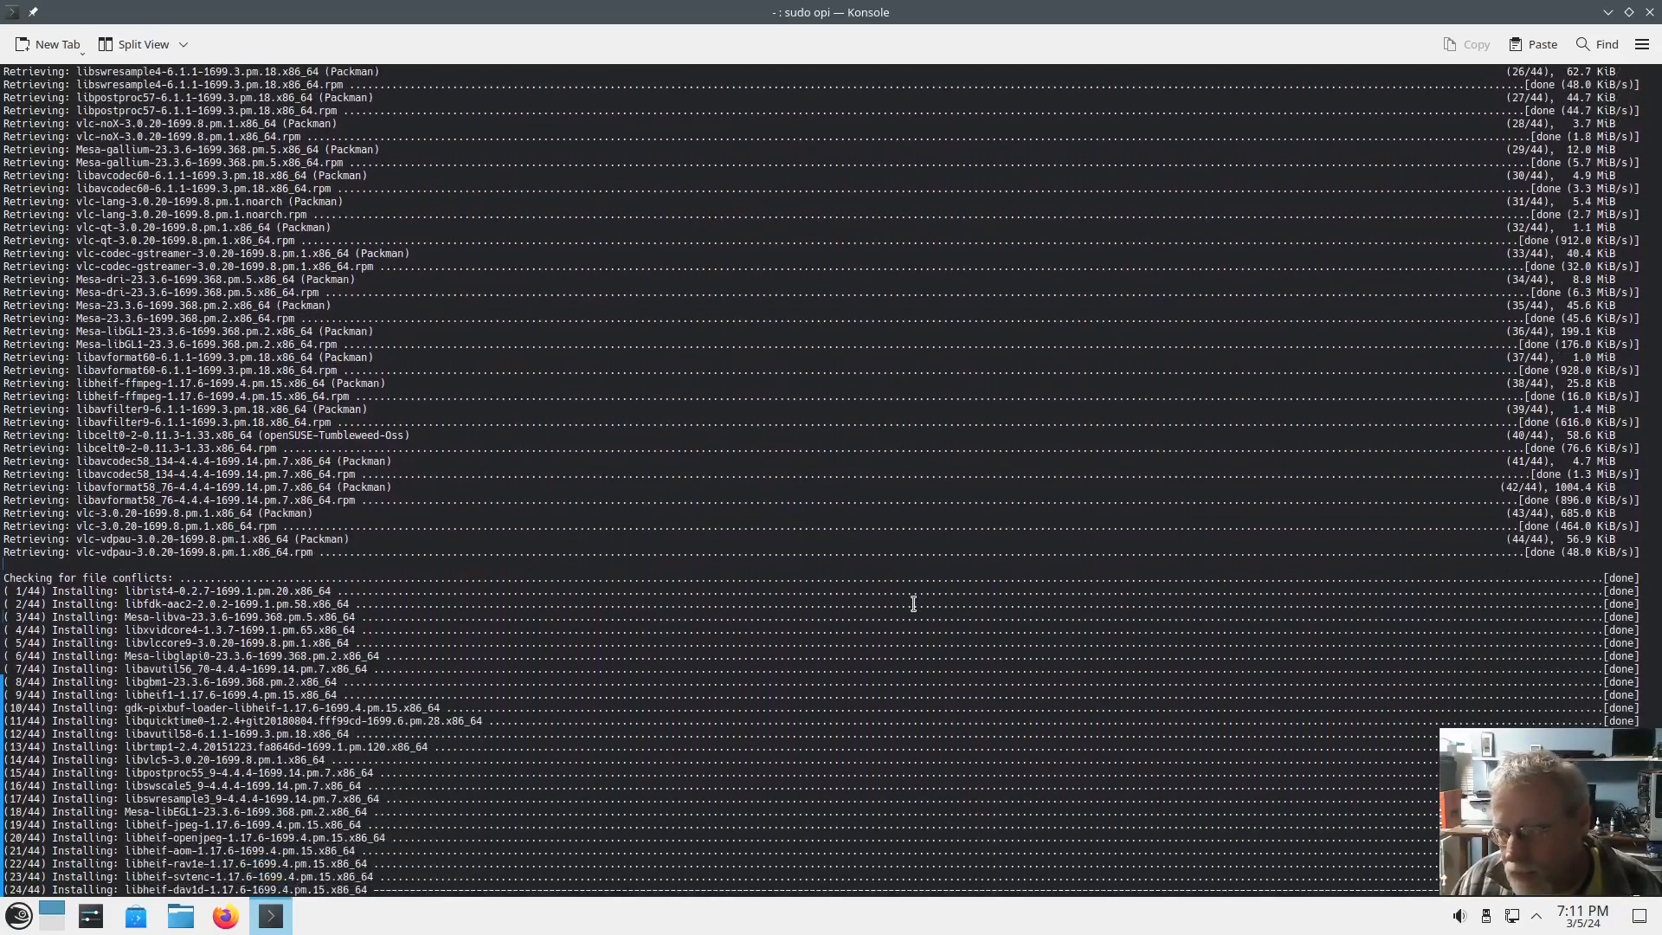
scroll(down, 3)
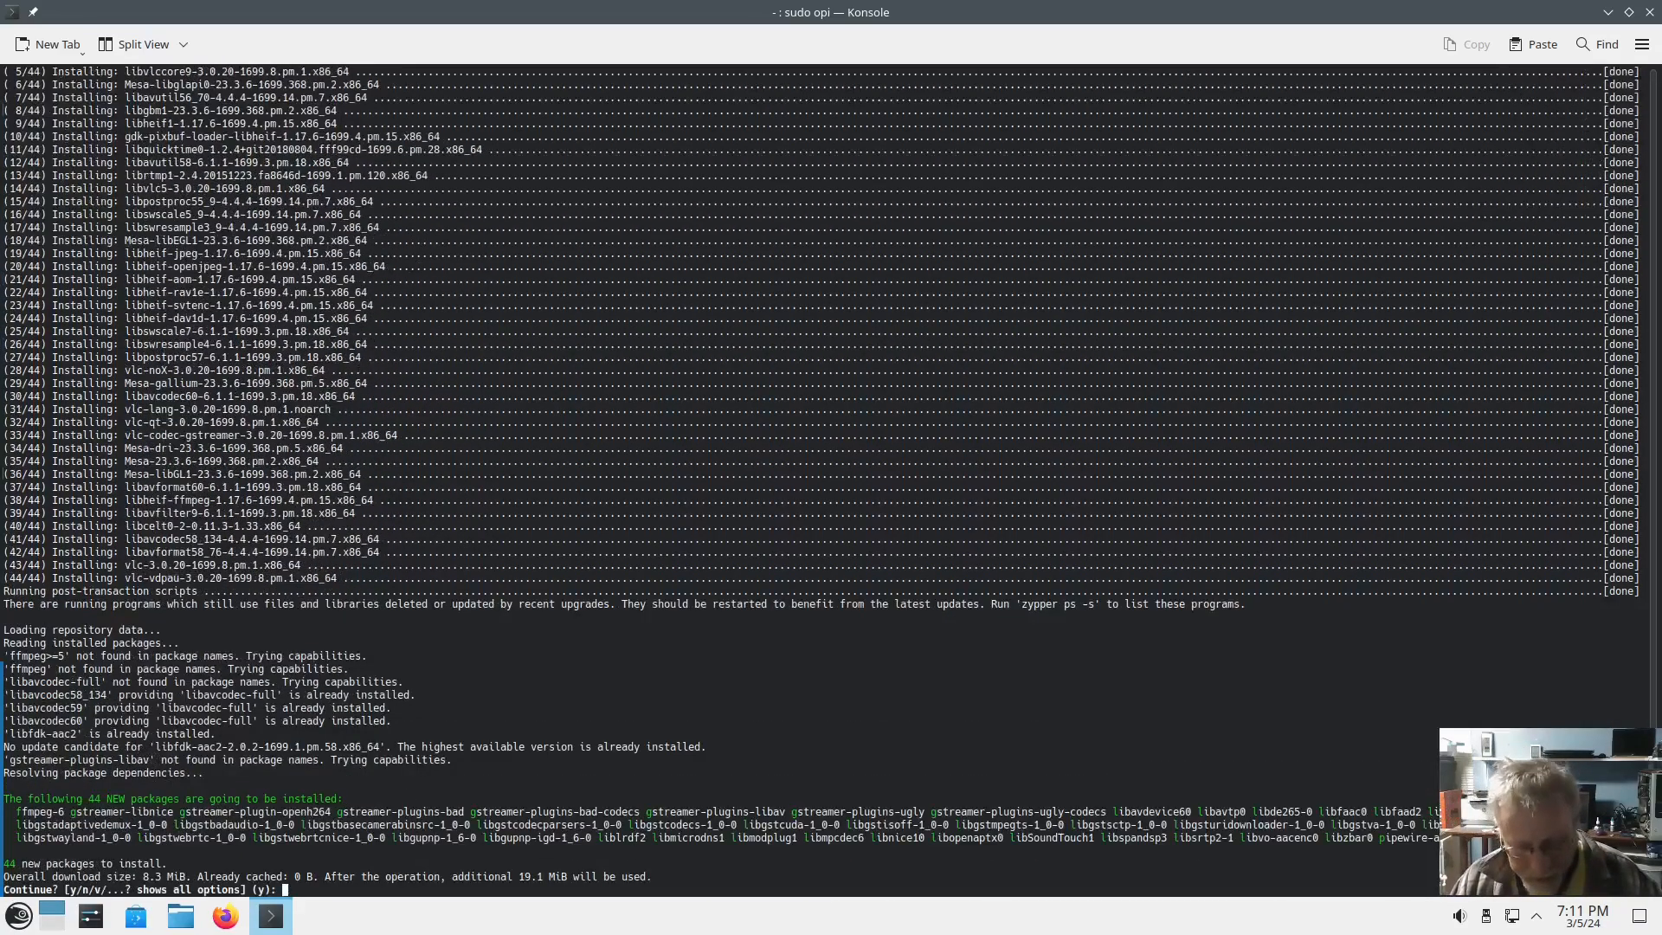
mouse_move(1018, 911)
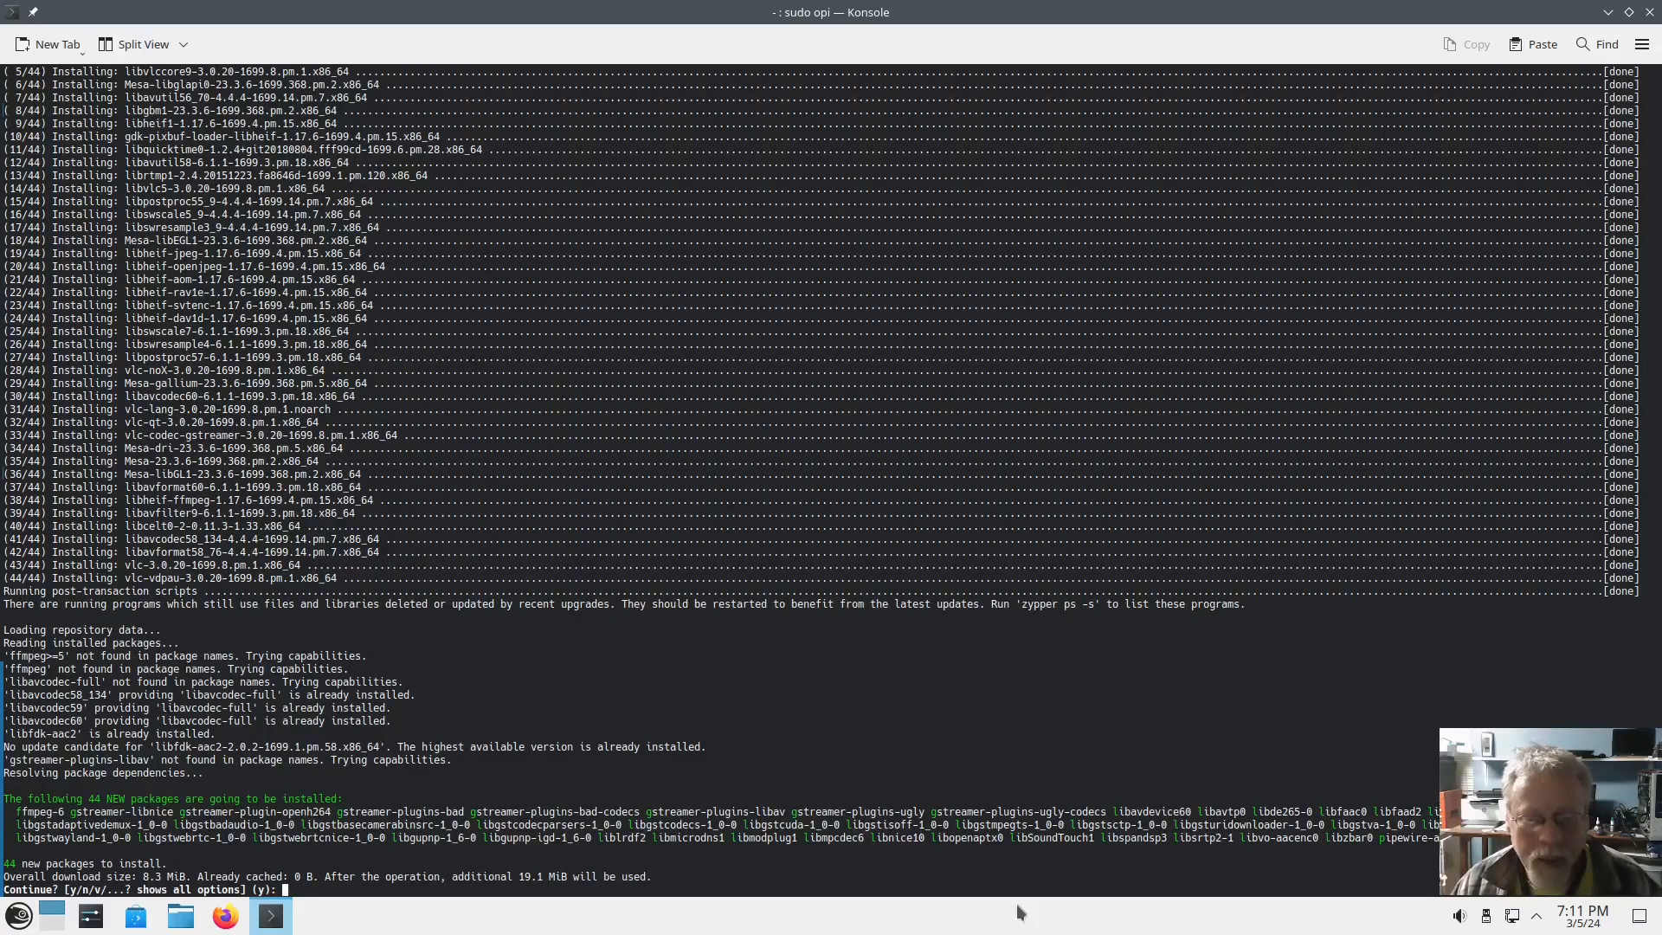
Confirm the 44 GStreamer codec packages, the dav1d and good-extra extras, and the OpenH264 codecs.
text(y)
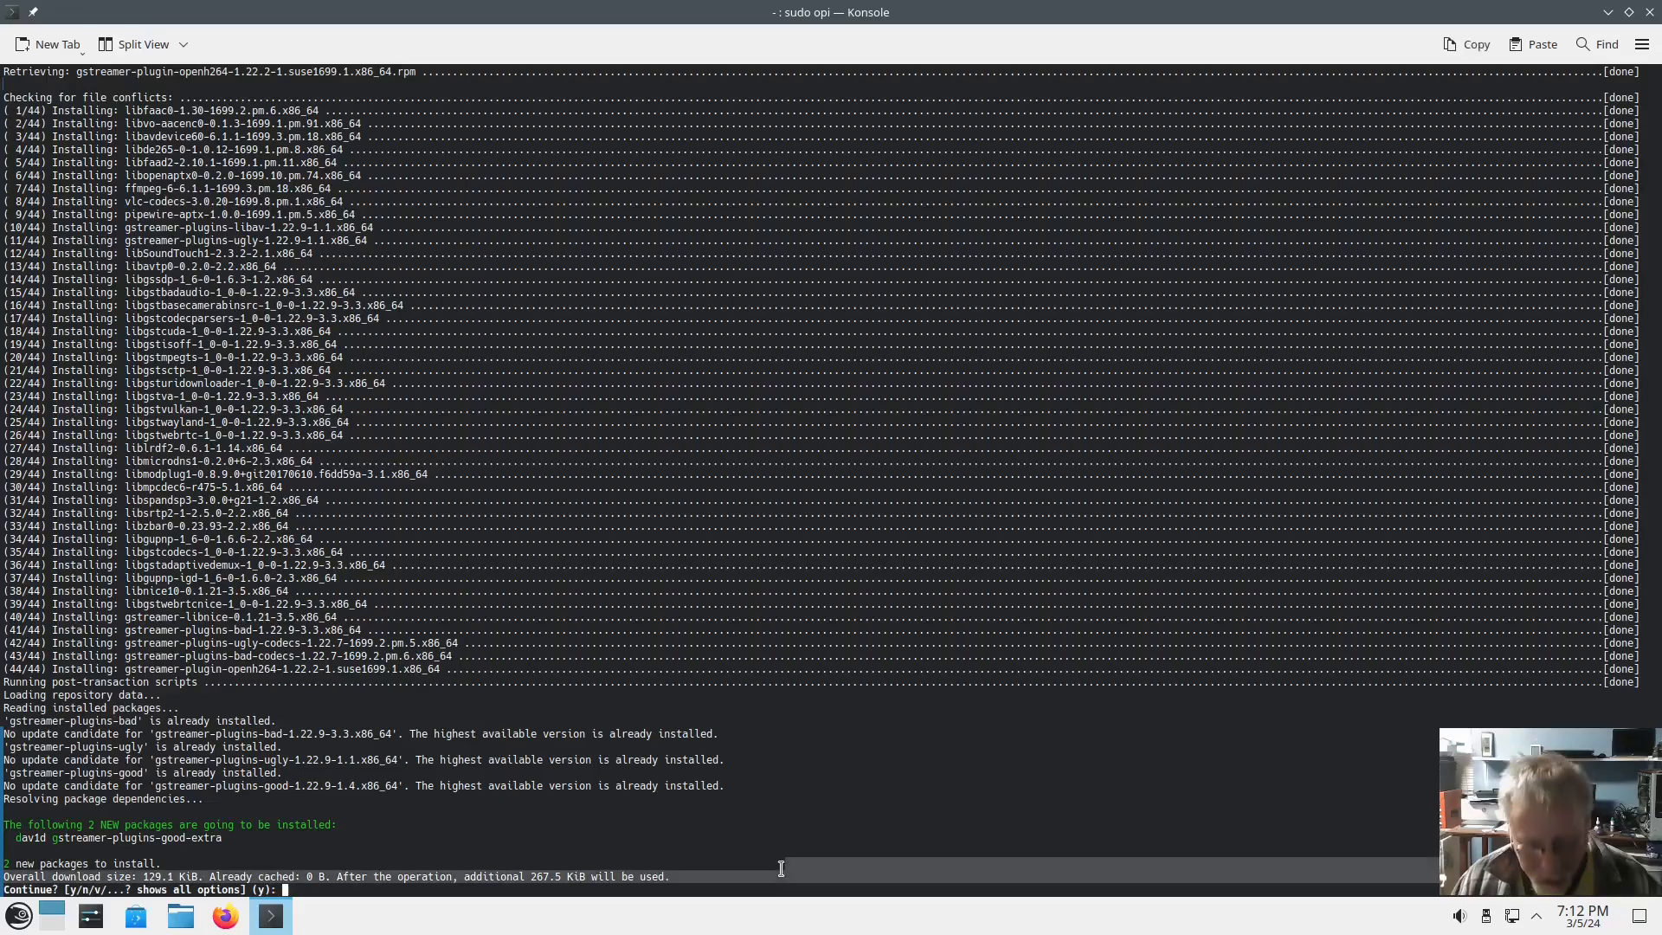
text(y)
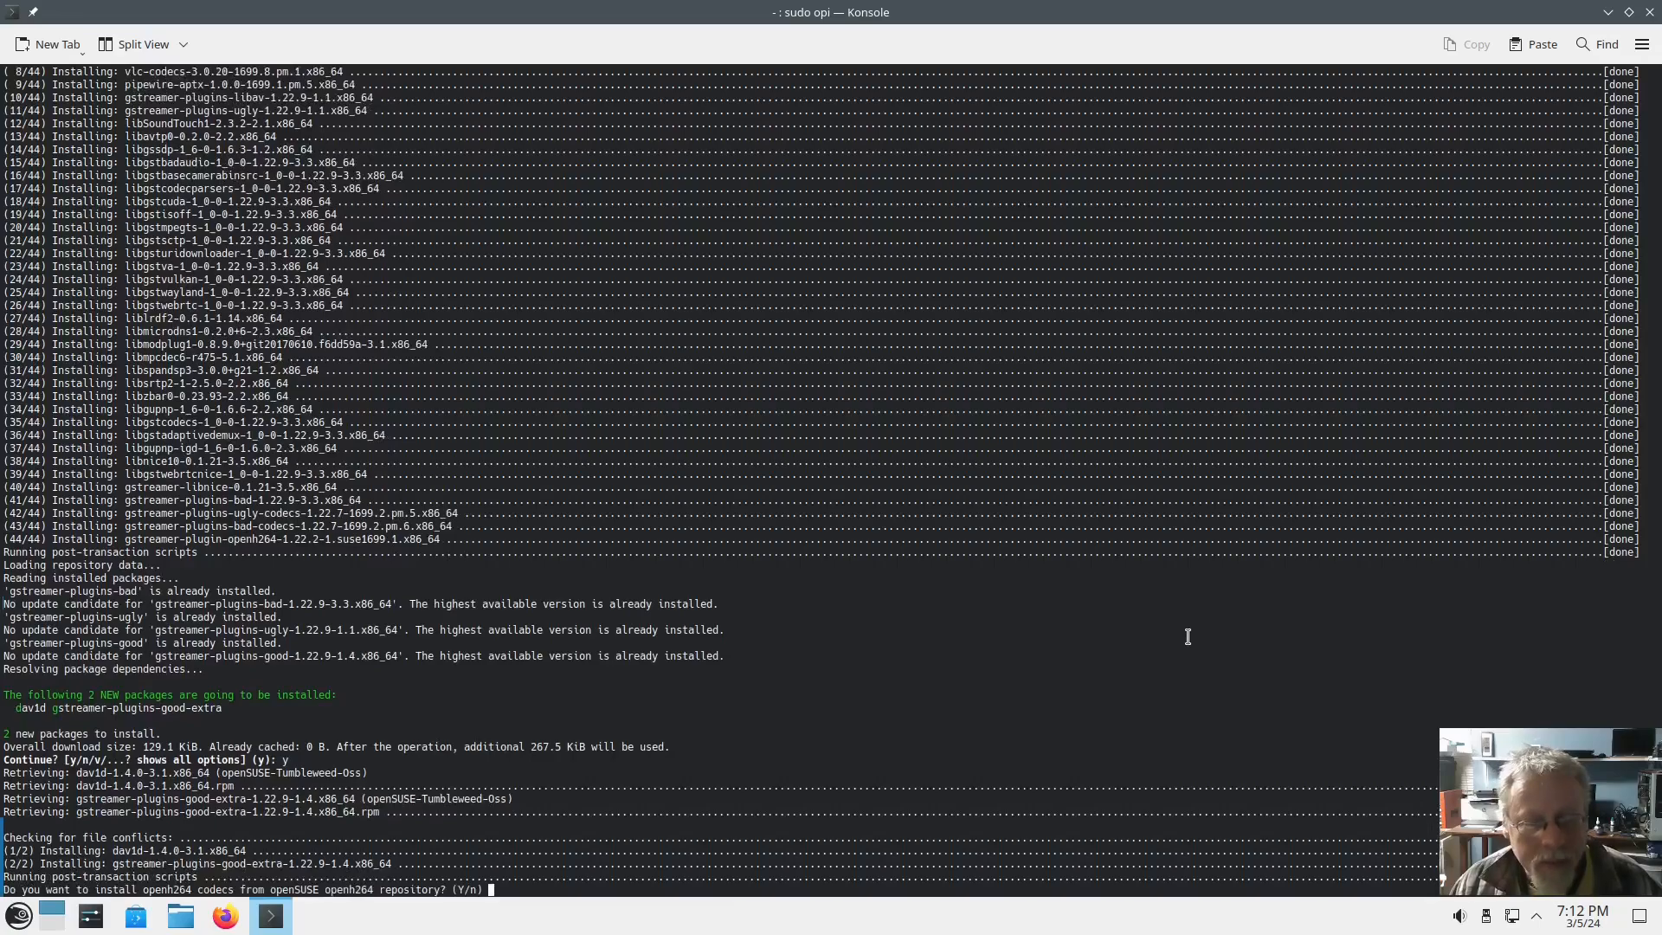
text(y)
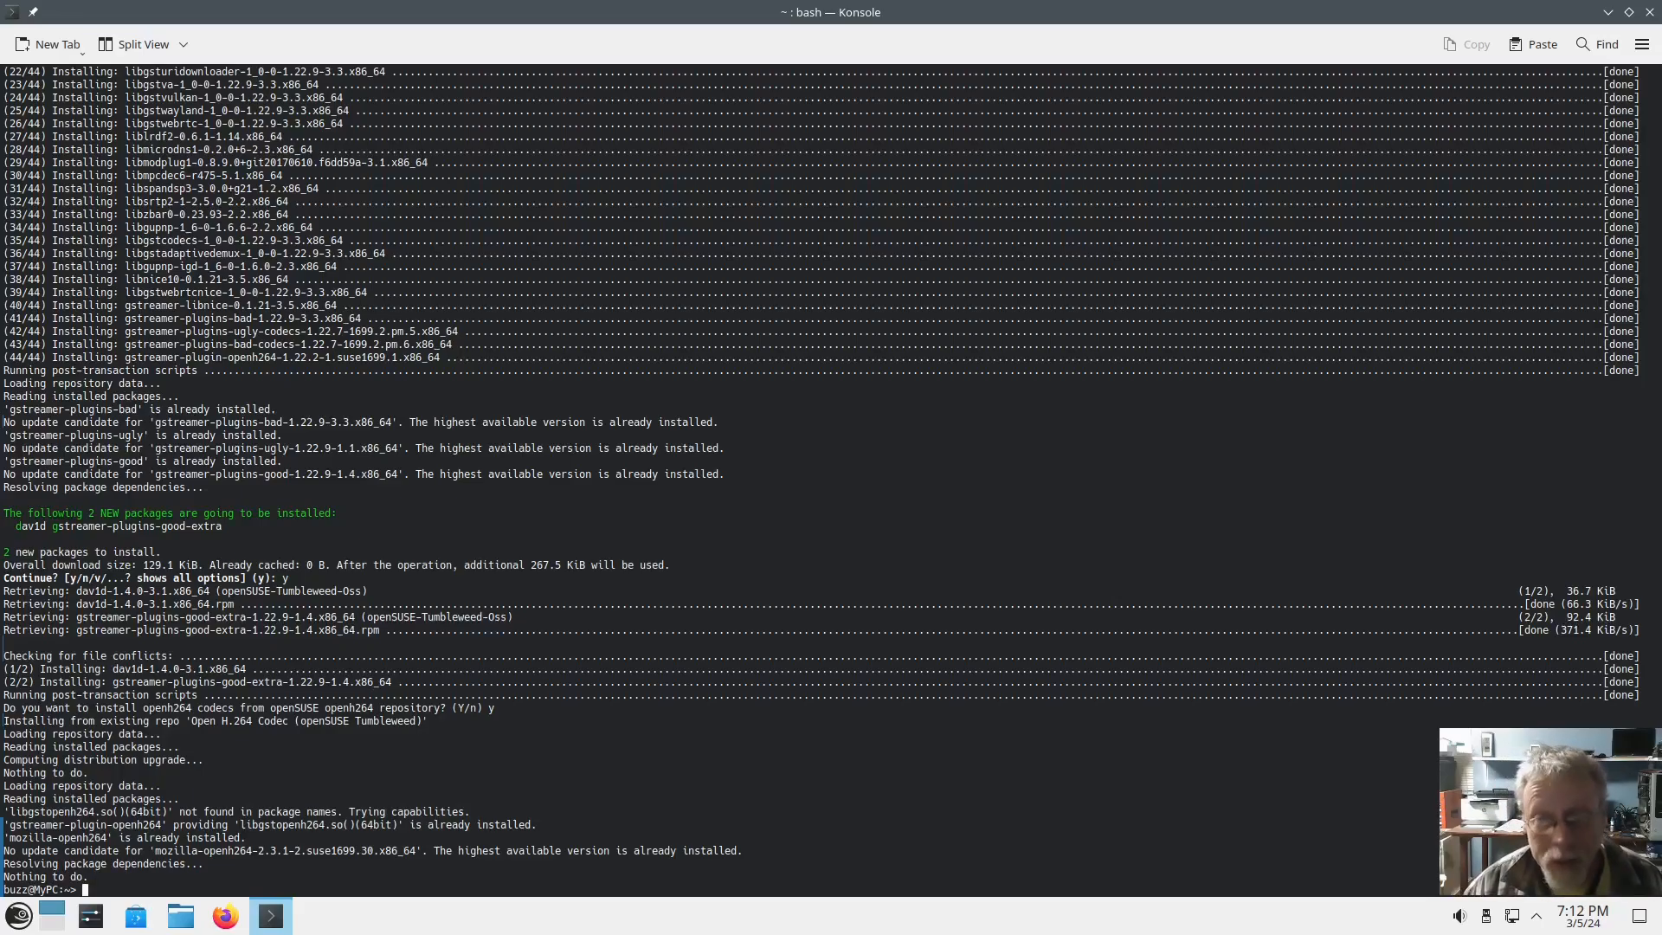
Run sudo opi google-chrome and agree to add Google's repository for the stable build.
text(sud)
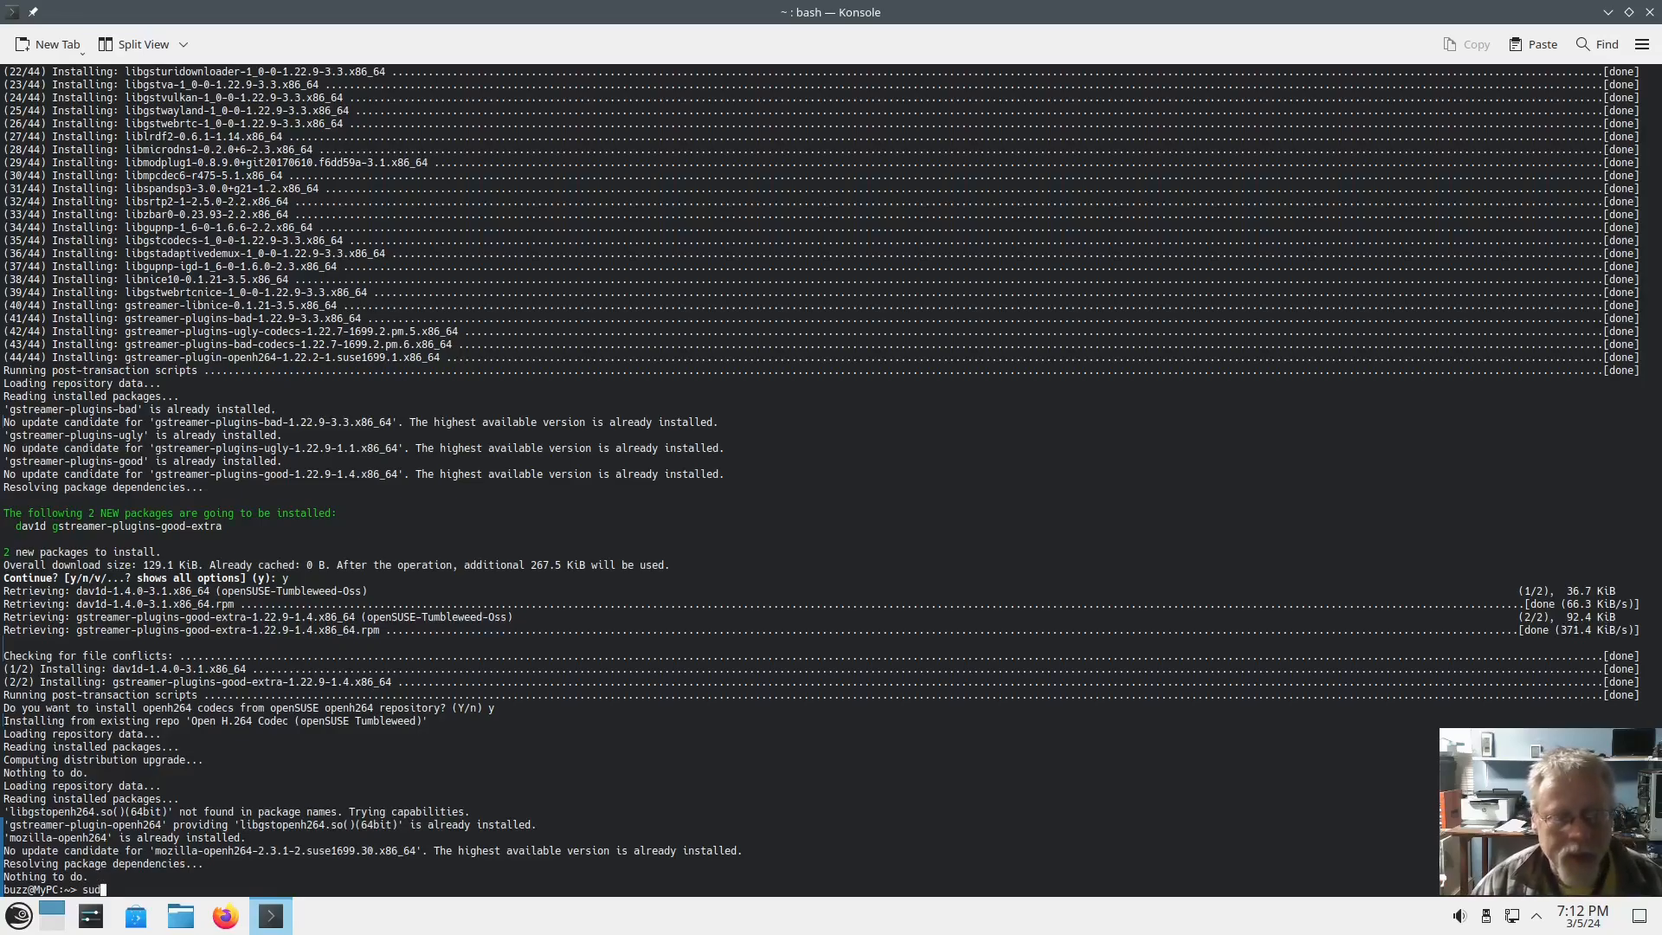
text(opi)
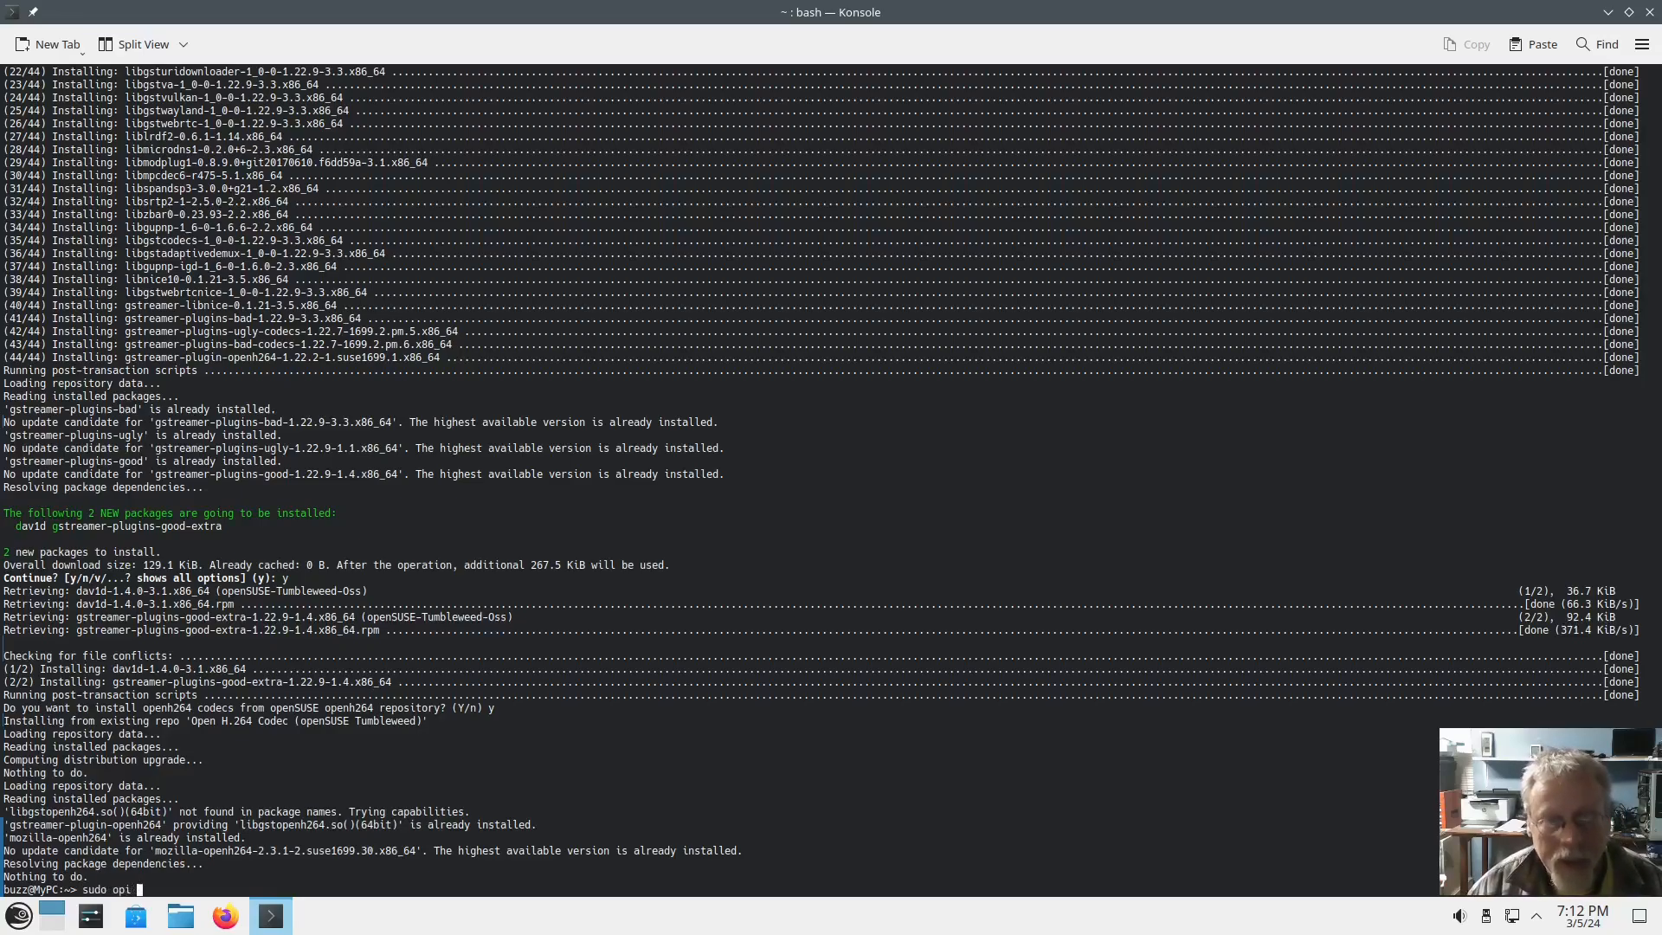
text(google-chrome)
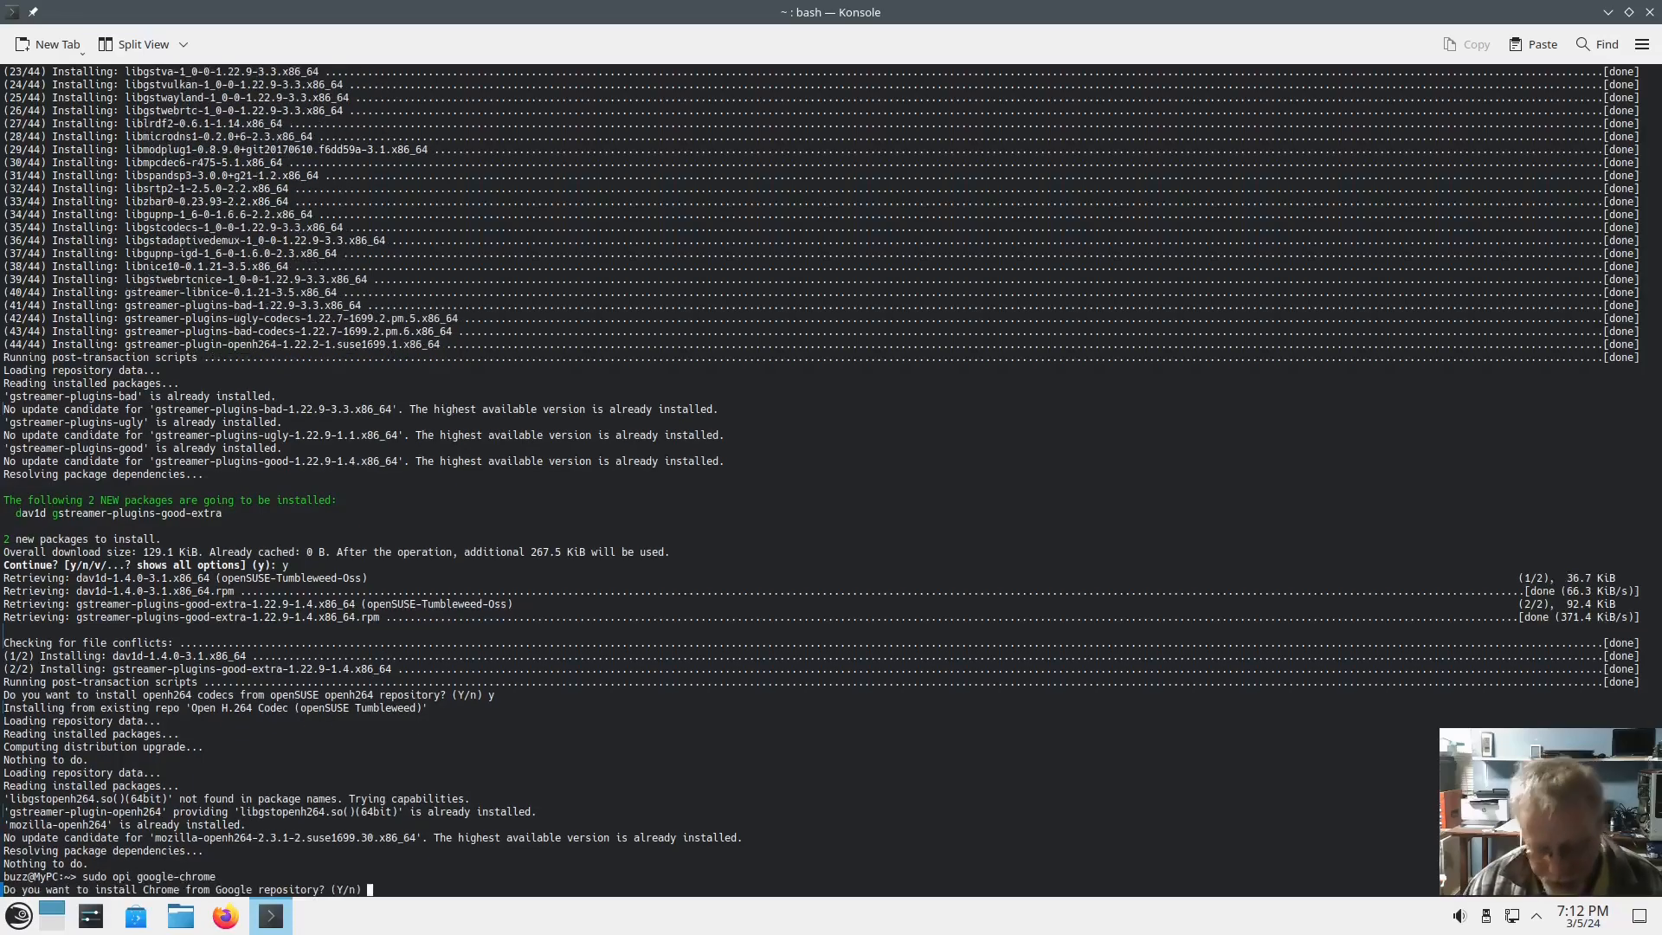
text(y)
text(1)
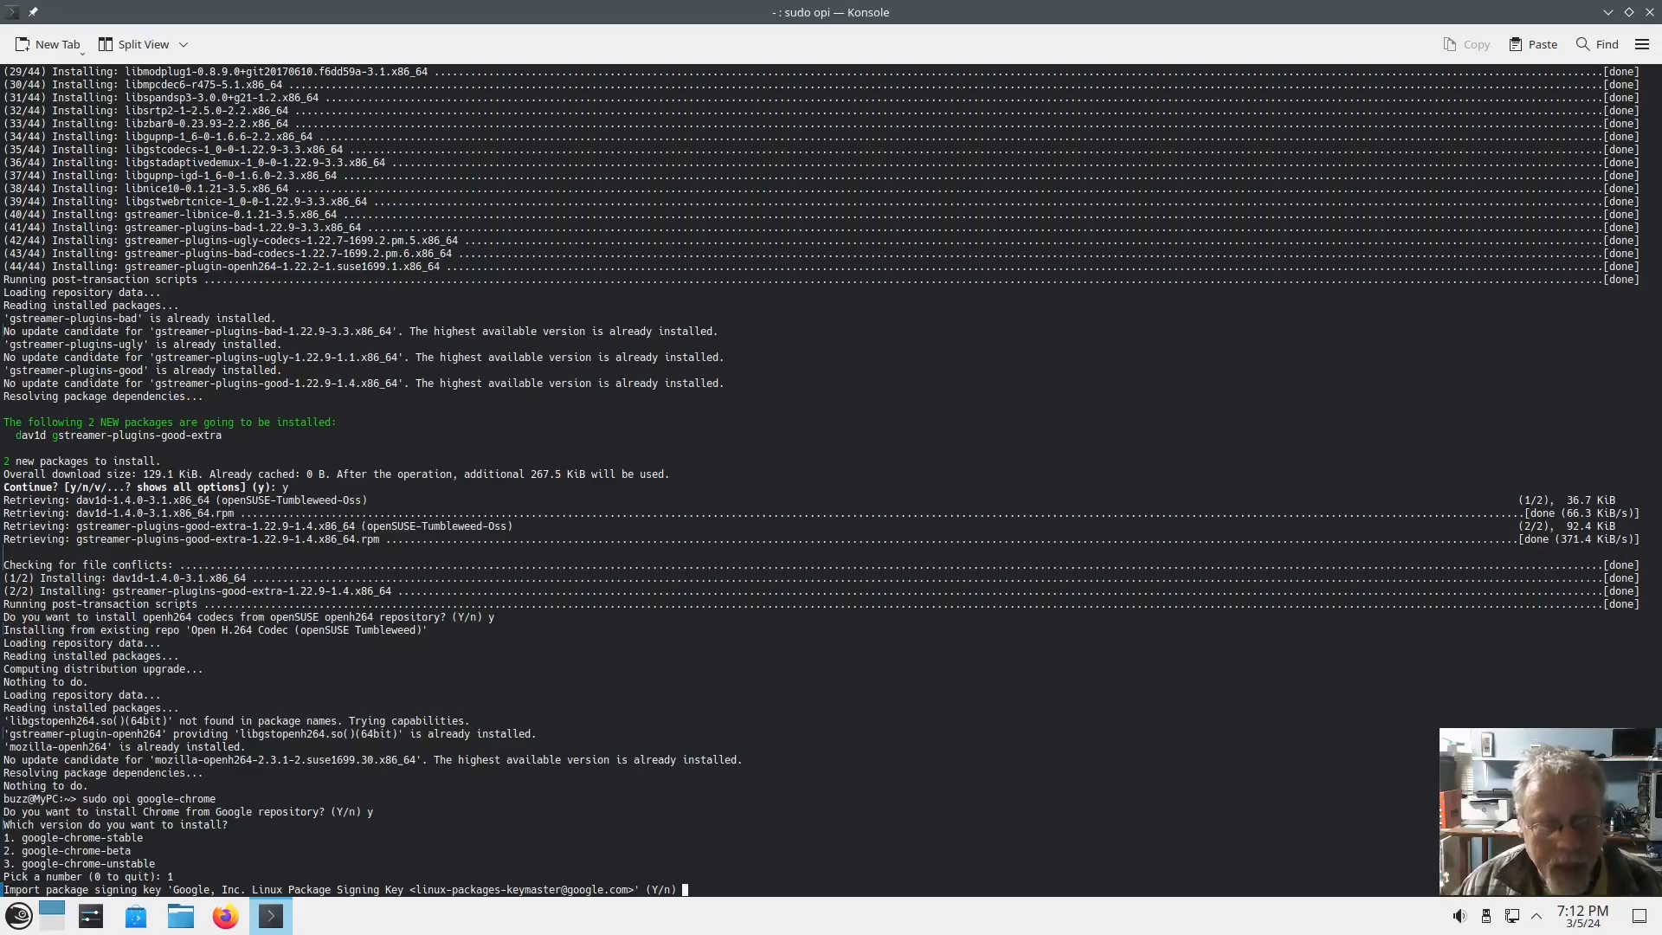
text(y)
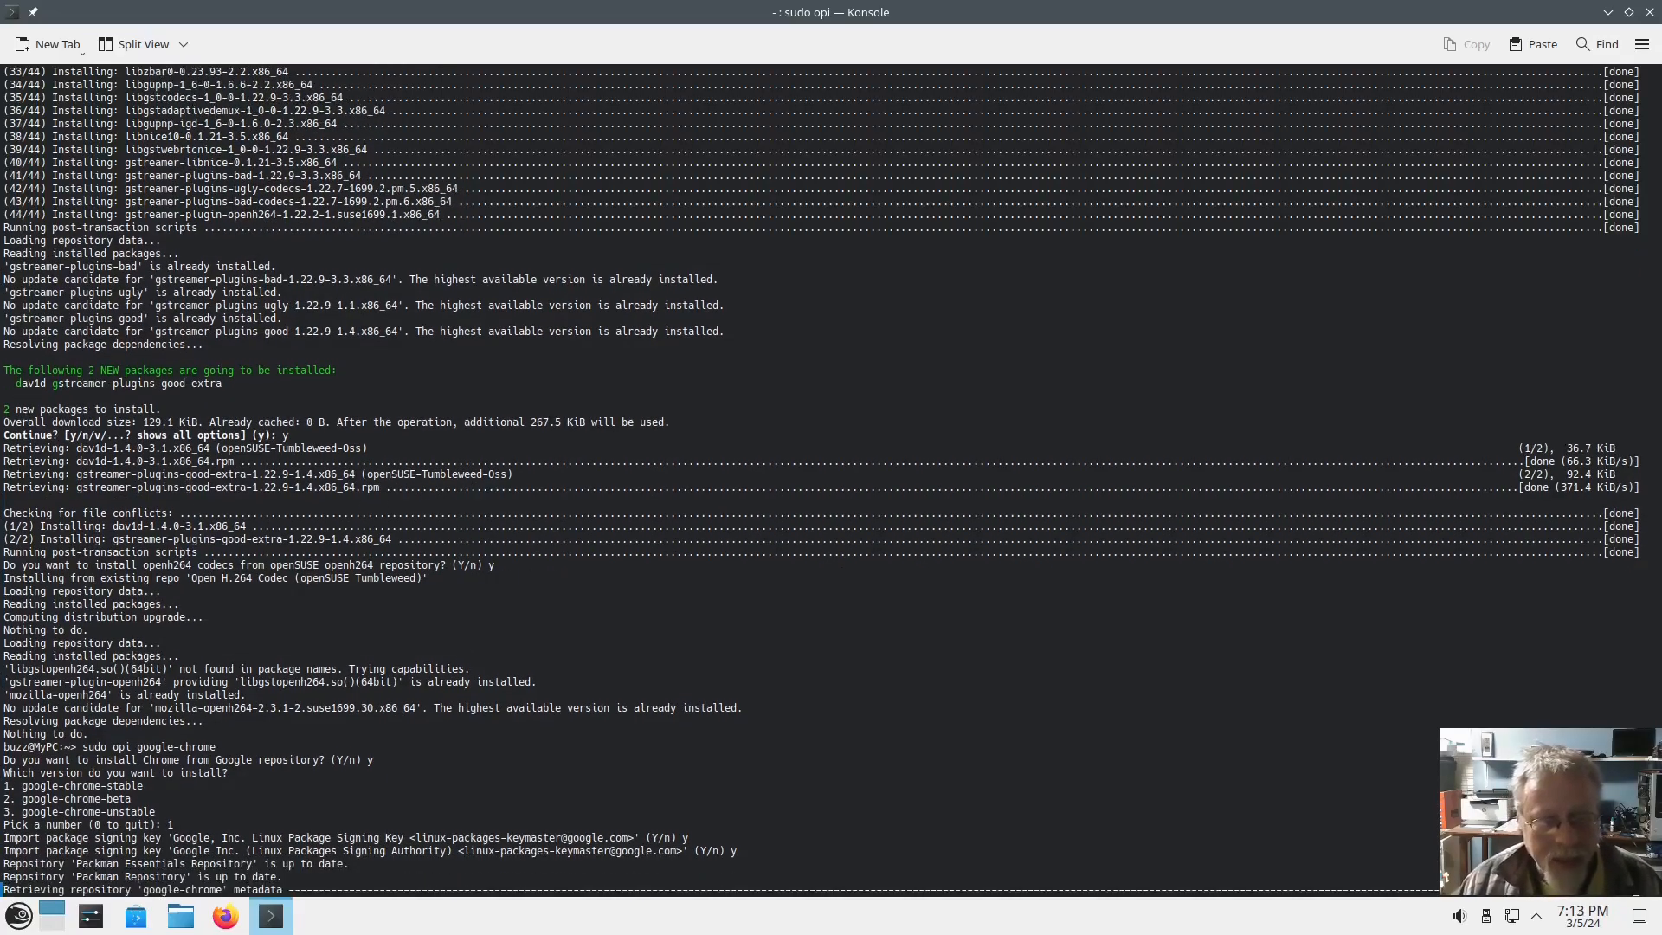
Confirm installing google-chrome-stable and keep the google-chrome repository afterwards.
scroll(down, 3)
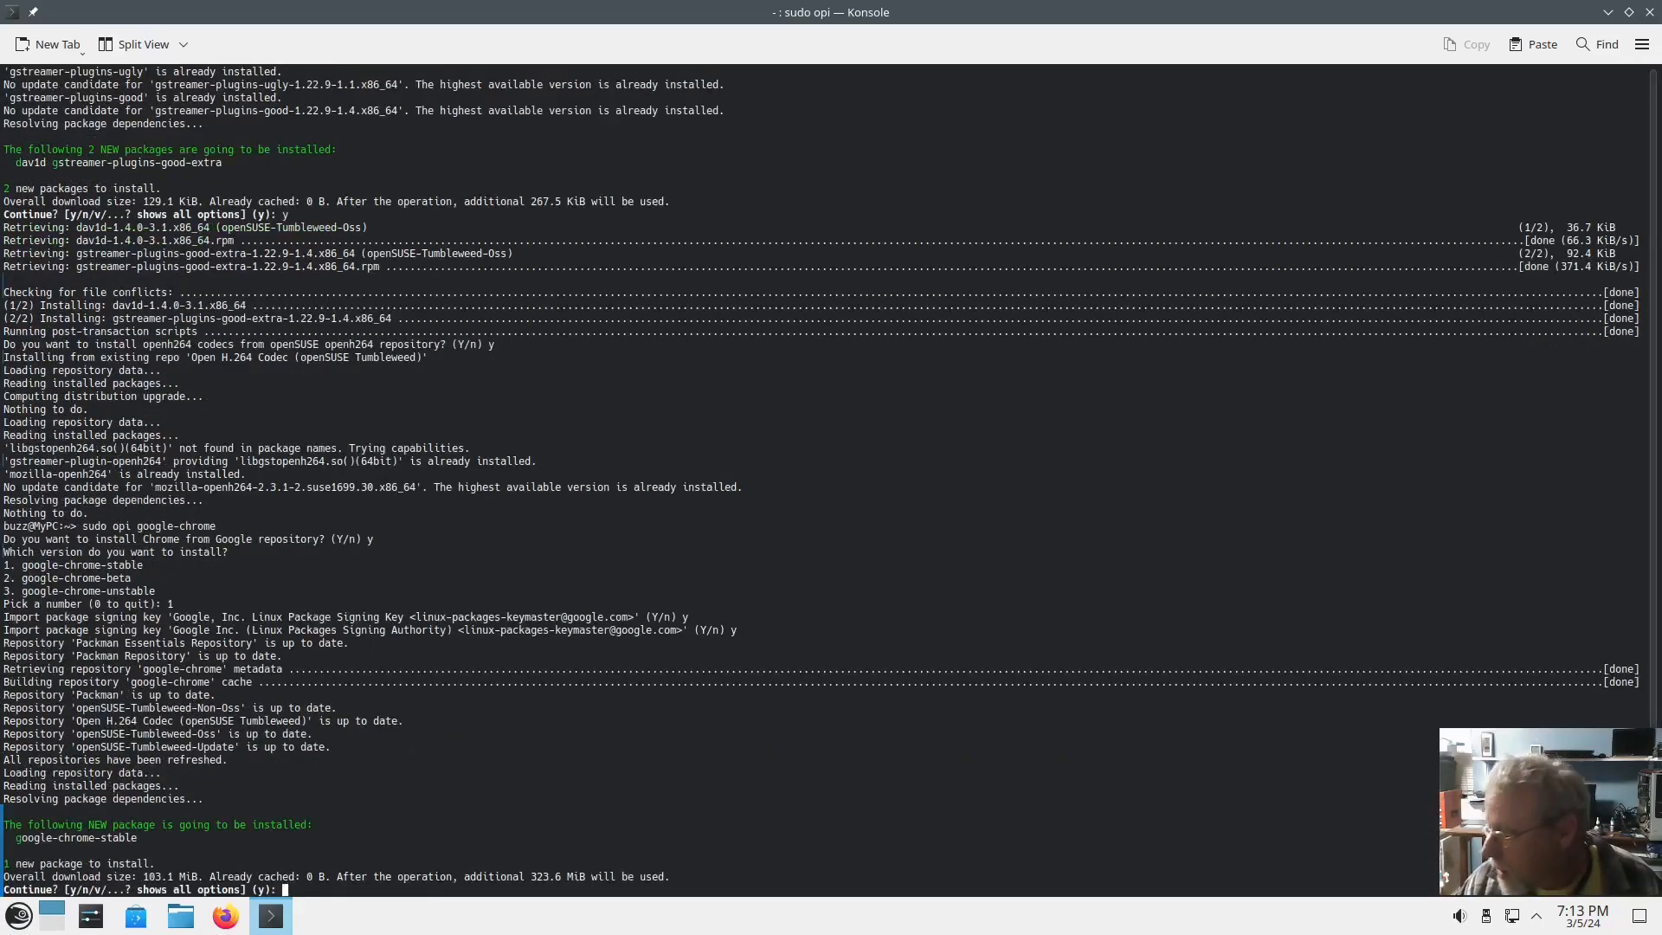
text(y)
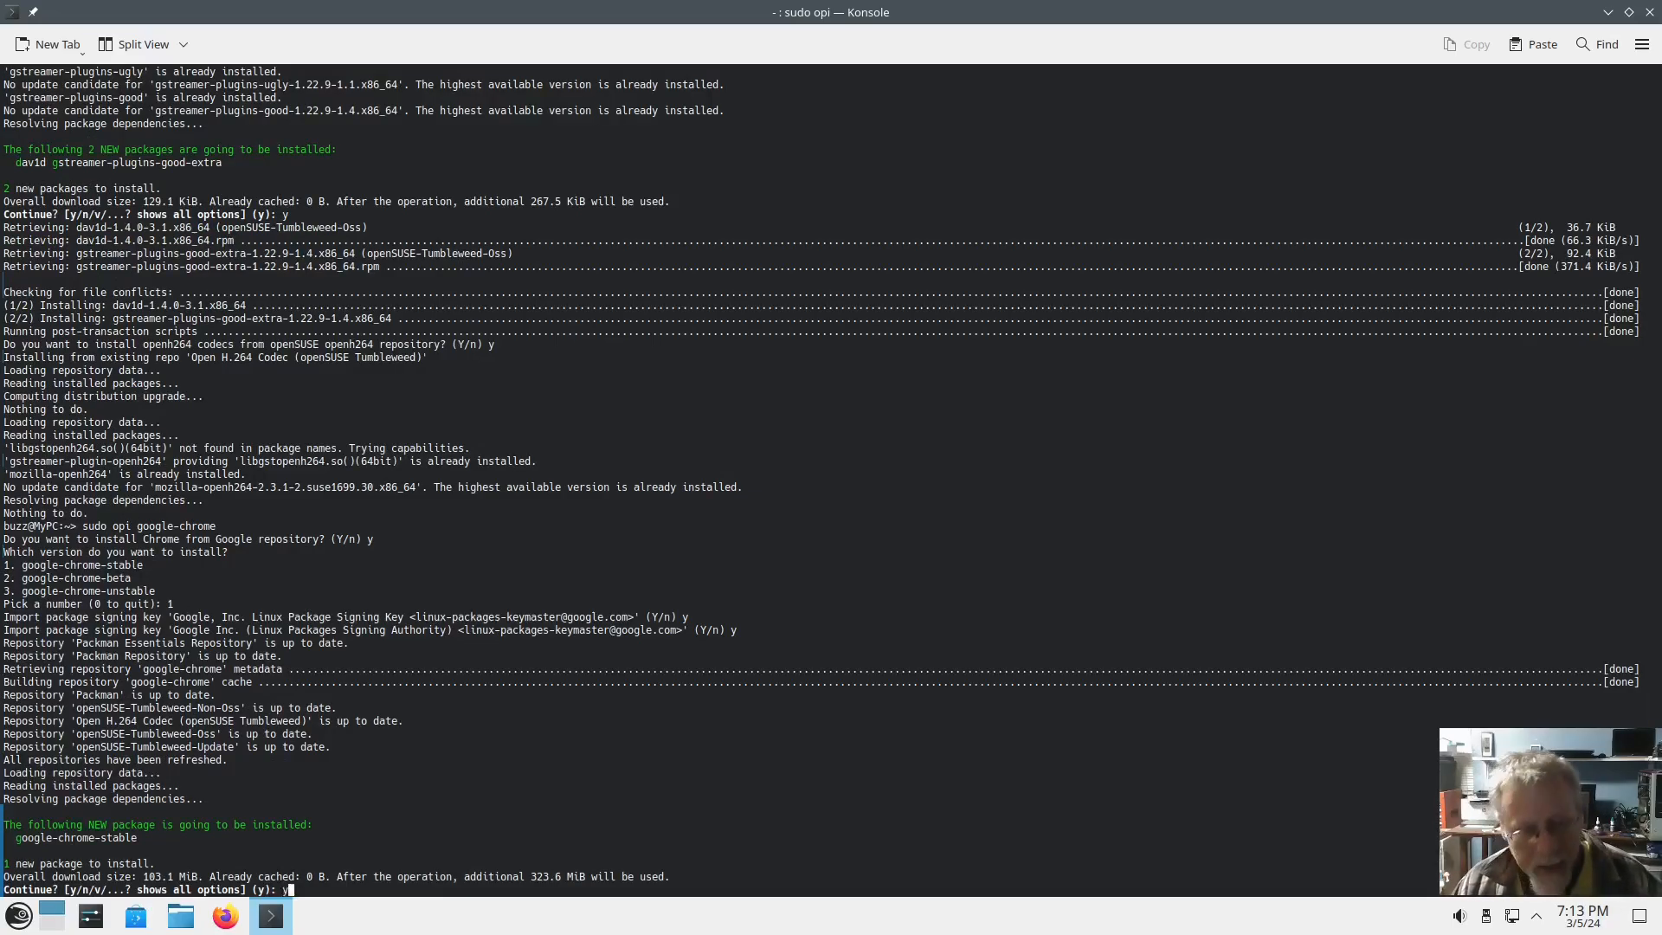
key(Return)
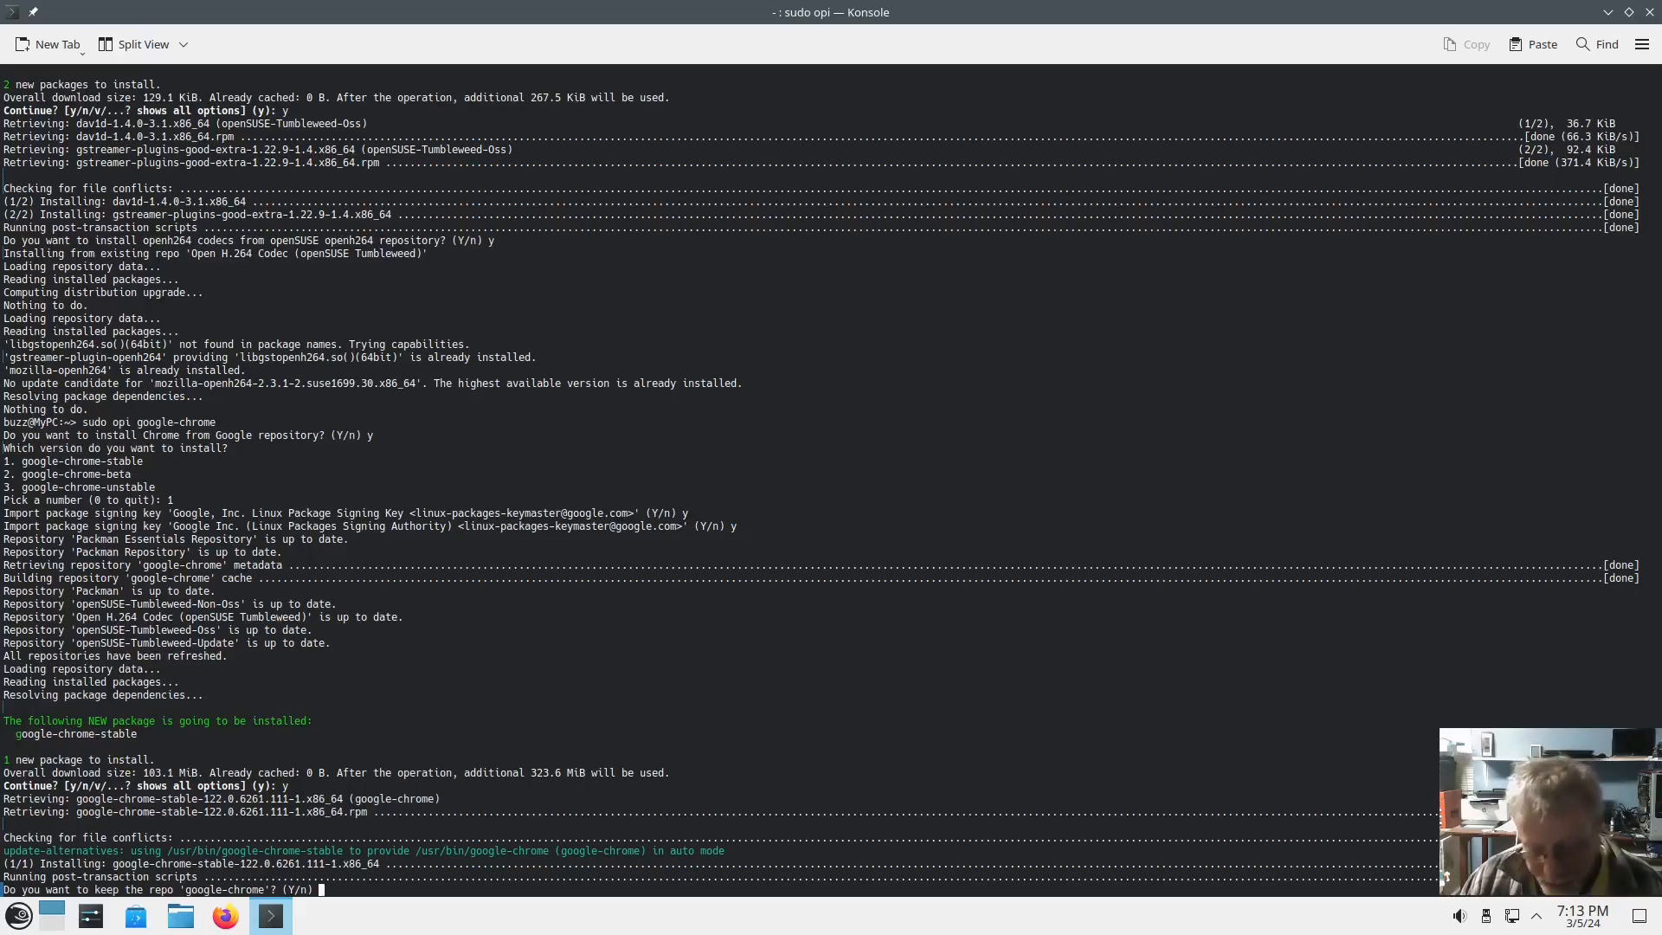
text(y)
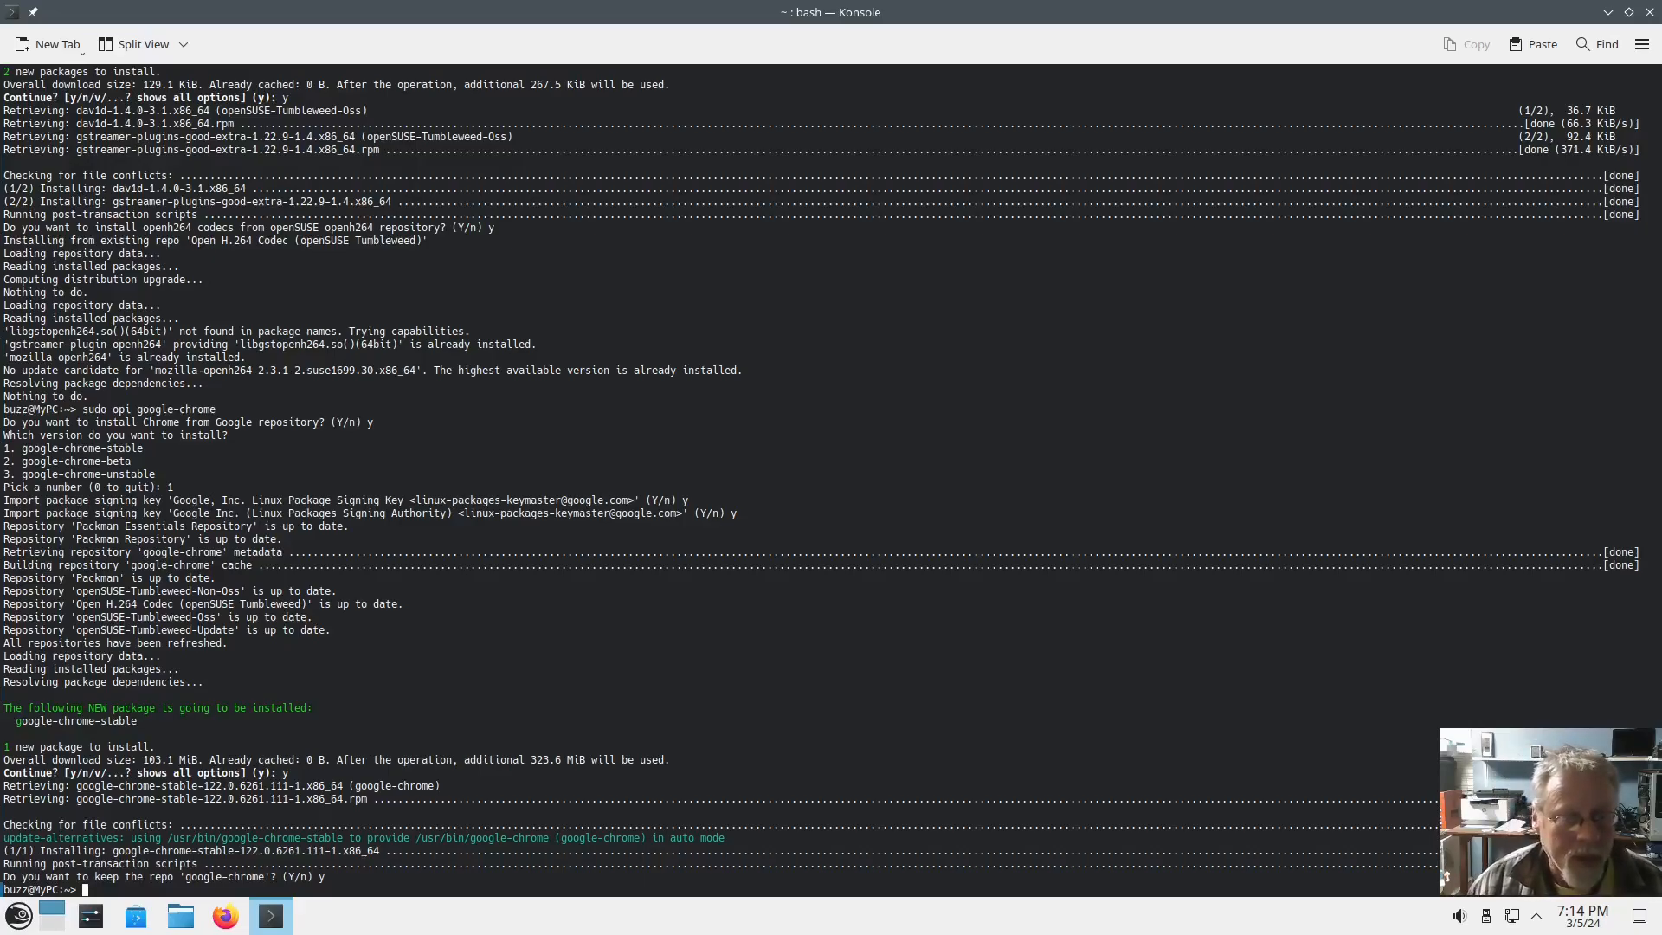
Search opi for teamspeak and teams, pick 0, and answer n to the Teams and Zoom installs.
text(sudo opi)
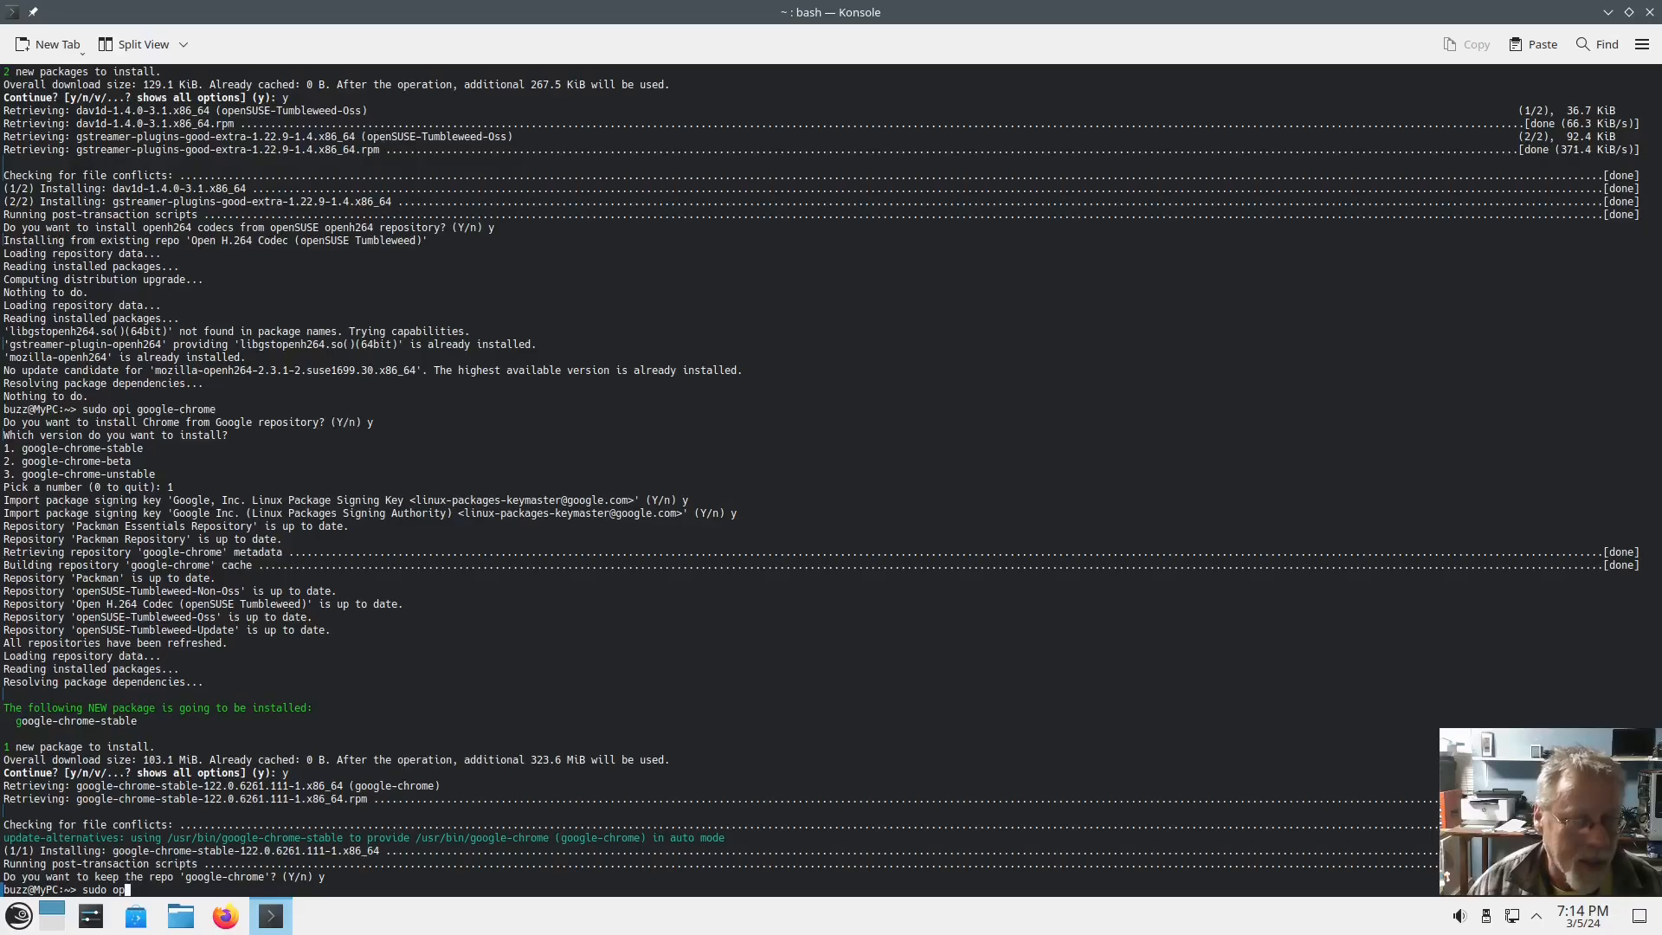
text(teamspeak)
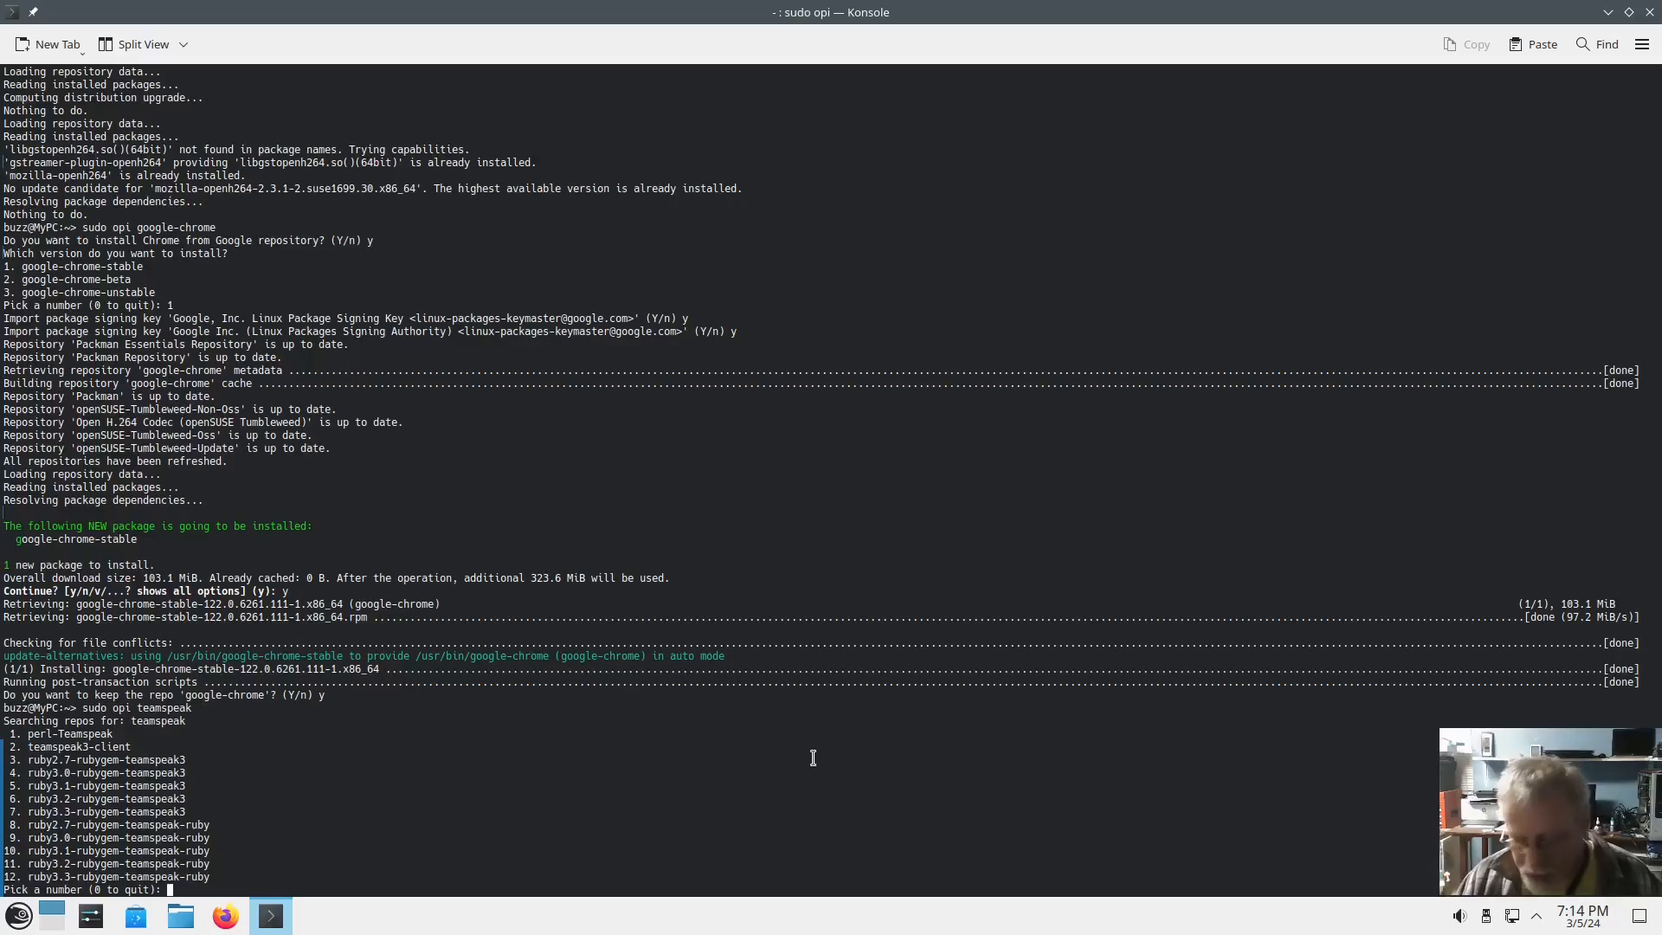
text(0)
text(sudo opi teams)
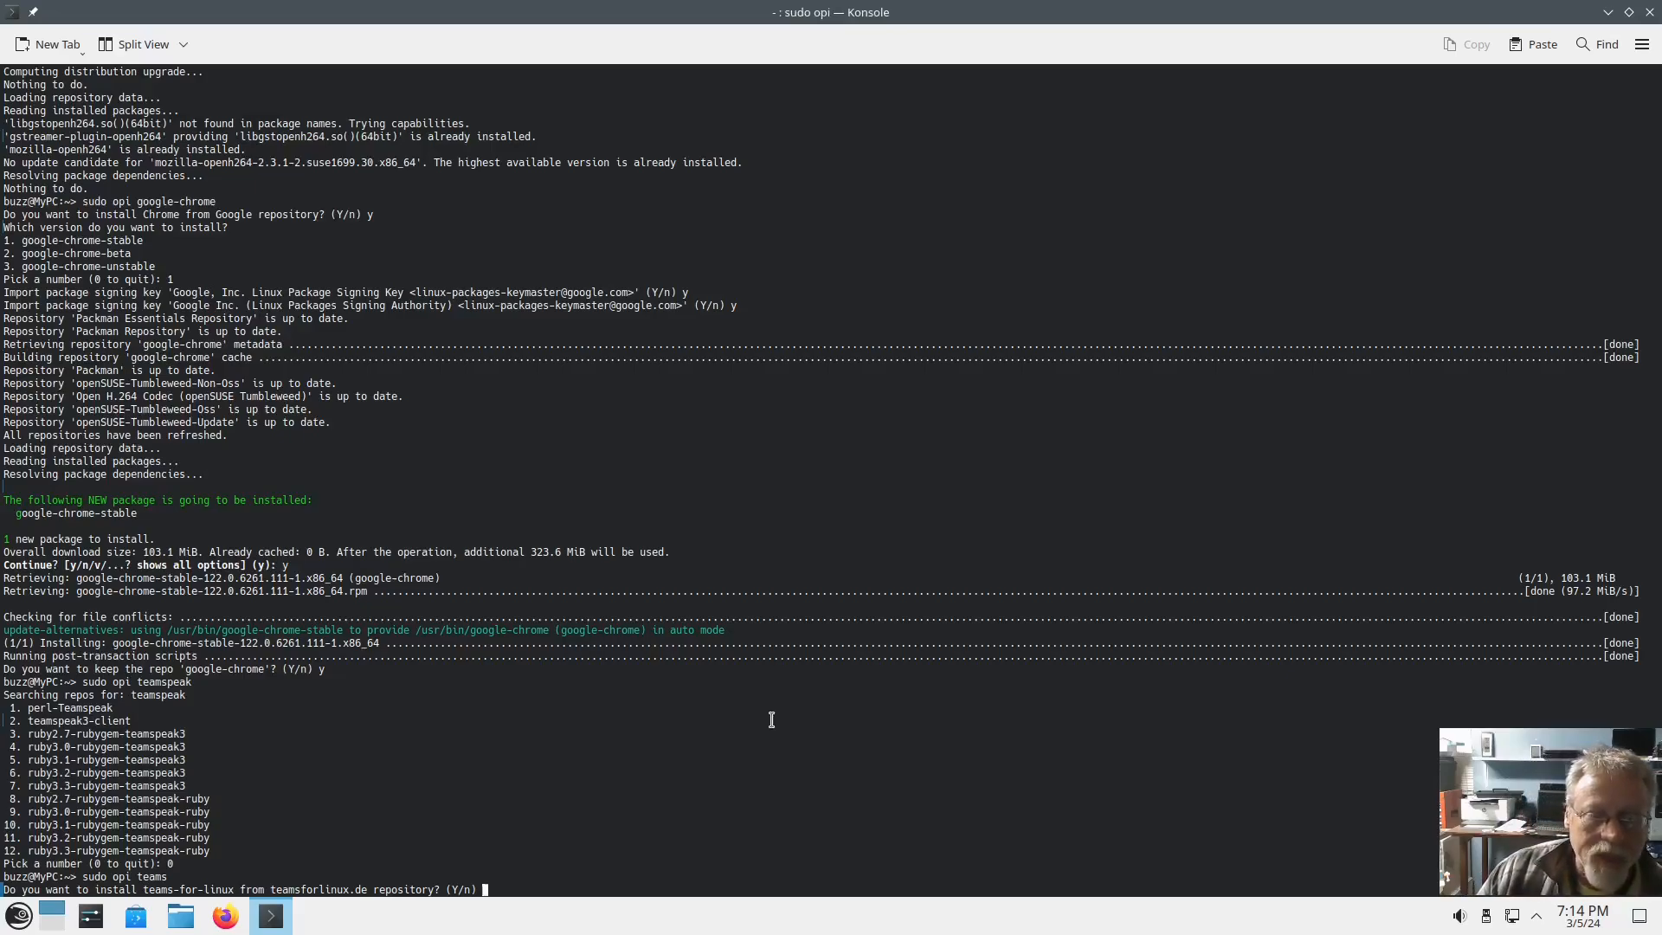
mouse_move(832, 781)
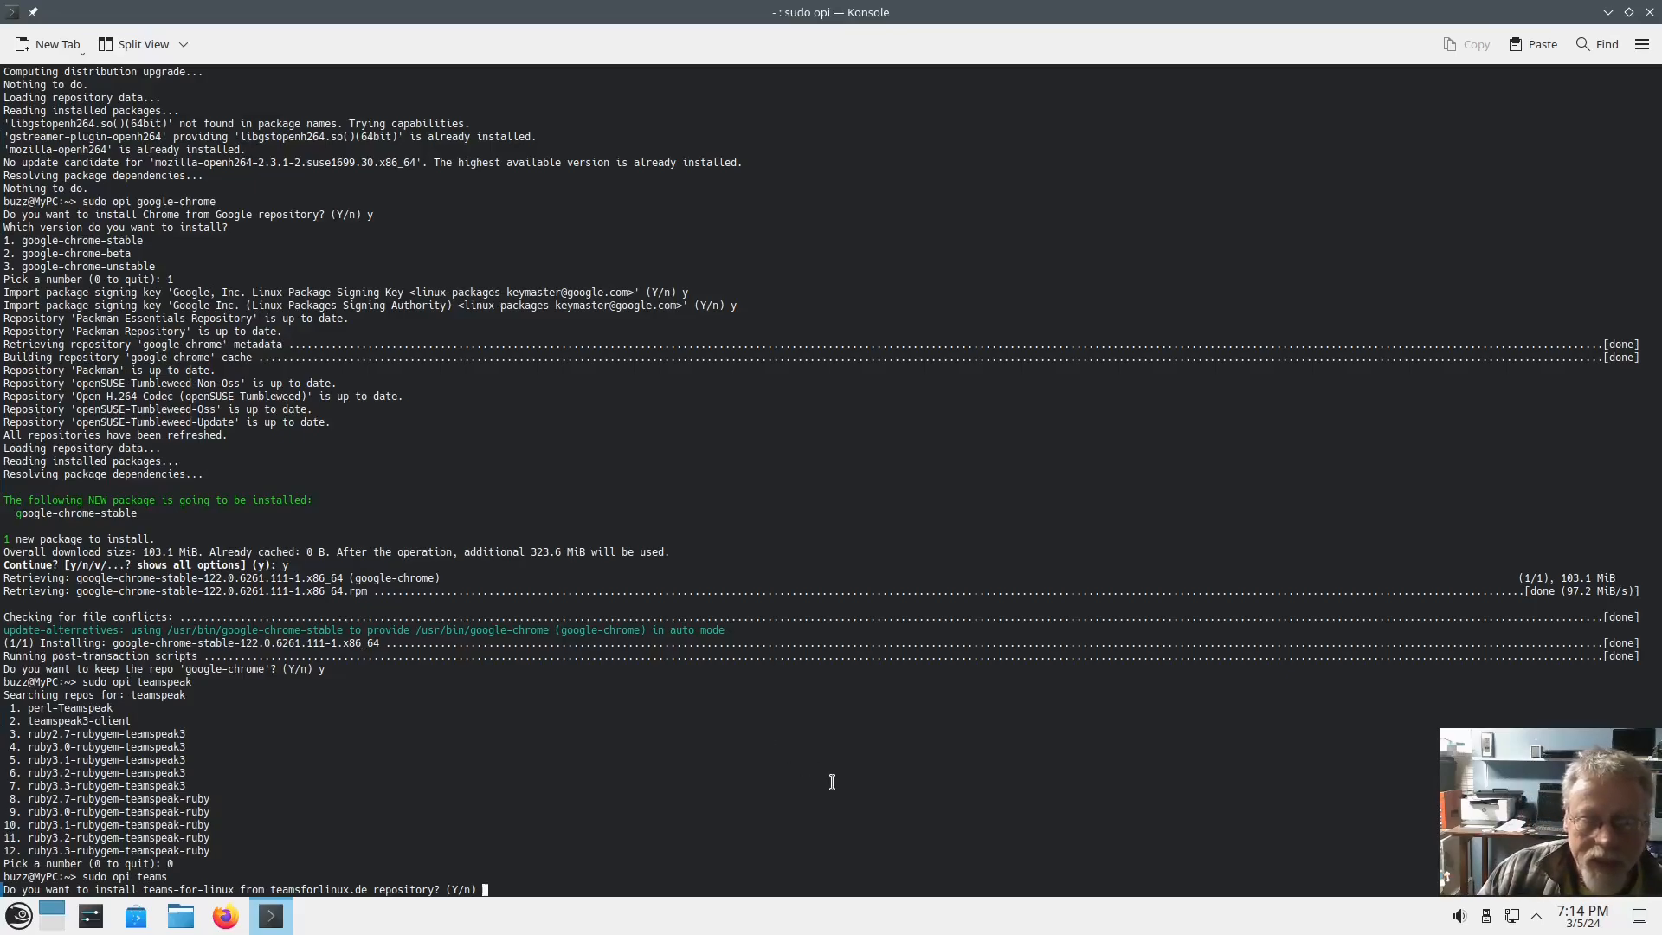
mouse_move(868, 783)
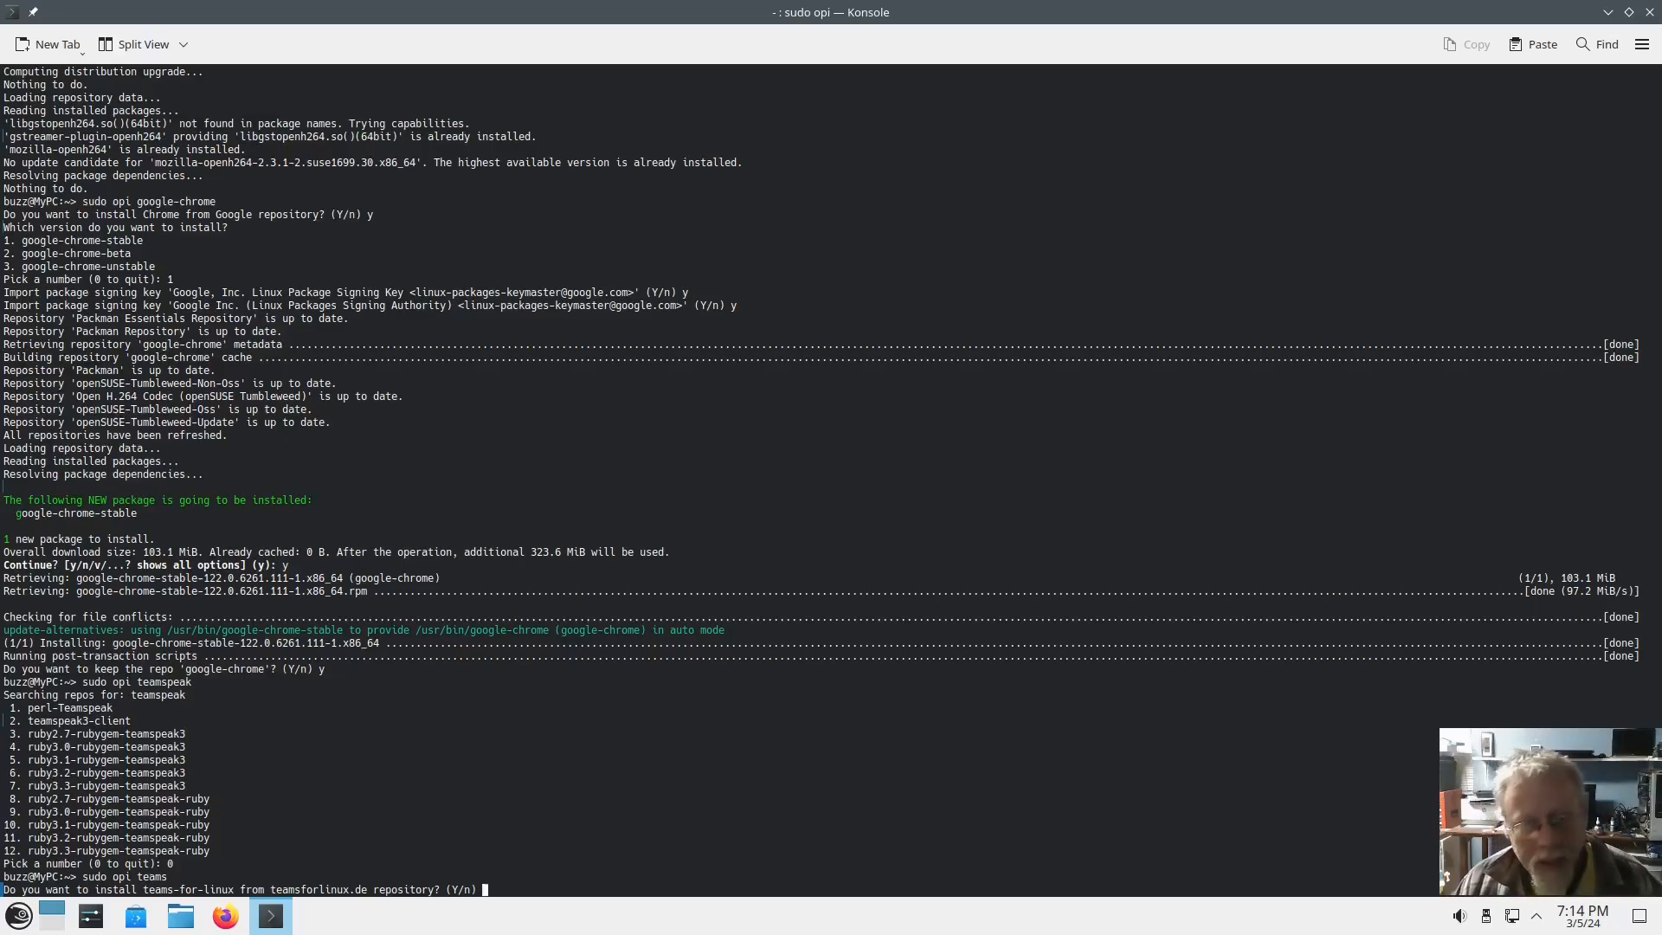
text(n)
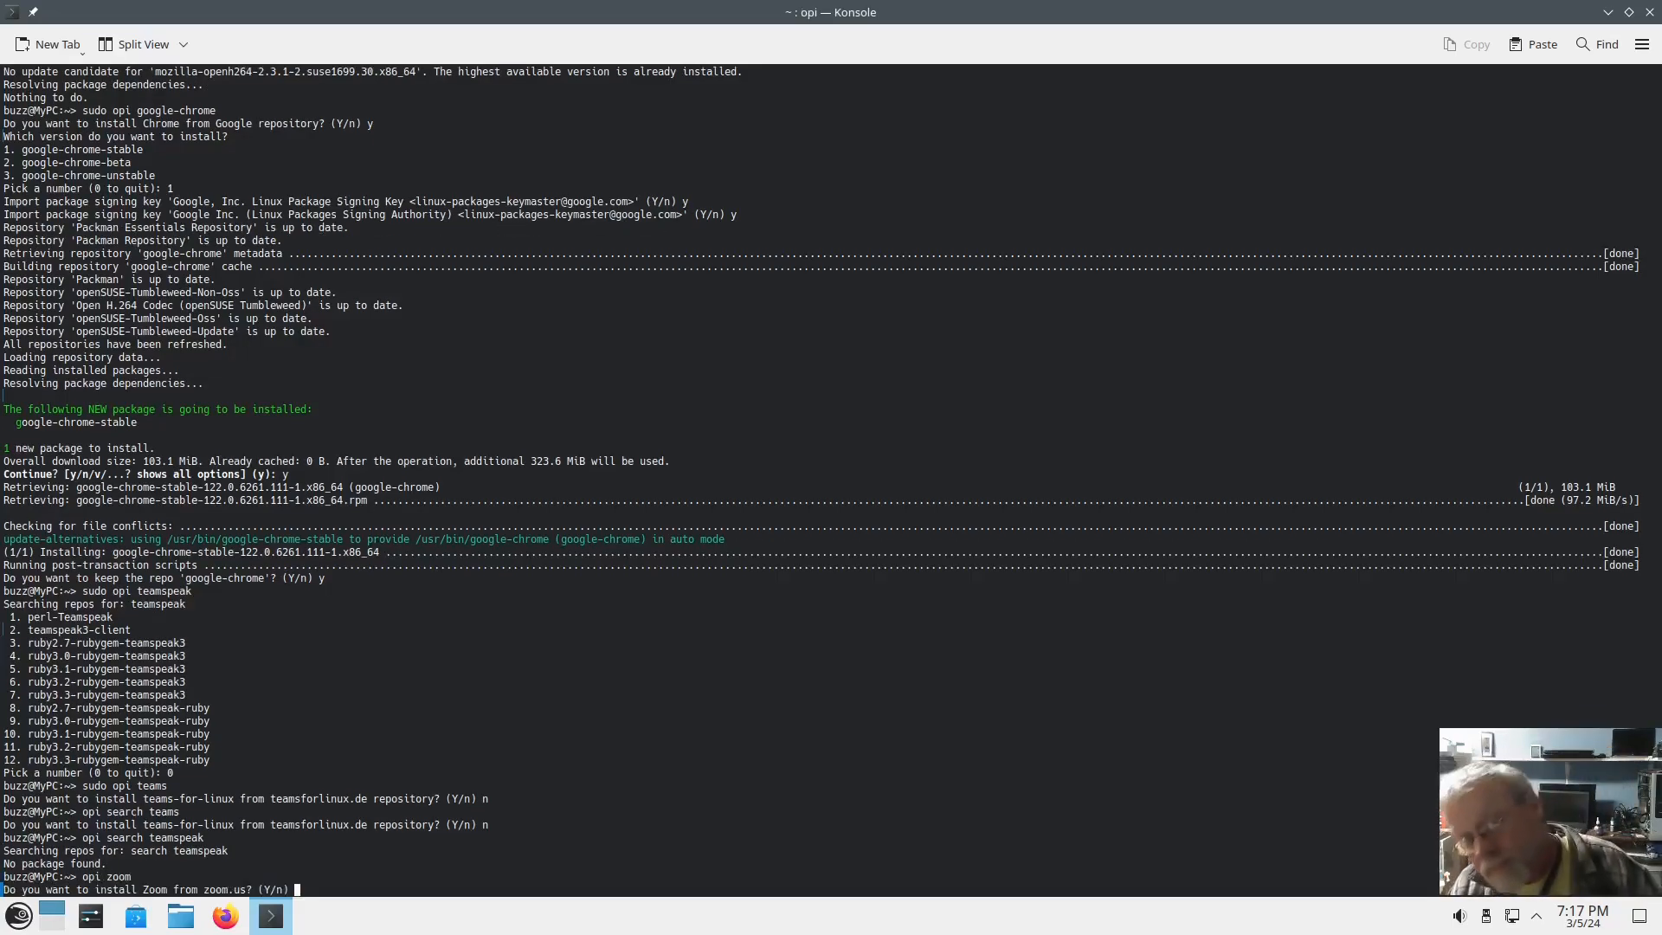
text(n)
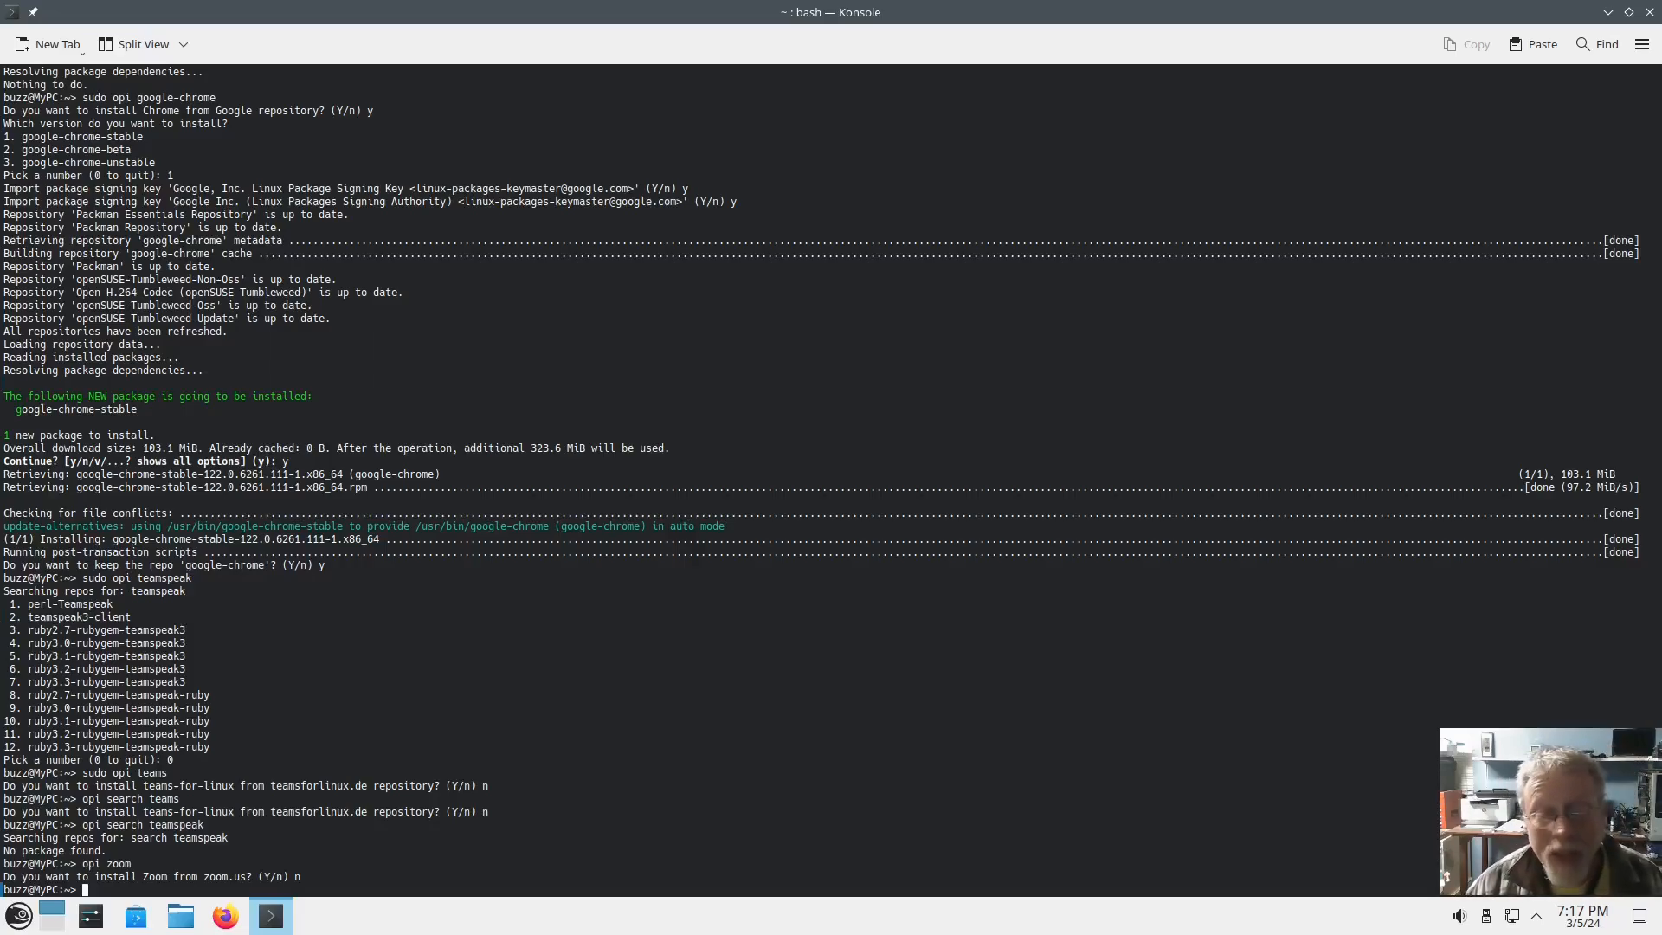
Enter sudo zypper in inkscape gimp kdenlive wine steam lutris obs-studio kdeconnect-kde PlayOnLinux.
text(sudo zypper in inkscape gimp)
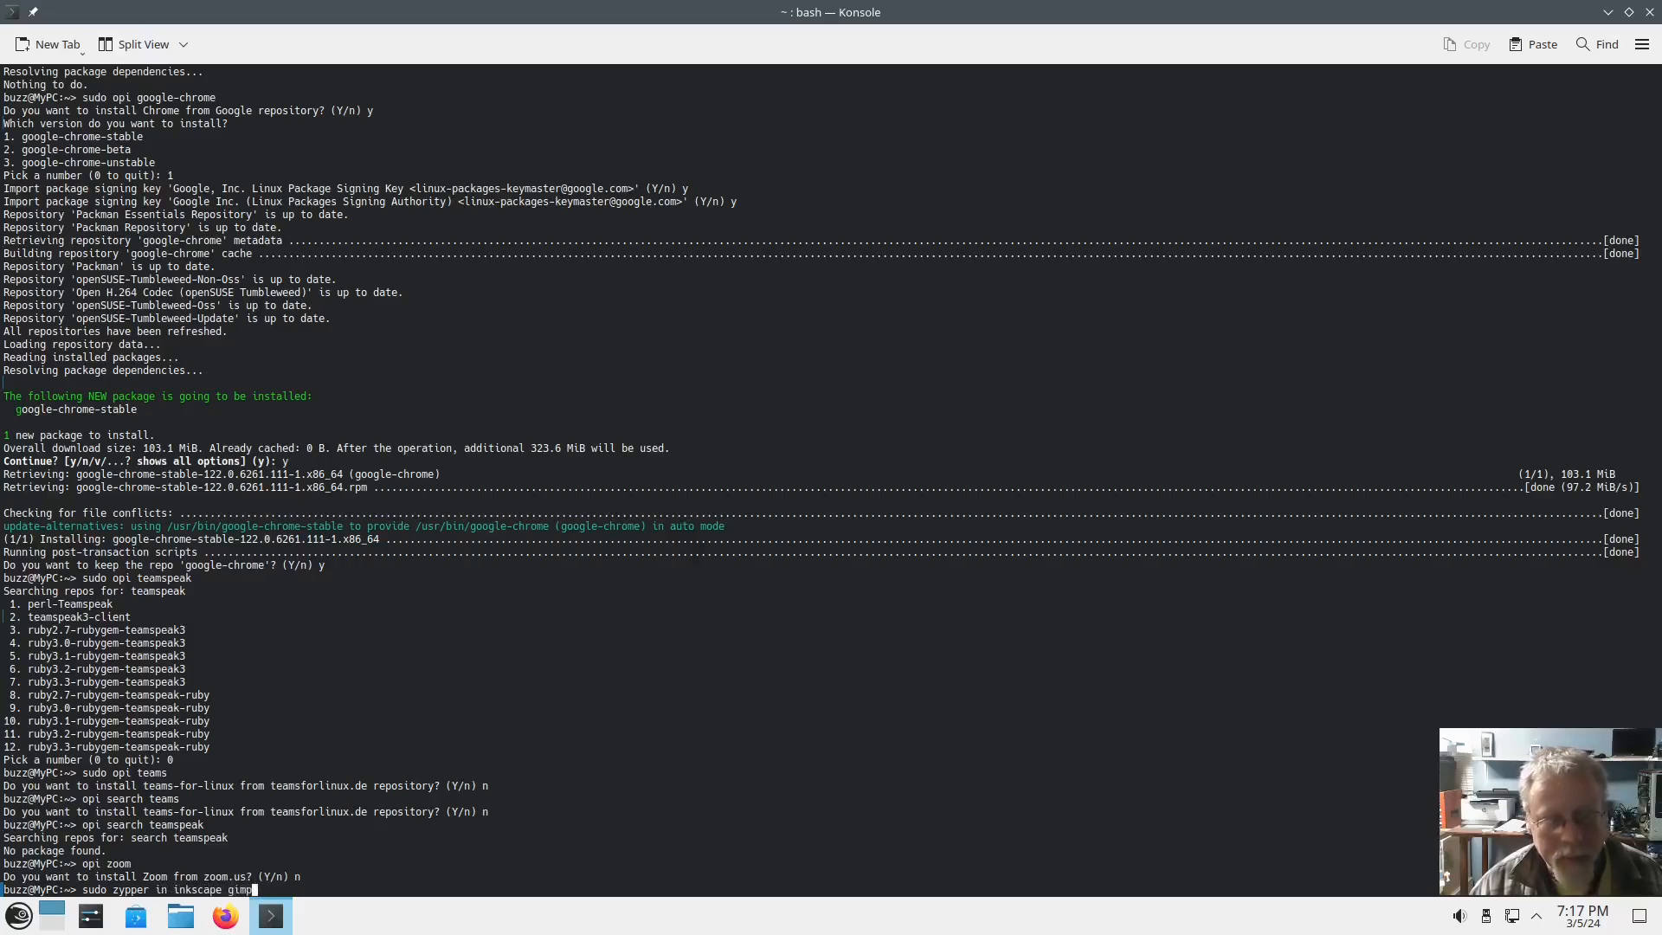
text(kdenlive)
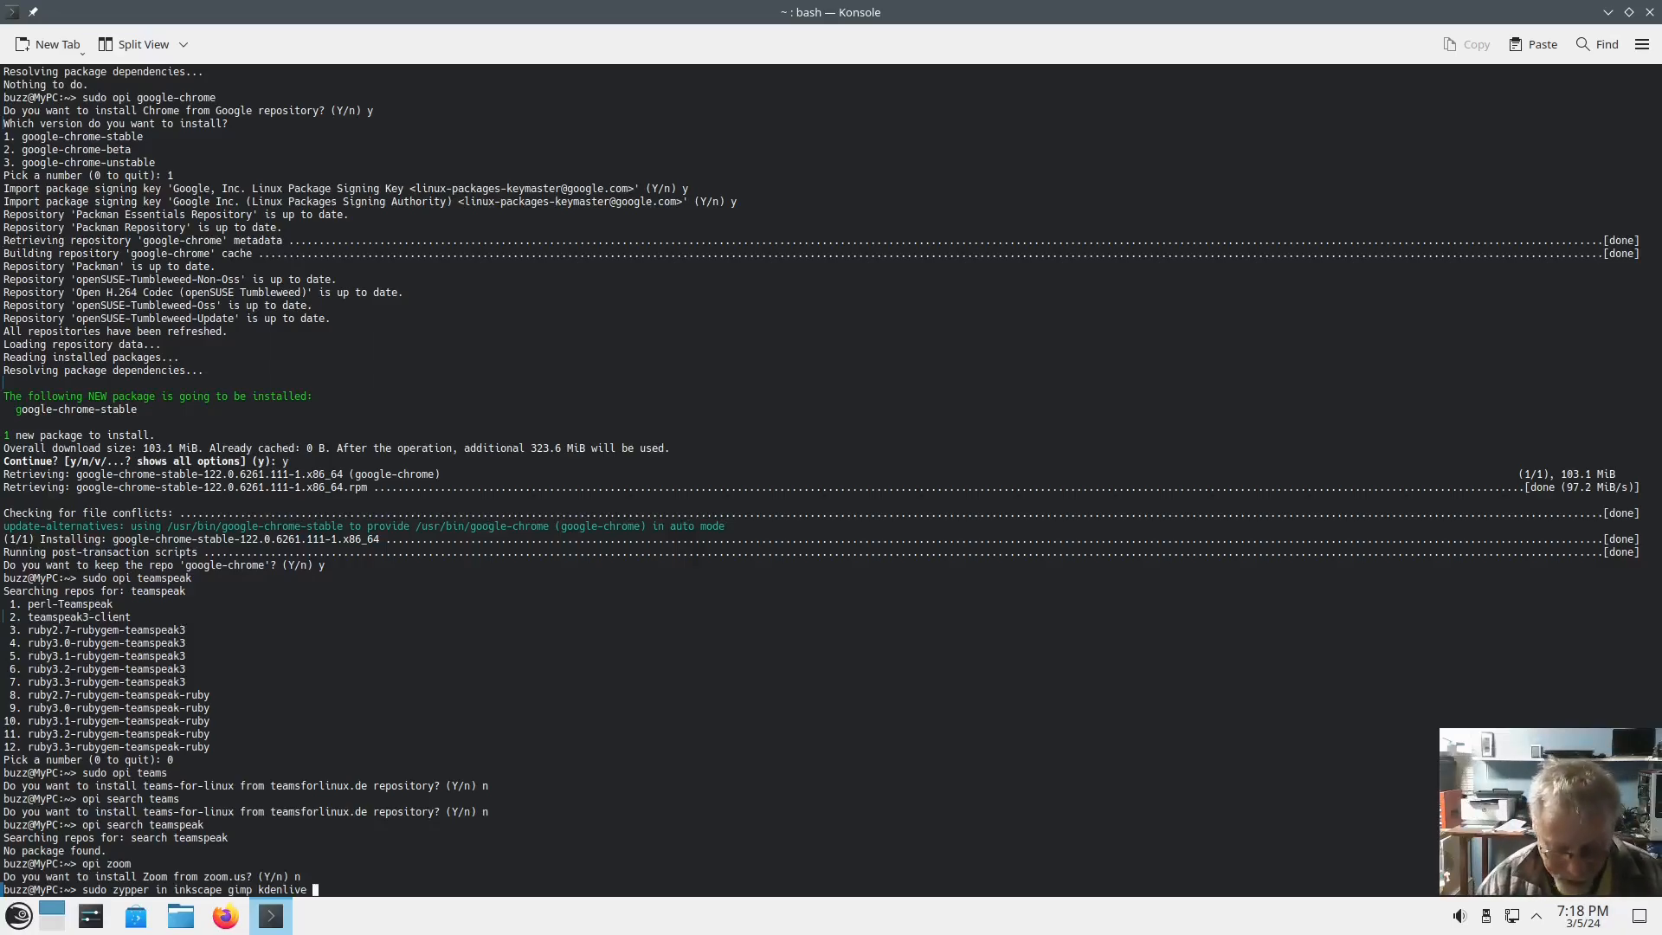
text(wine)
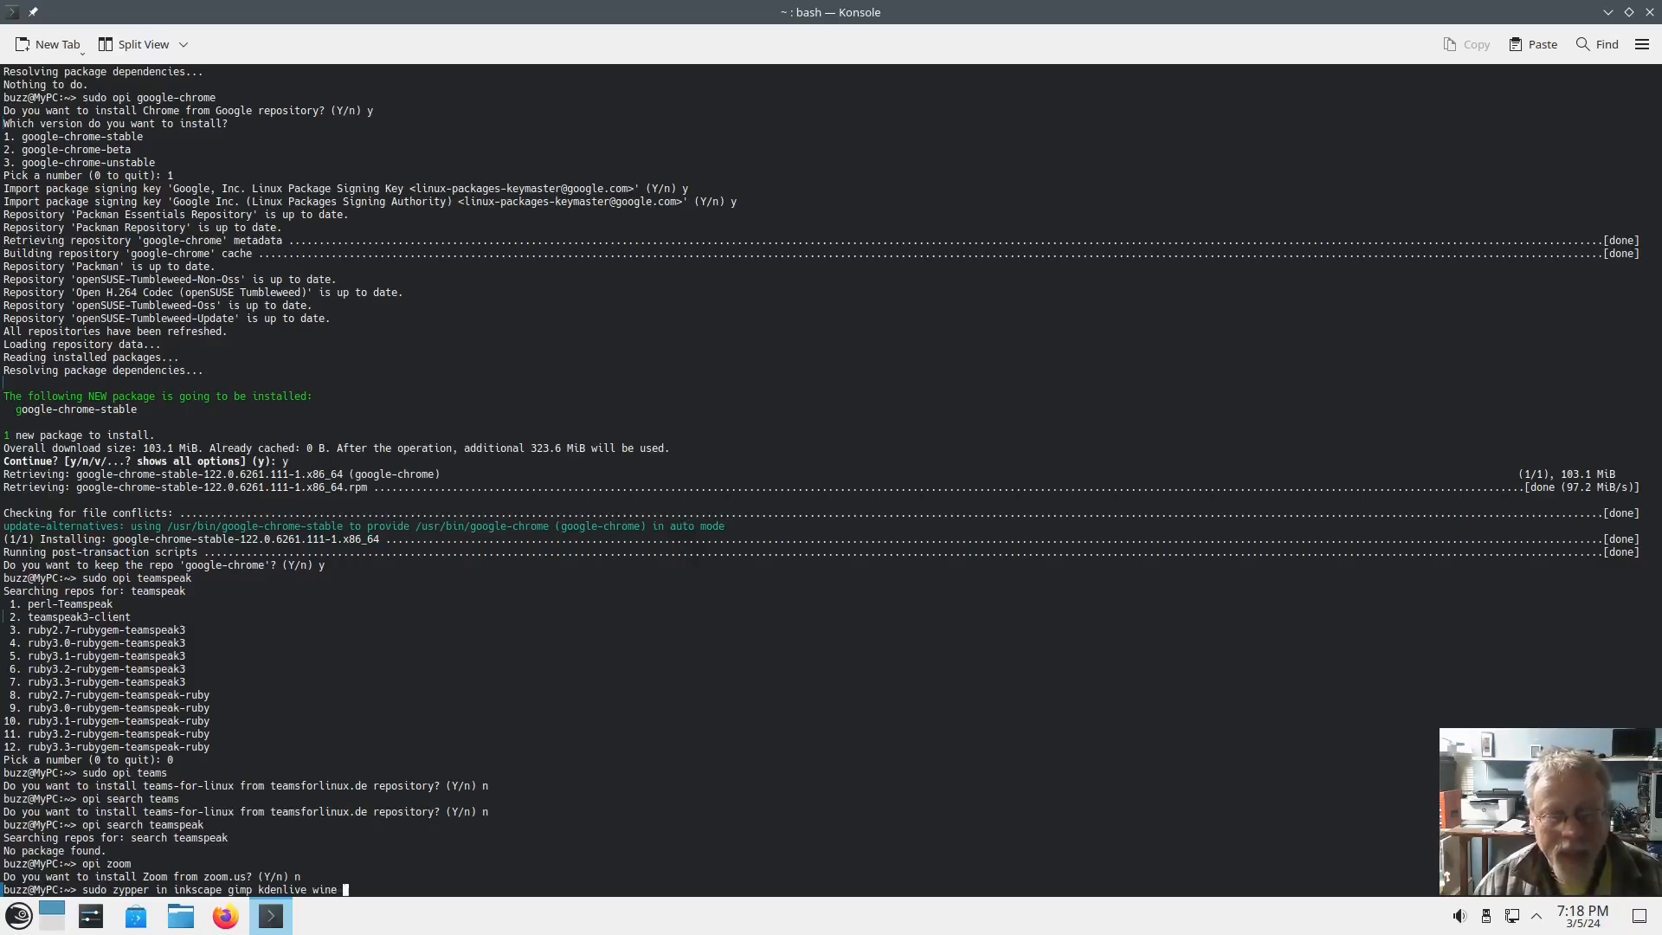
text(steam)
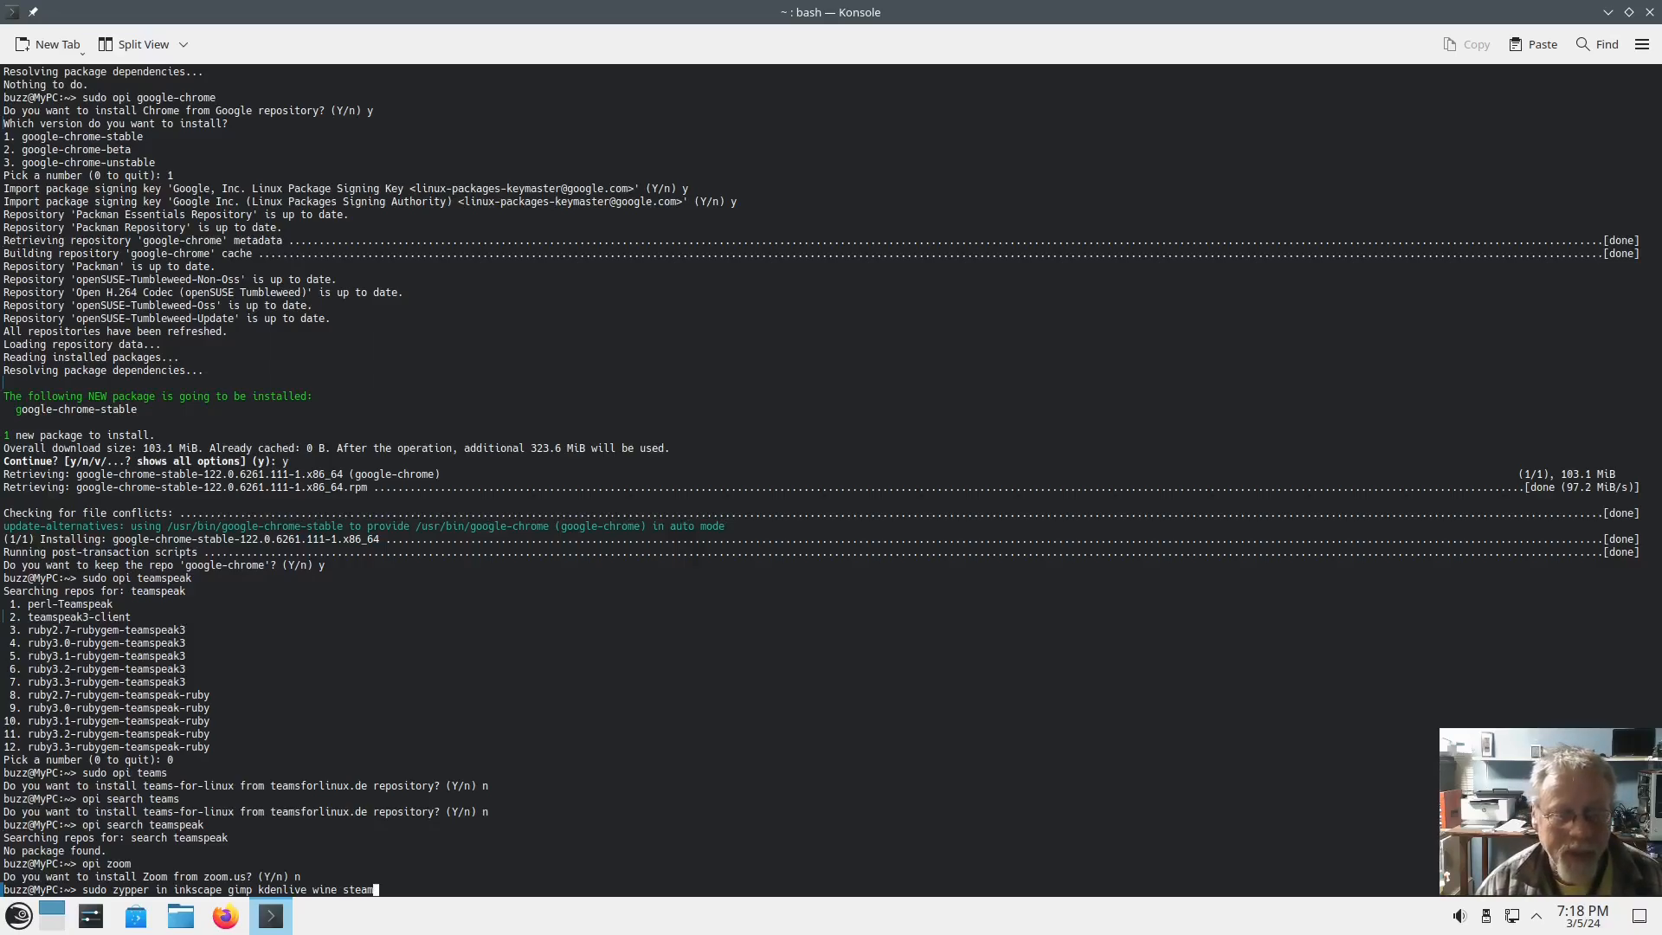
text(lutris)
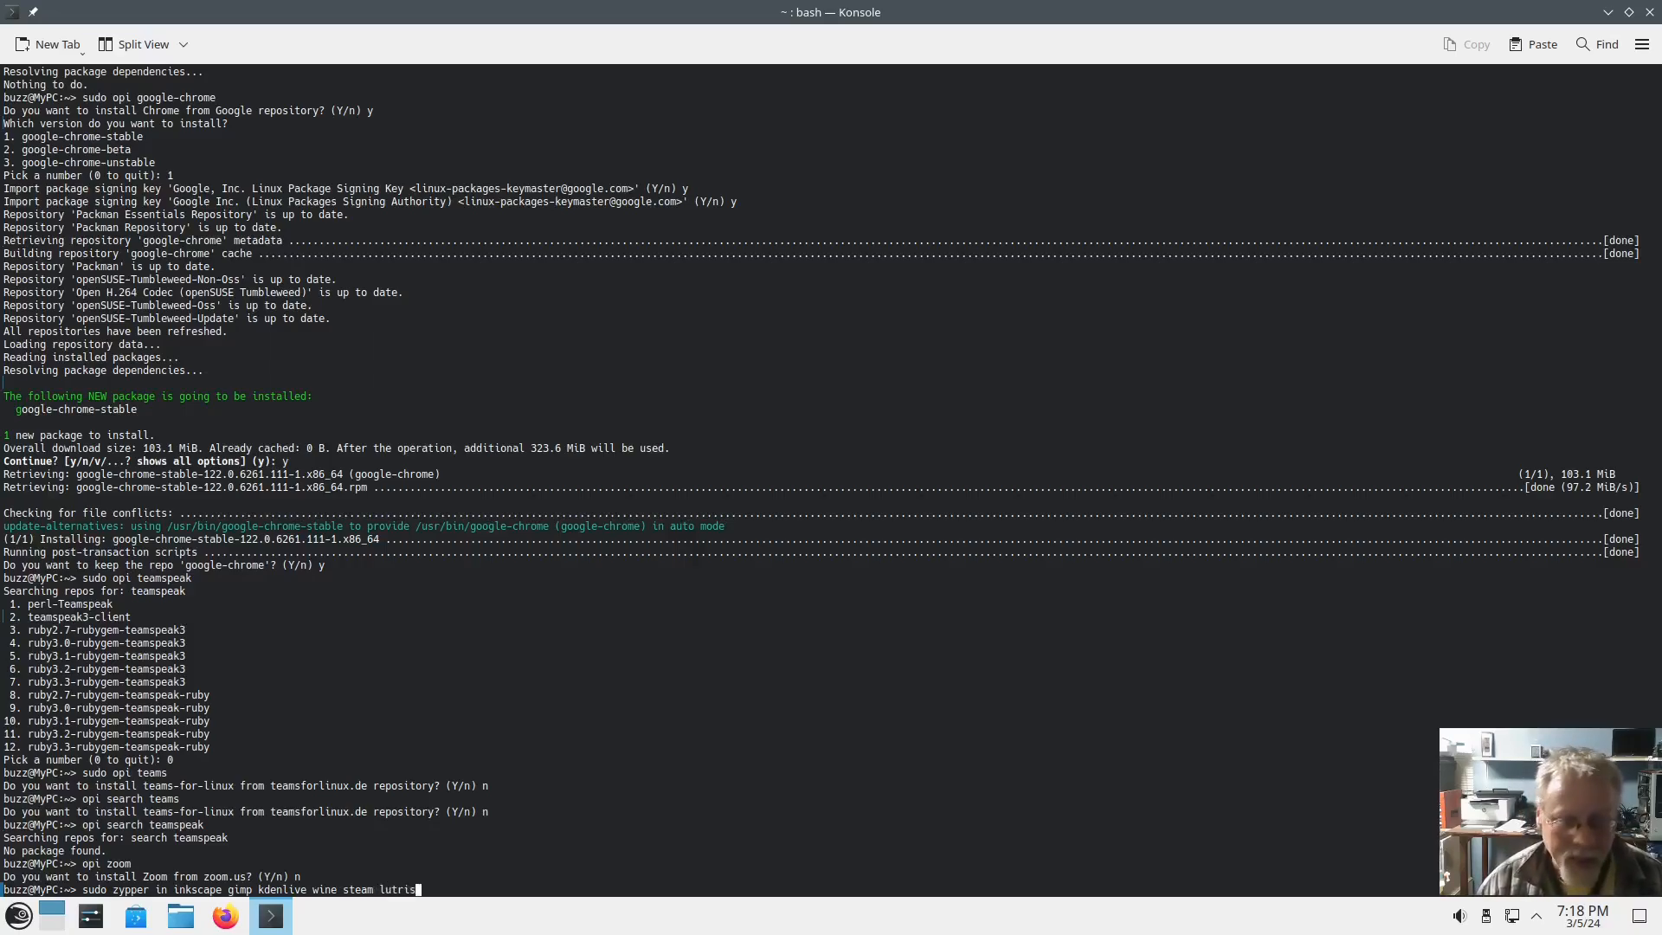
text(obs)
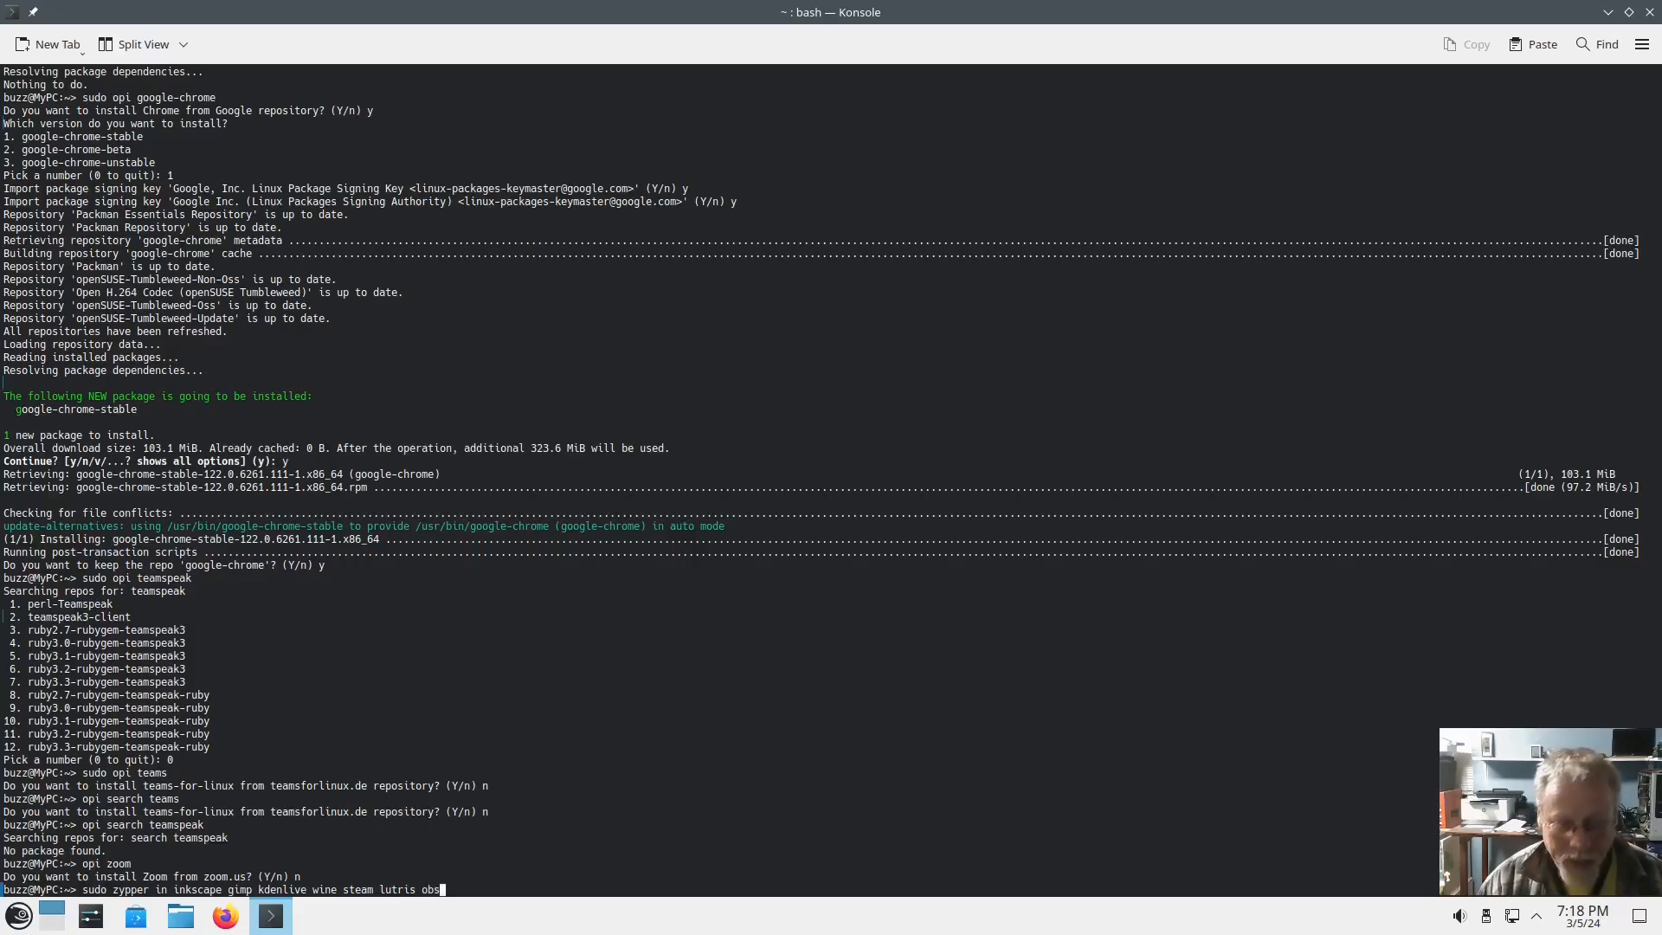
text(-studio)
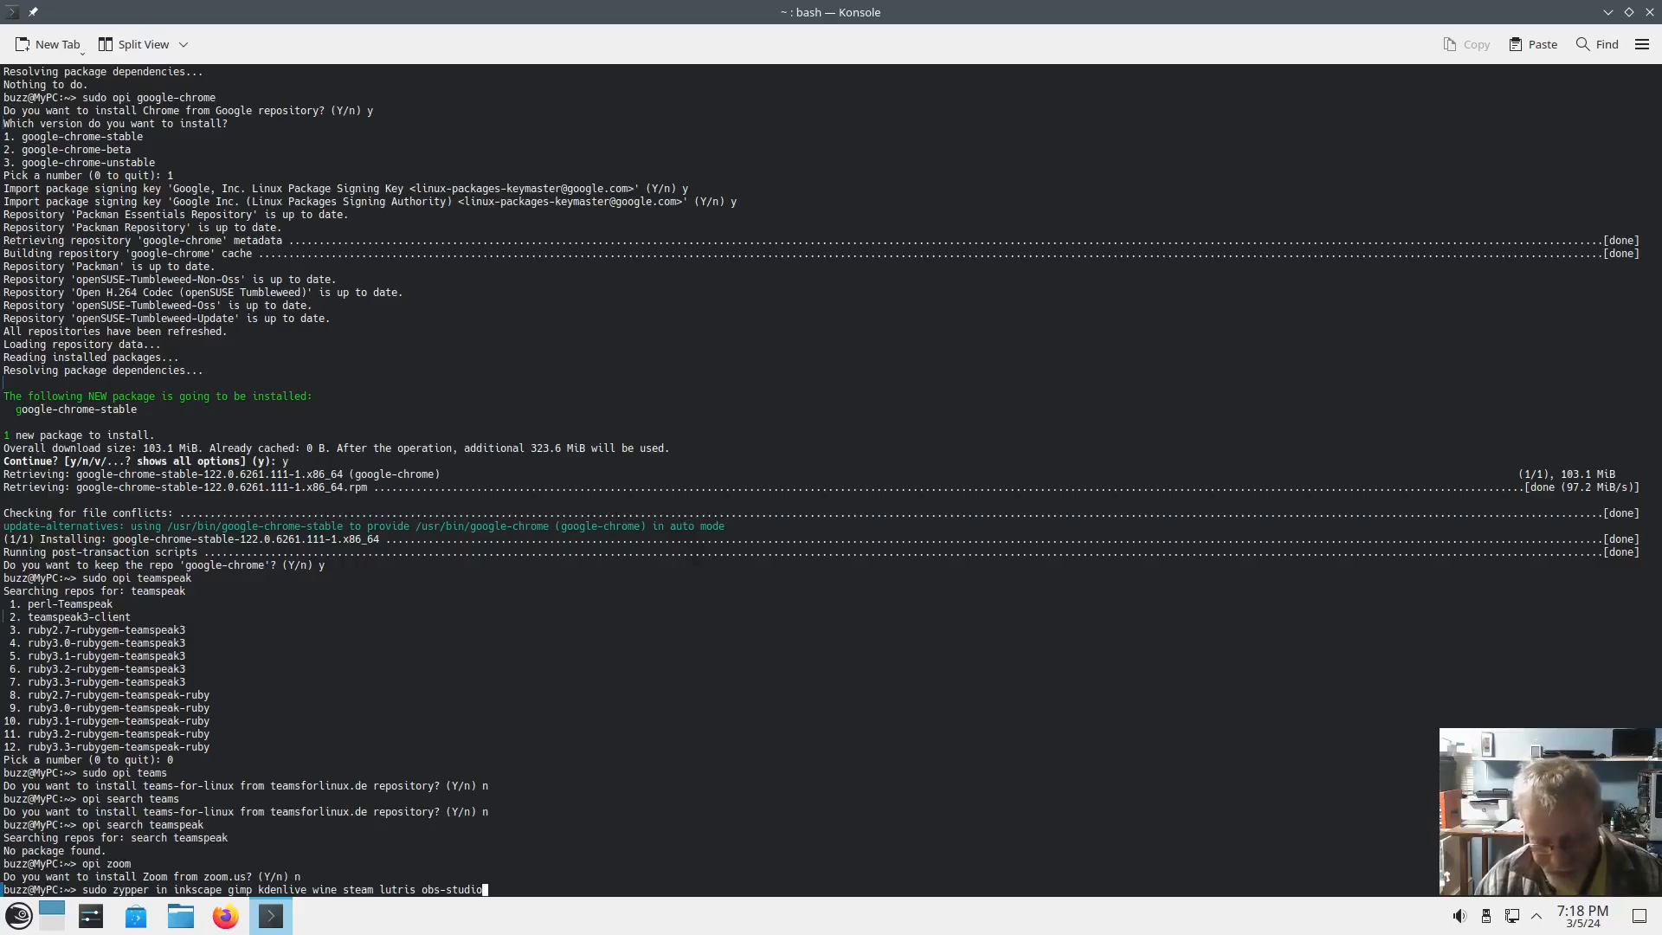
text(kdeconnec)
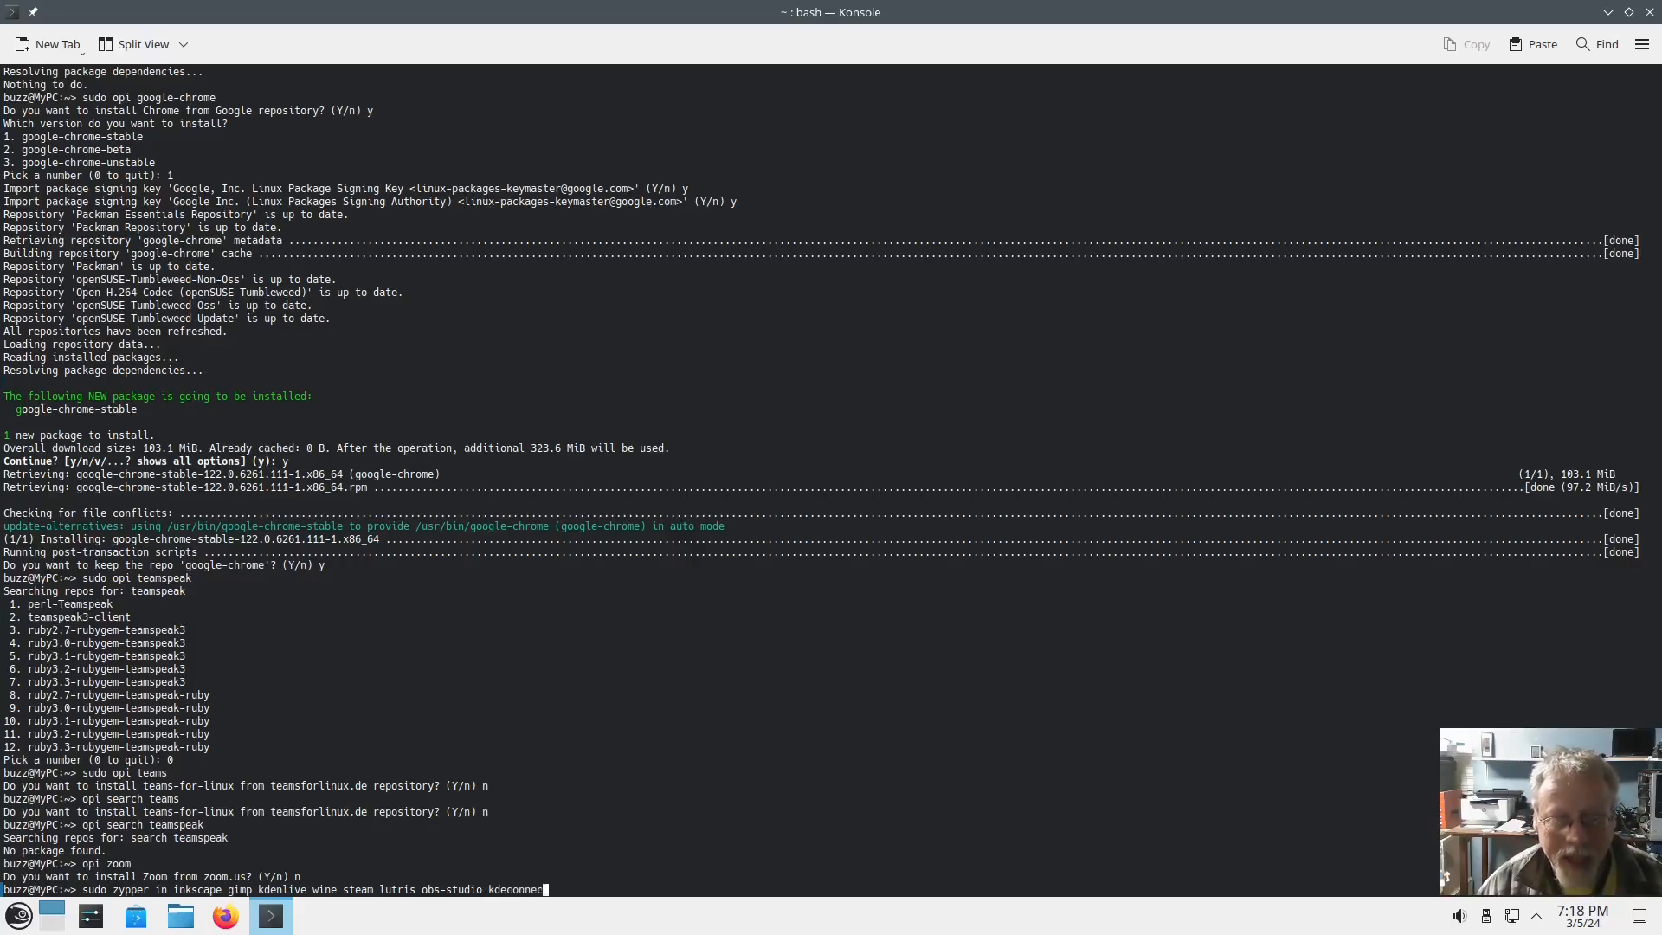
text(-kde)
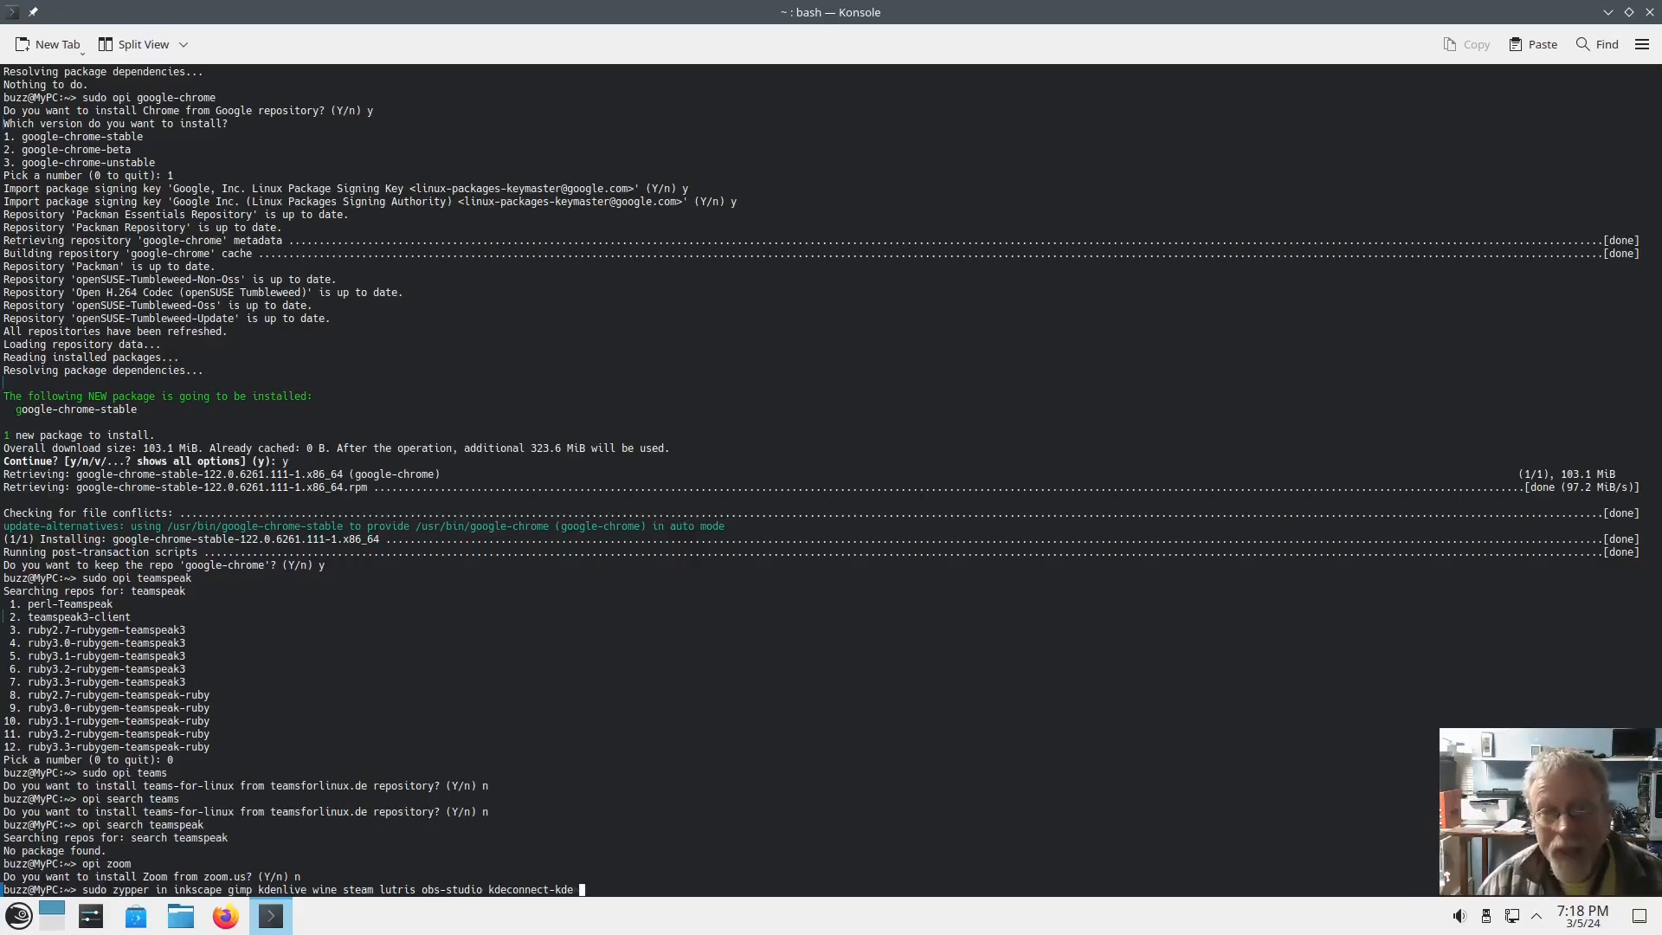
text(Pl)
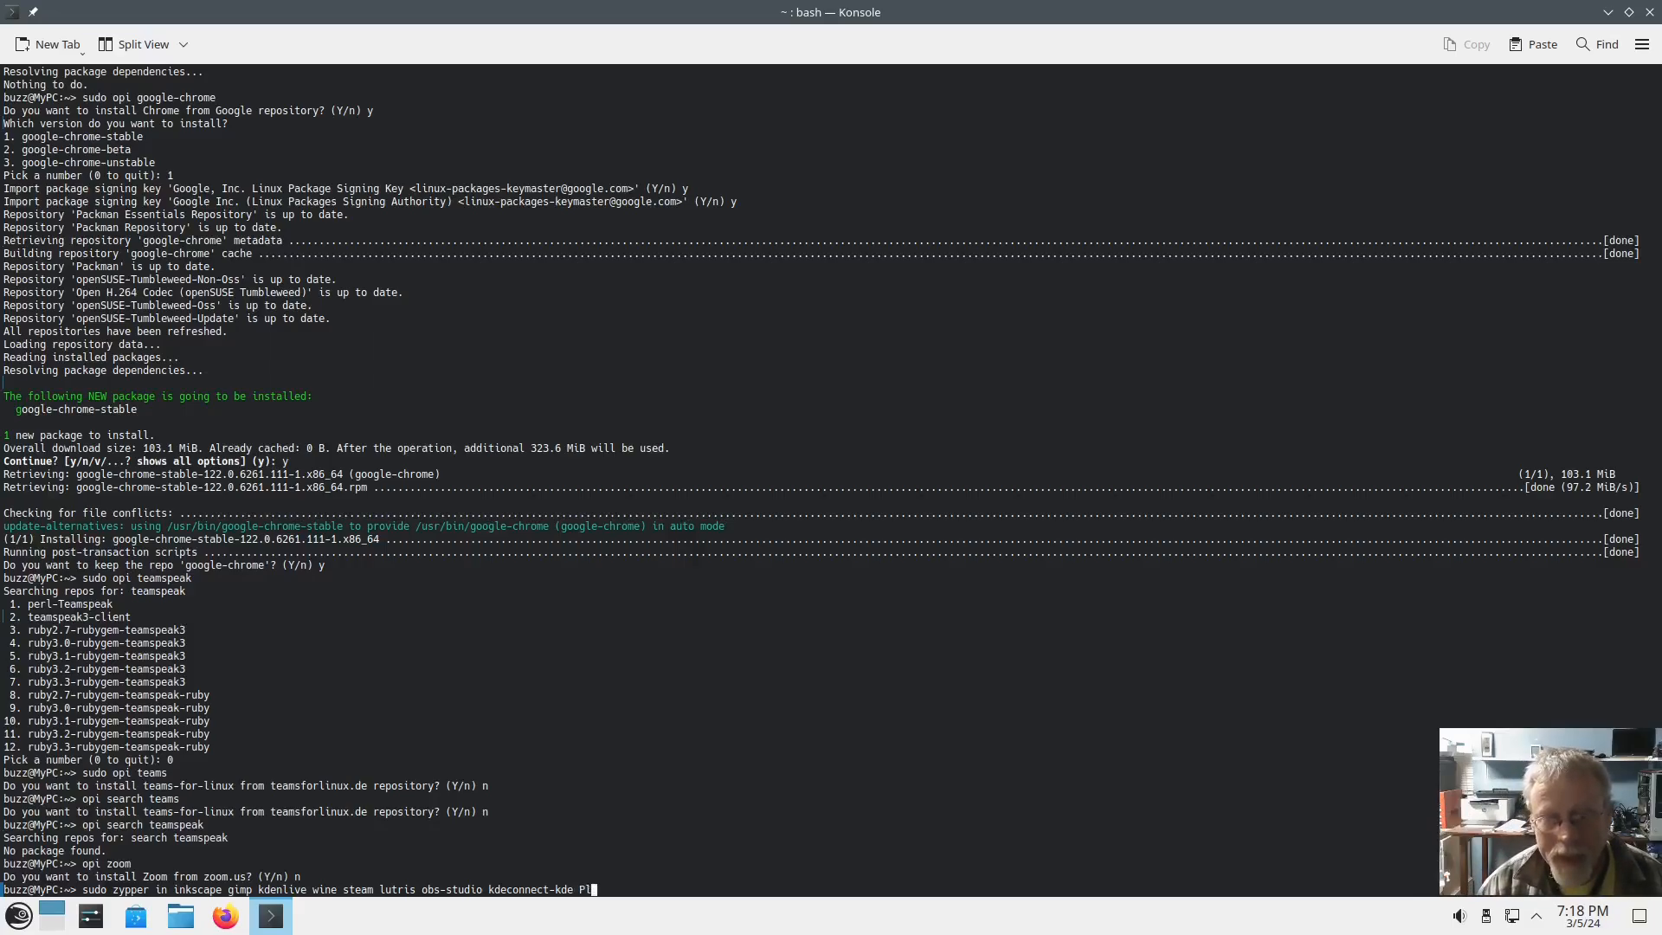
text(ayO)
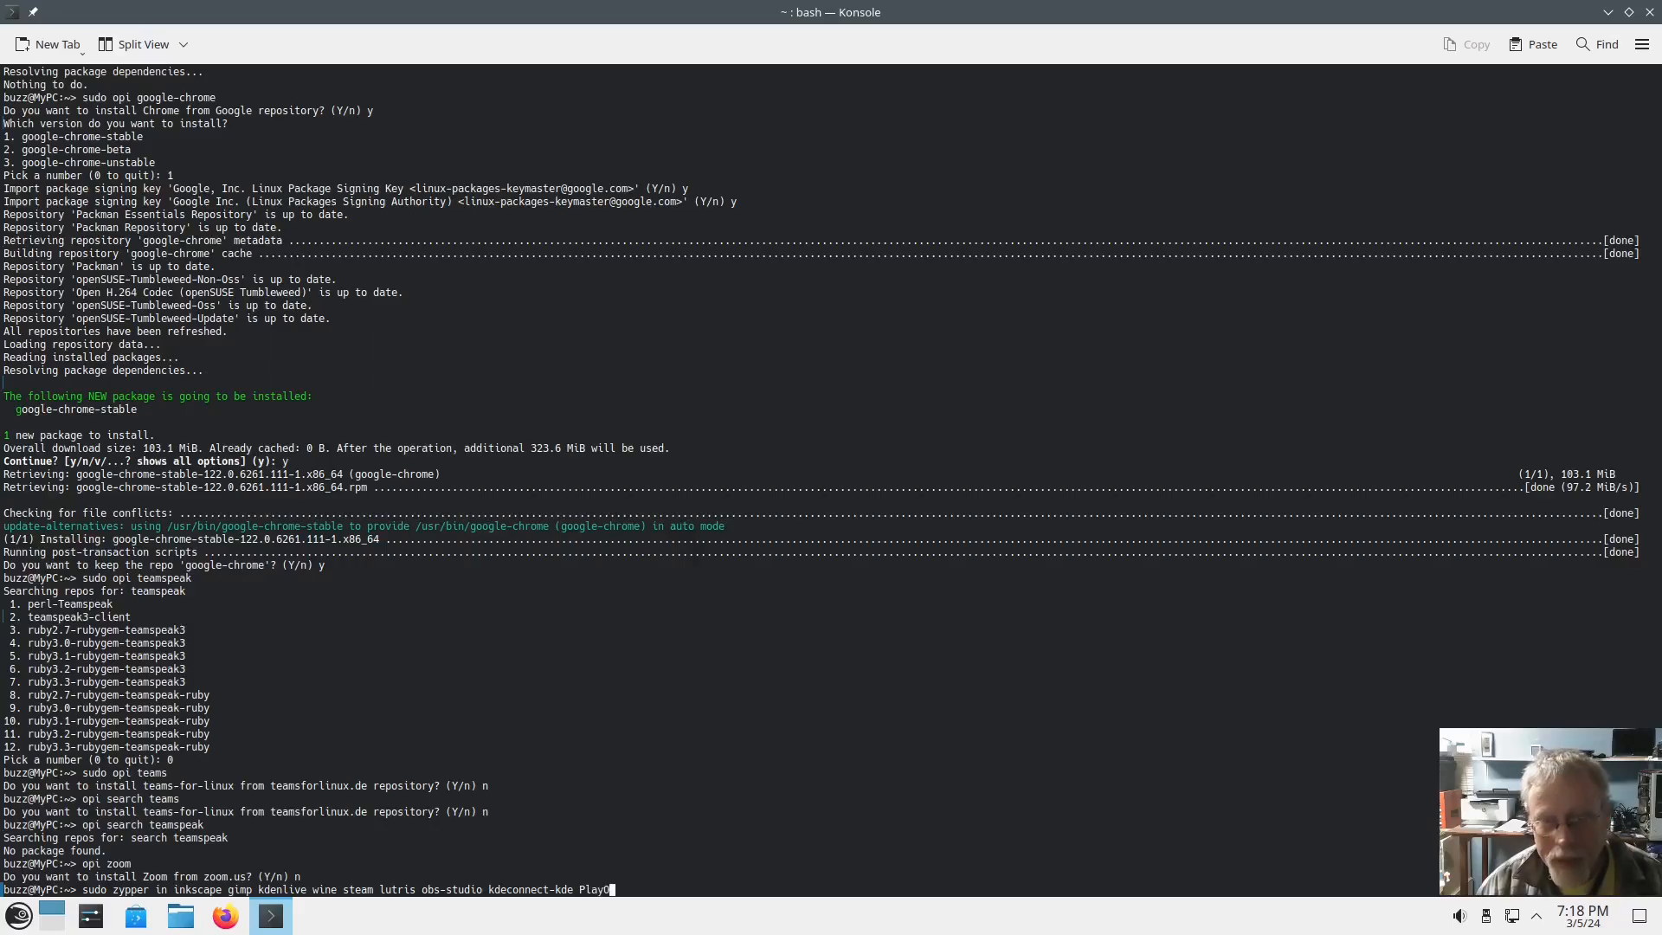
text(Linux)
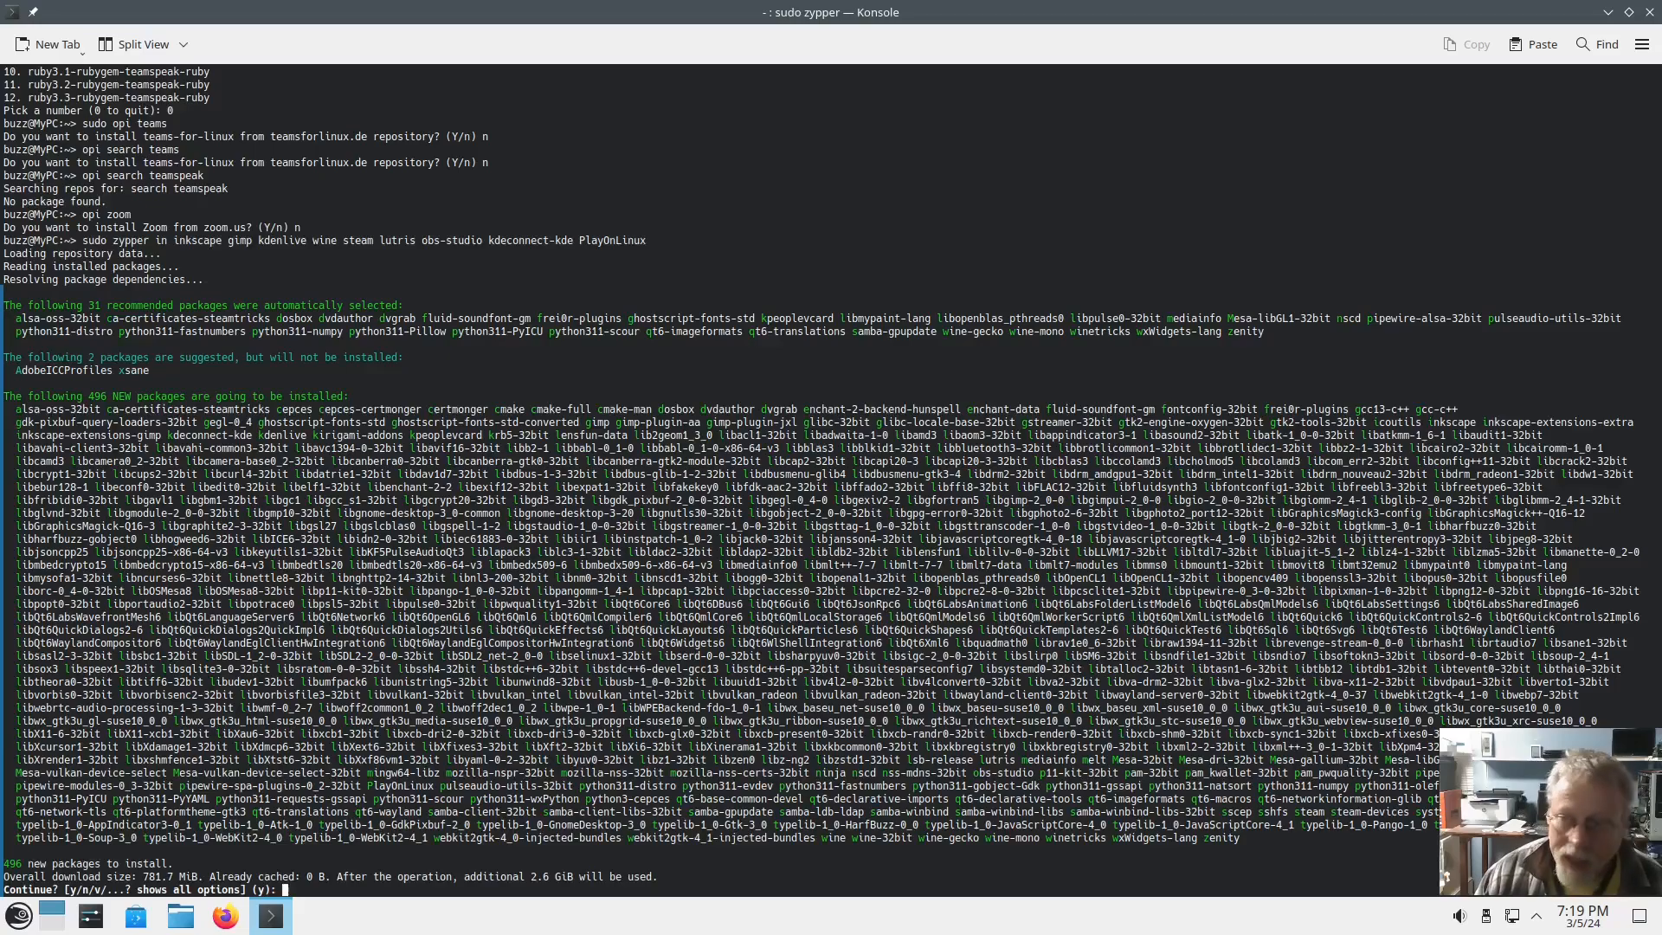
Confirm the zypper transaction so the 496 packages start downloading.
text(y)
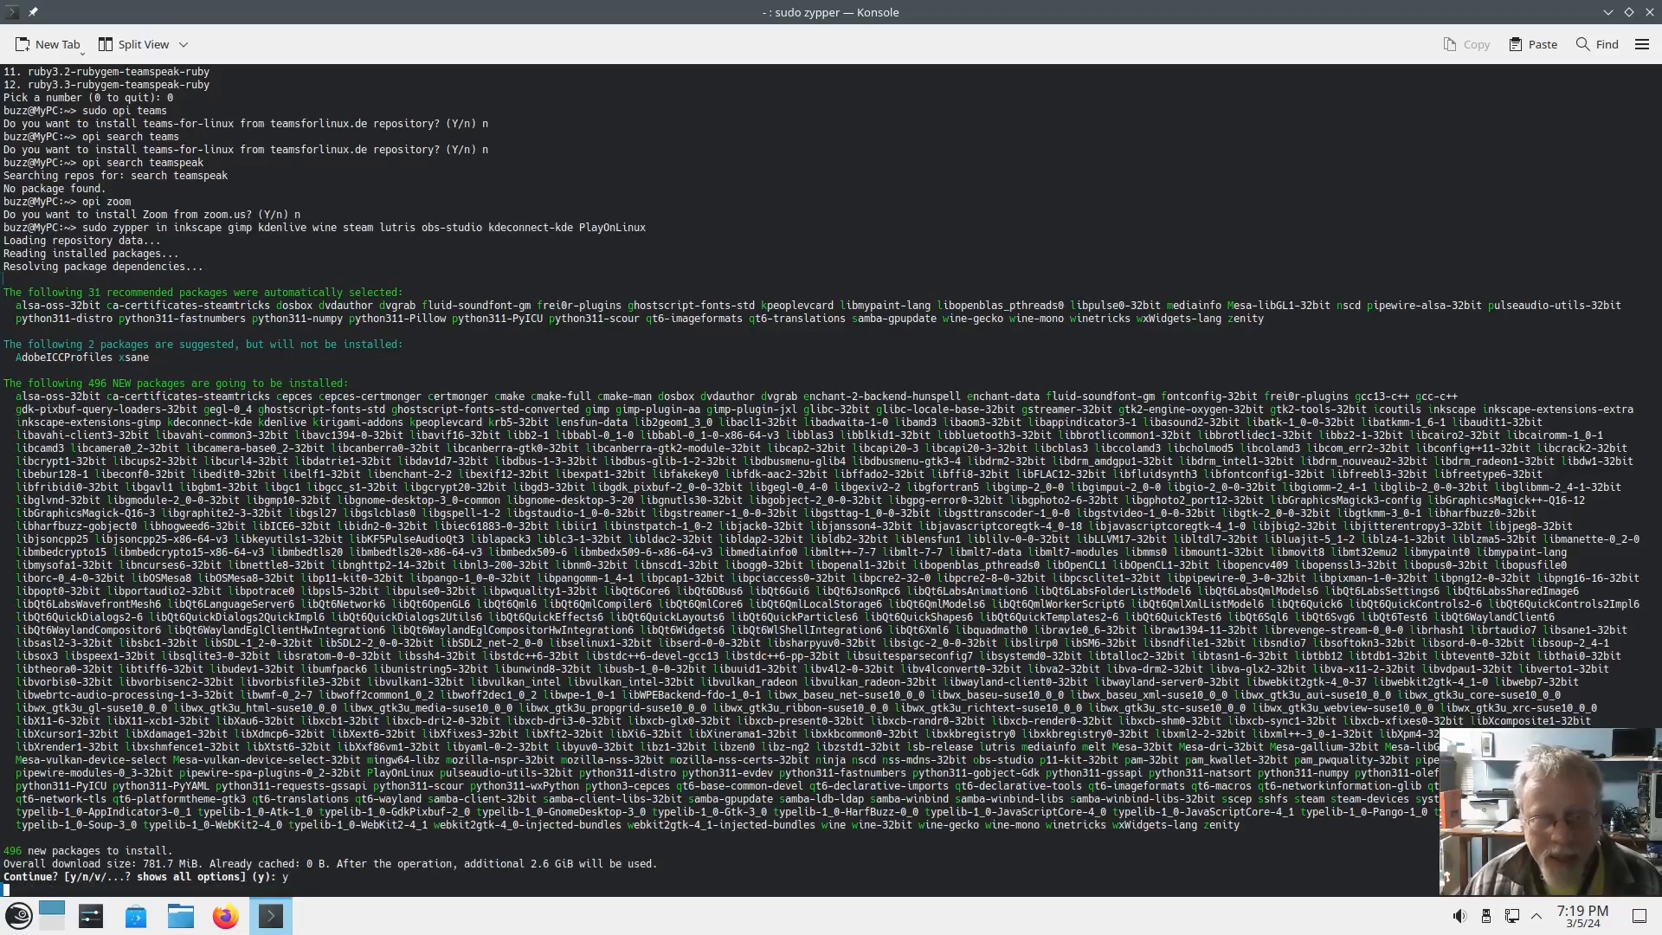
key(Return)
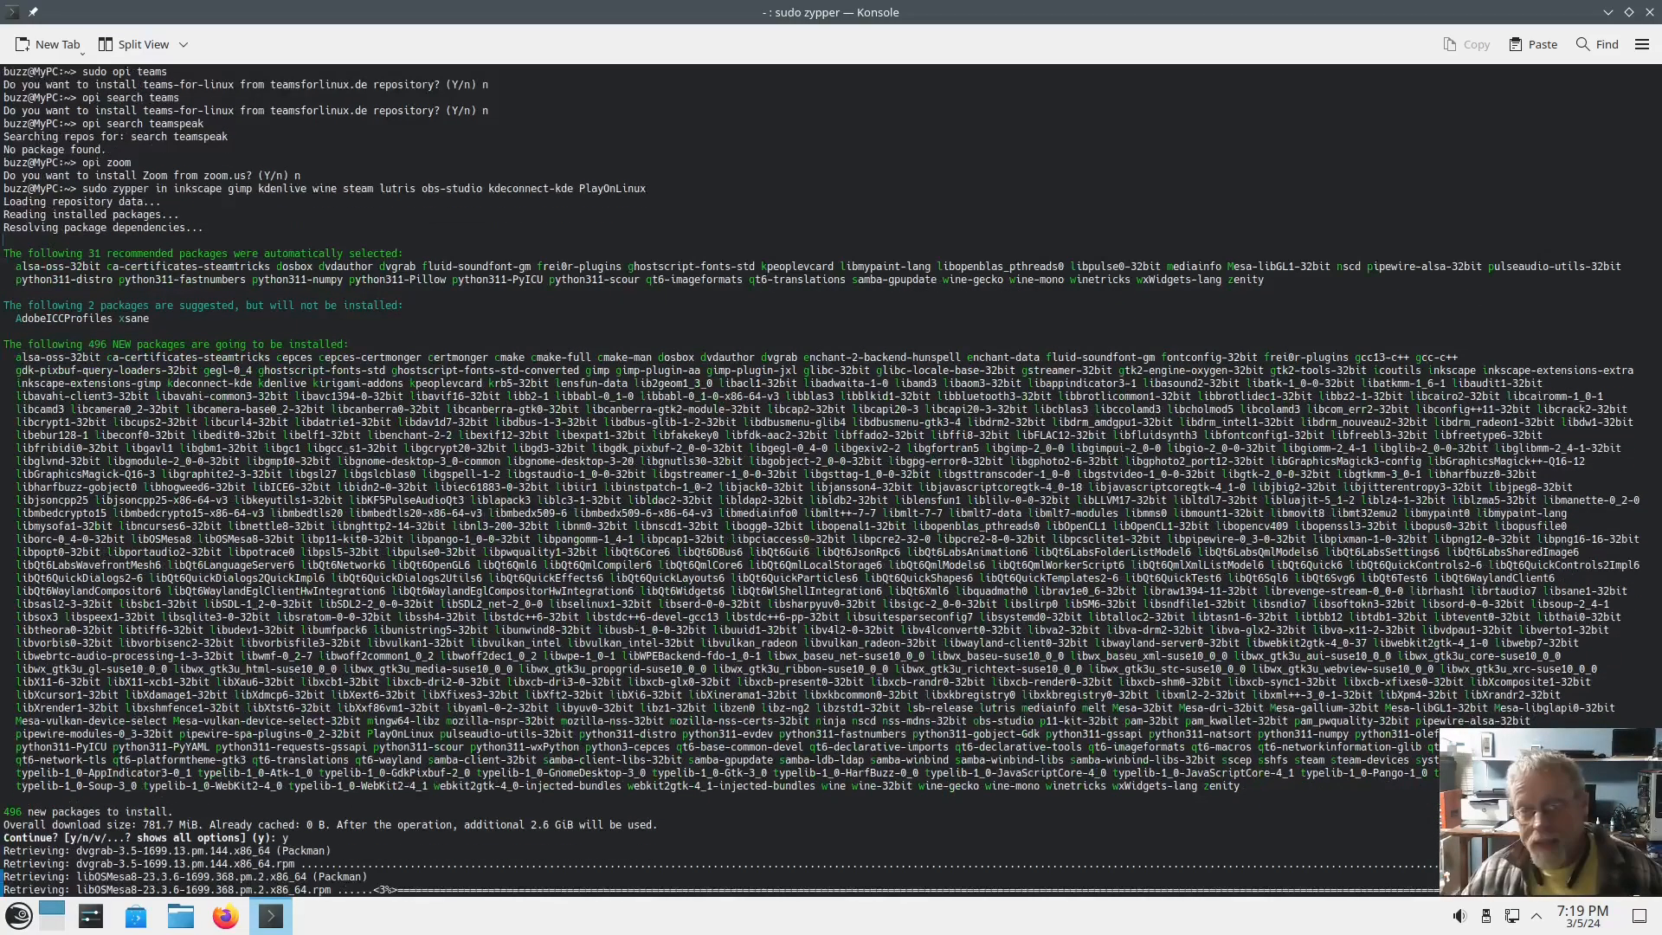